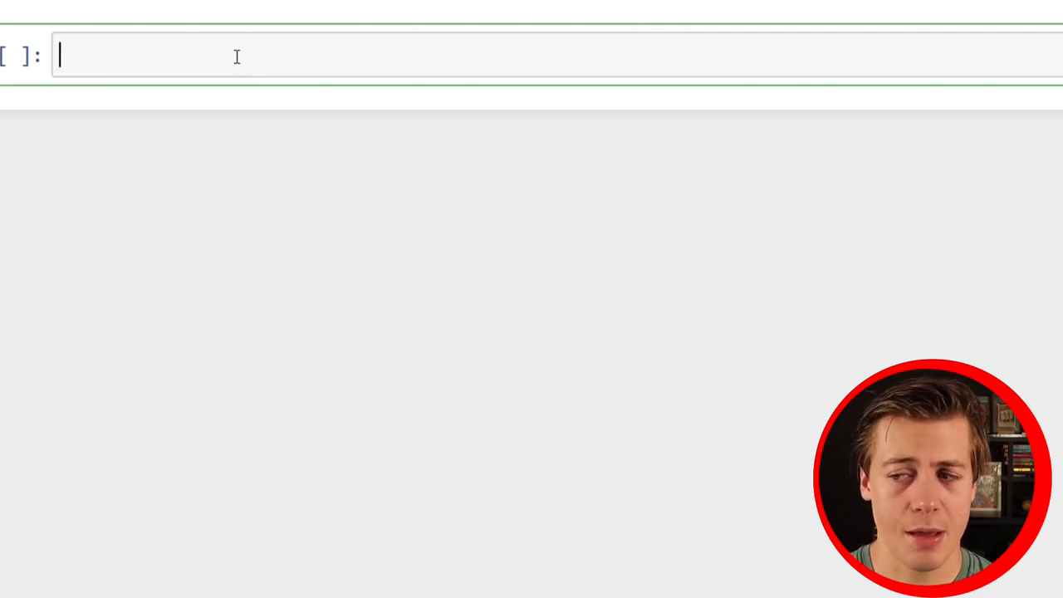
Write the import of fetch_california_housing from sklearn.datasets in an empty cell
type("from")
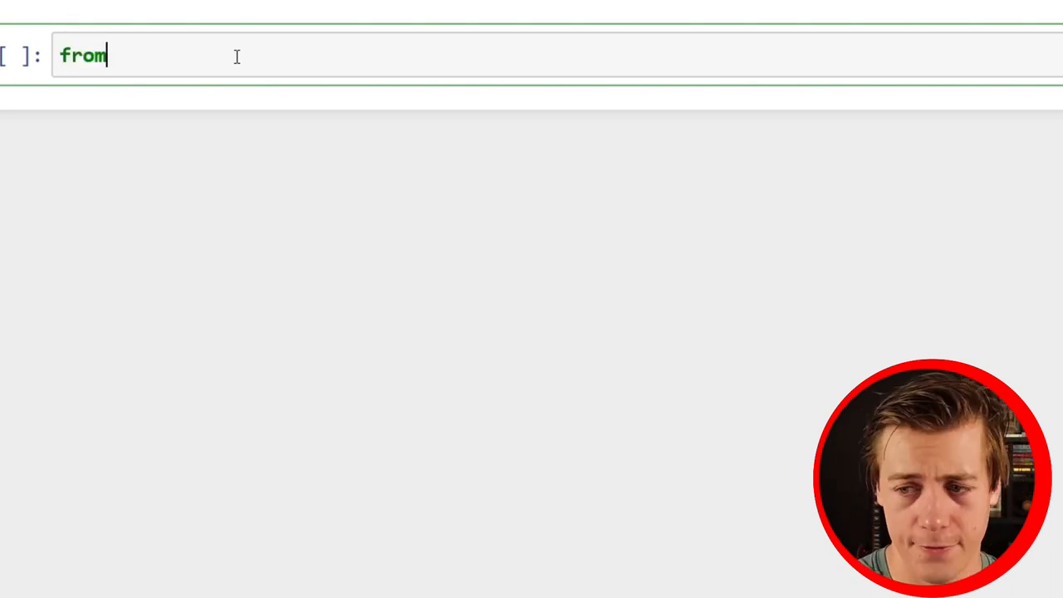
type("sklearn.d")
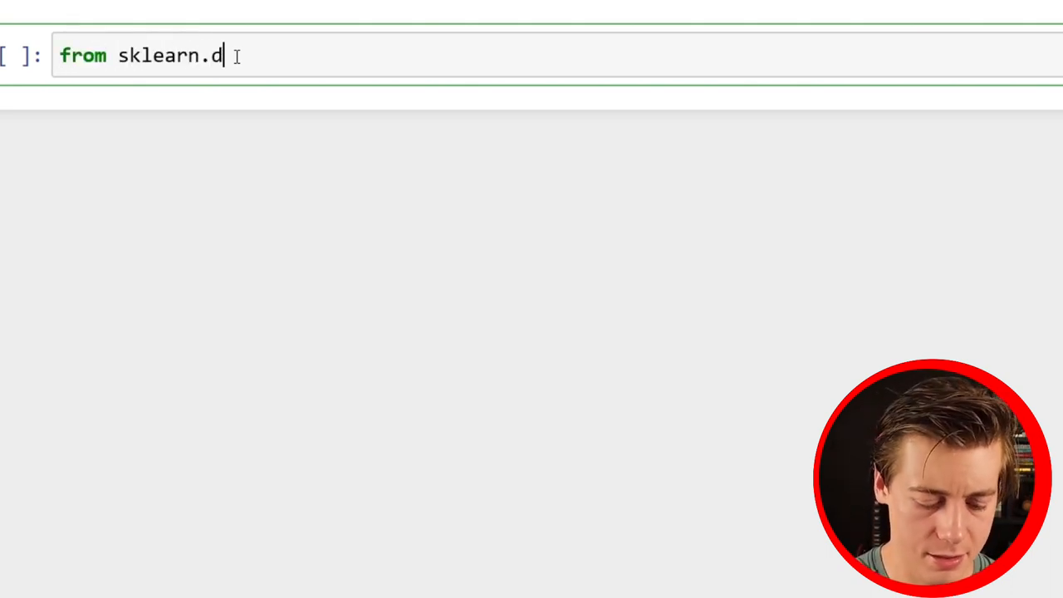
type("atasets im")
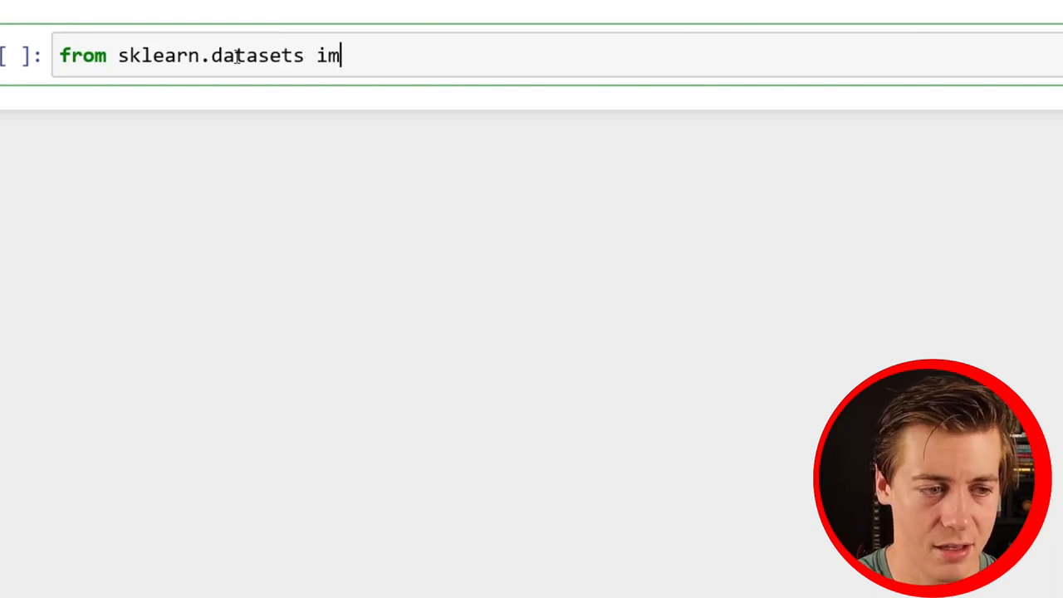
type("port fet")
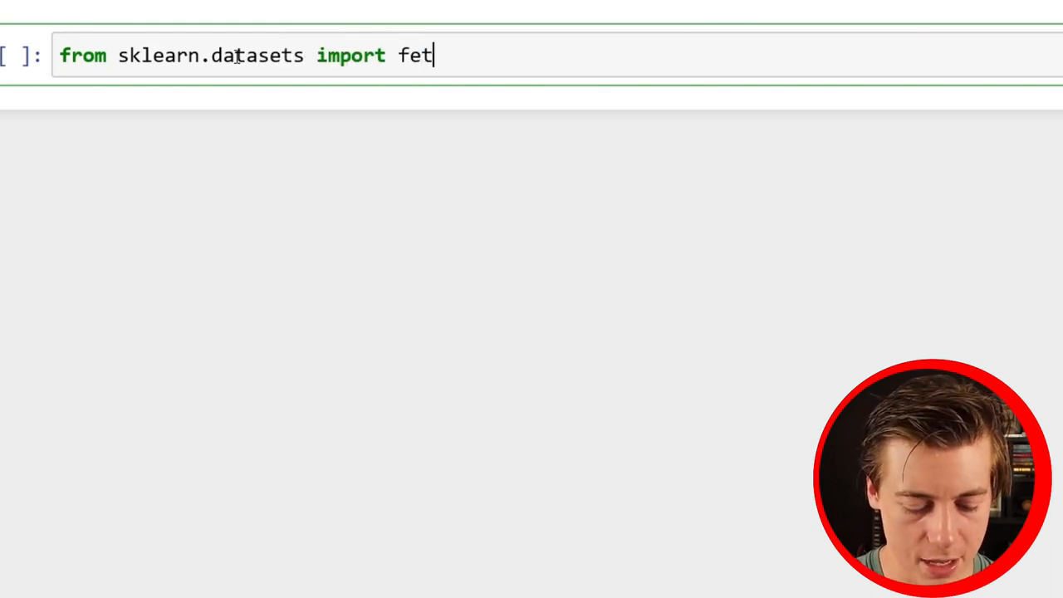
type("ch_cala")
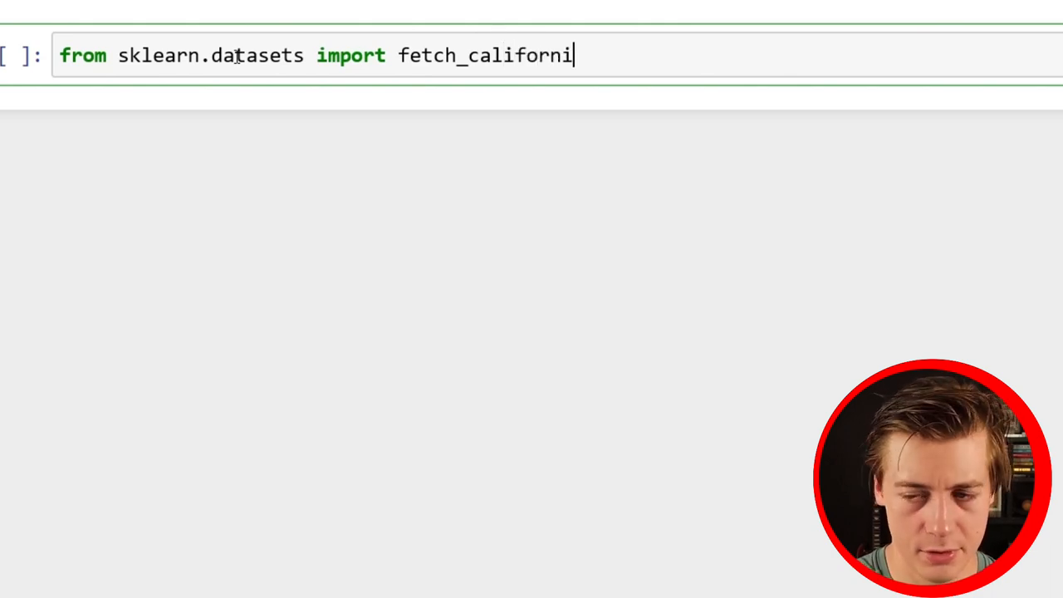
type("a_hous")
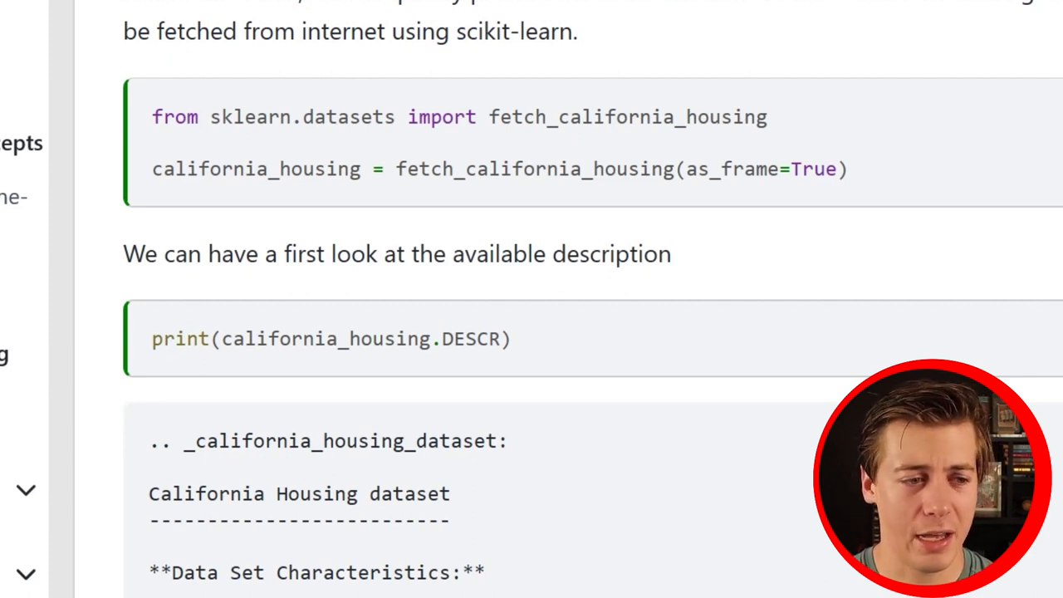
scroll("down", 3)
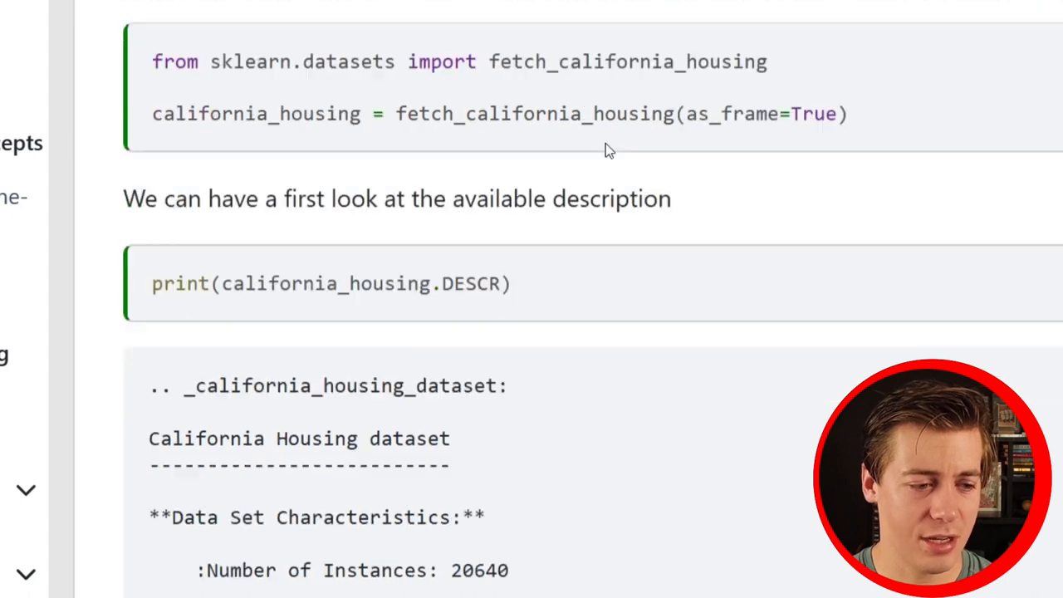
scroll("down", 3)
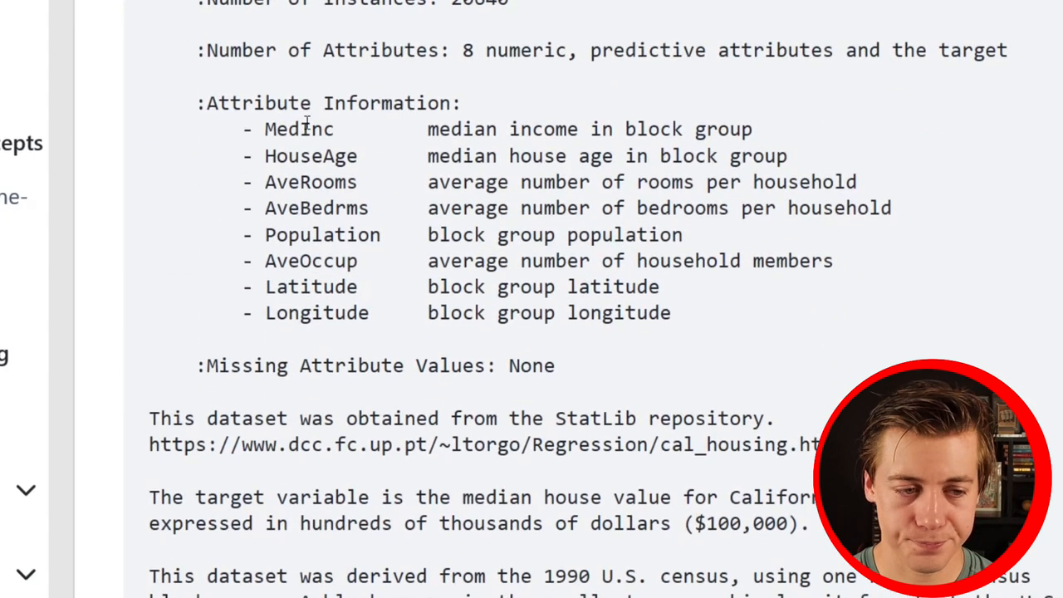
mouse_move(233, 117)
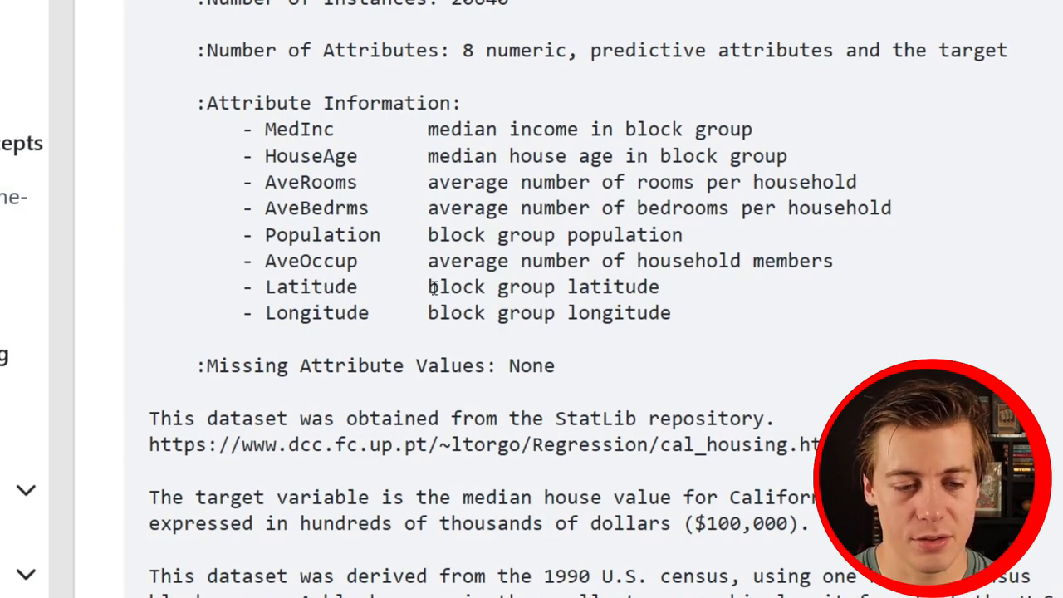
scroll("down", 3)
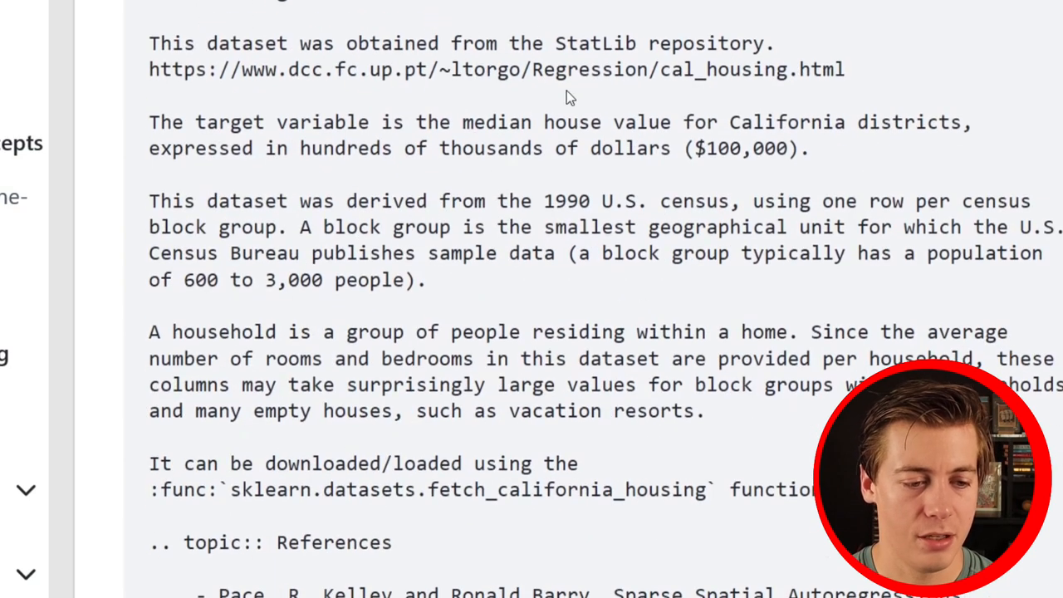
scroll("down", 3)
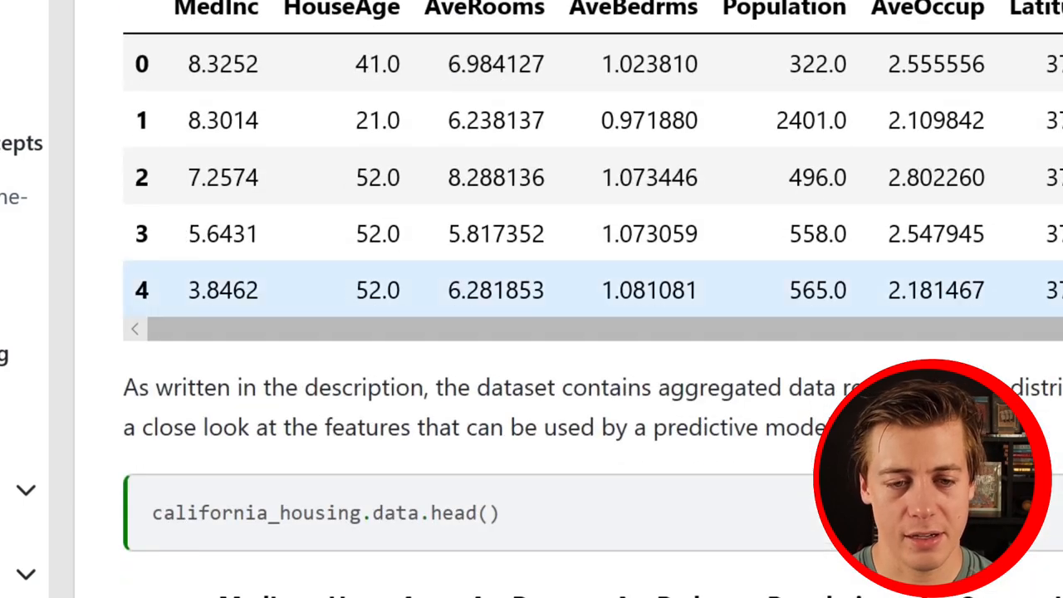
scroll("down", 3)
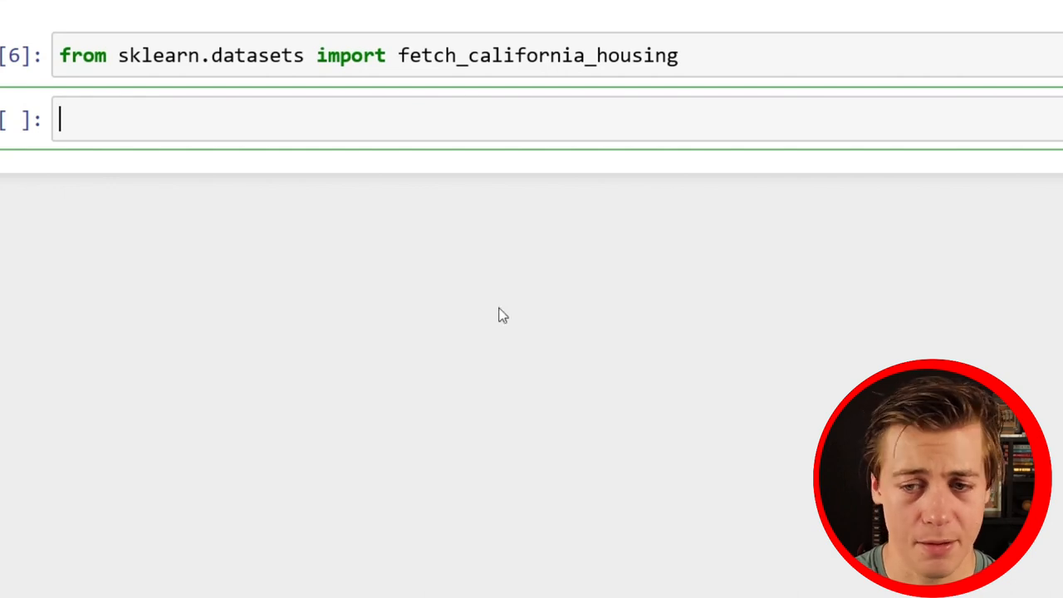
Run ca_housing = fetch_california_housing() to load the dataset
type("ca")
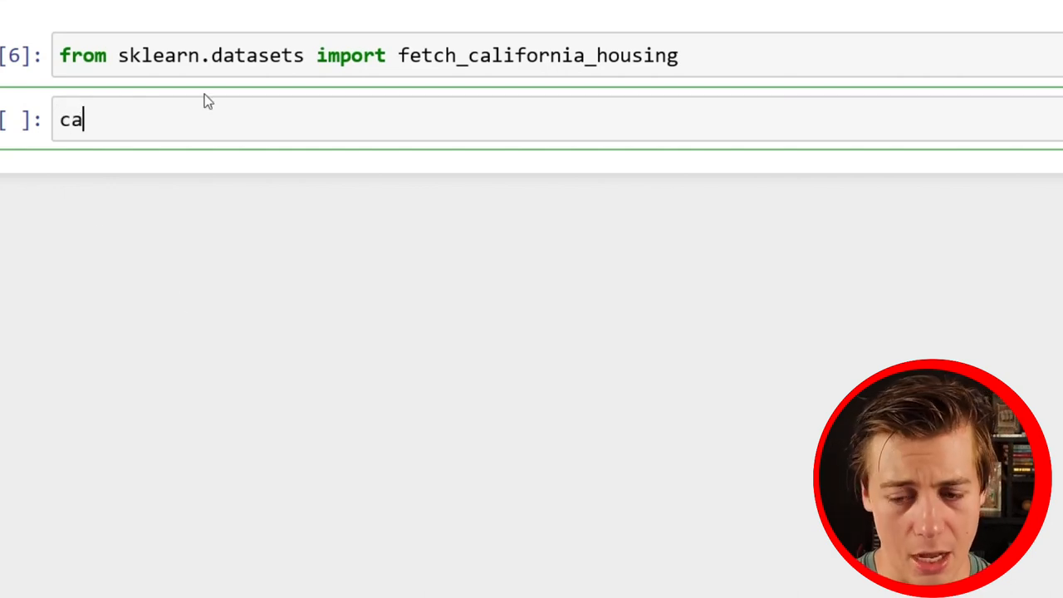
type("_housin")
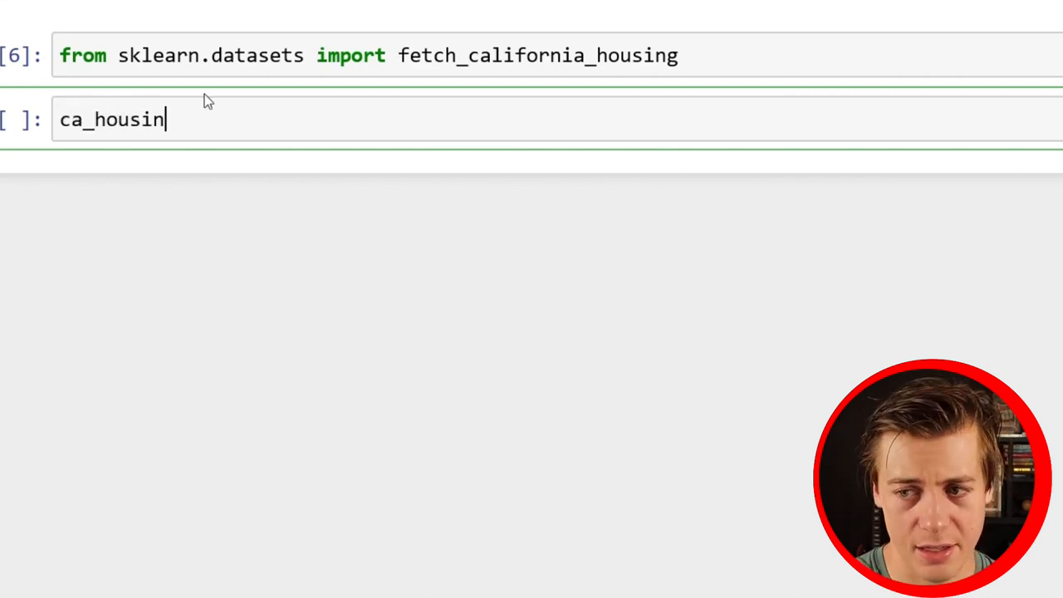
type("g =")
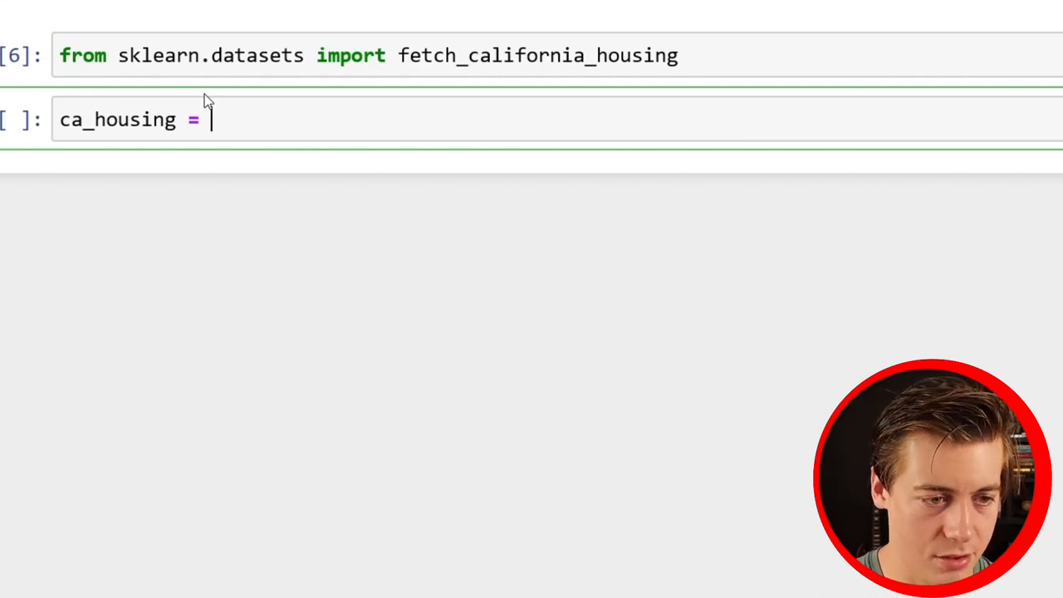
type("fetch_california_housing")
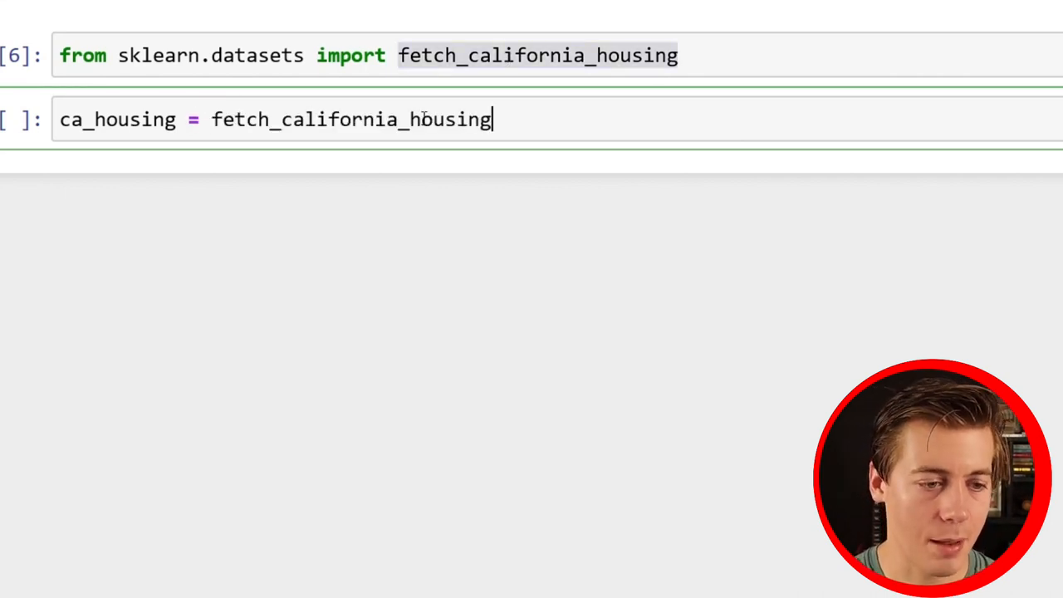
type("()")
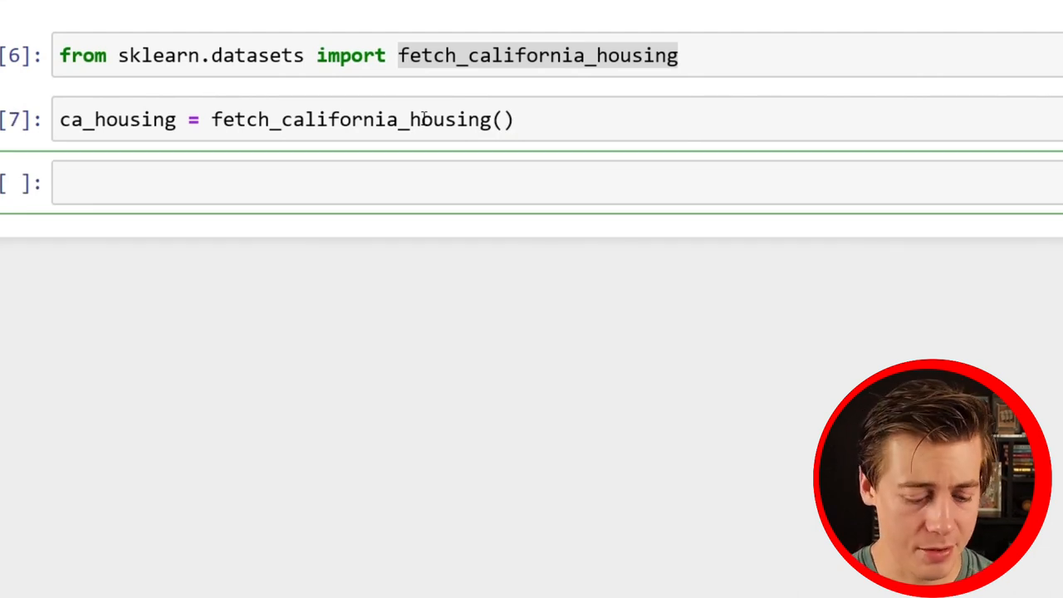
Assign X = ca_housing.data and y = ca_housing.target in separate run cells
type("X")
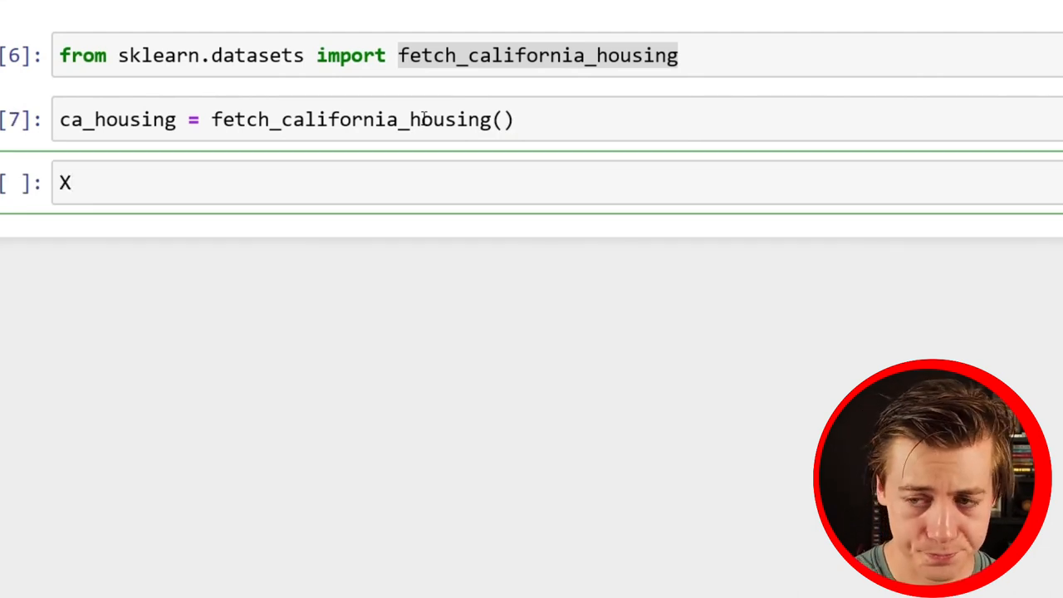
type("=")
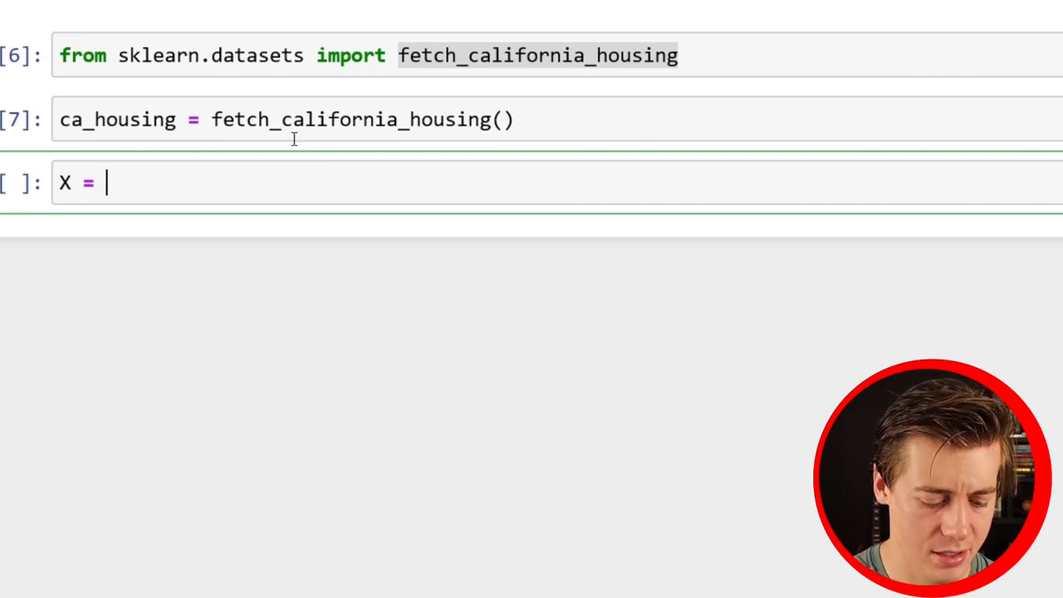
type("ca_housing")
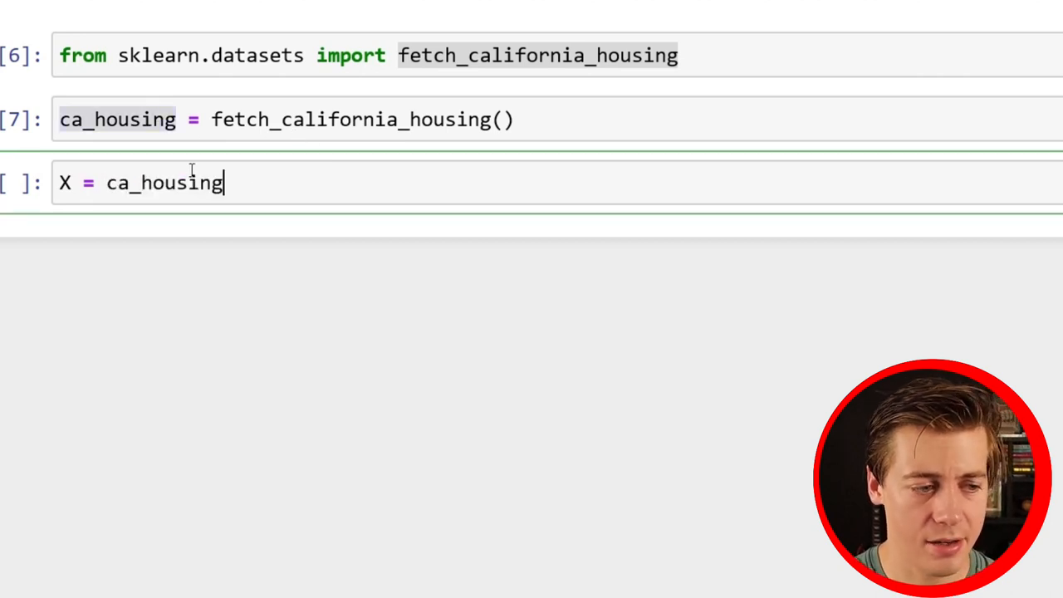
type(".data")
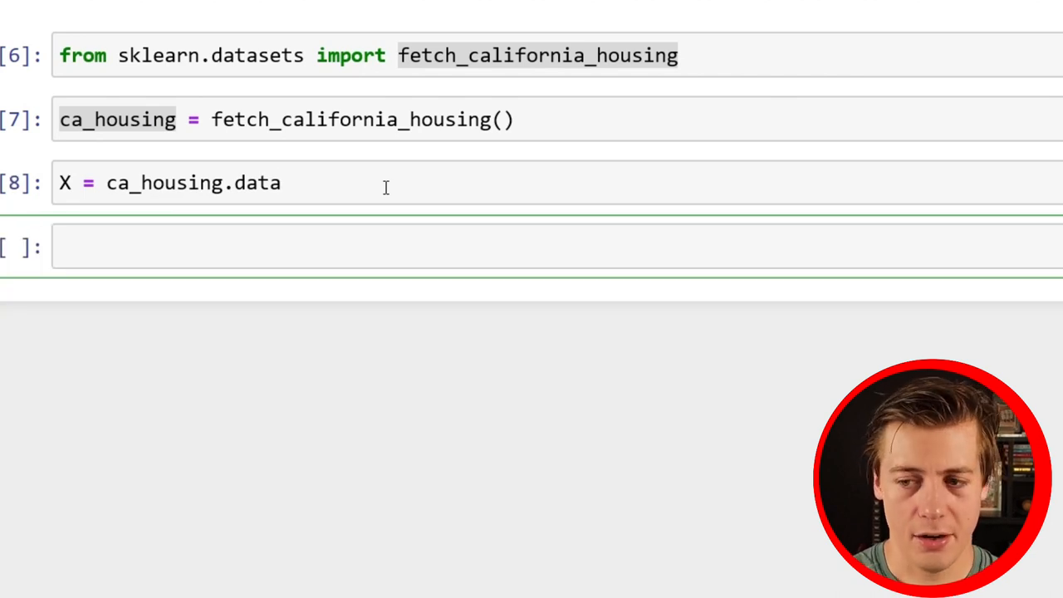
type("y =")
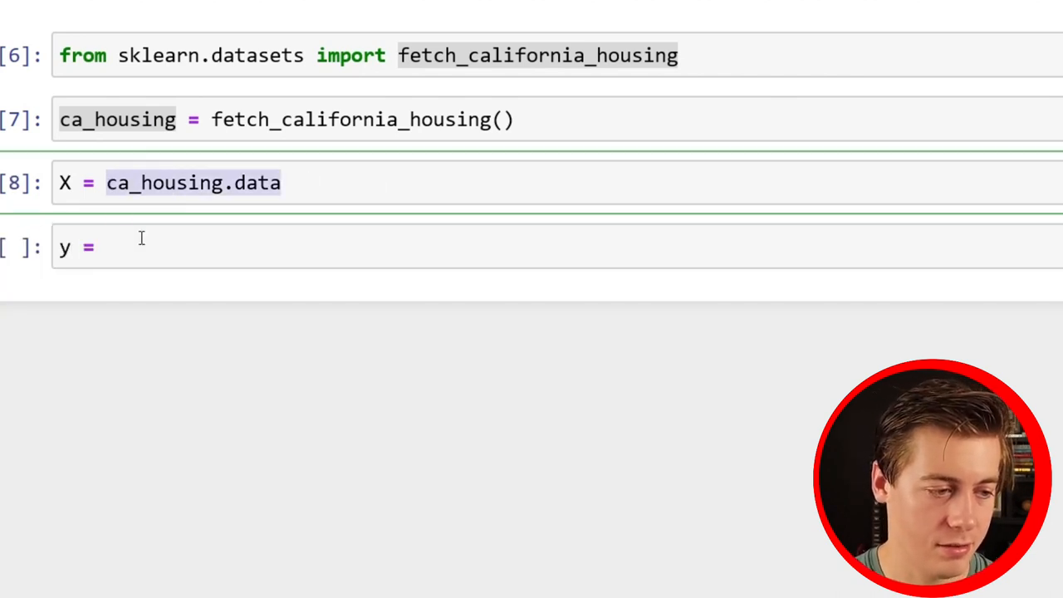
type("ca_housing.data")
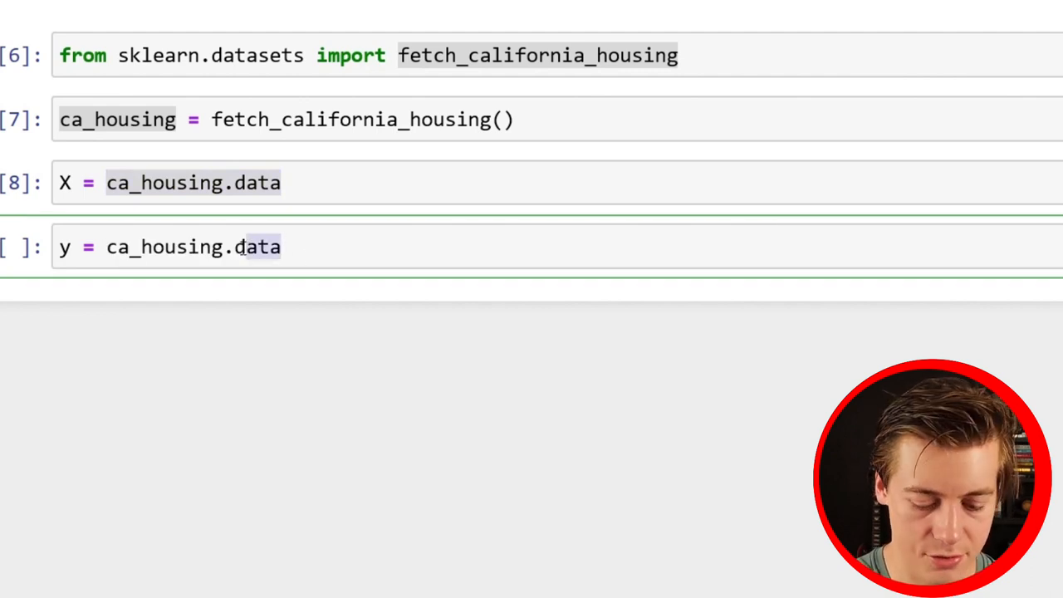
type("target")
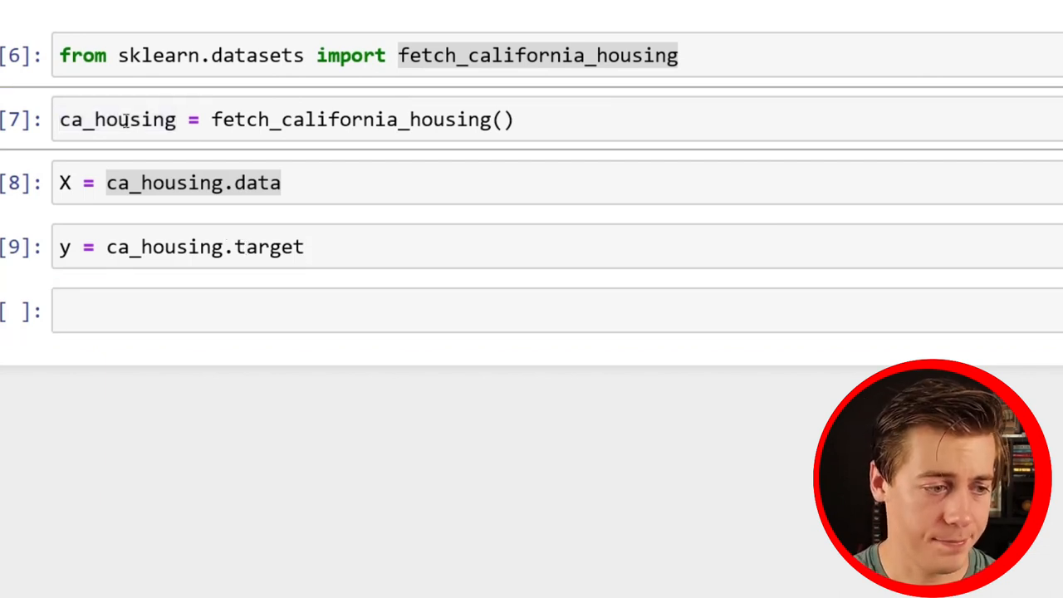
Start typing ca_housing.feature_names to inspect the dataset's feature names
type("ca_housing")
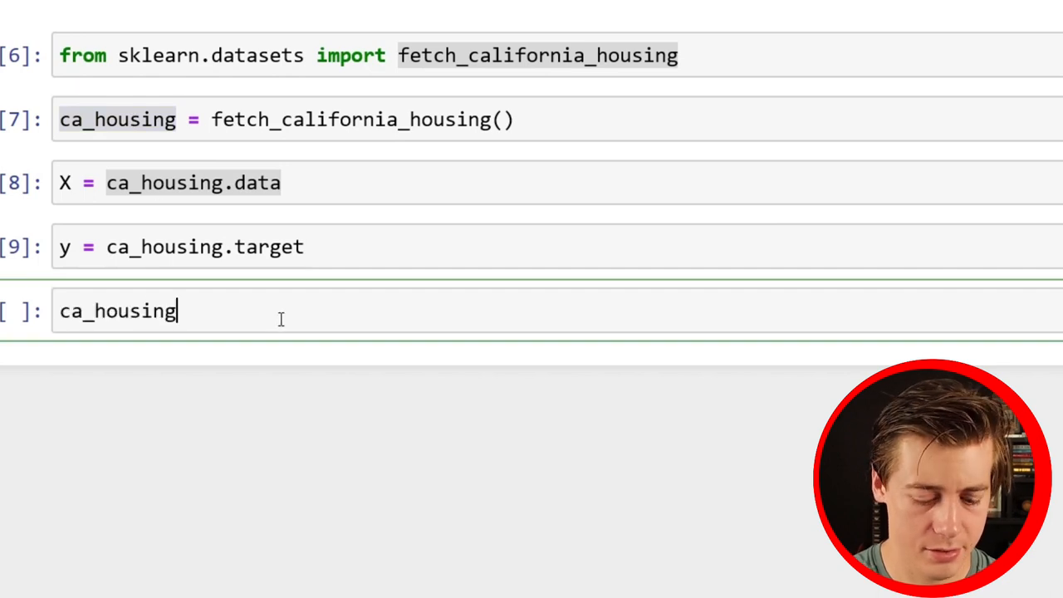
type(".f")
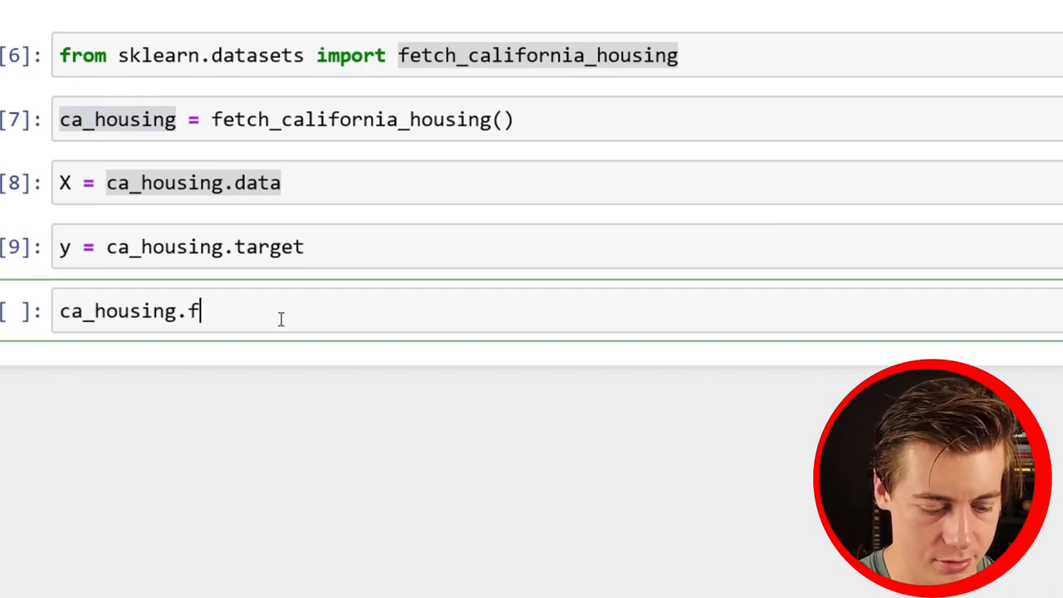
type("eature")
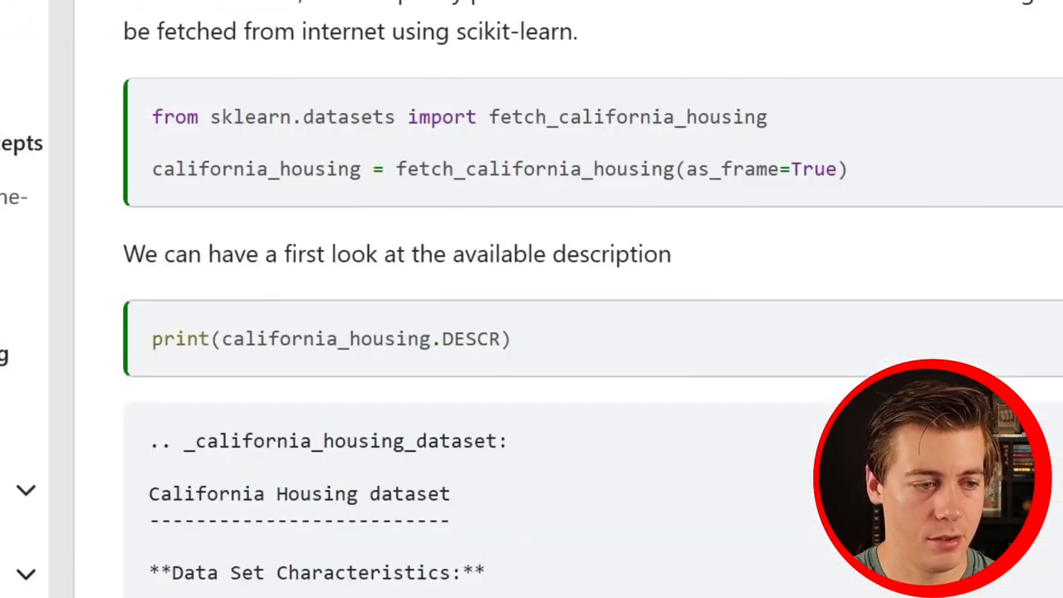
scroll("down", 3)
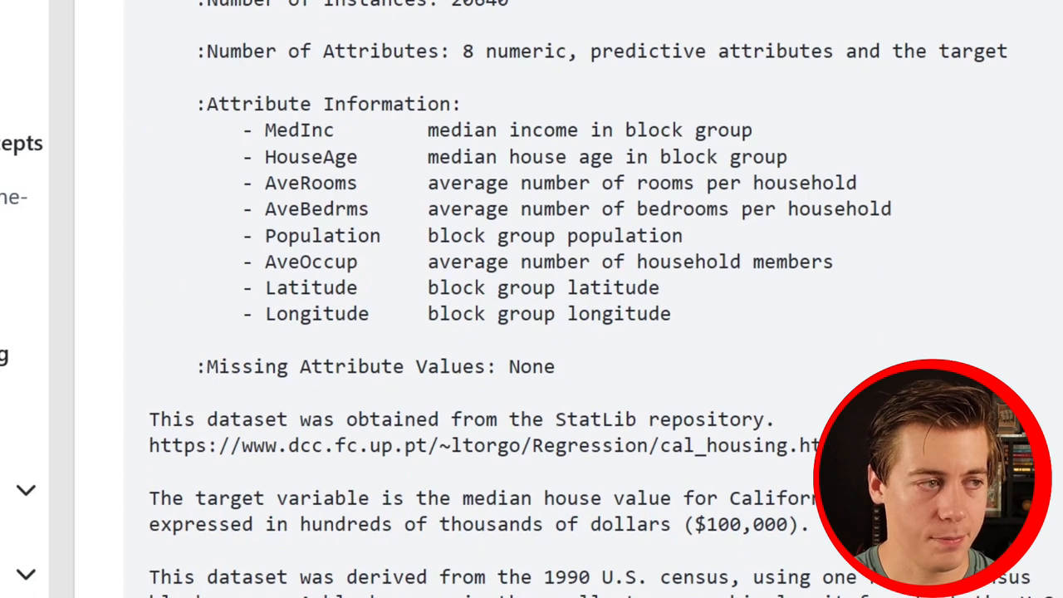
scroll("down", 3)
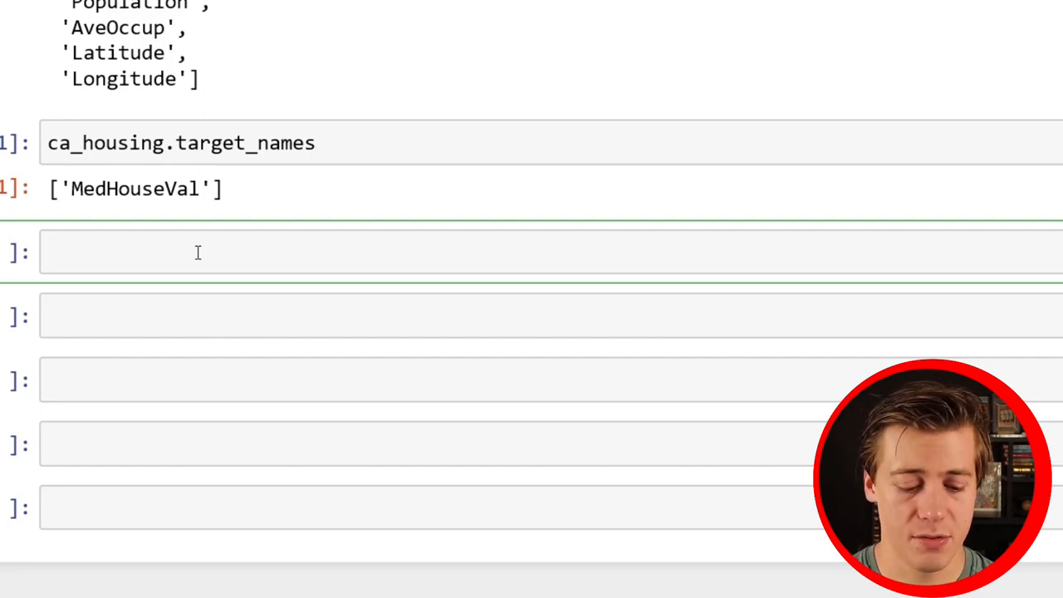
Import train_test_split from sklearn.model_selection and run it
type("from")
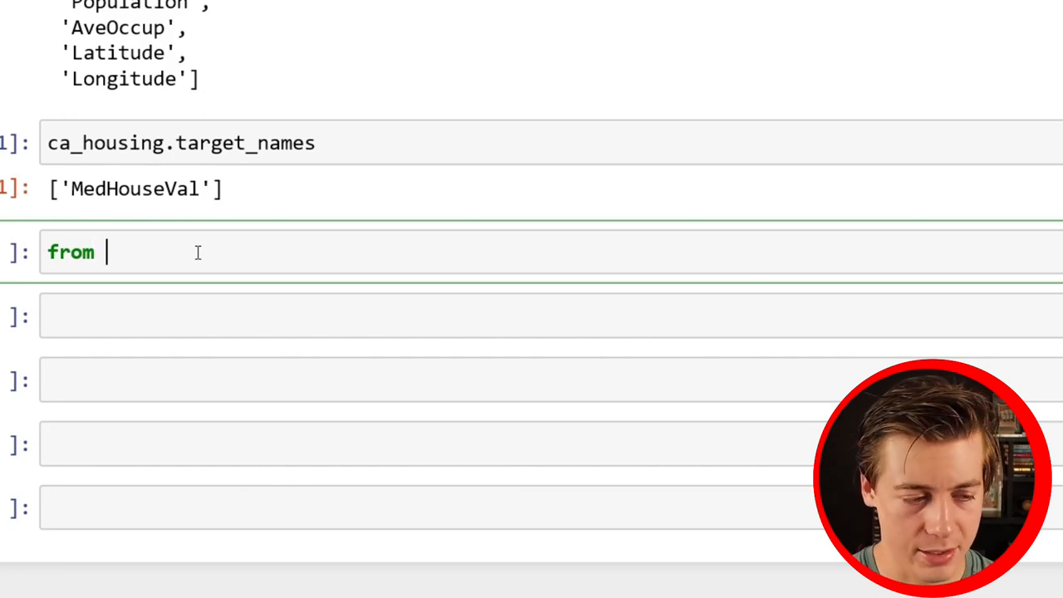
type("sklearn.")
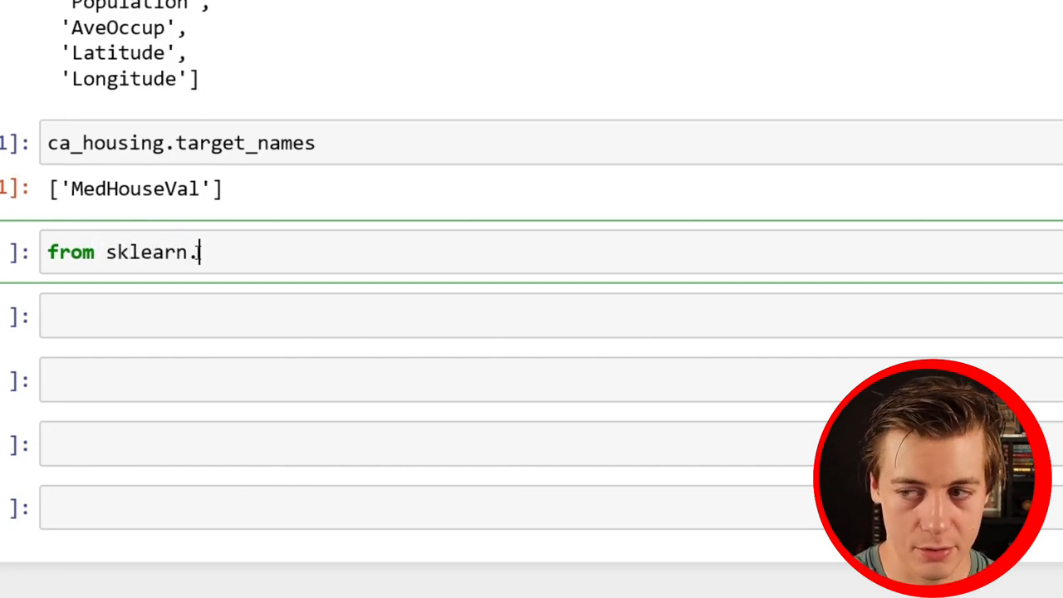
type("mod")
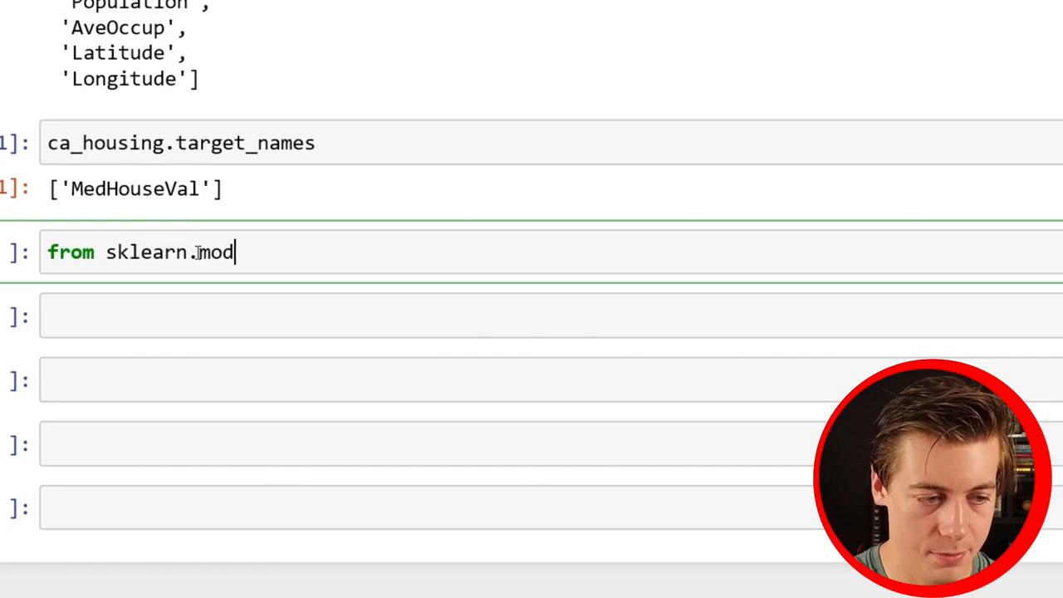
type("el_selec")
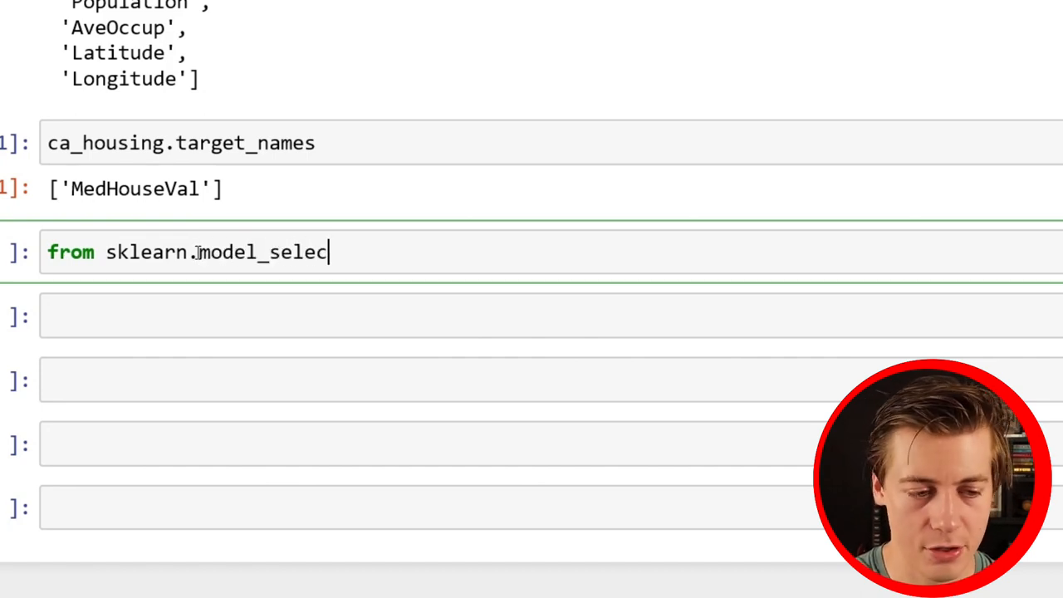
type("tion import train")
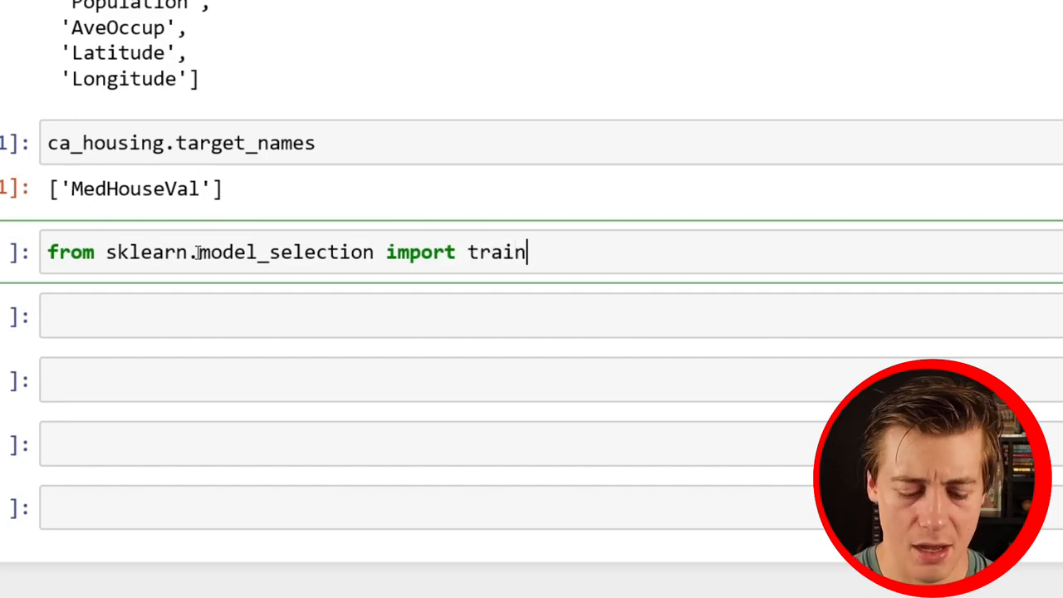
type("_test_split")
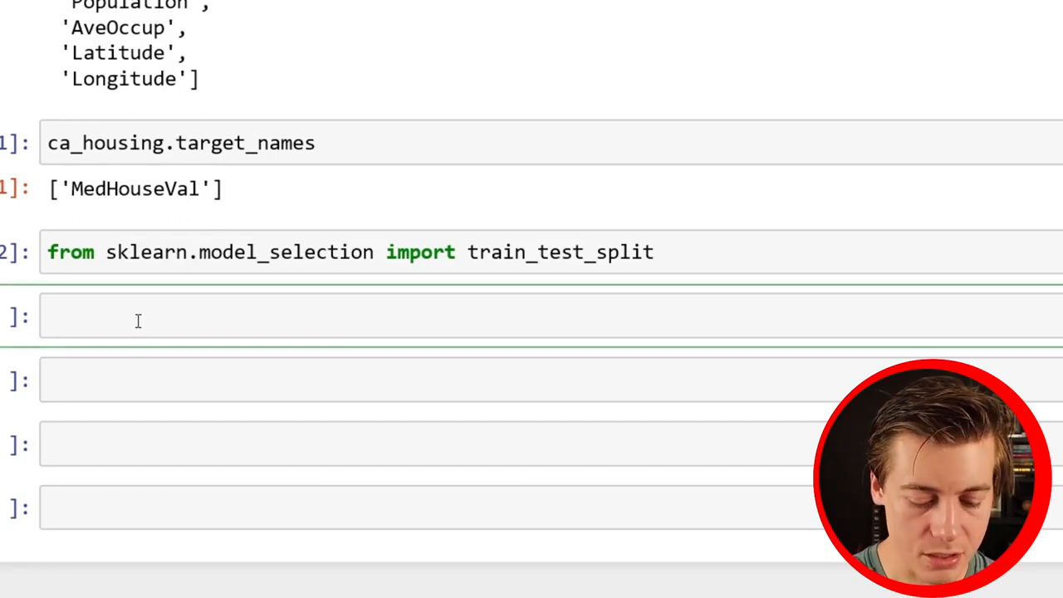
Split X and y into X_train, X_test, y_train, y_test with test_size=0.2 and random_state=1
type("X_train,")
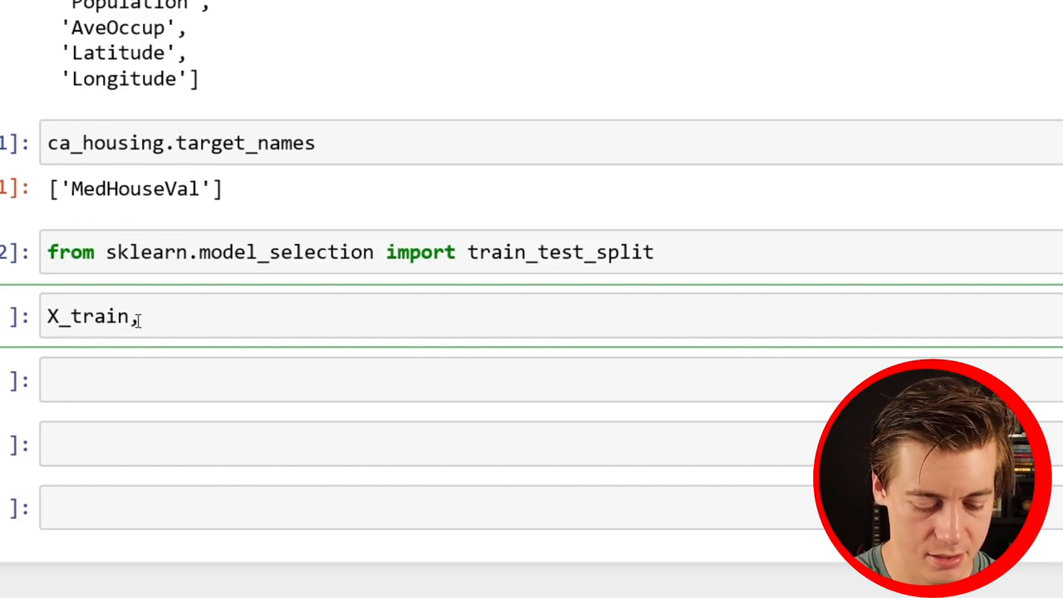
type("X_test, y_train, y")
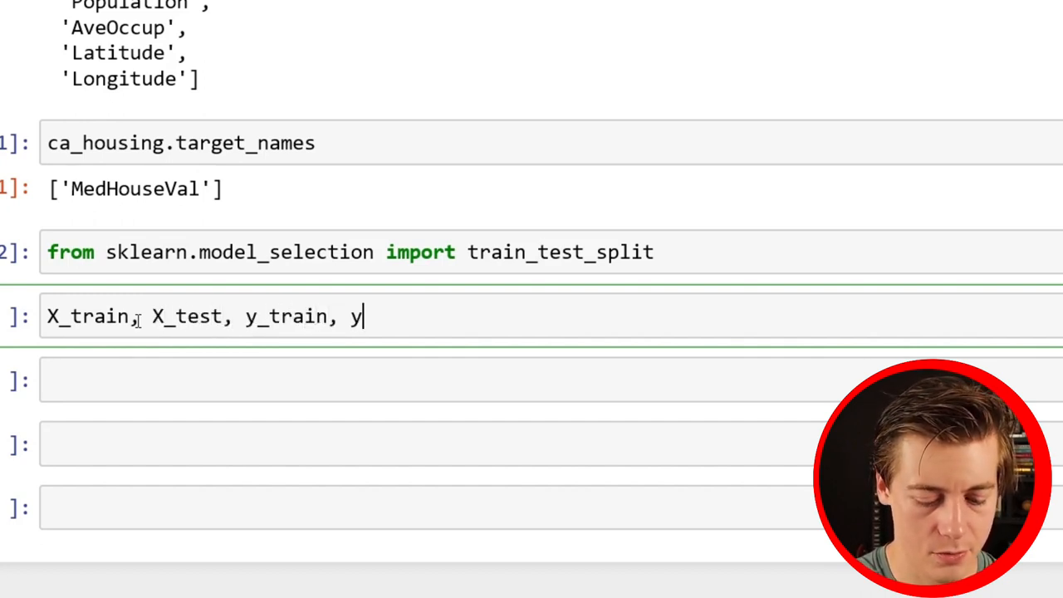
type("_test =")
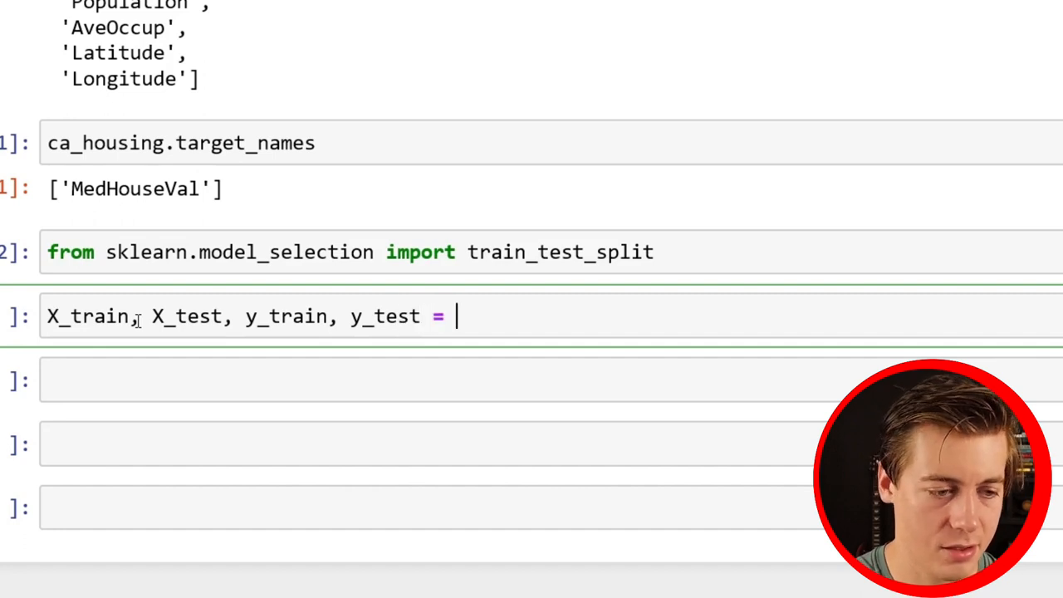
type("train_test_split")
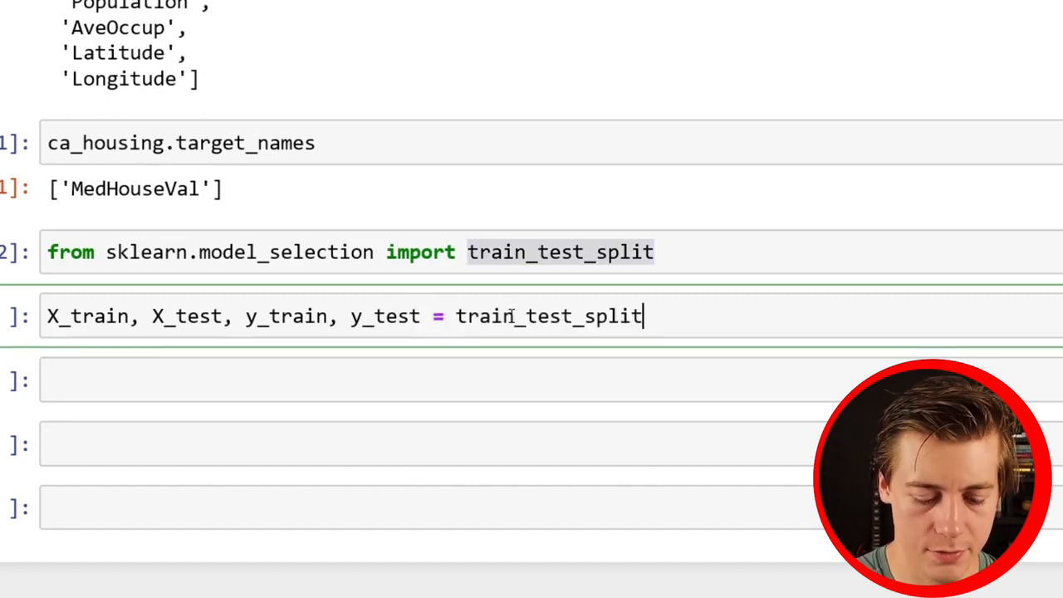
type("(X, y)")
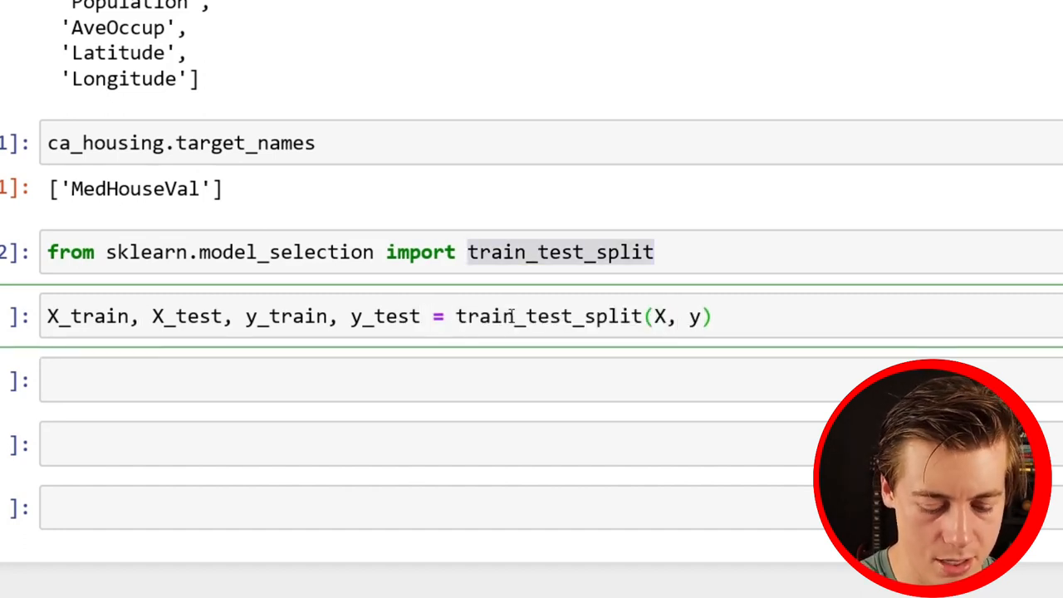
type(",")
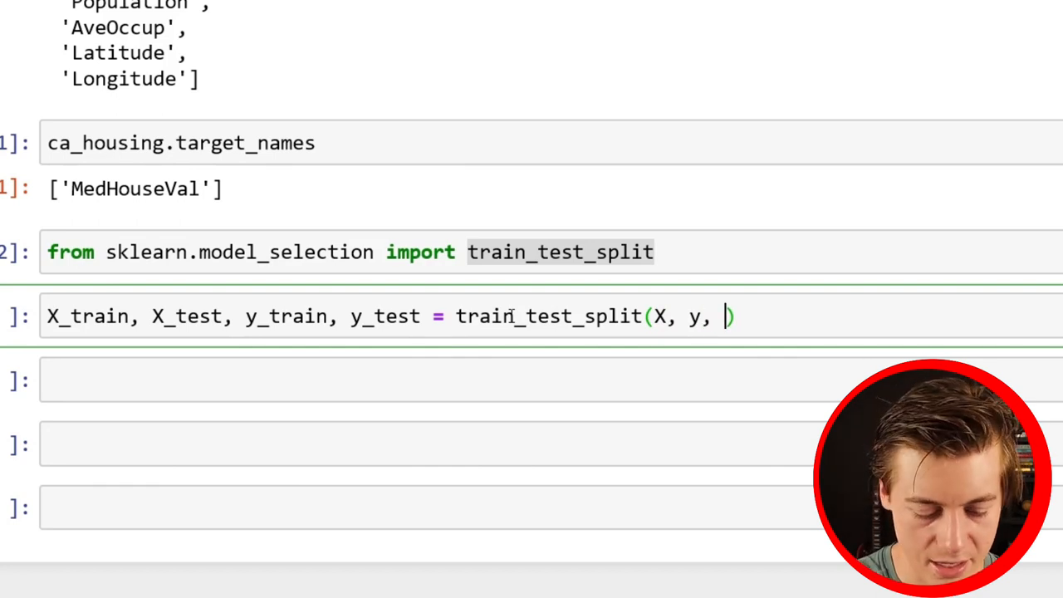
type("test_siz")
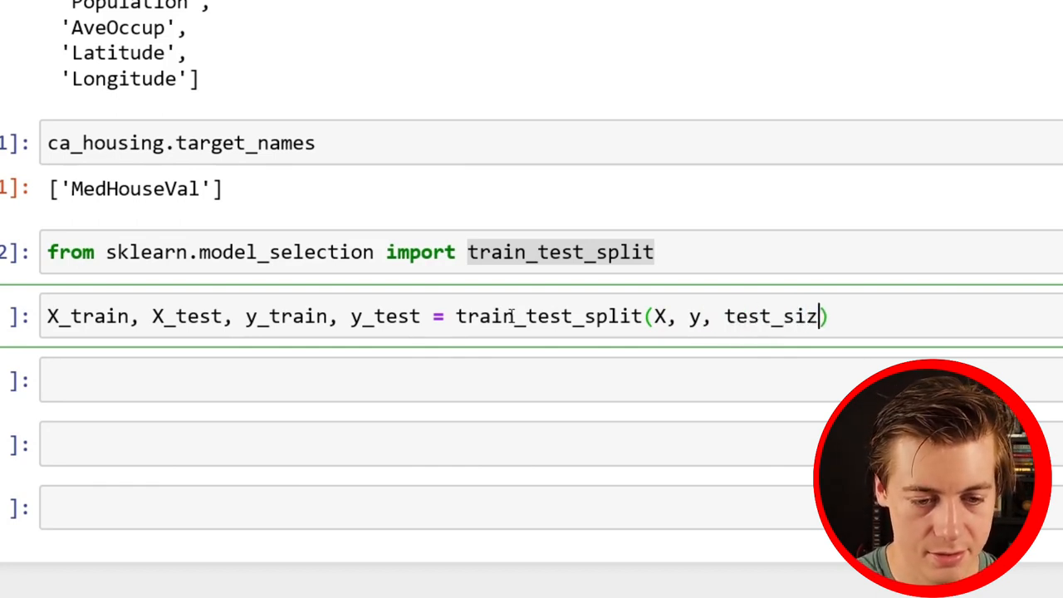
type("e=0.2")
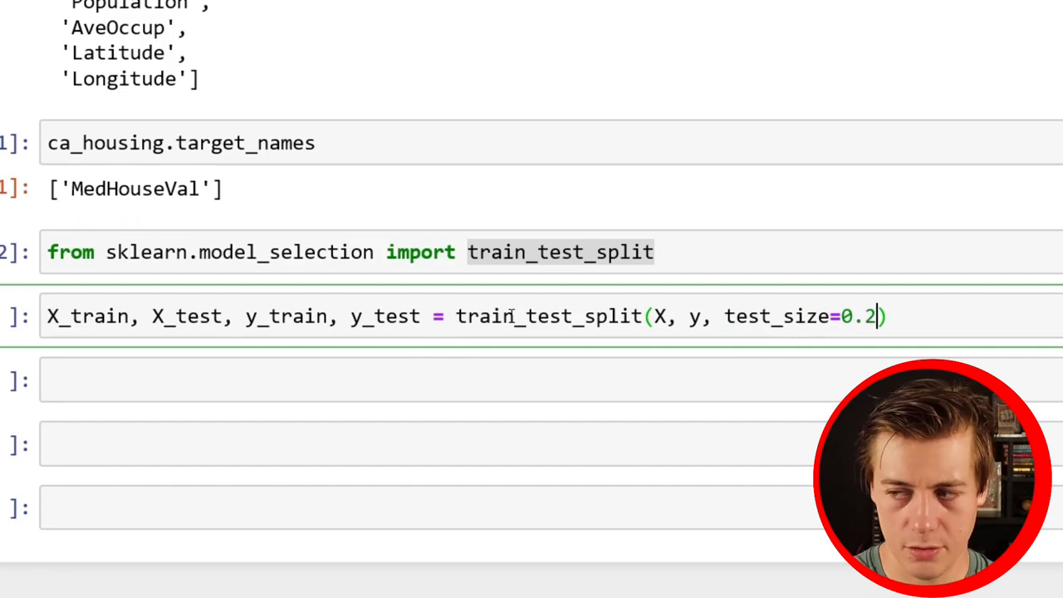
type(", random")
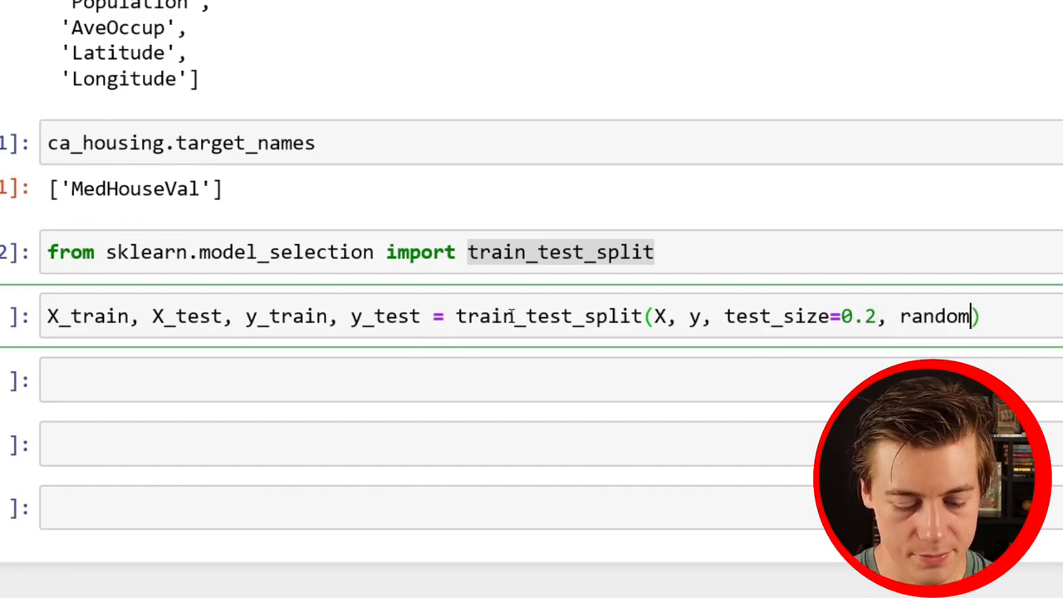
type("_state=1")
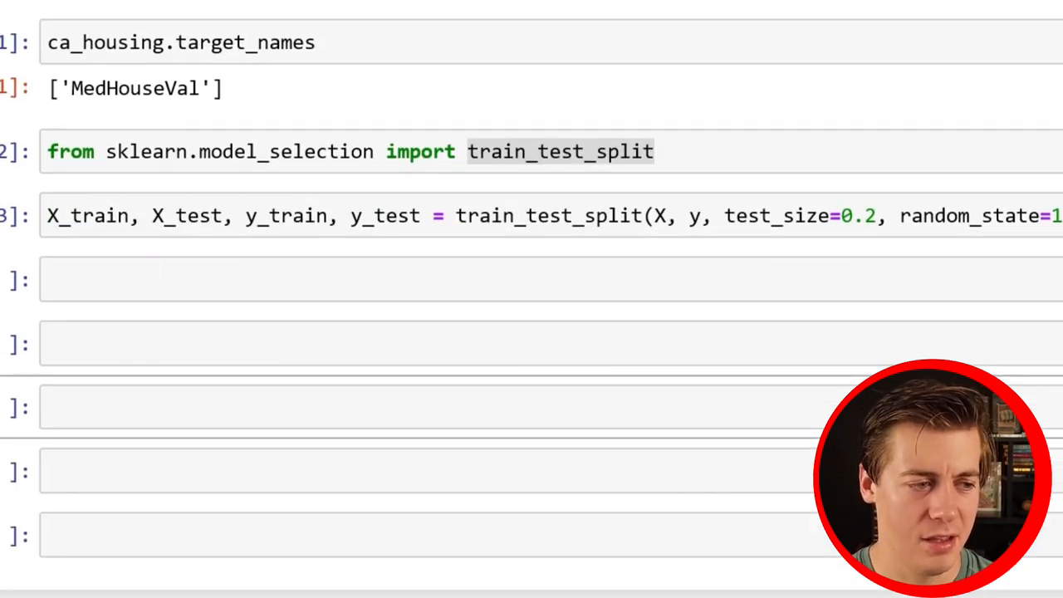
left_click(332, 279)
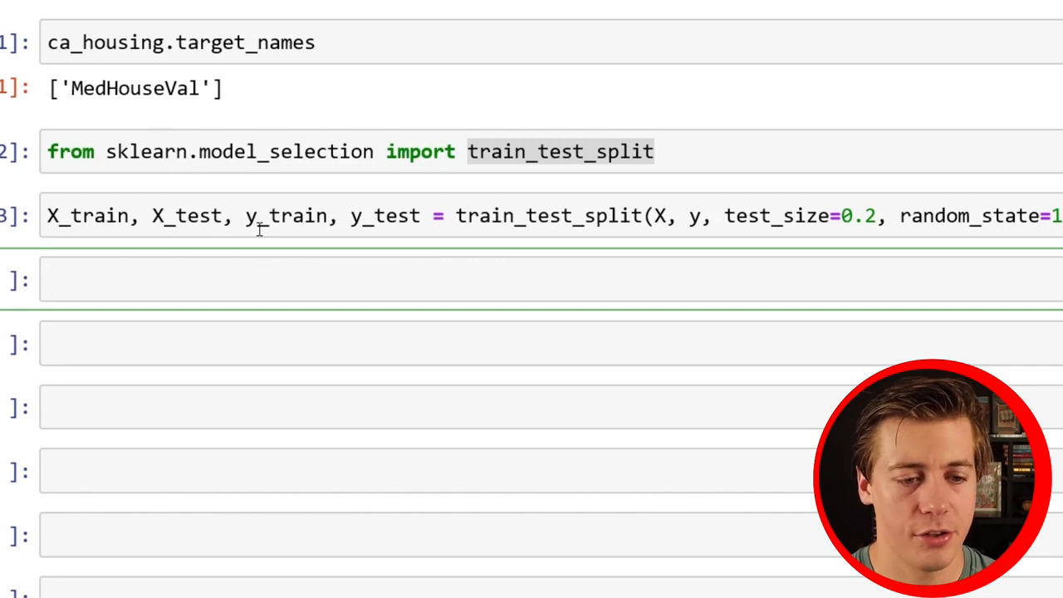
scroll("up", 3)
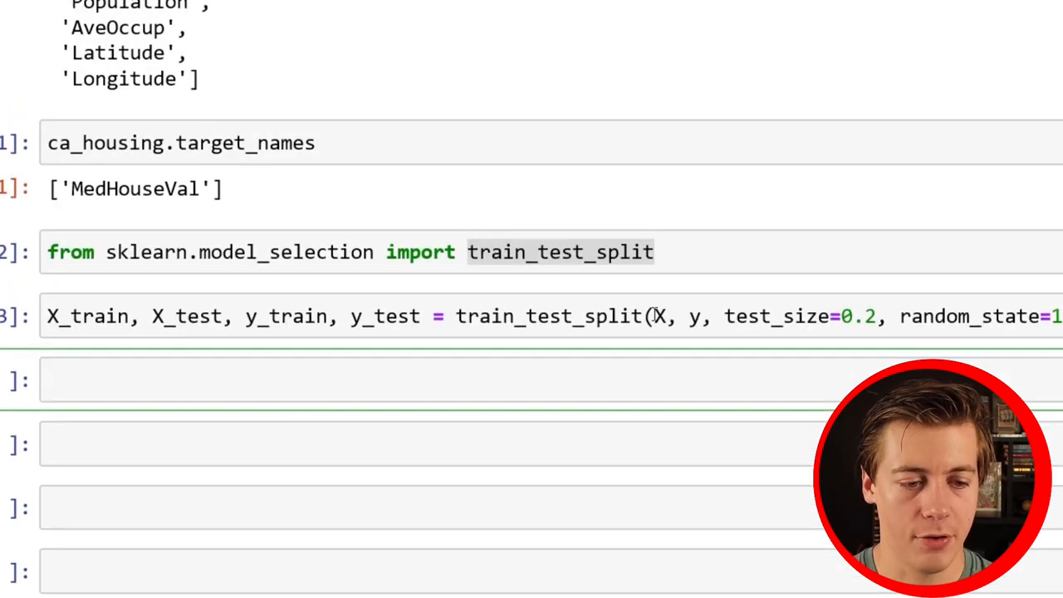
mouse_move(40, 306)
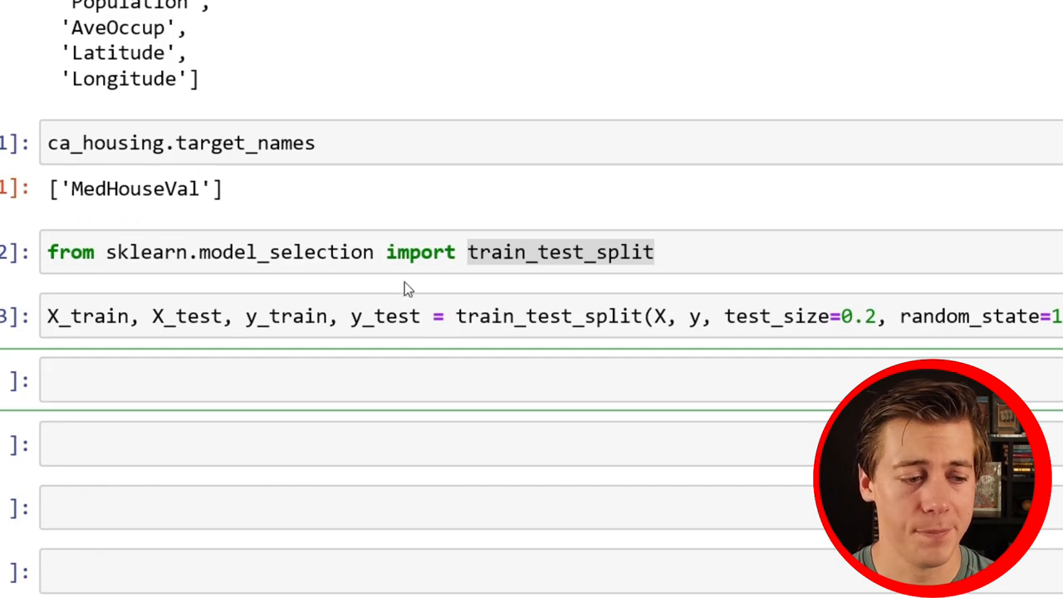
left_click(80, 315)
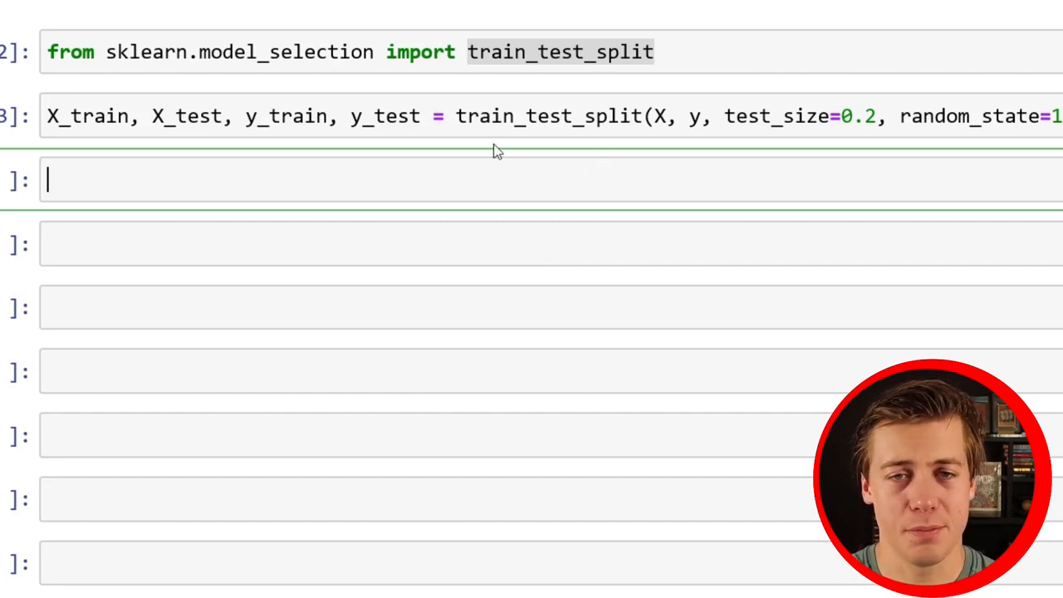
mouse_move(492, 123)
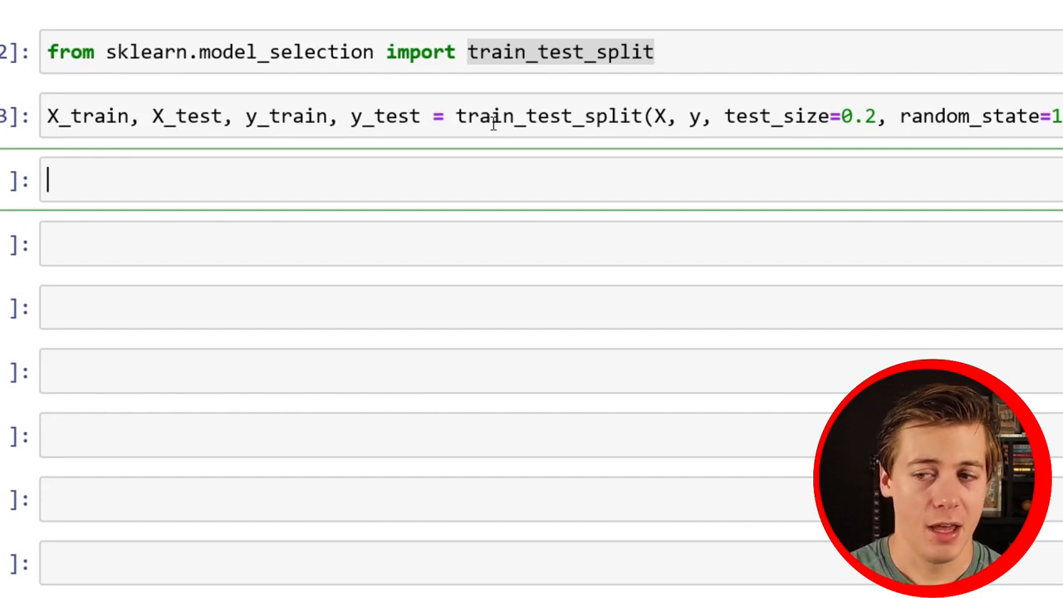
Run scaler = StandardScaler(), which raises a NameError since StandardScaler is undefined
type("sca")
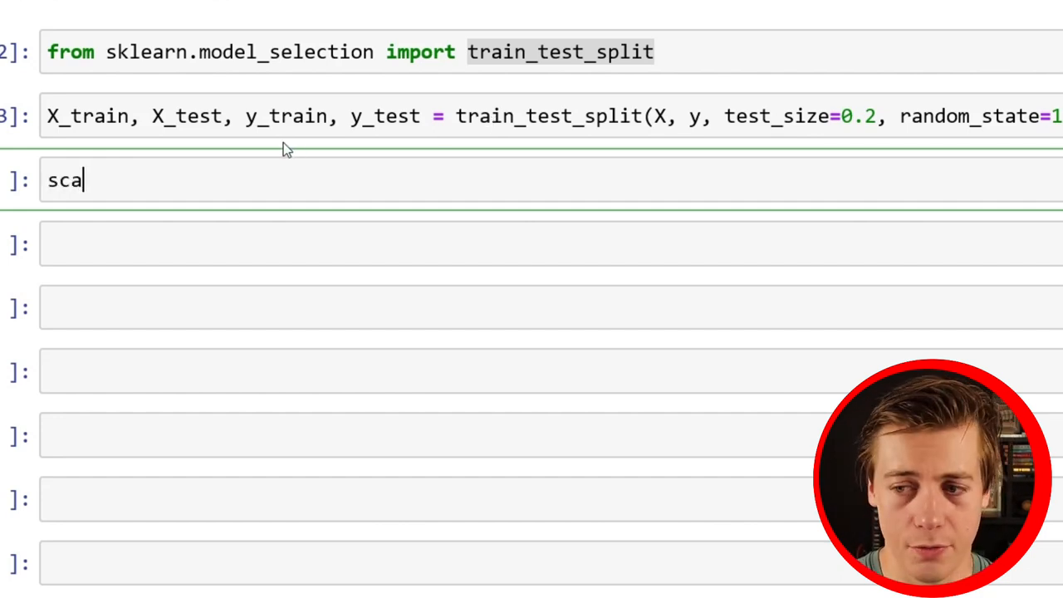
type("ler =")
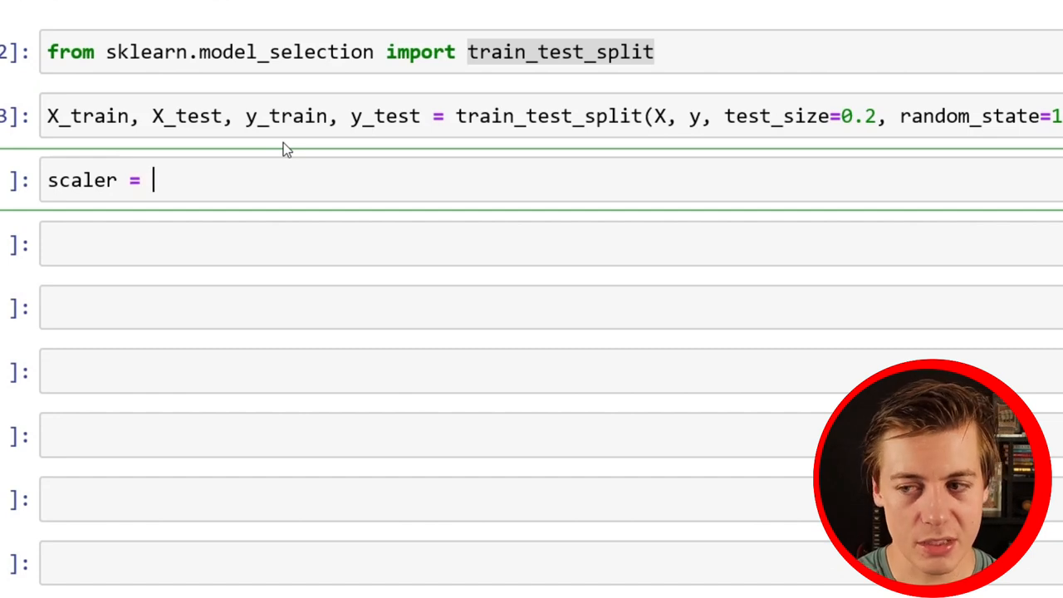
type("Standard")
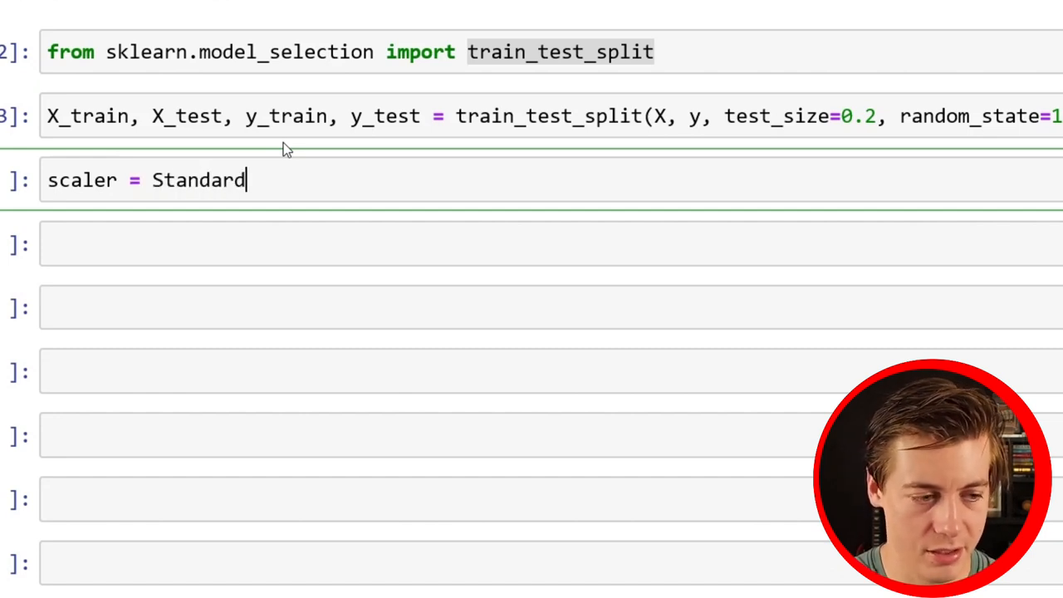
type("Scale")
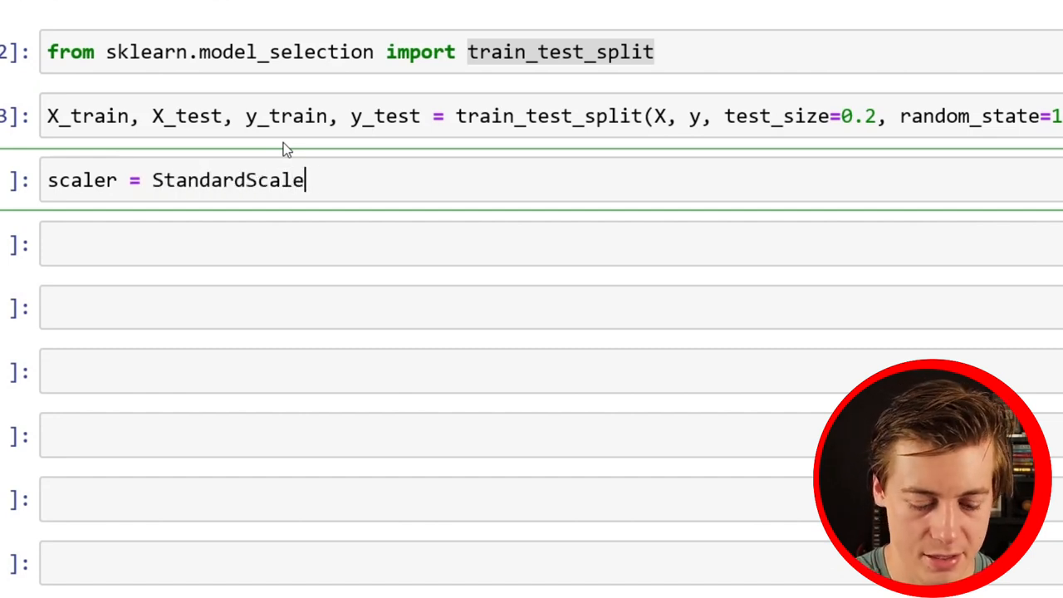
type("r()")
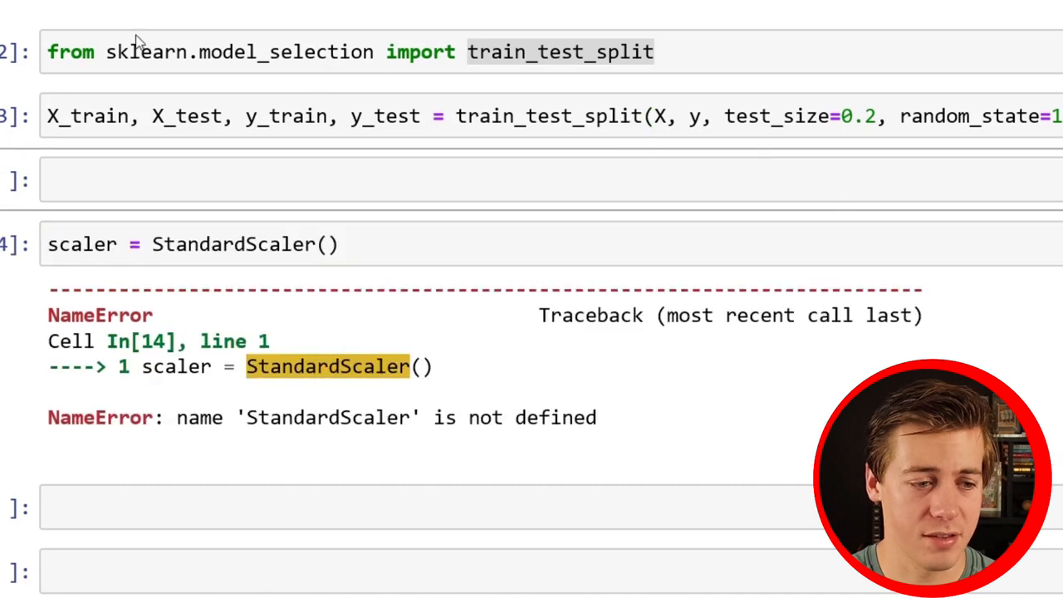
Add from sklearn.preprocessing import StandardScaler in the cell above the scaler line
left_click(315, 179)
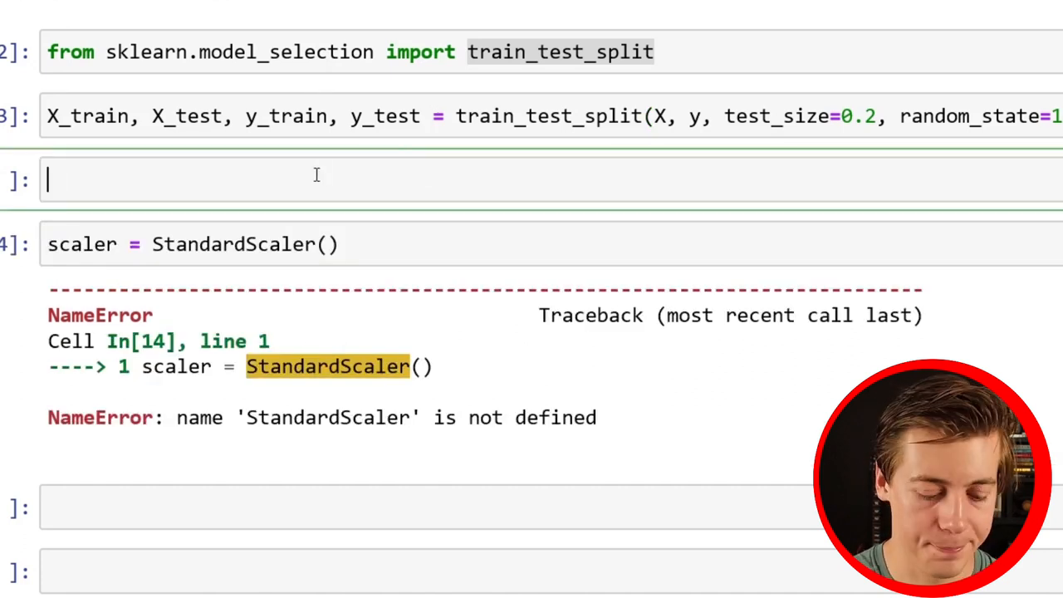
type("from sklearn")
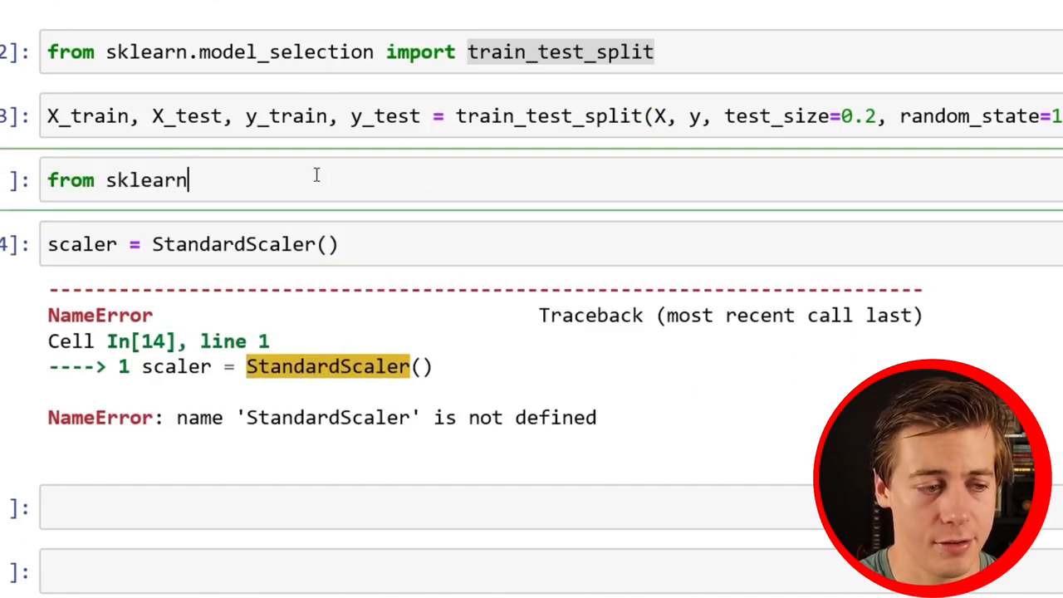
type(".prepr")
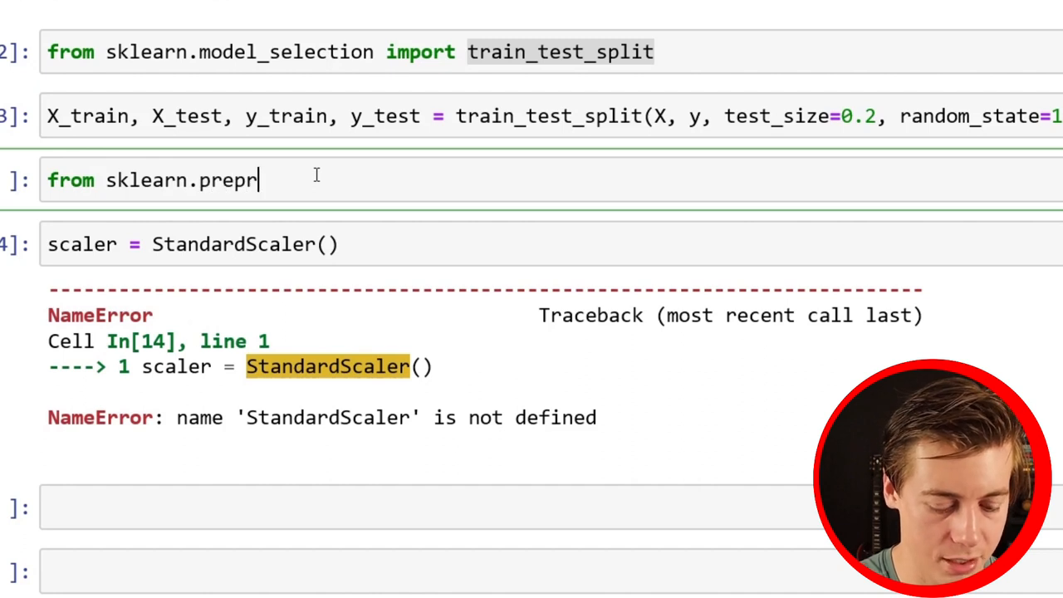
type("ocessing")
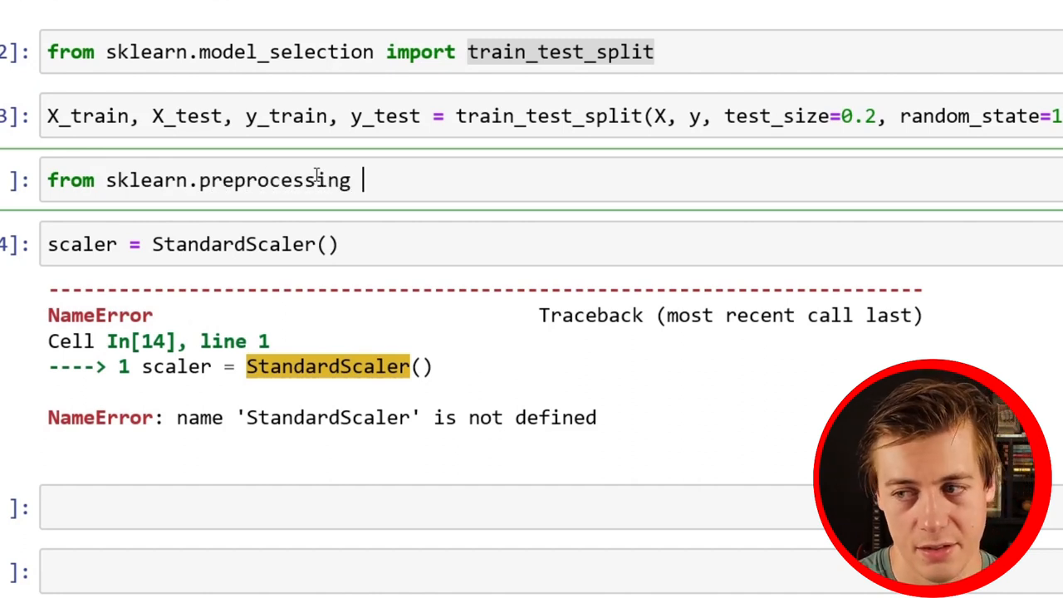
type("import Standa")
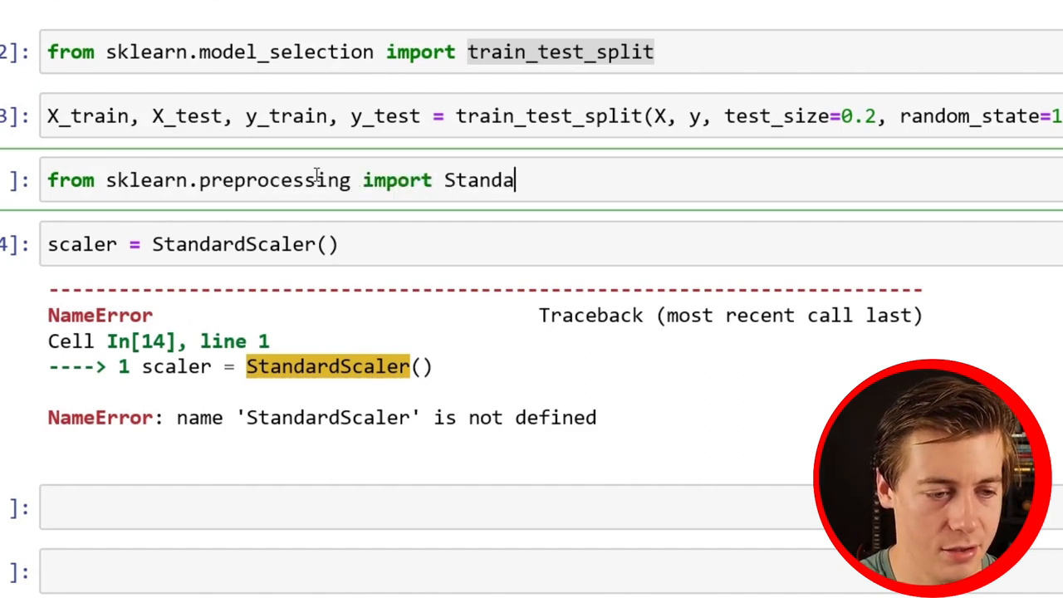
type("rdScaler")
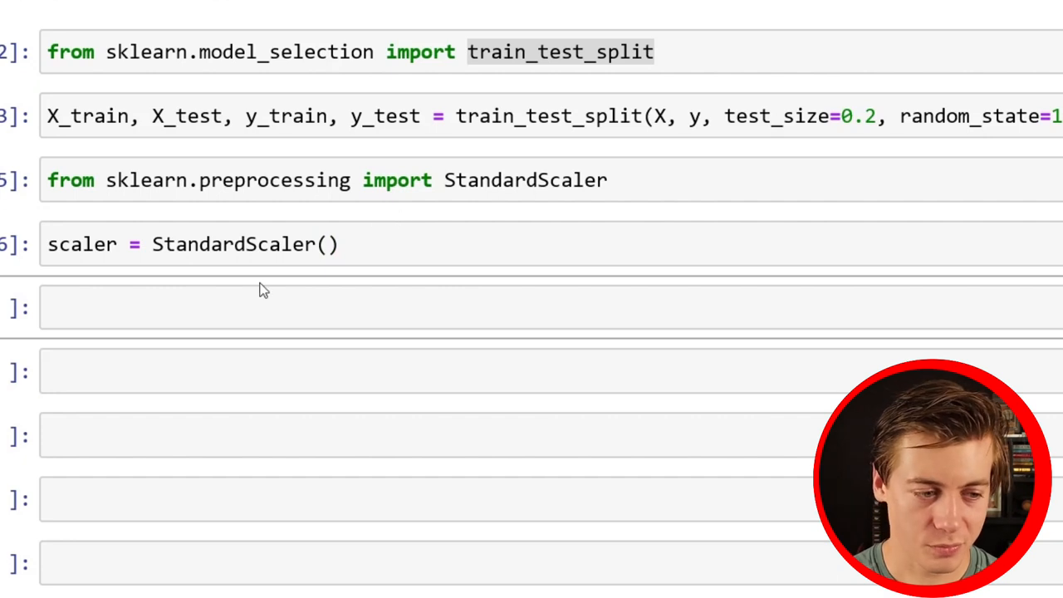
Run X_train = scaler.fit_transform(X_train) to standardise the training features
left_click(249, 307)
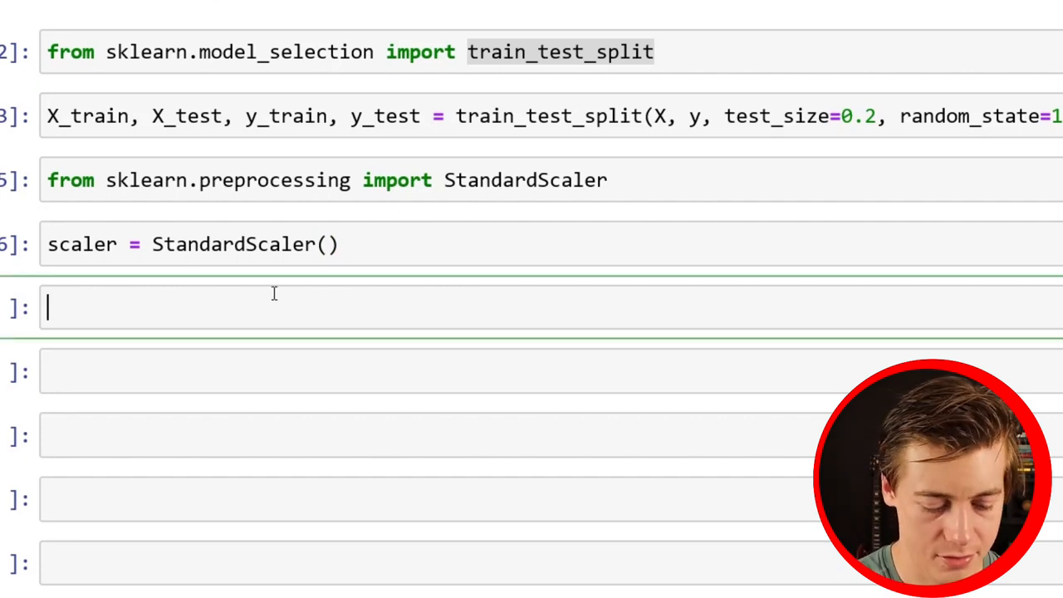
type("X_train")
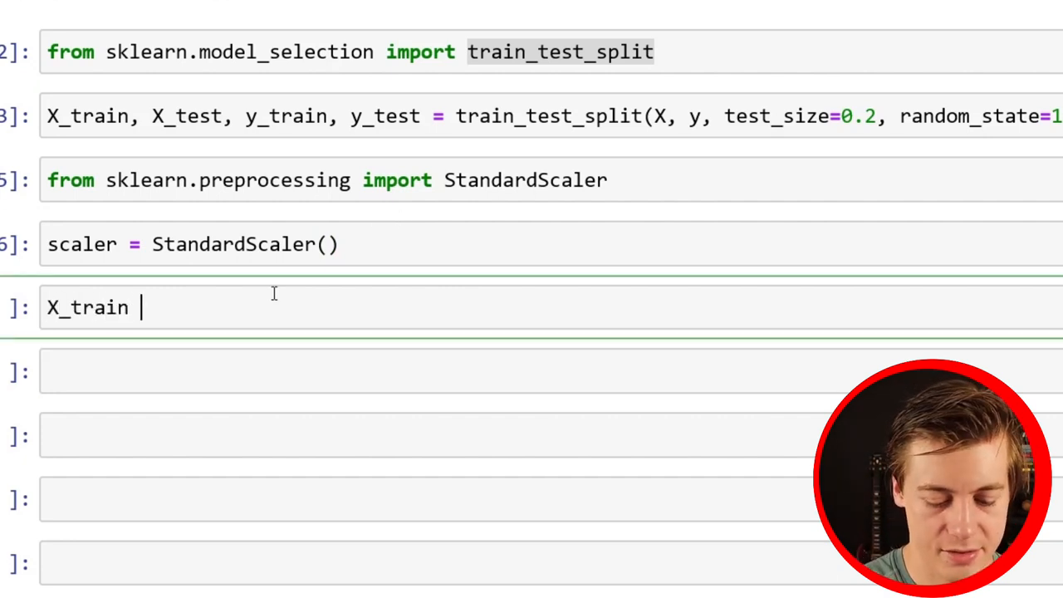
type("= sc")
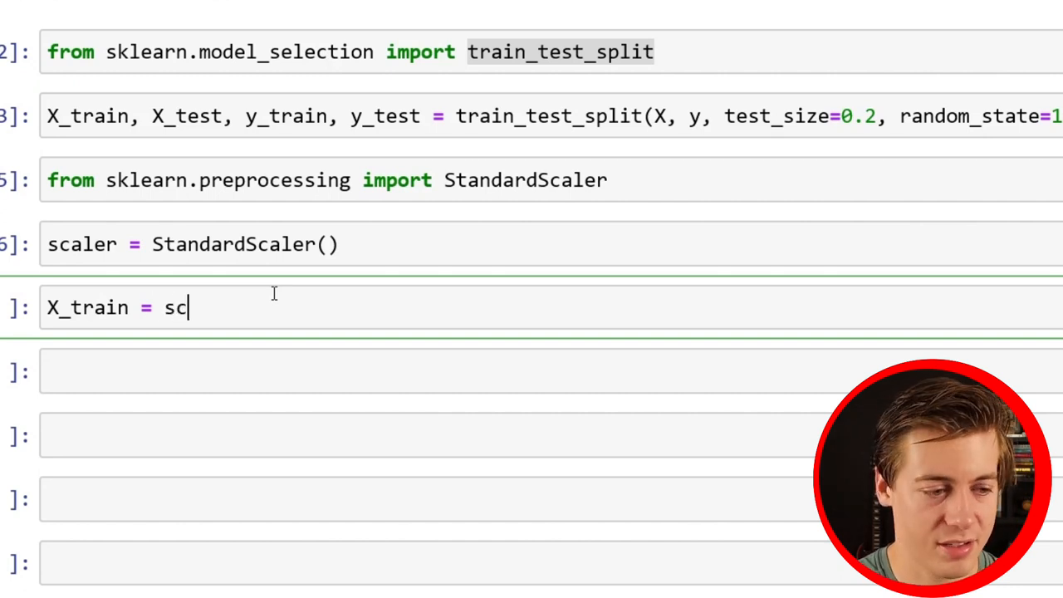
type("aler")
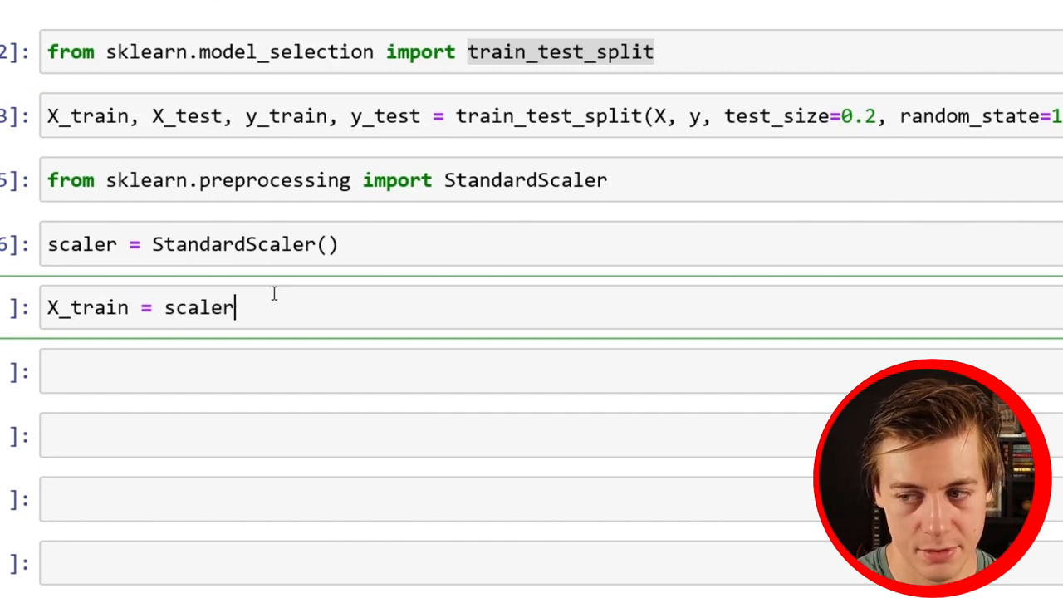
type(".fit")
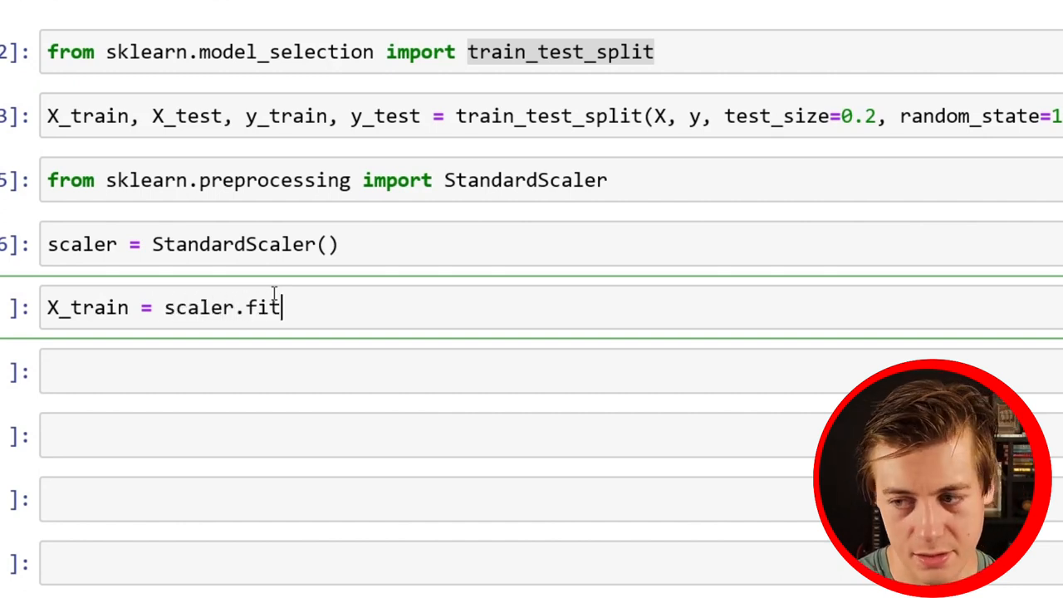
type("_trans")
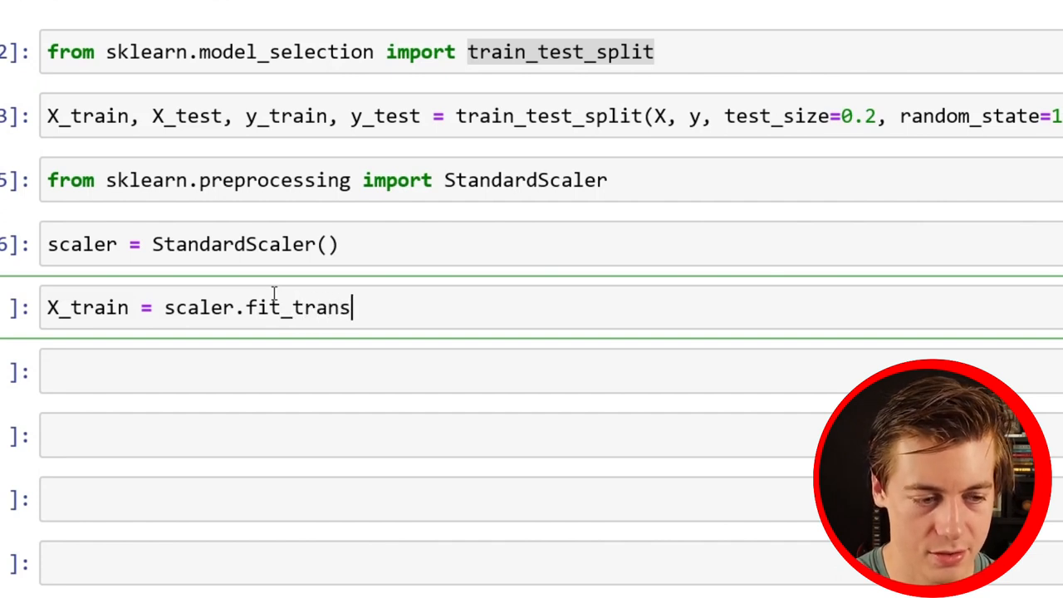
type("form()")
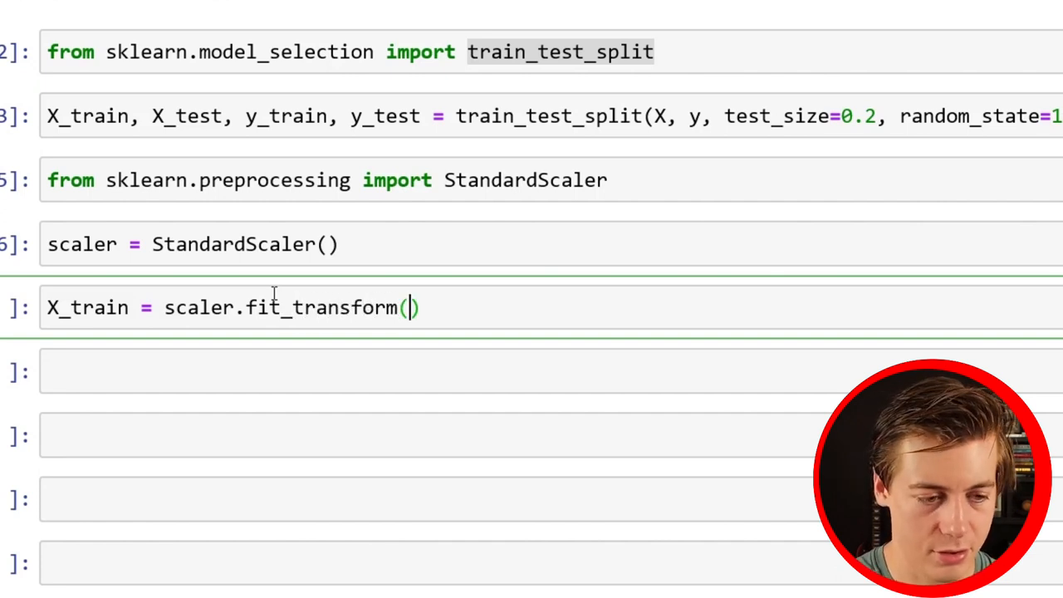
type("X_train")
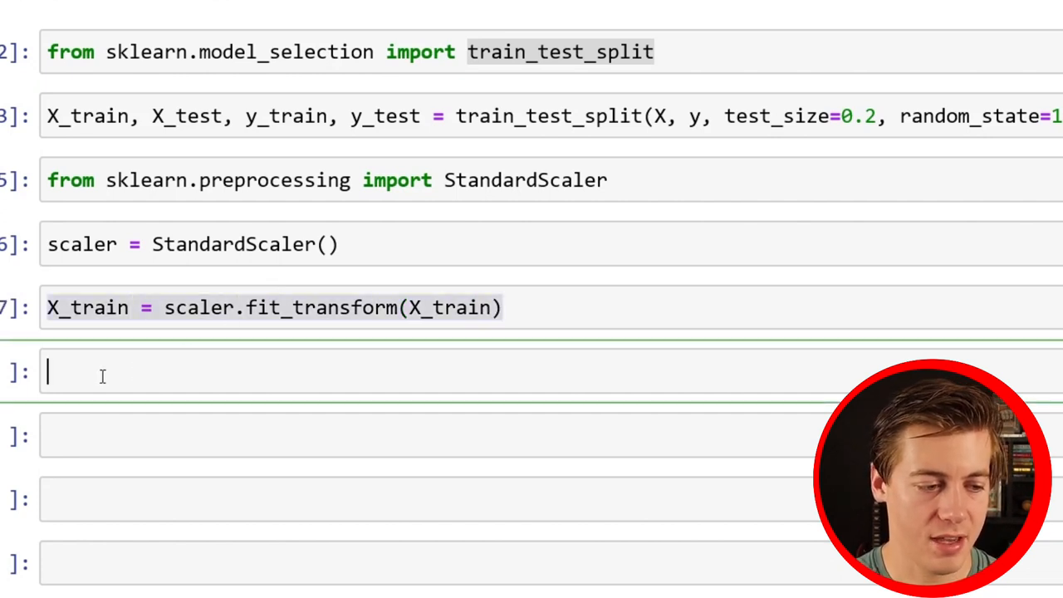
Run the matching X_test = scaler.fit_transform(X_test) cell for the test features
type("X_train = scaler.fit_transform(X_train)")
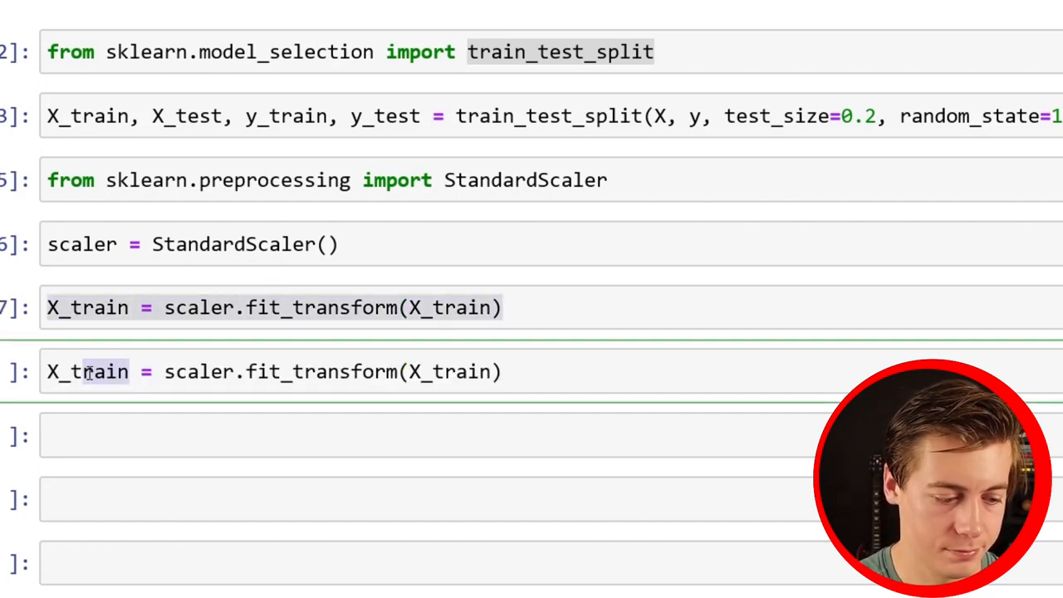
type("X_test")
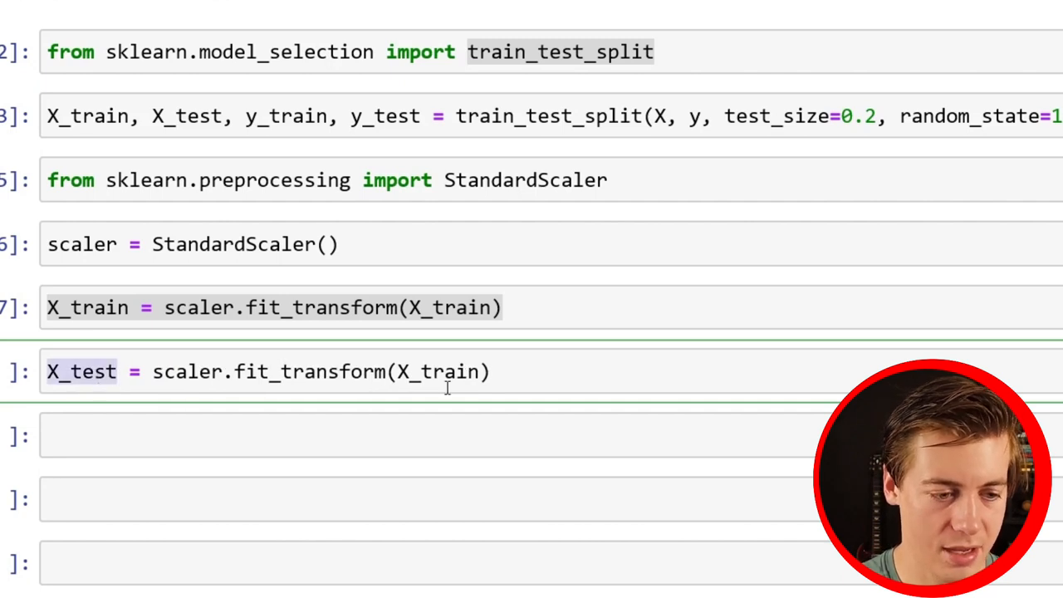
type("X_test")
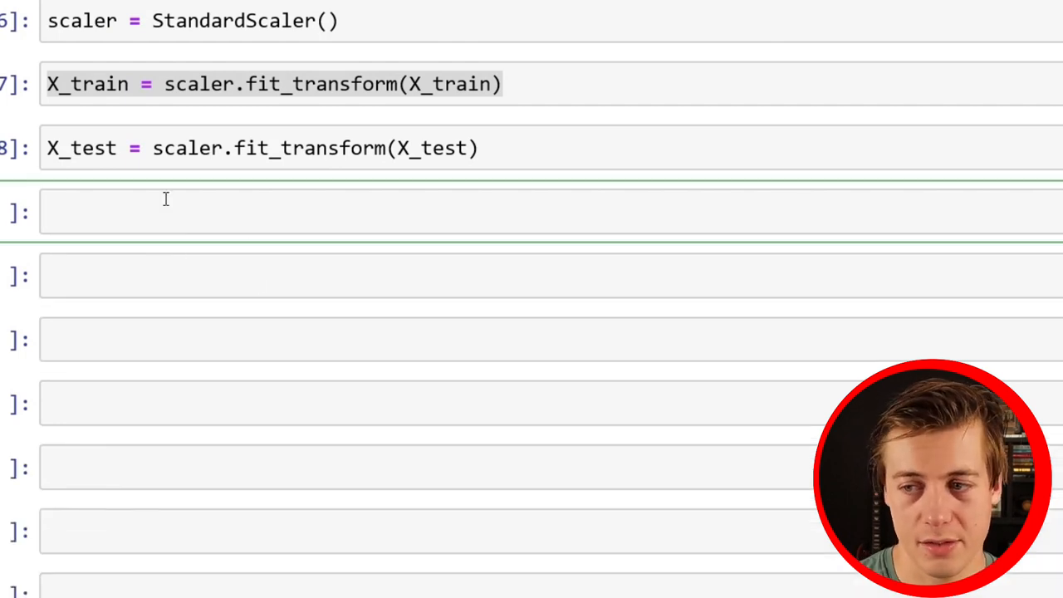
Import Lasso from sklearn.linear_model and run it
type("from s")
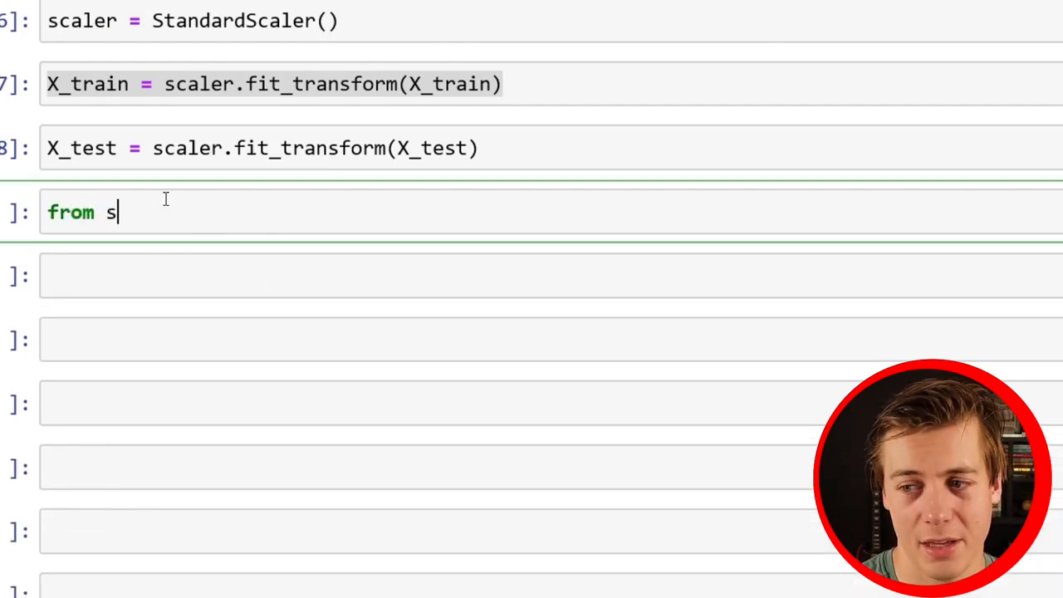
type("klearn.line")
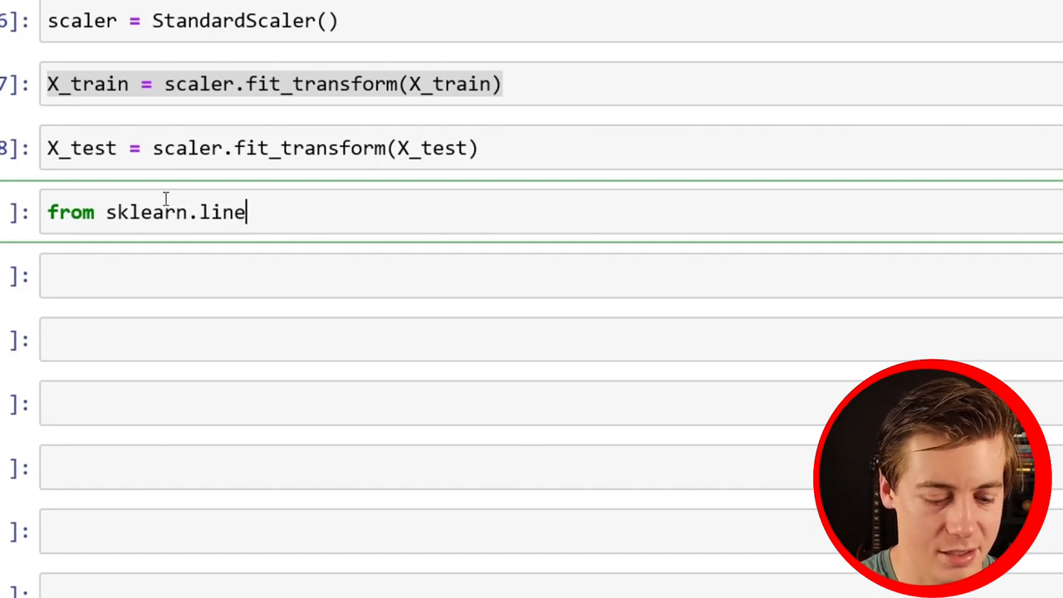
type("ar_model")
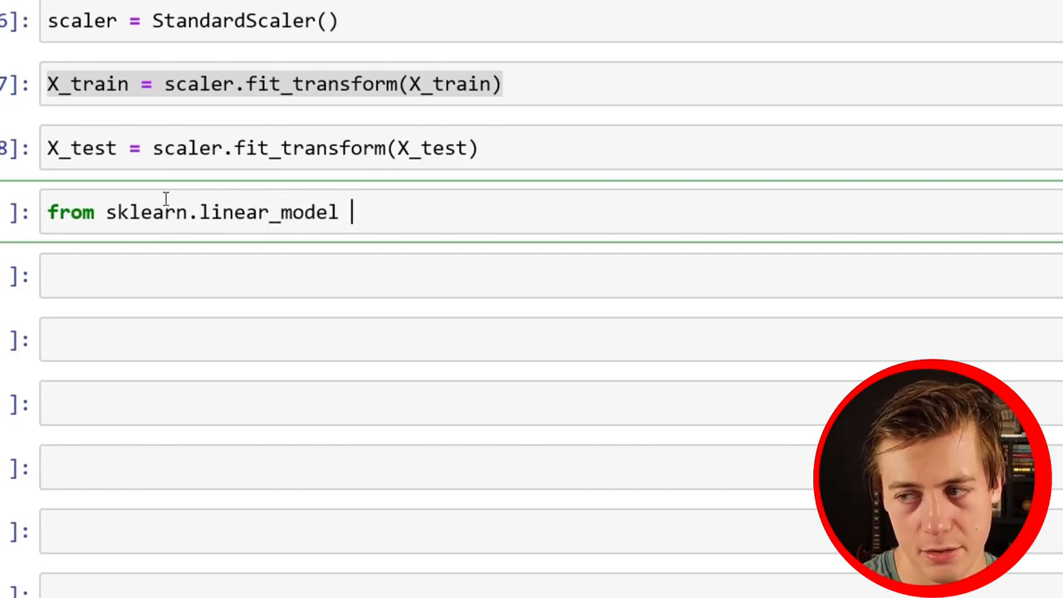
type("import Lass")
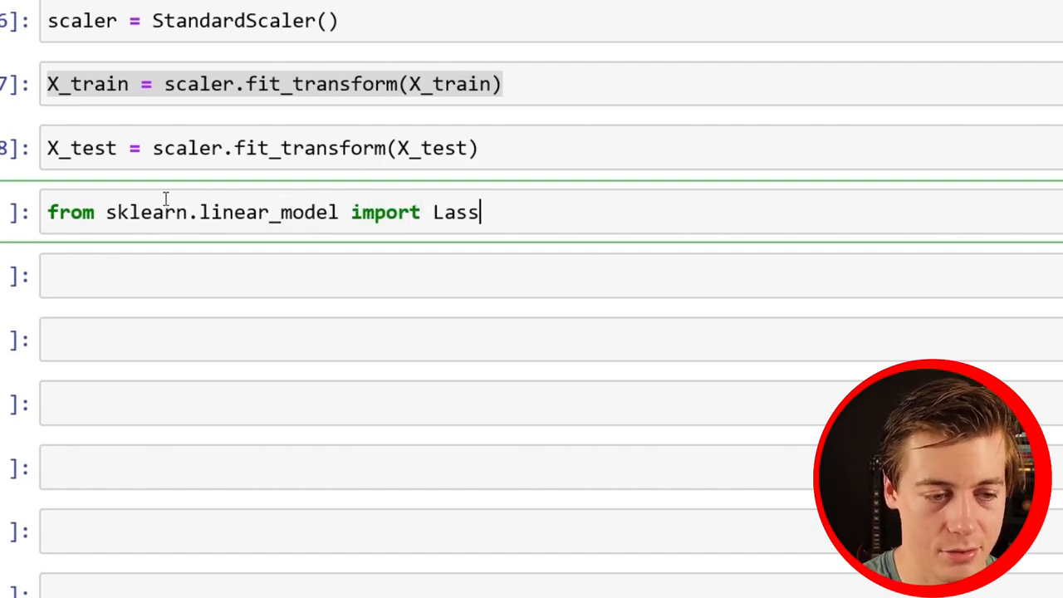
type("o")
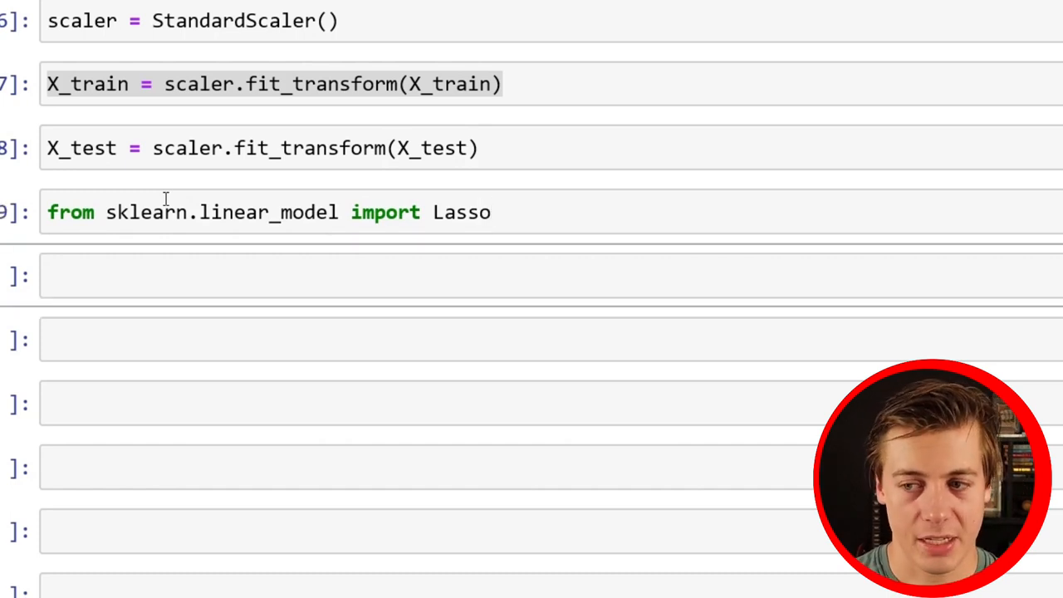
Create lasso = Lasso() and fit it with lasso.fit(X_train, y_train)
type("la")
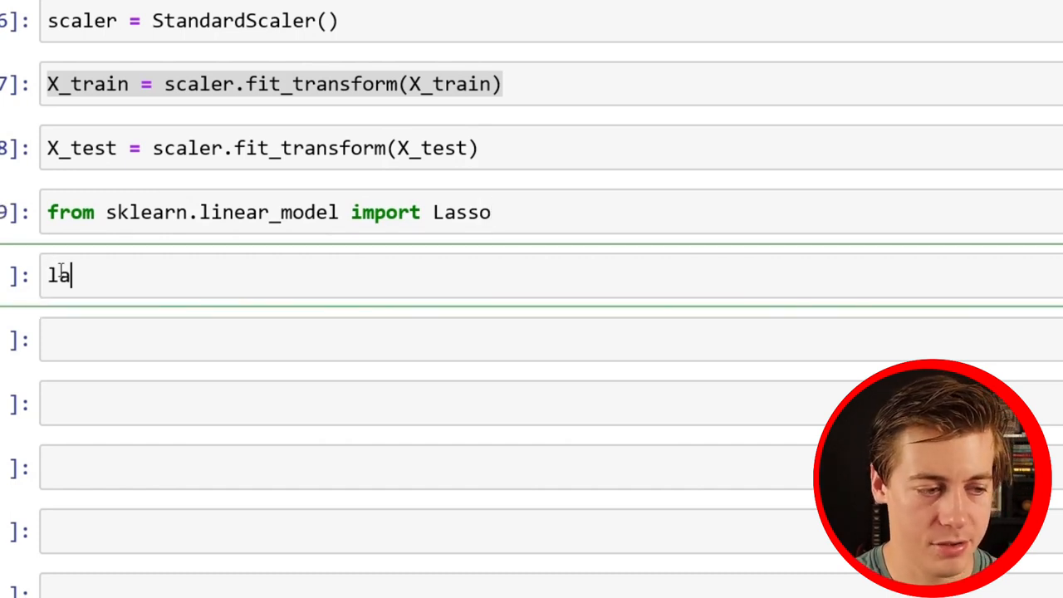
type("sso =")
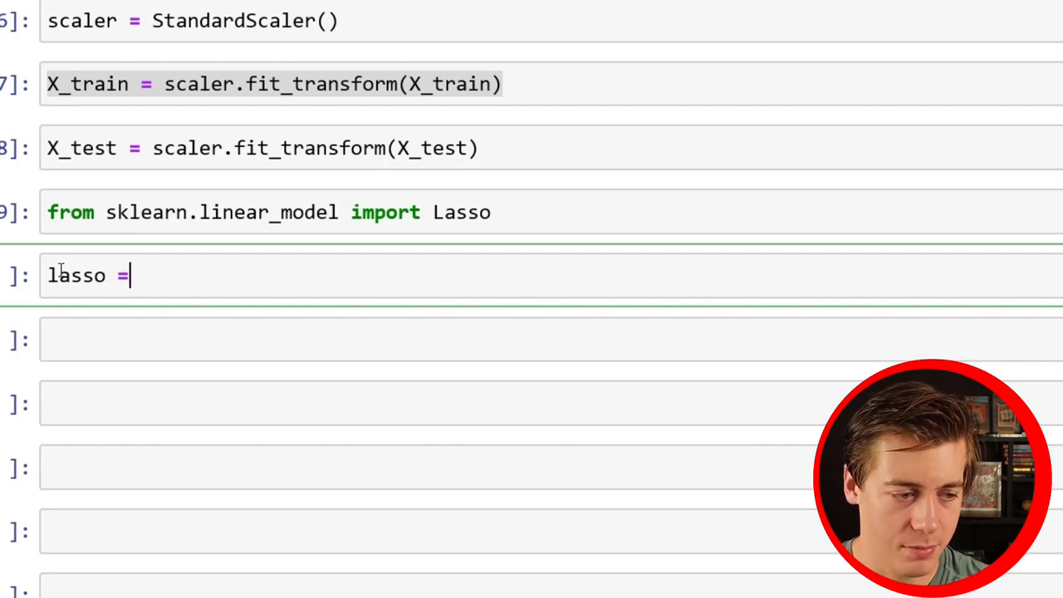
type("Lasso")
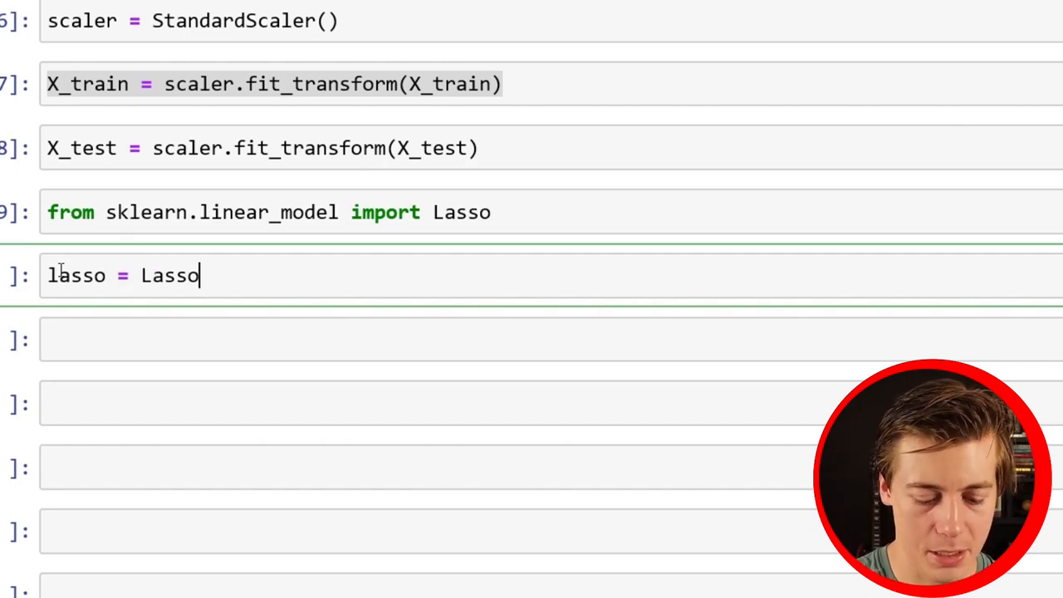
type("()")
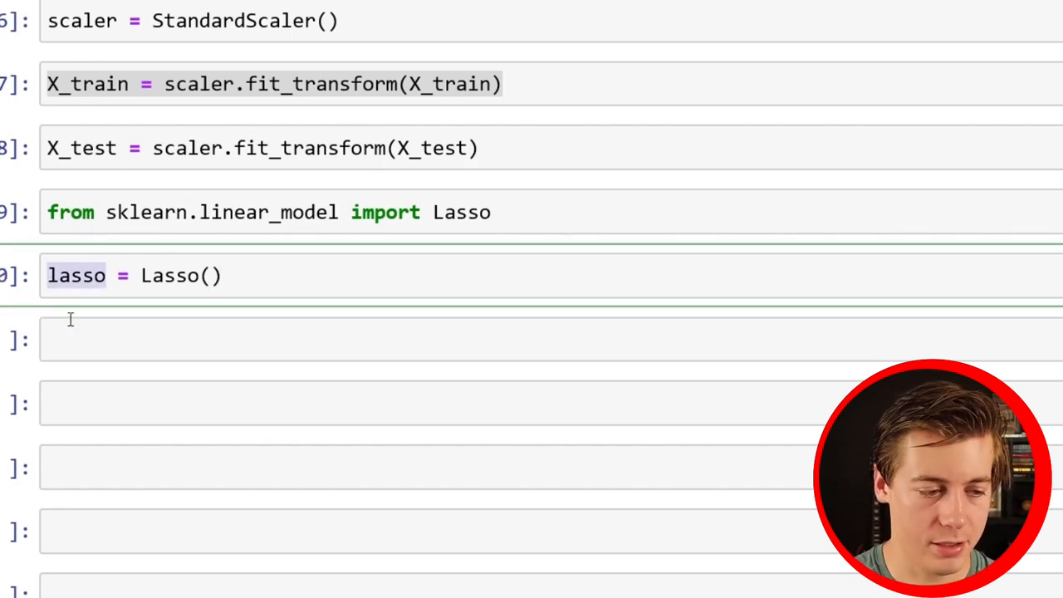
type("lassq.fit")
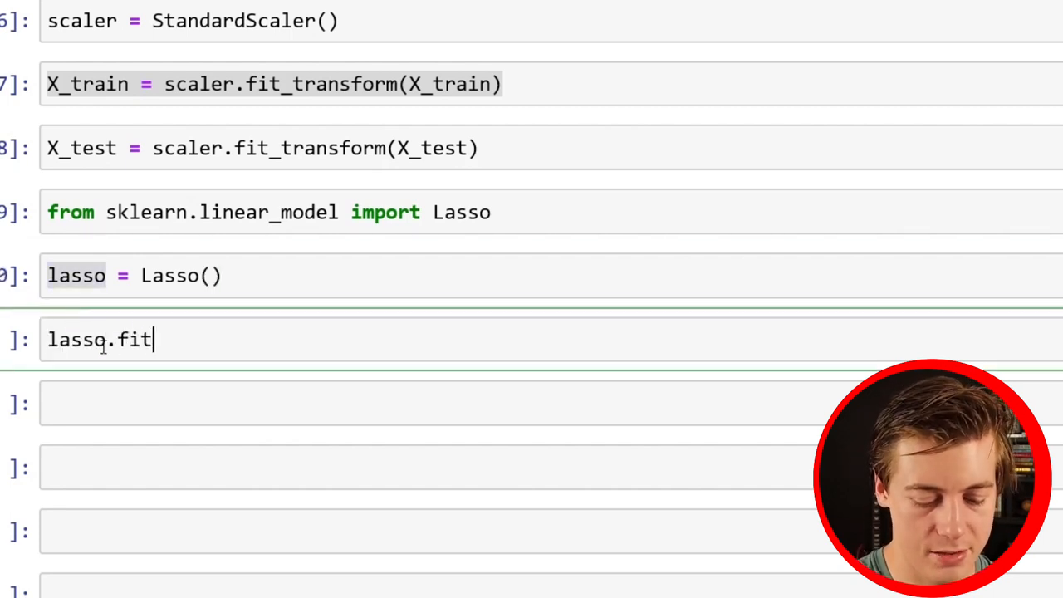
type("(X_train)")
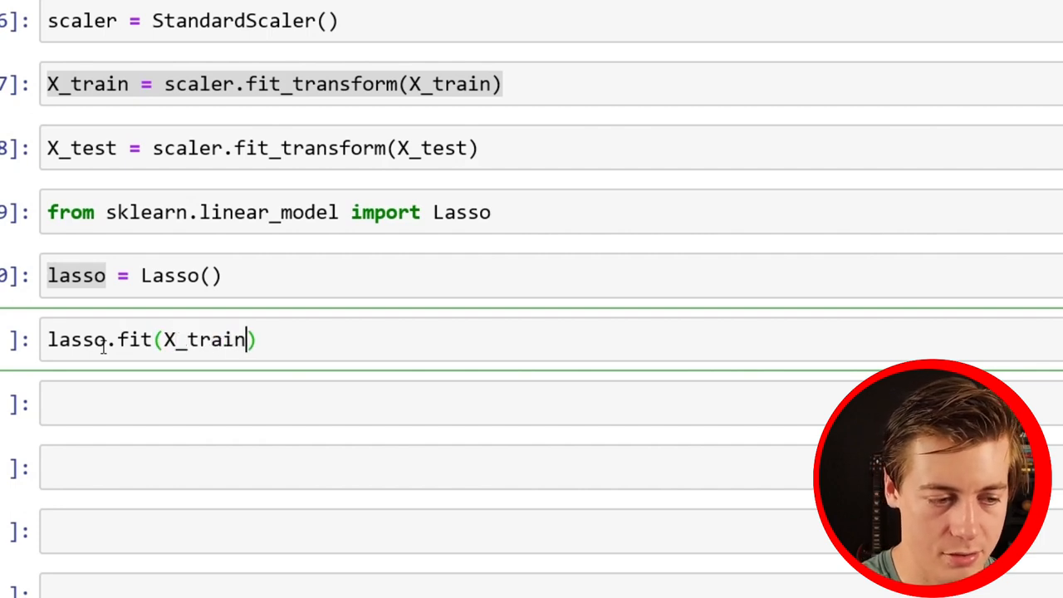
type(", y_trai")
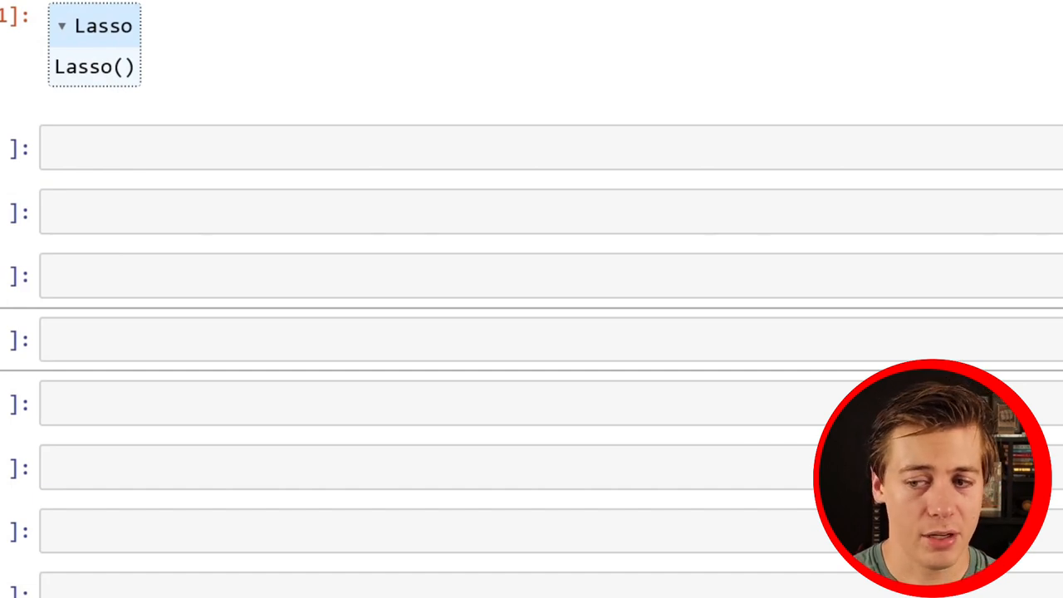
Import mean_absolute_error, mean_squared_error and r2_score from sklearn.metrics and run it
left_click(256, 148)
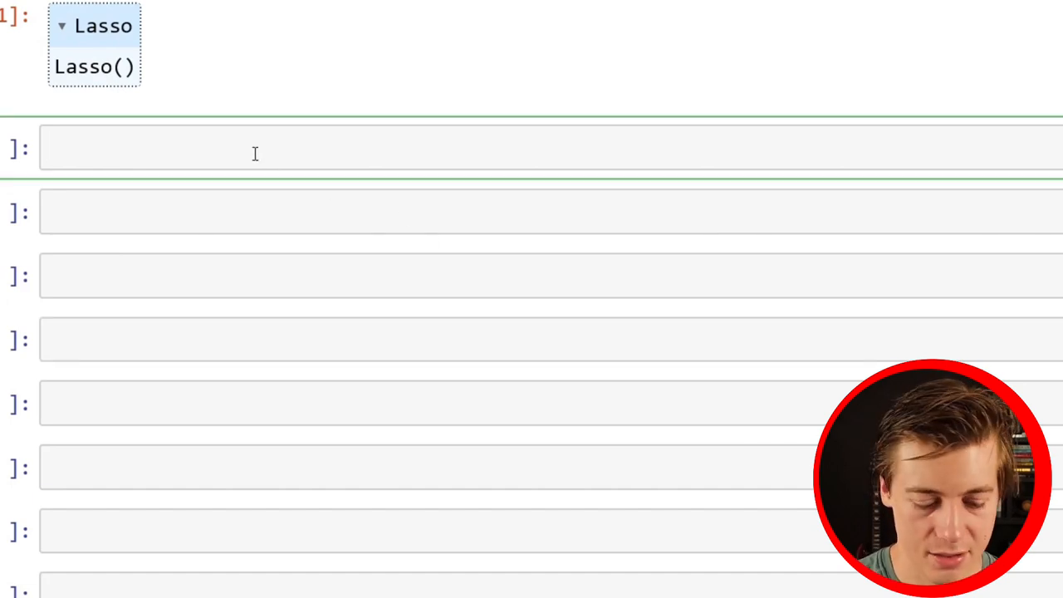
type("from s")
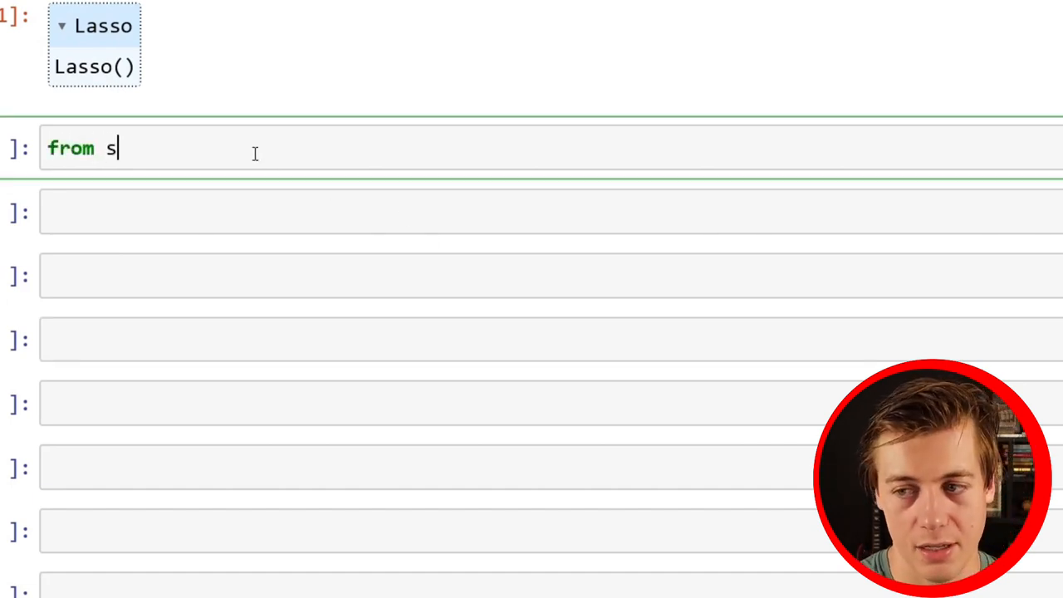
type("klearn")
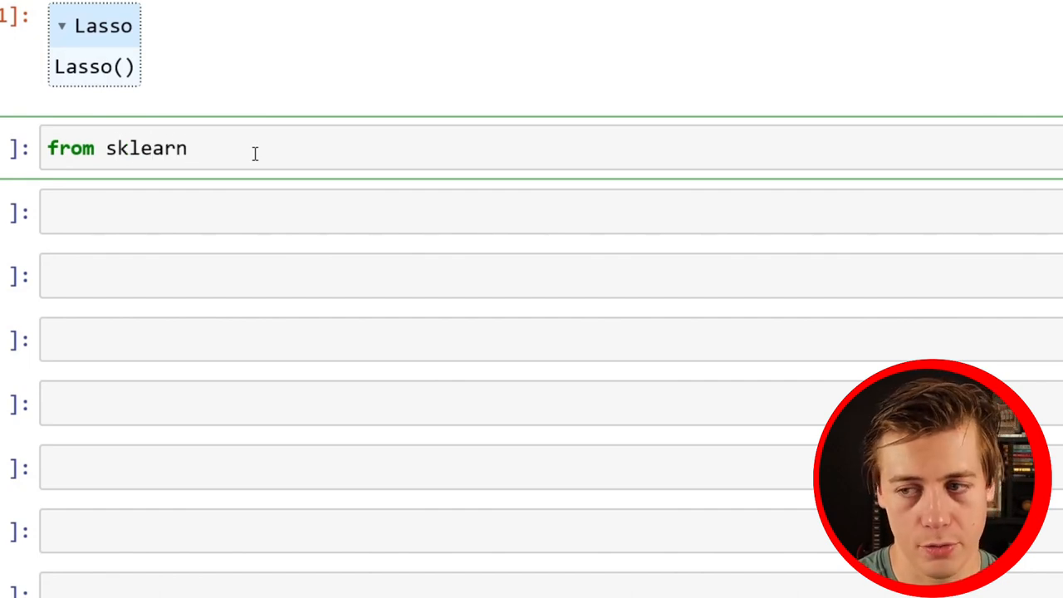
type(".metri")
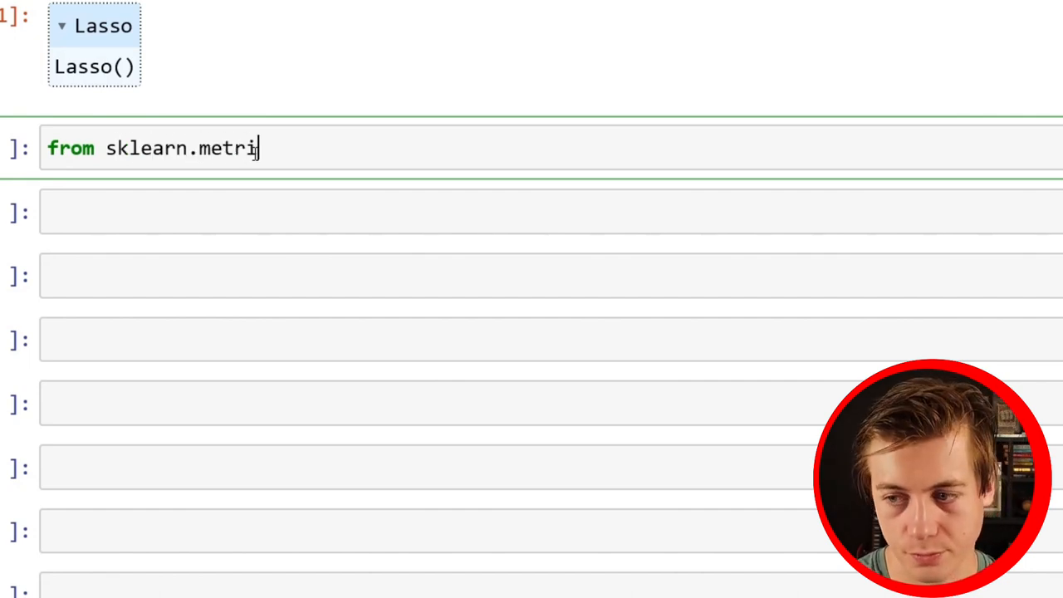
type("cs import me")
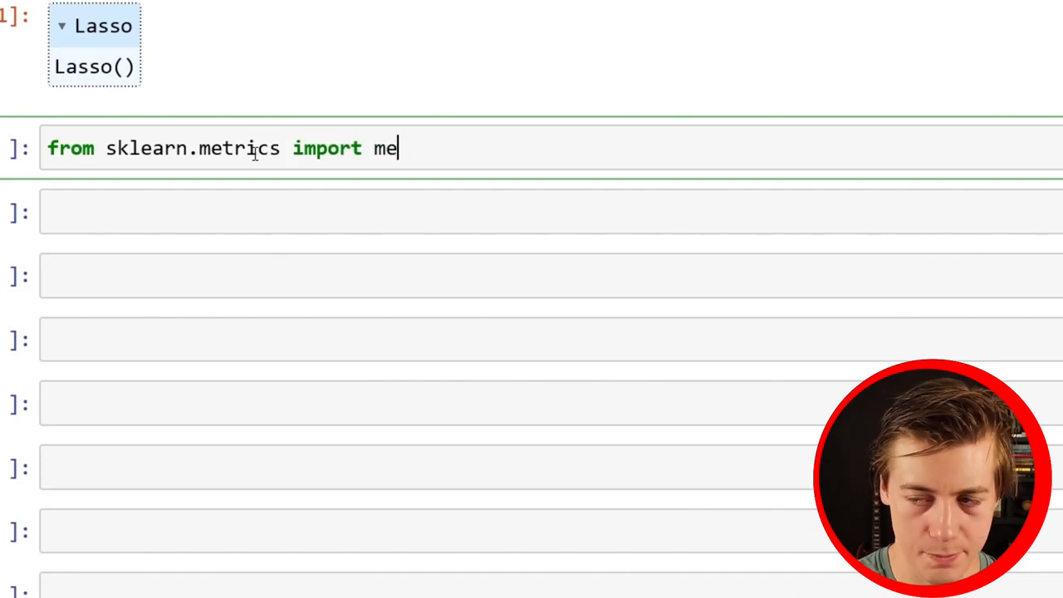
type("an_absol")
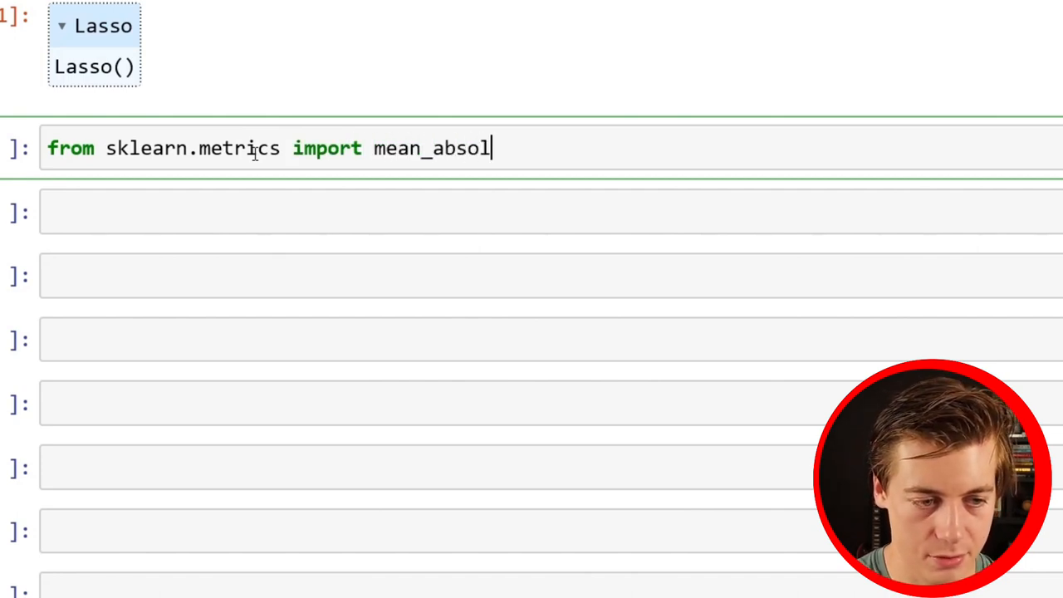
type("ute_e")
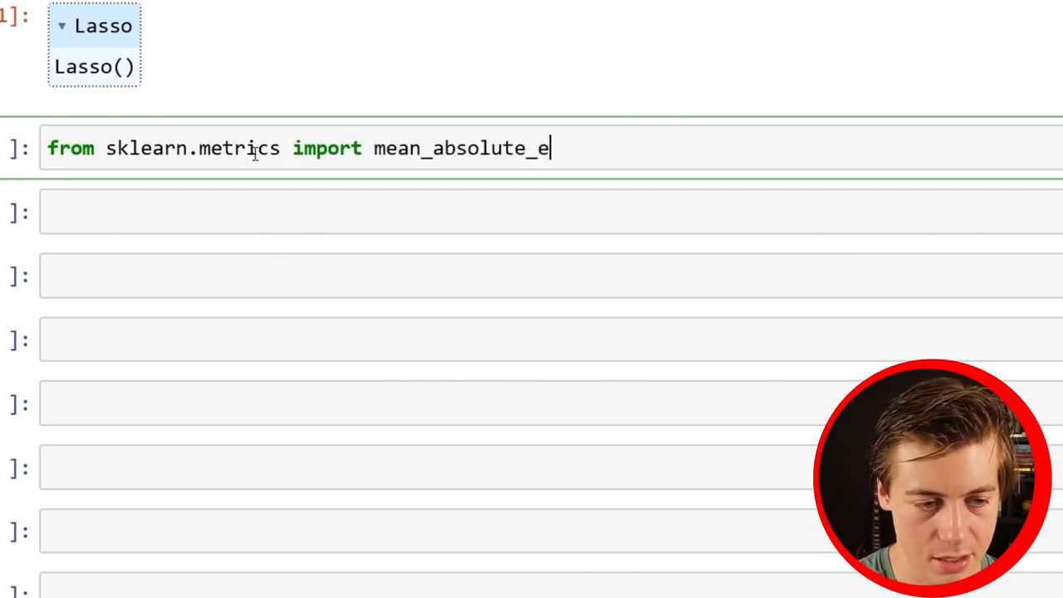
type("rror, mea")
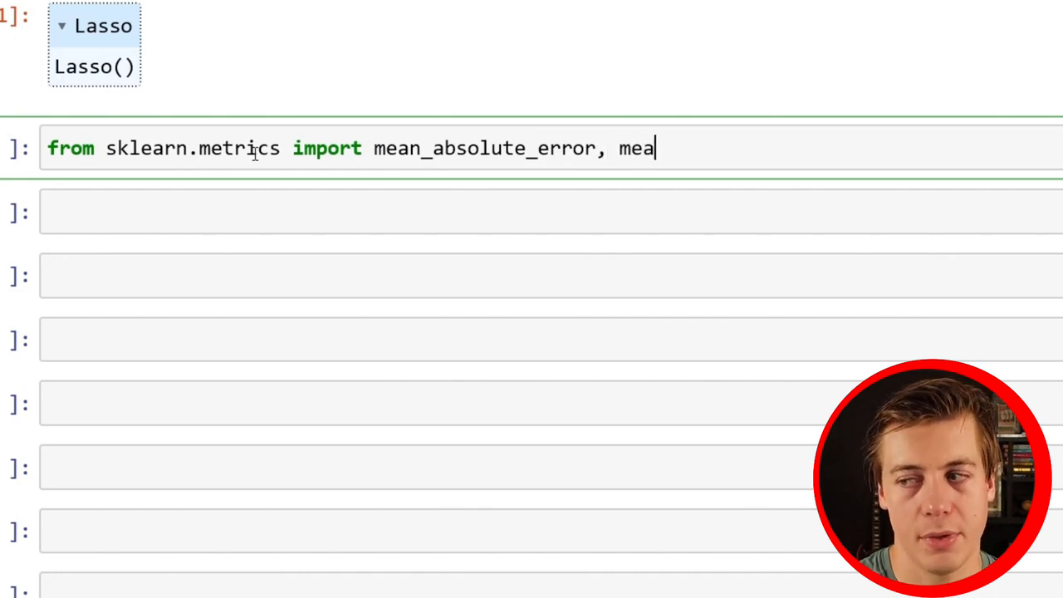
type("n_squ")
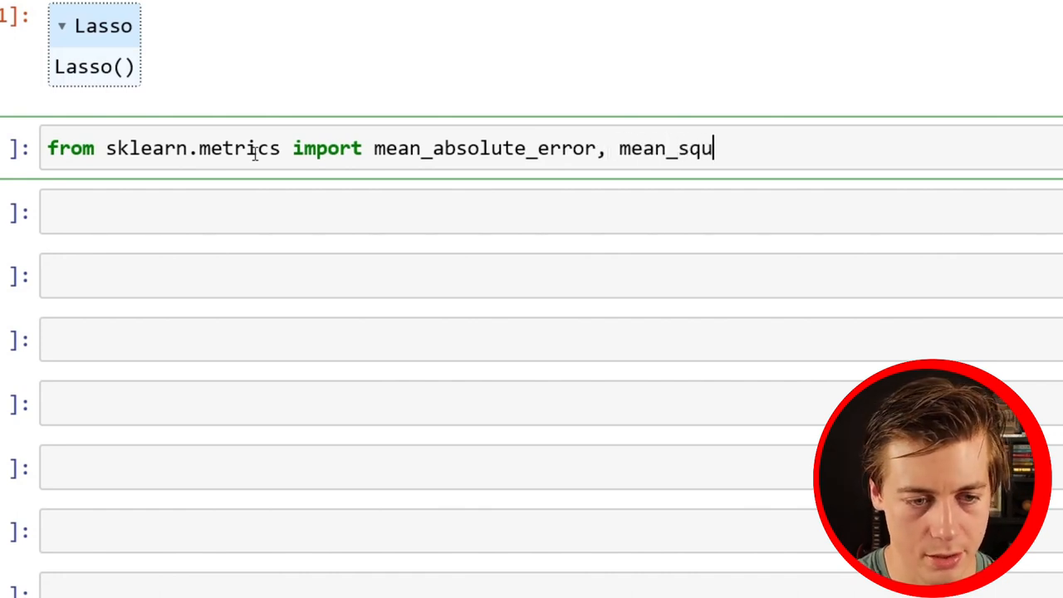
type("ared_er")
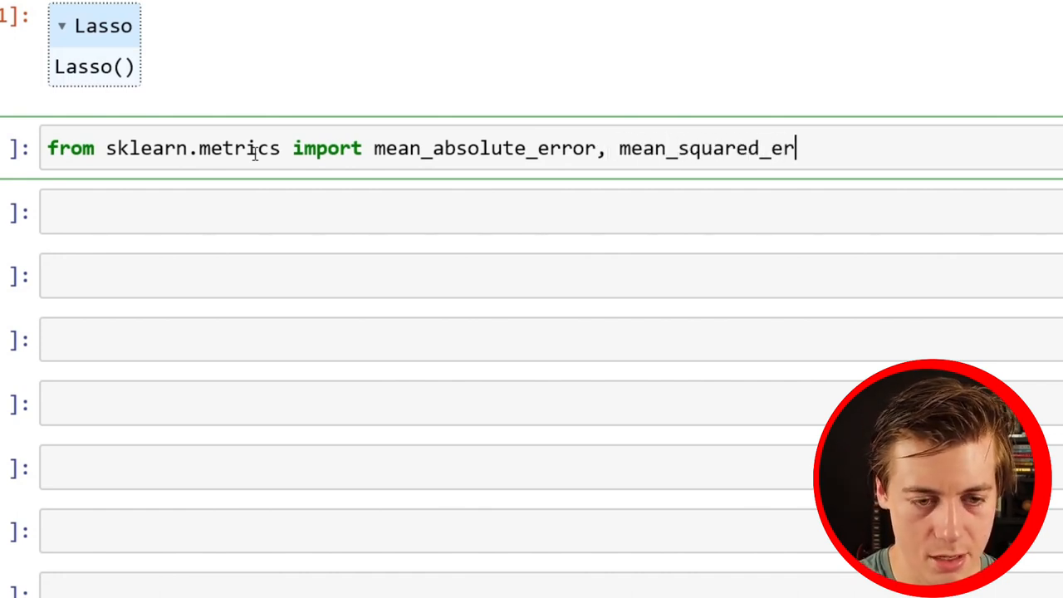
type("ror, r")
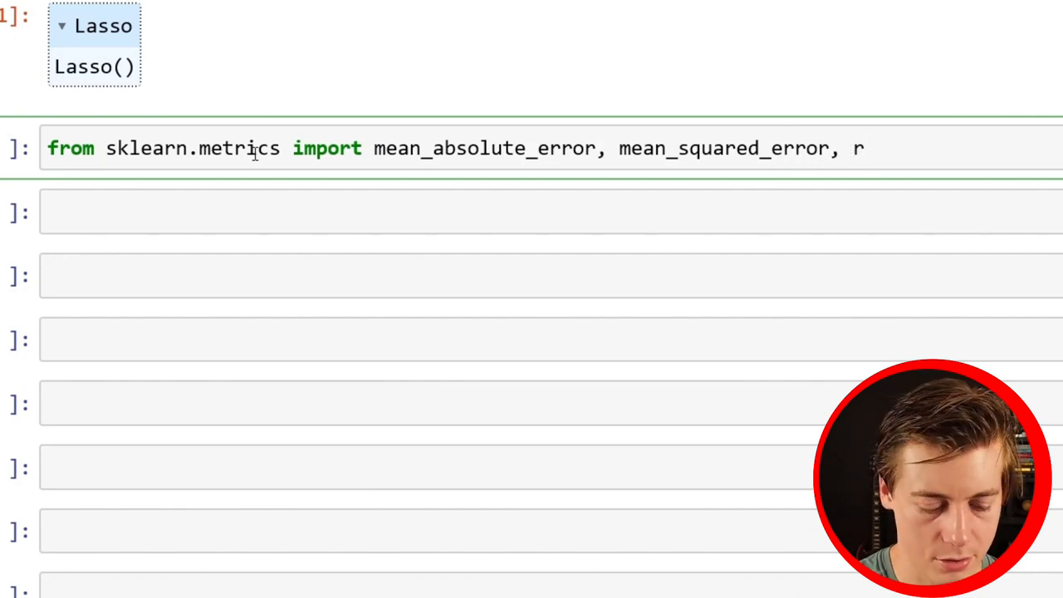
type("2_score")
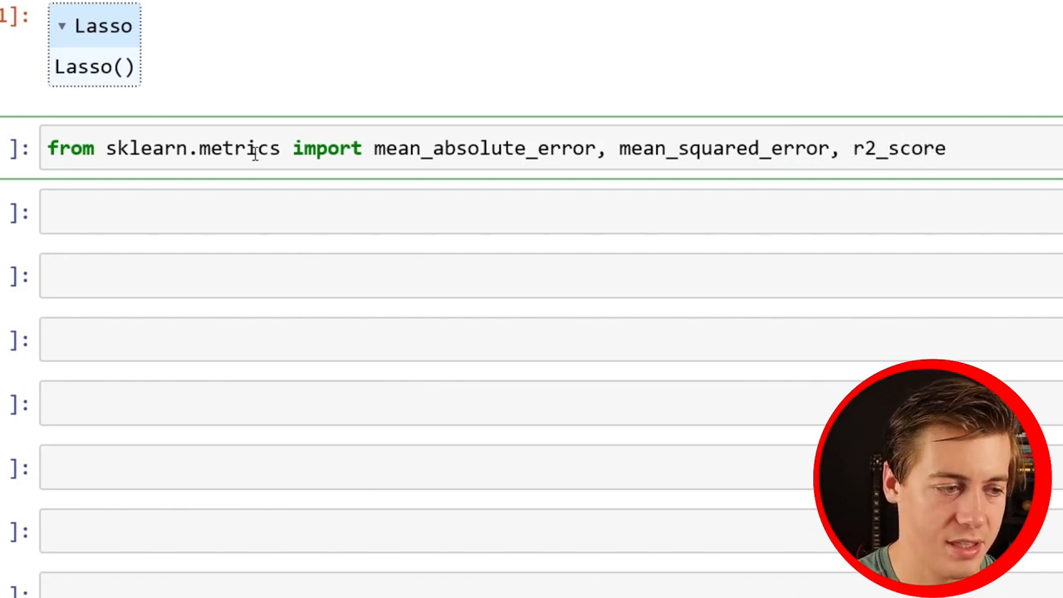
scroll("down", 3)
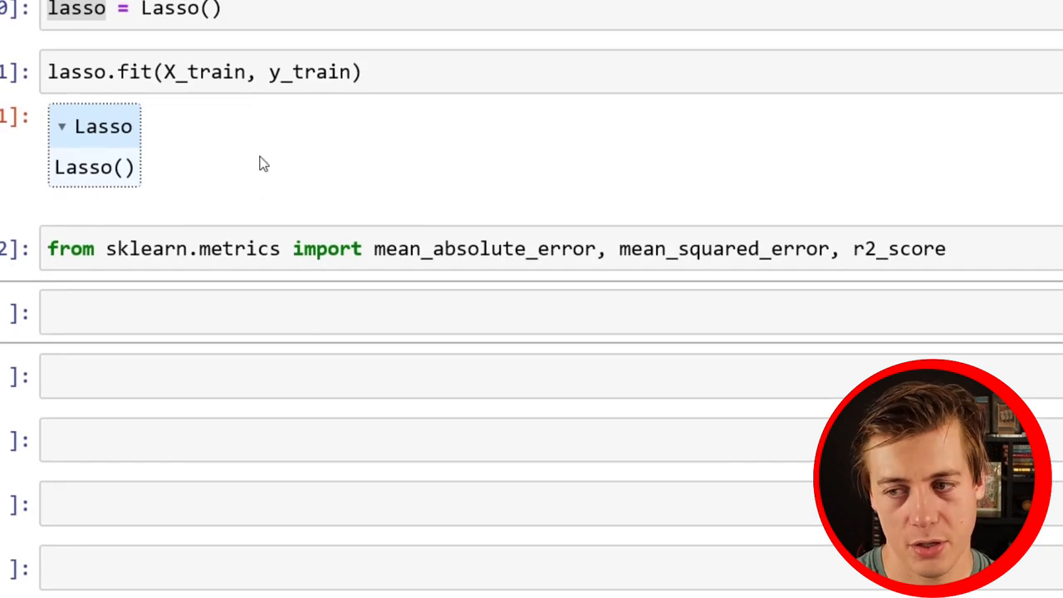
Run y_pred = lasso.predict(X_test) to store the test-set predictions
type("y")
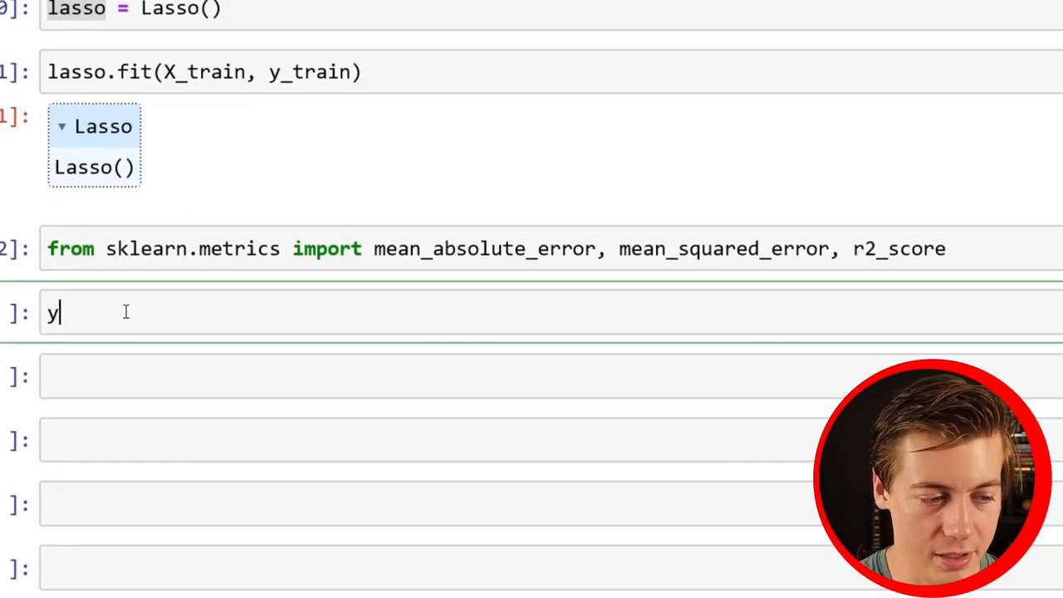
type("_pred = lasso.pre")
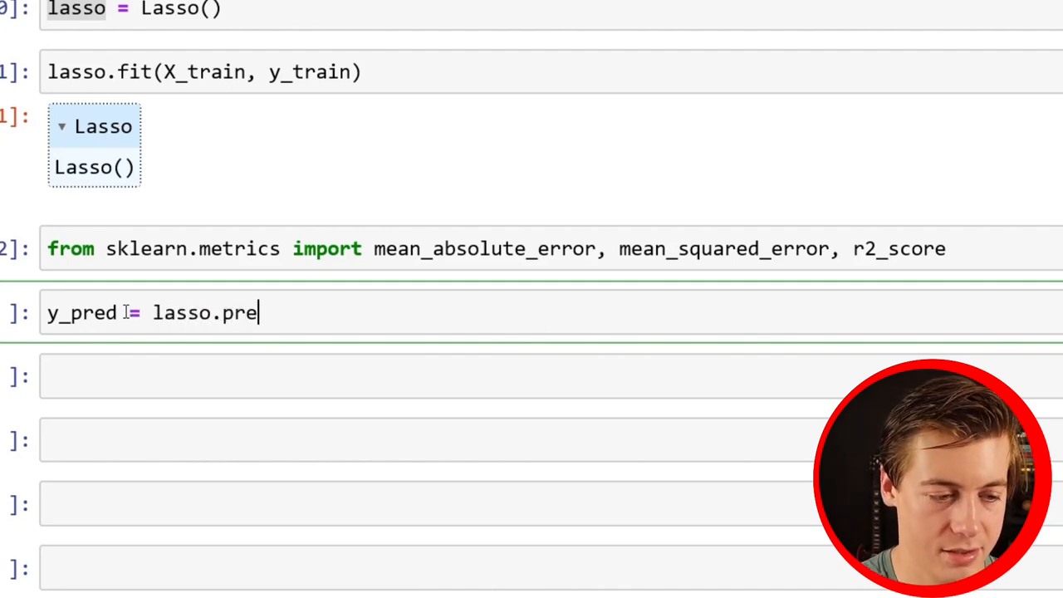
type("dict()")
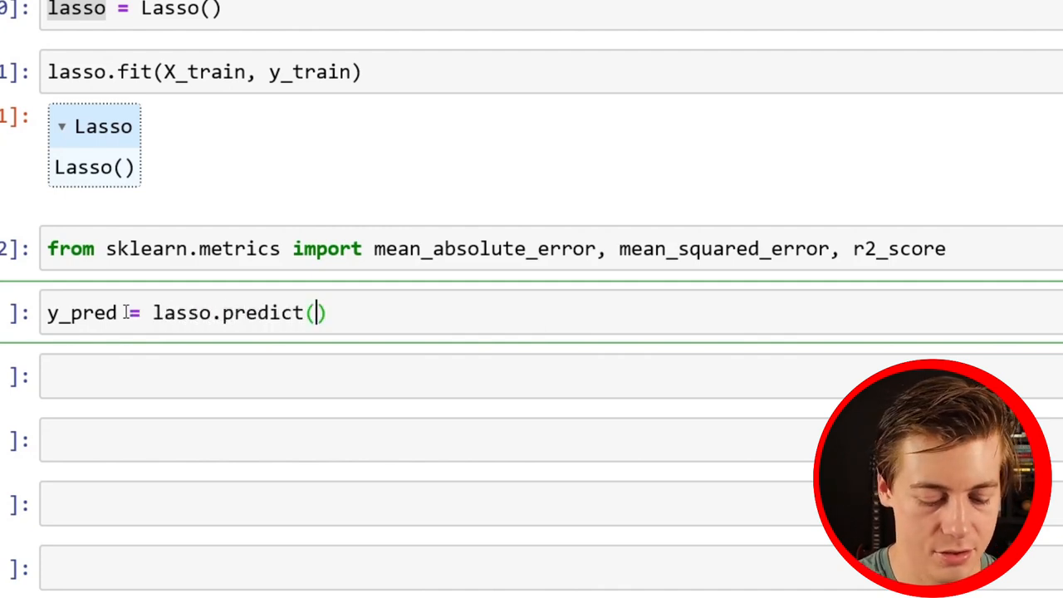
type("X_test")
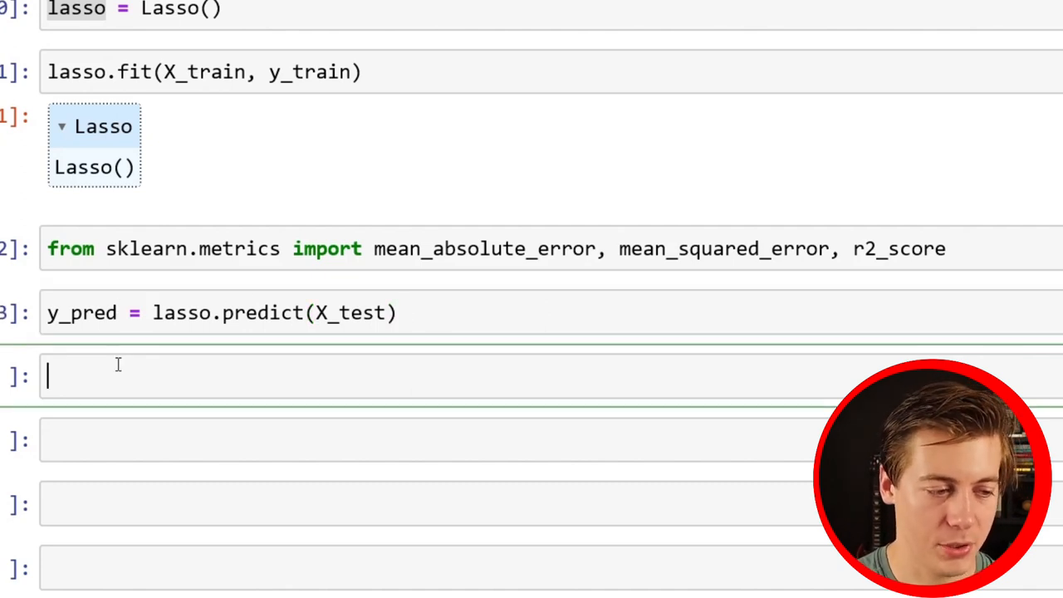
scroll("down", 3)
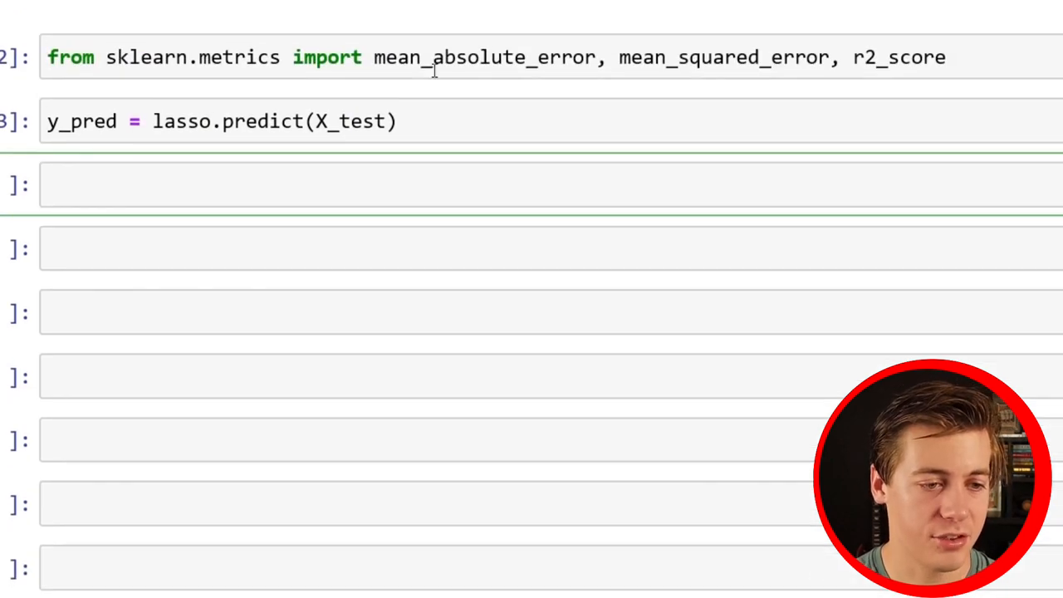
Evaluate y_pred against y_test with mean_absolute_error, mean_squared_error and r2_score cells
type("mean_absolute_error")
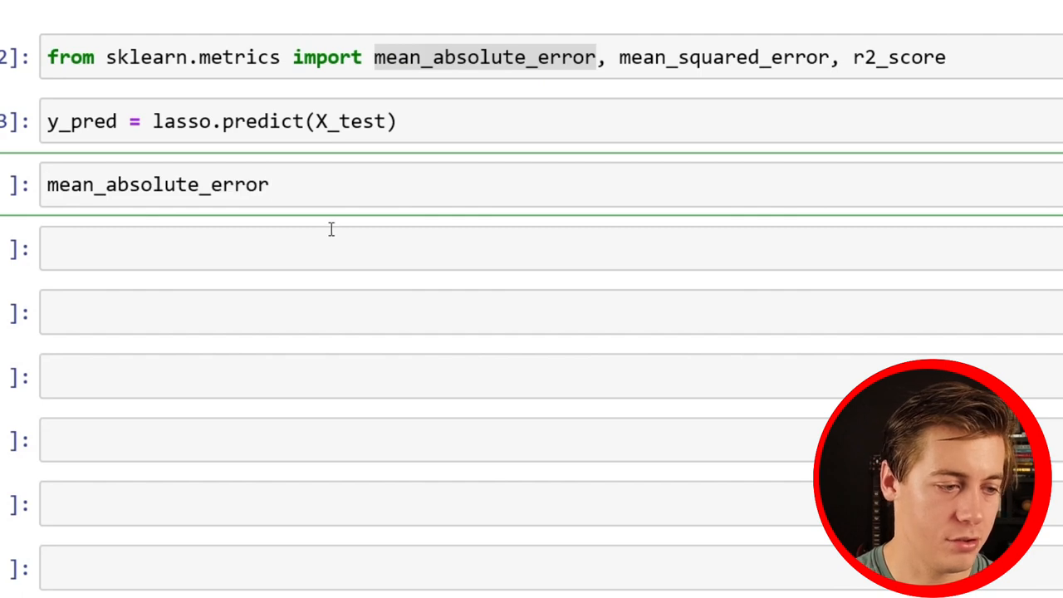
type("()")
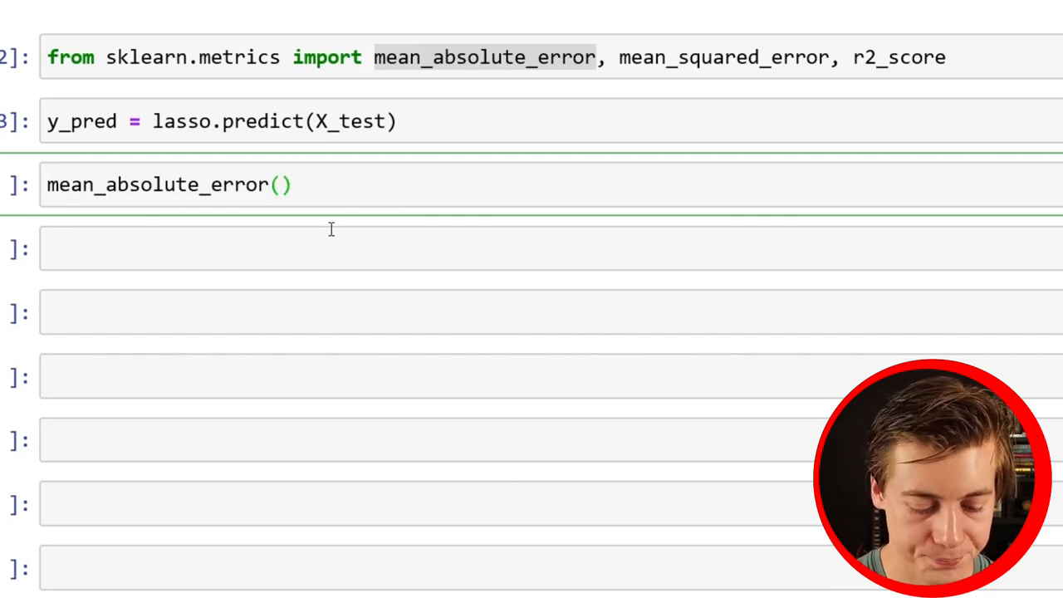
type("y_test,")
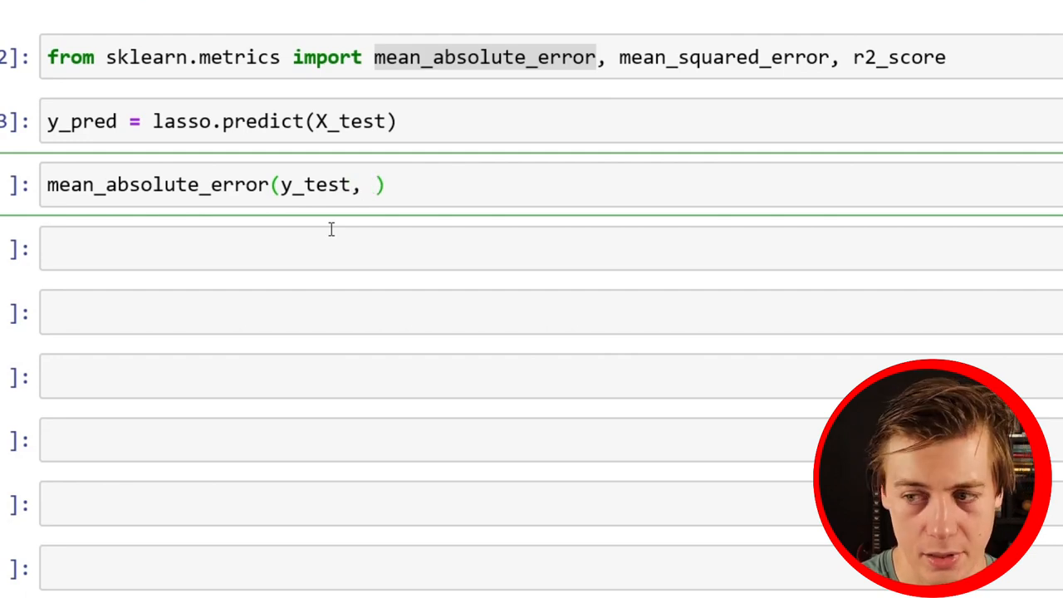
type("y_pred")
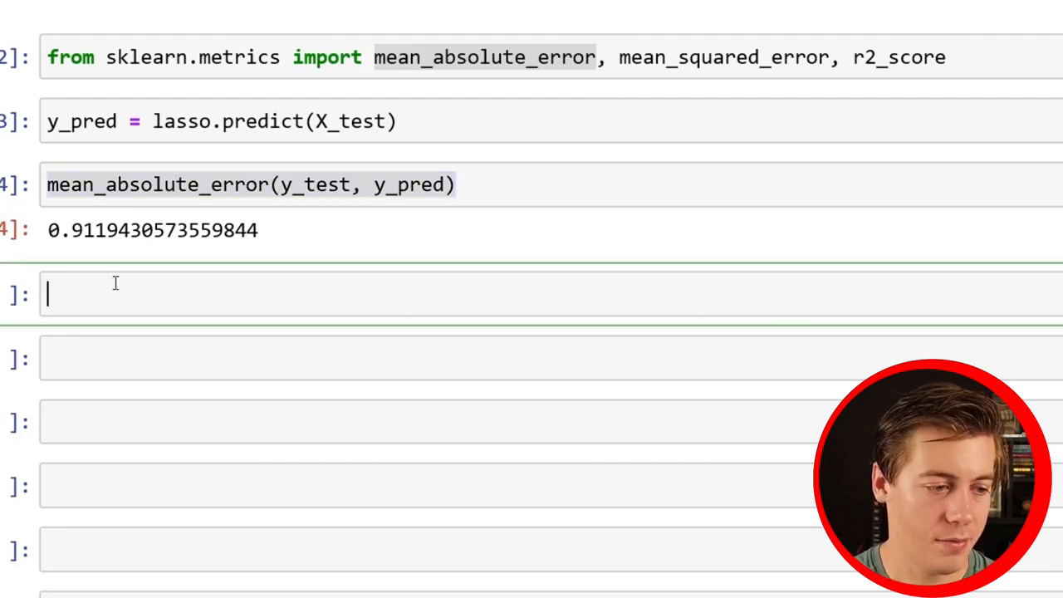
type("mean_absolute_error(y_test, y_pred)")
left_click(551, 357)
type("r2_score(y_test, y_pred)")
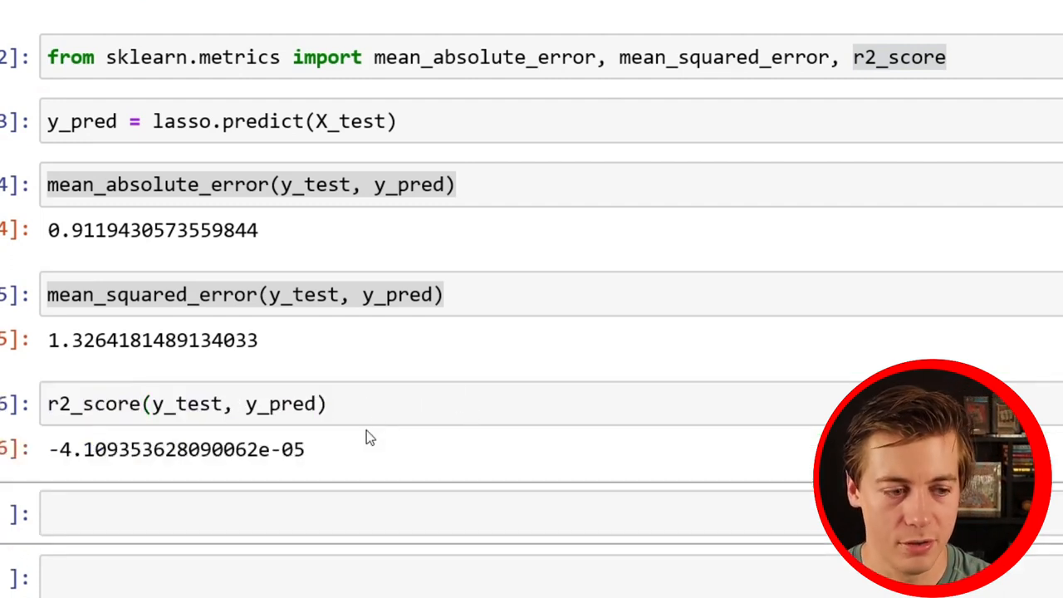
mouse_move(269, 473)
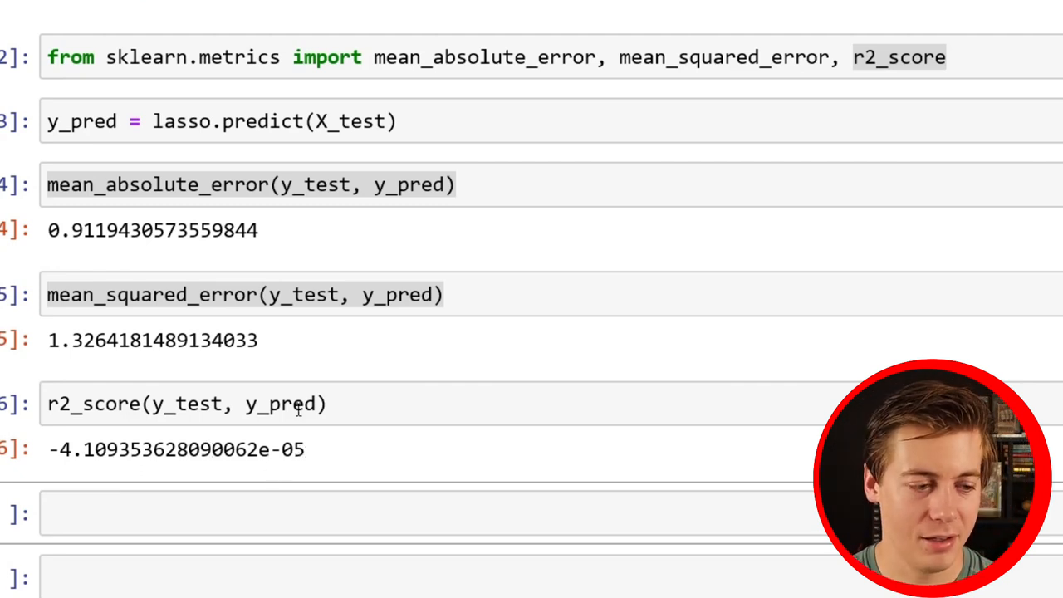
scroll("down", 3)
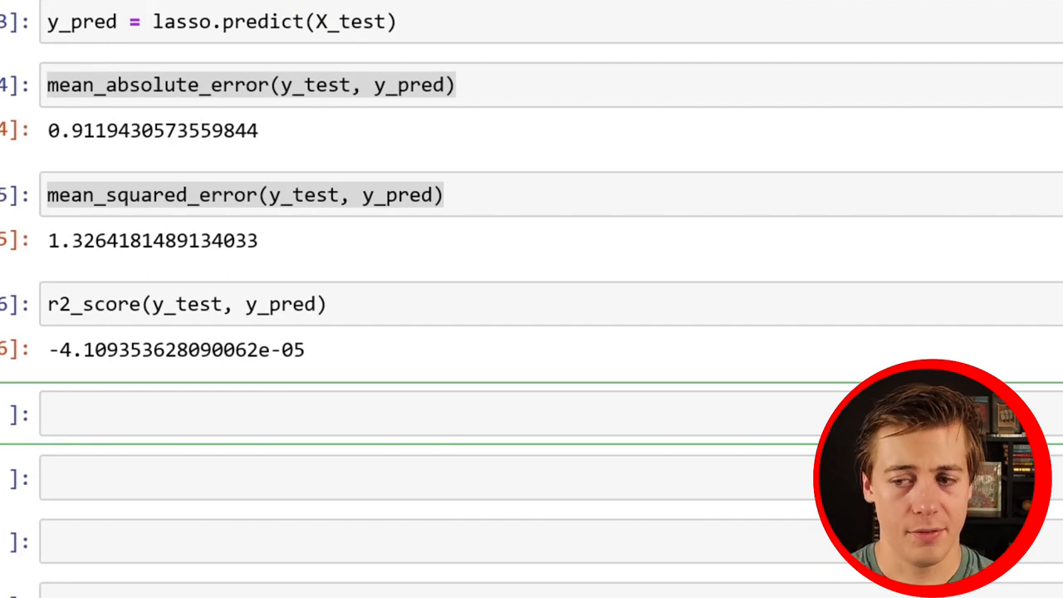
mouse_move(375, 347)
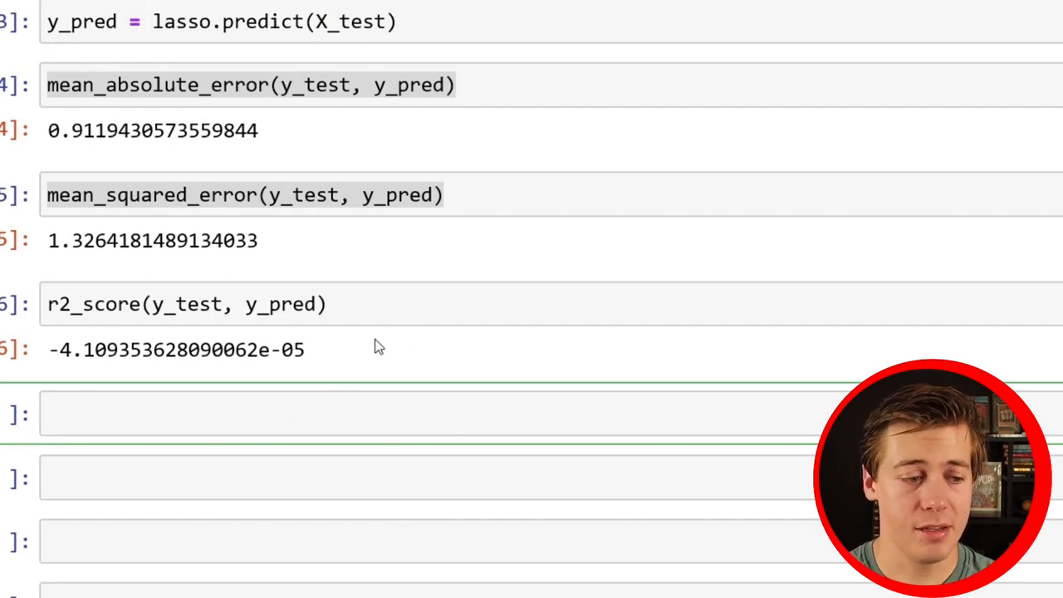
mouse_move(198, 382)
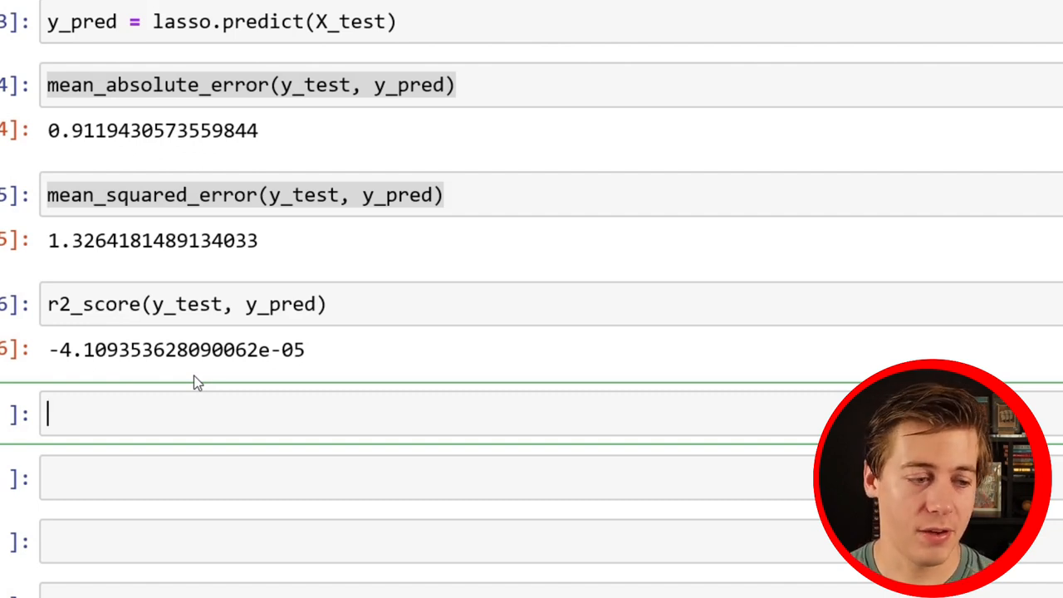
Start a param_grid dictionary keyed on 'alpha'
type("para")
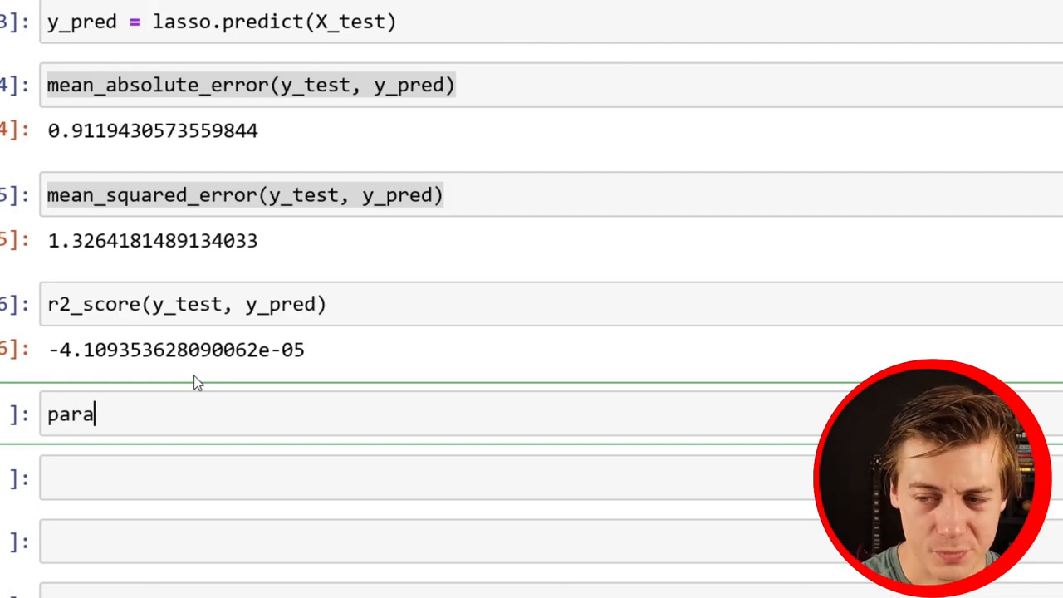
type("m_grid")
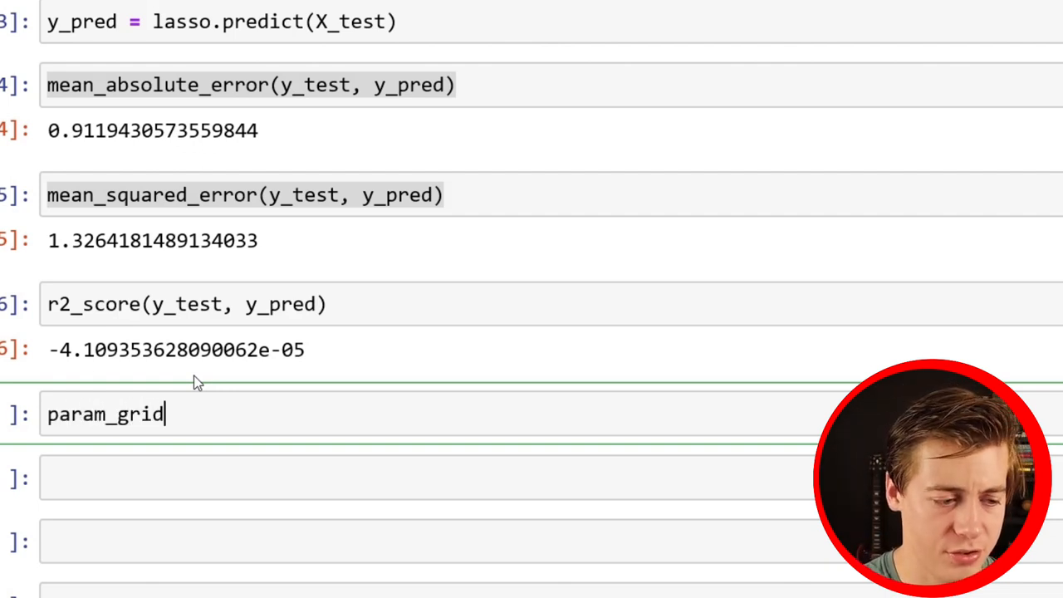
type("=")
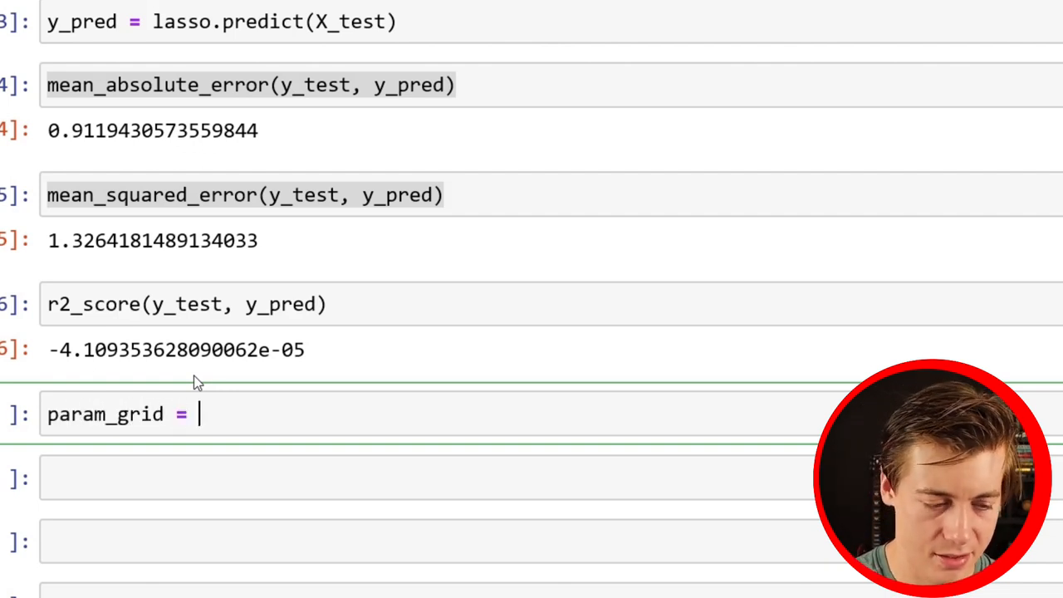
type("{")
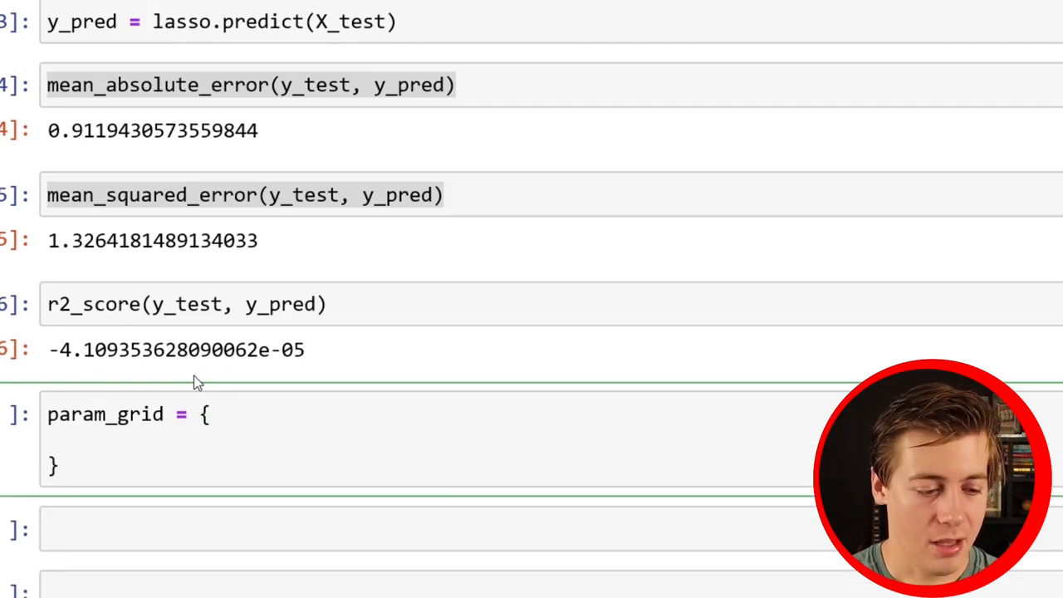
type("'alph")
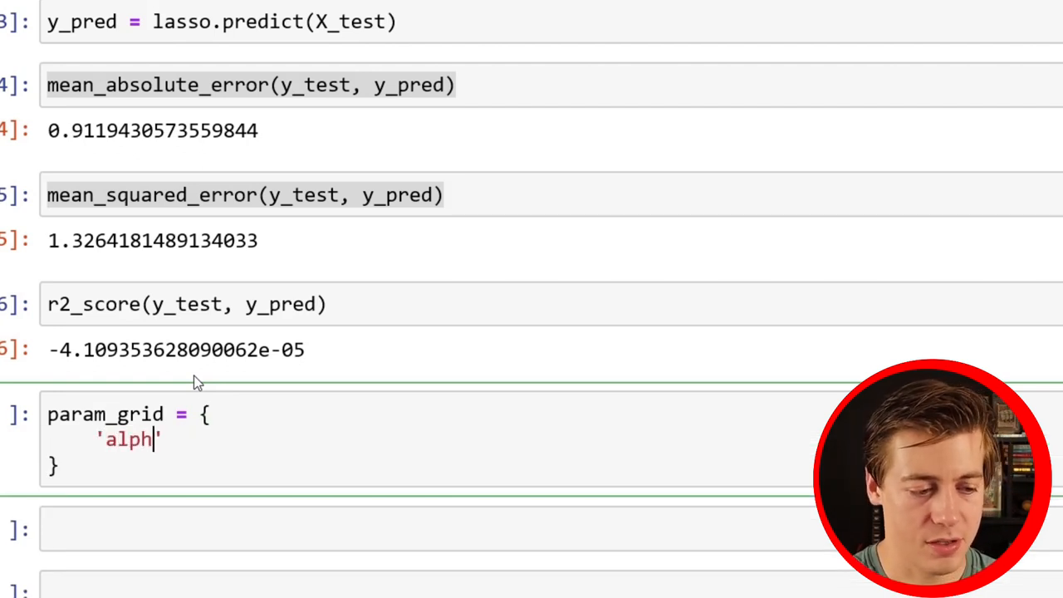
type("a'")
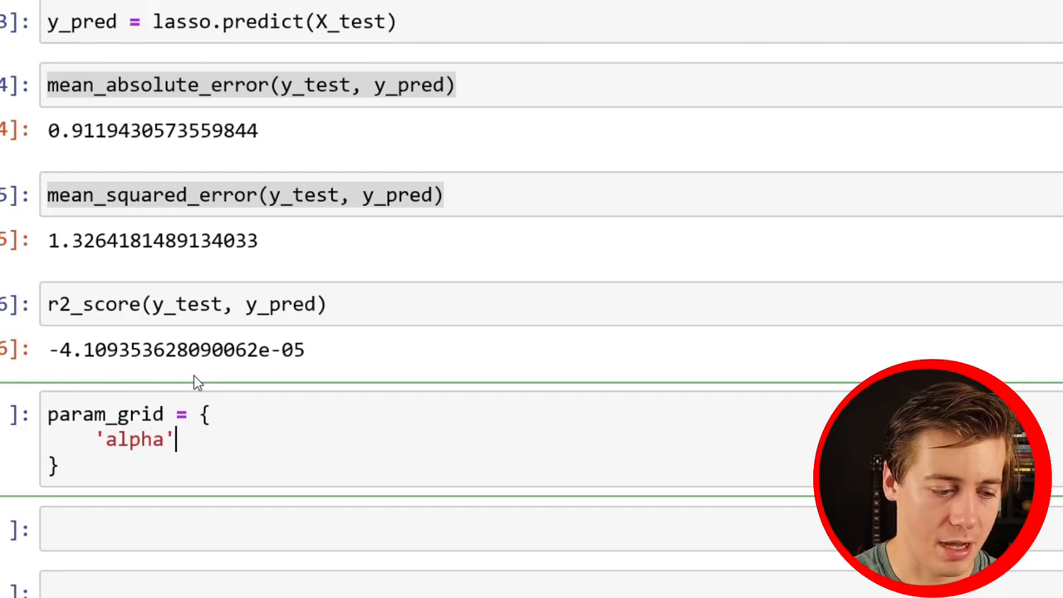
type(":")
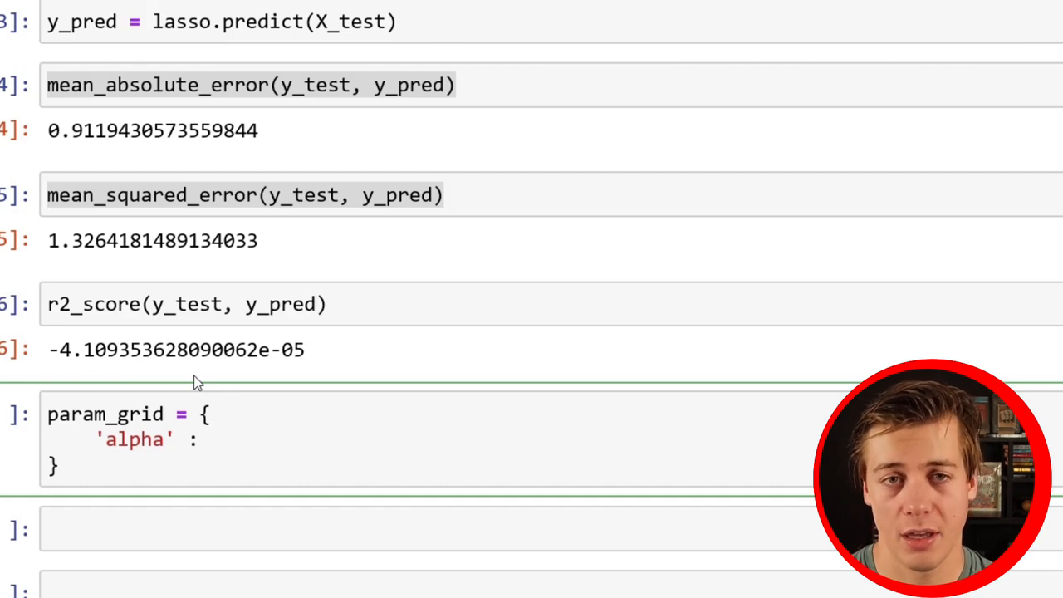
left_click(212, 438)
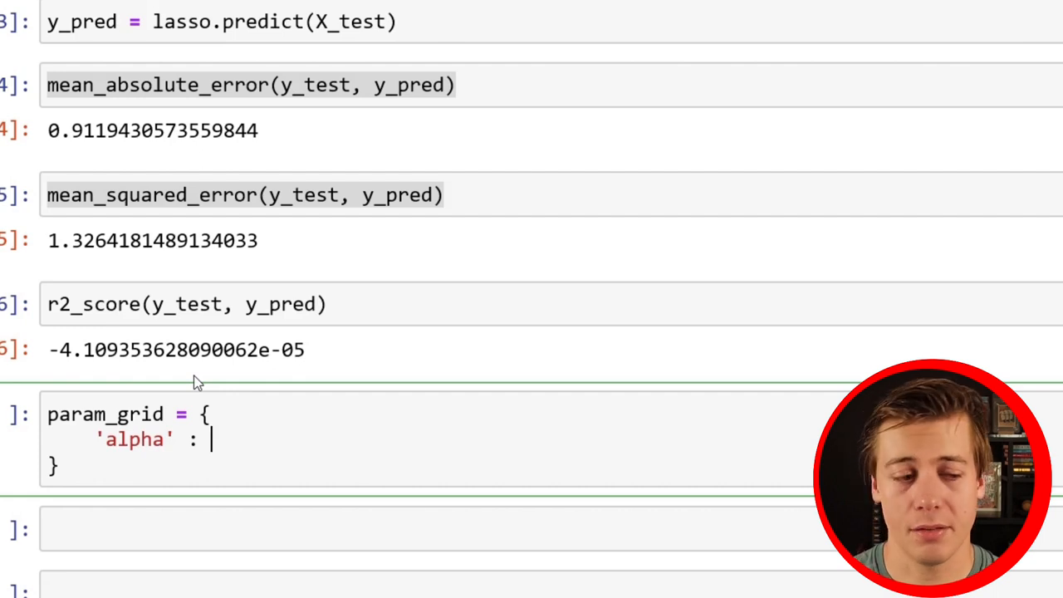
List alpha values 0.0001, 0.001, 0.01, 0.1, 1, 10, 100 and run the cell
type("[]")
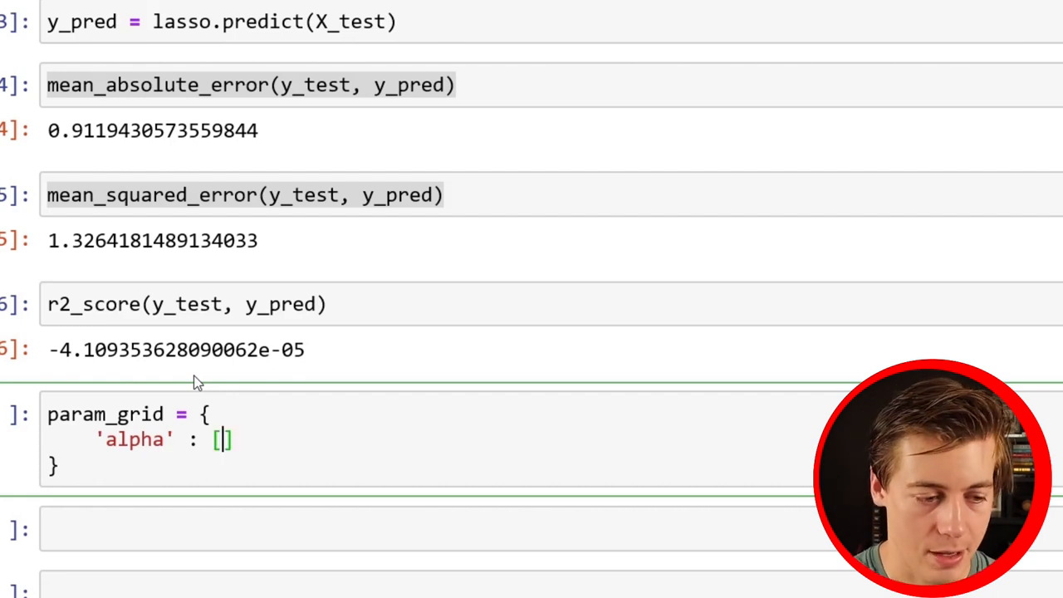
type("0.0")
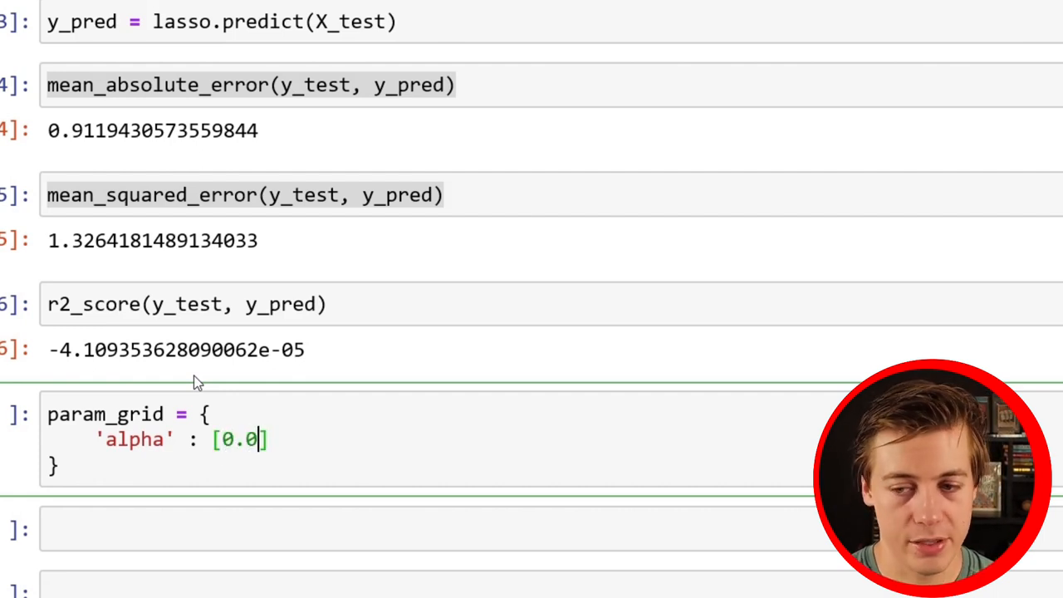
type("001,")
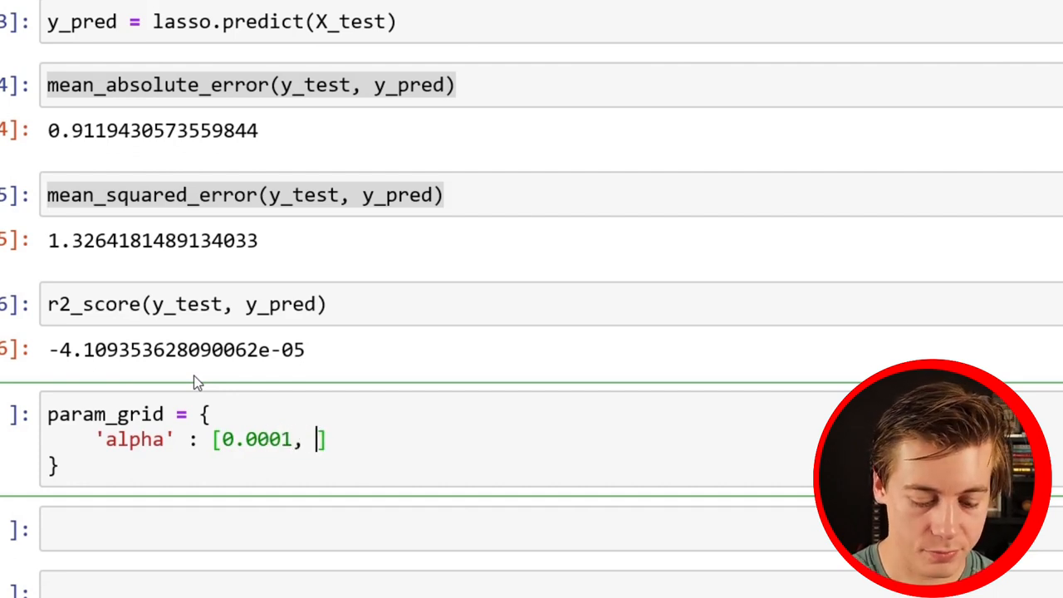
type("0.001, 0.01, 0.1")
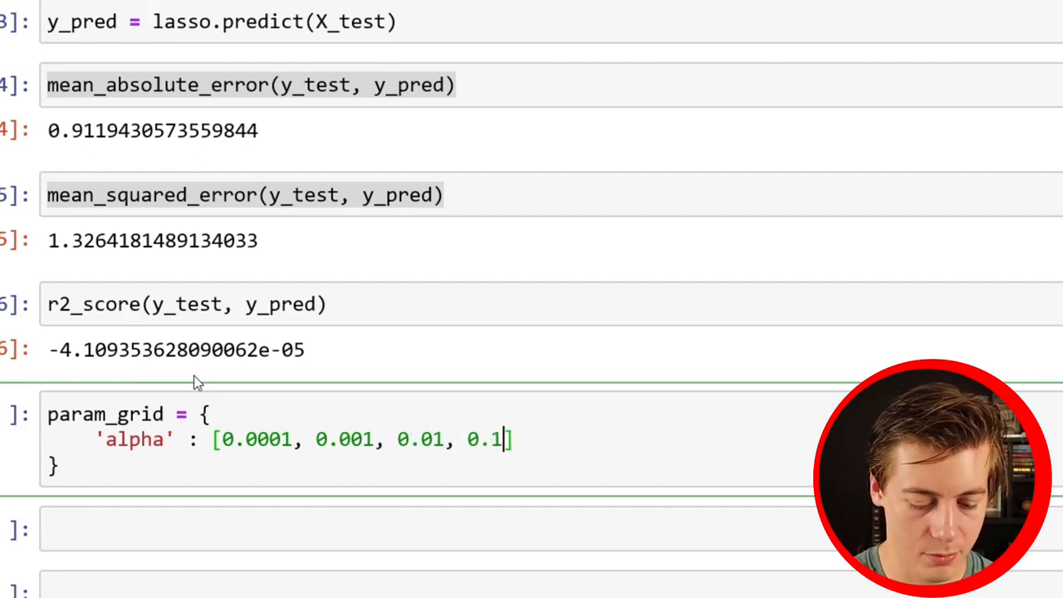
type(",")
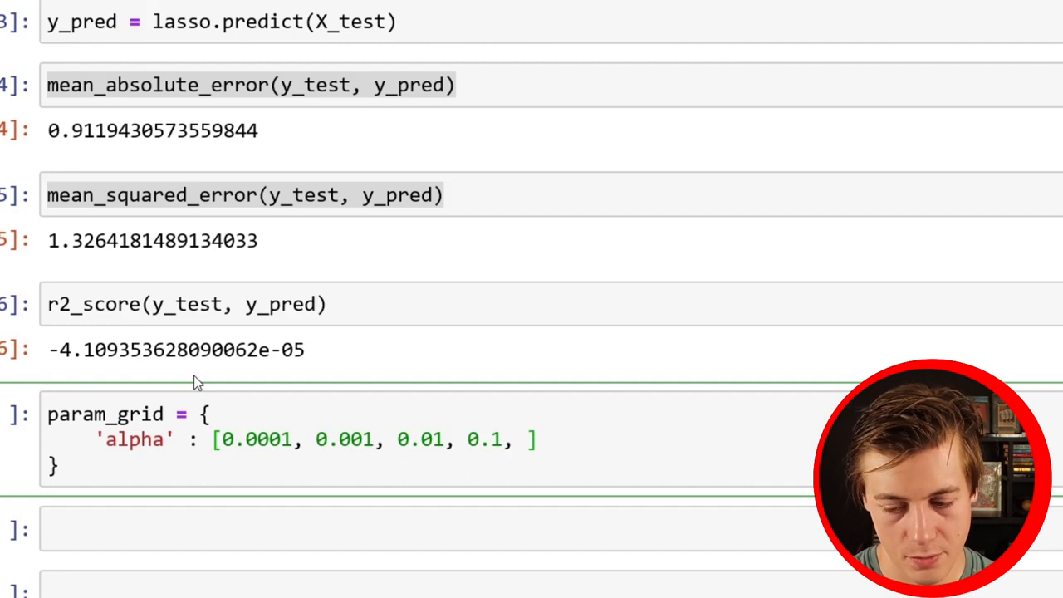
type("1, 1")
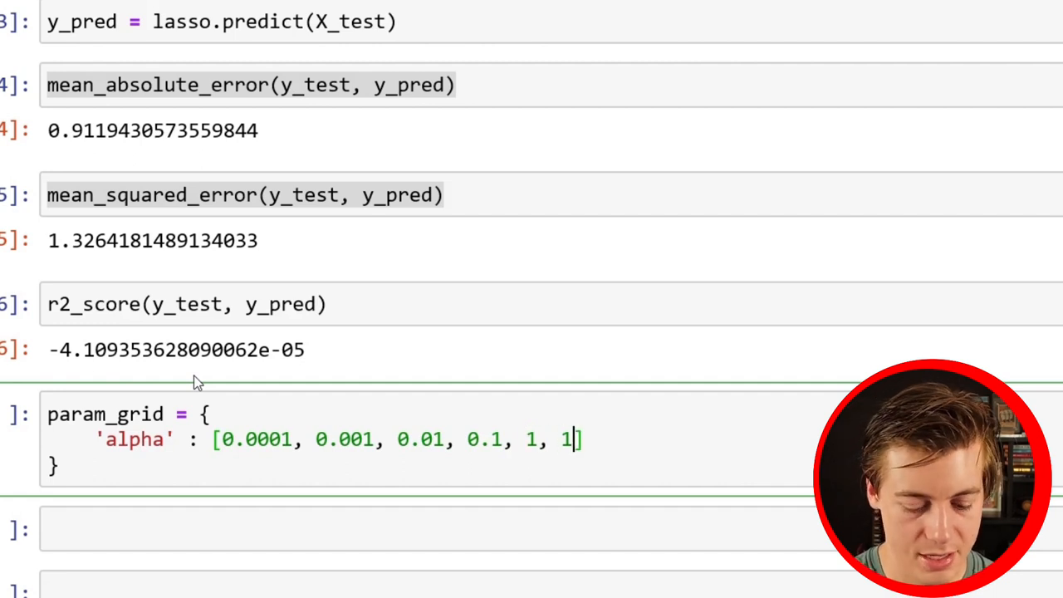
type("0, 100")
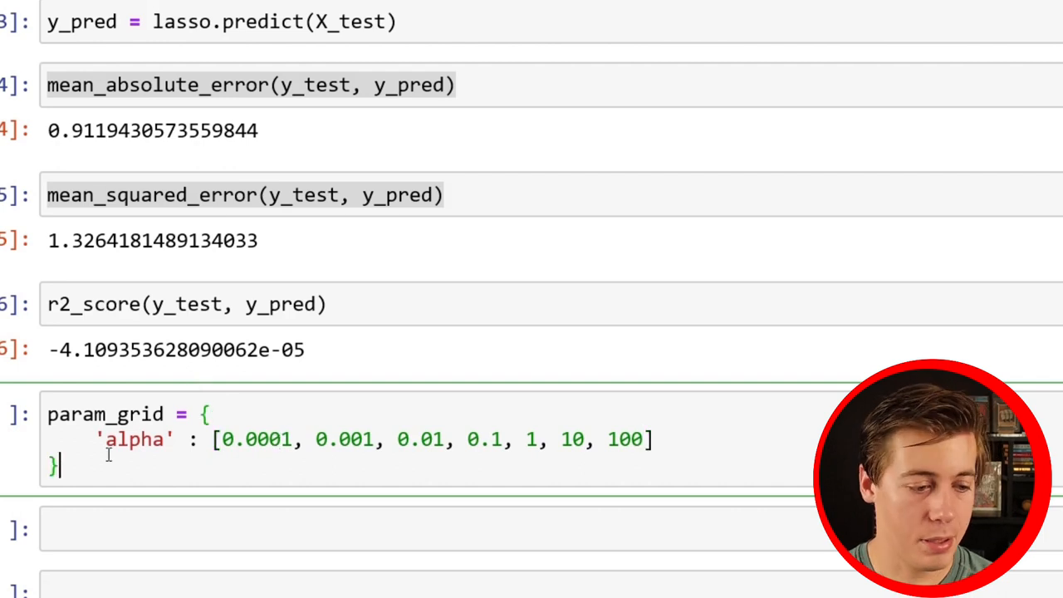
scroll("down", 3)
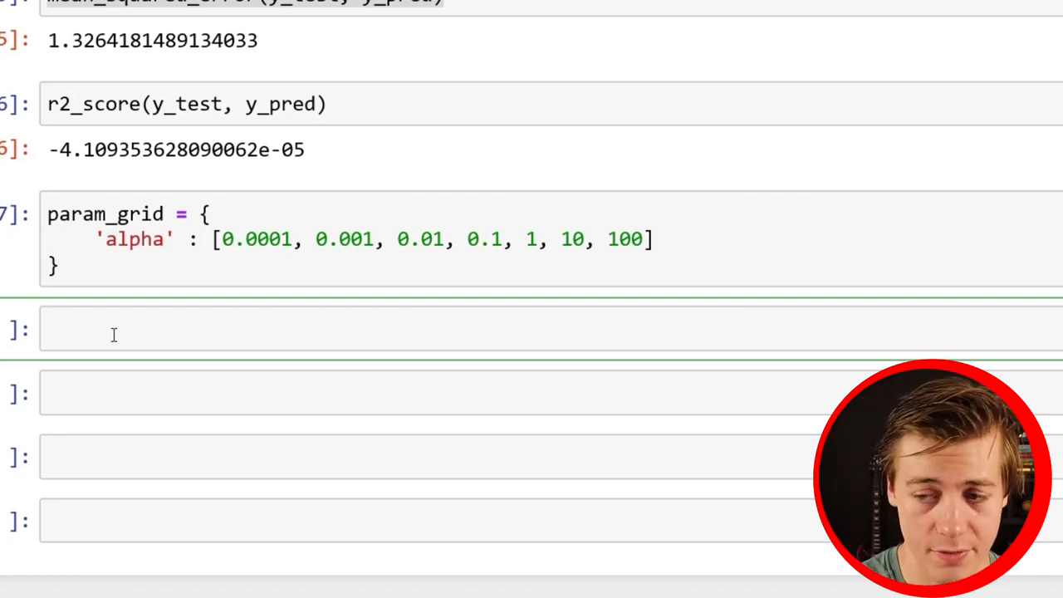
Import GridSearchCV from sklearn.model_selection
type("from skl")
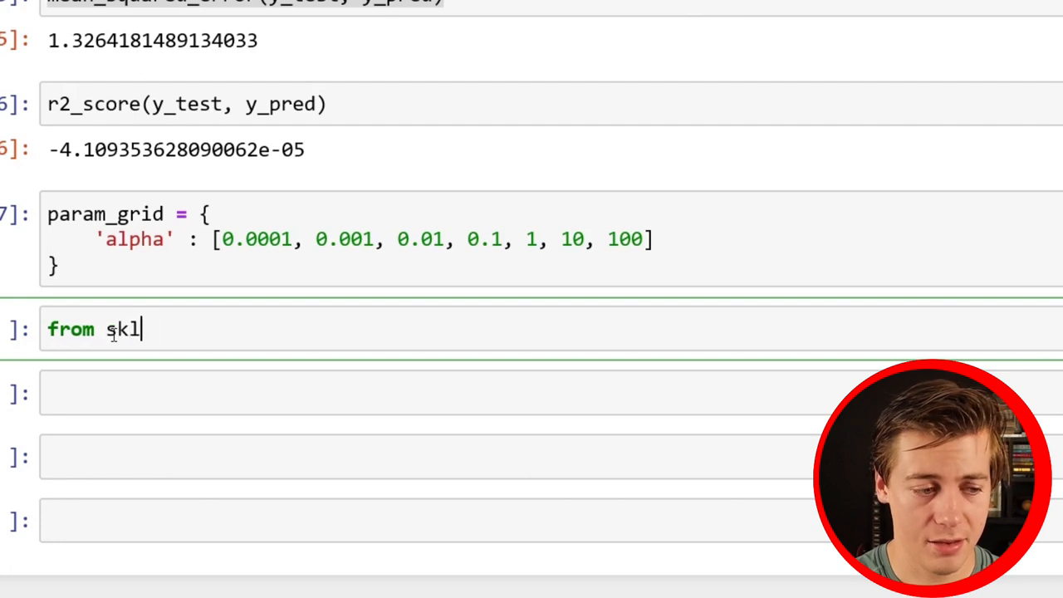
type("earn.model")
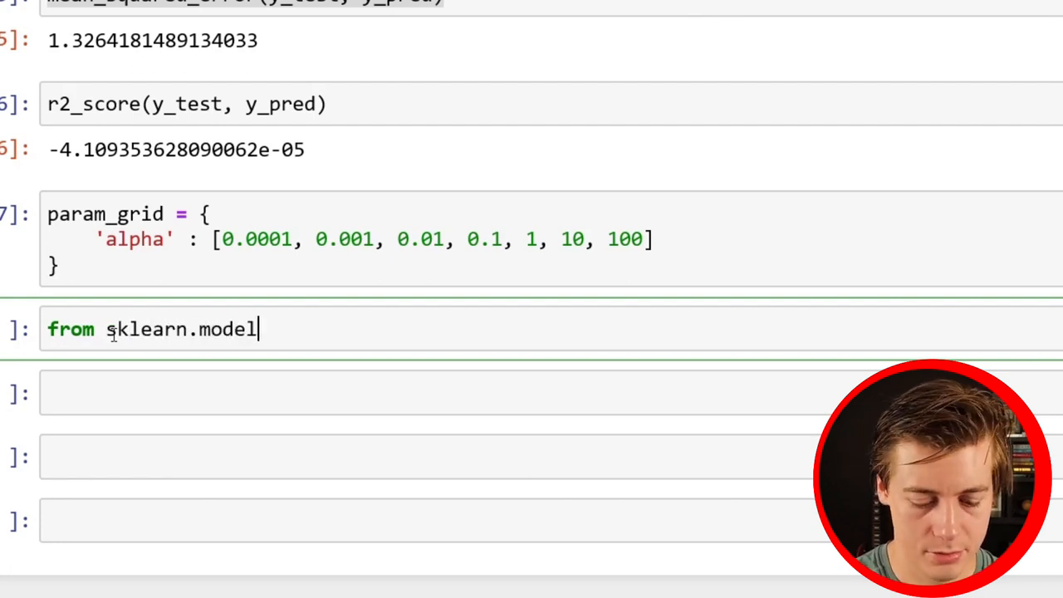
type("_selection i")
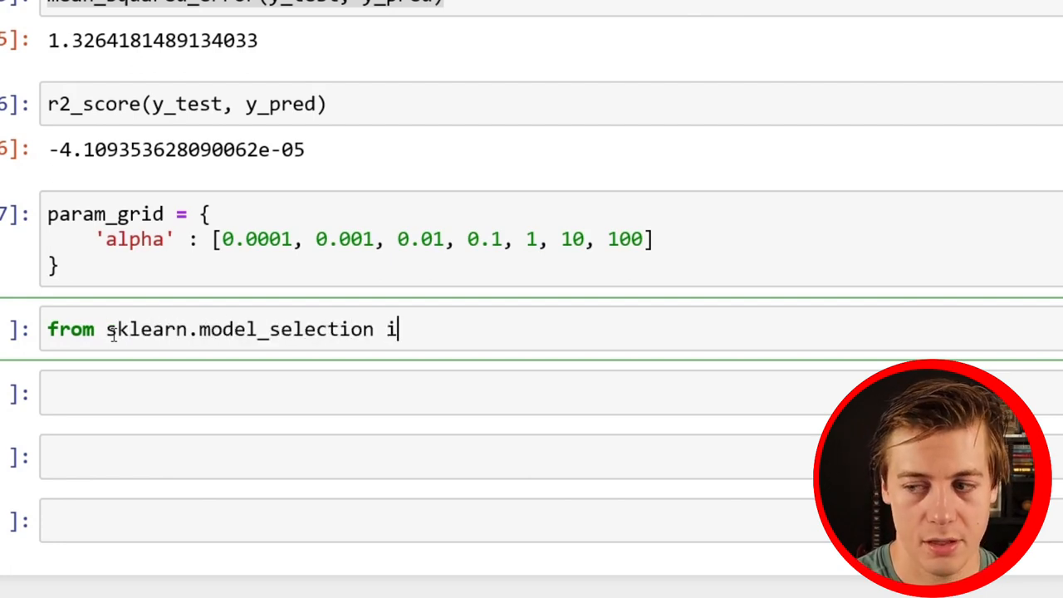
type("mport GridS")
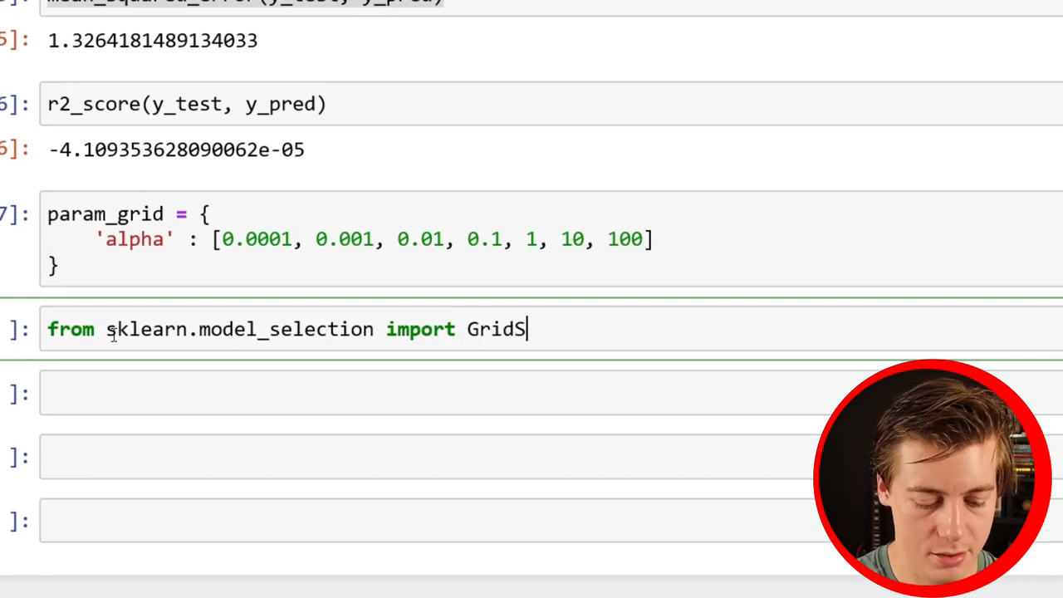
type("earchCV")
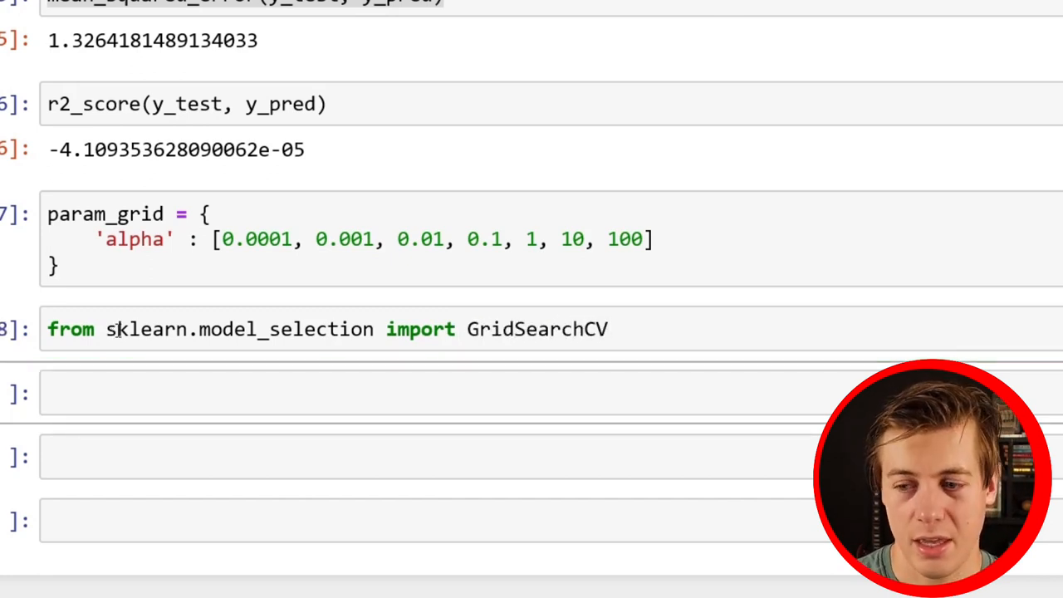
Define lasso_cv = GridSearchCV(lasso, param_grid, cv=3)
type("lass_cv")
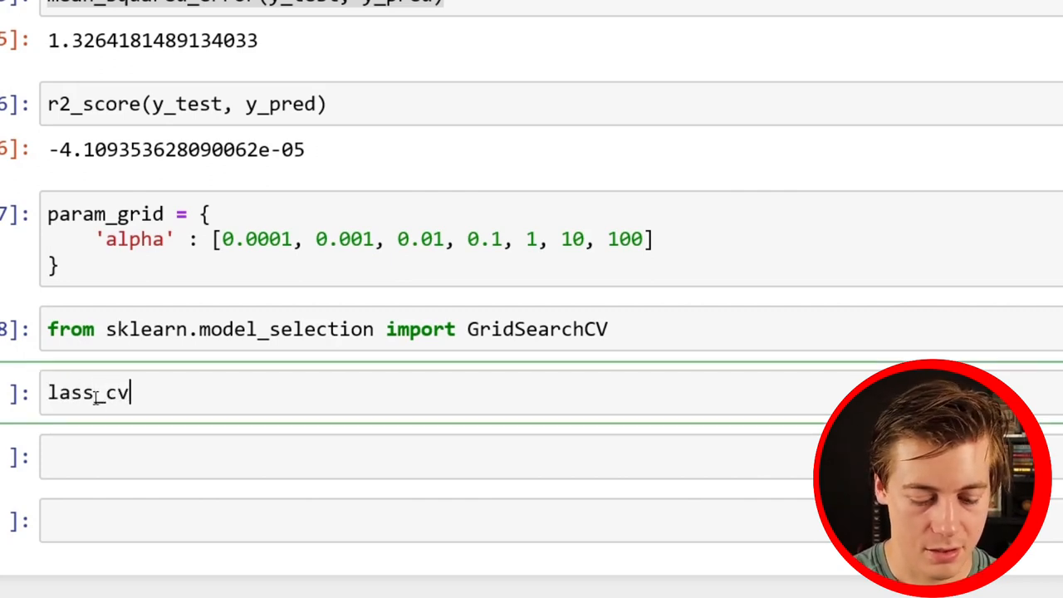
key("Backspace")
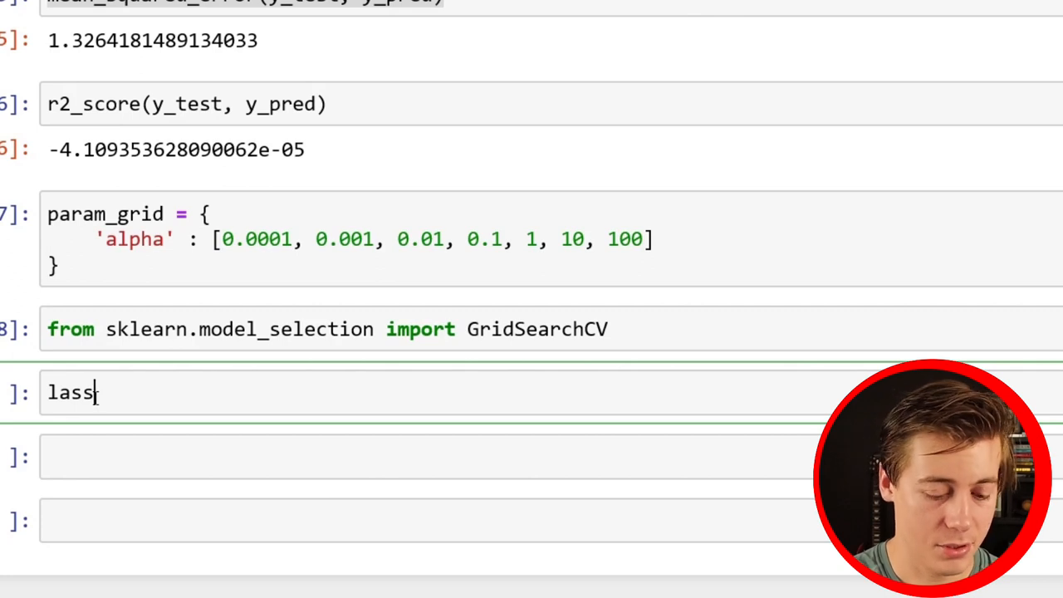
type("p_cv")
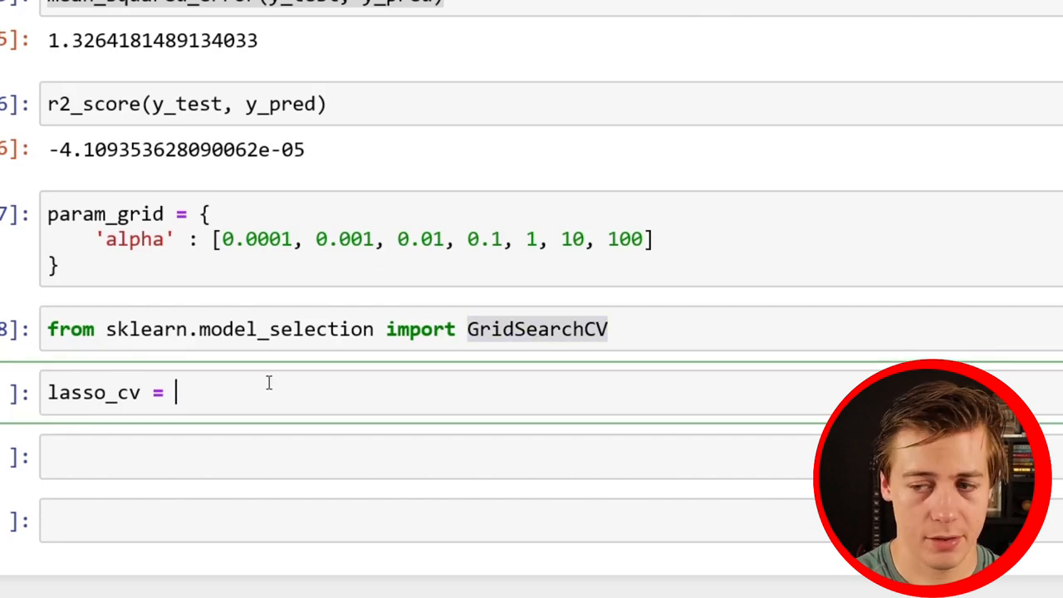
type("GridSearchCV()")
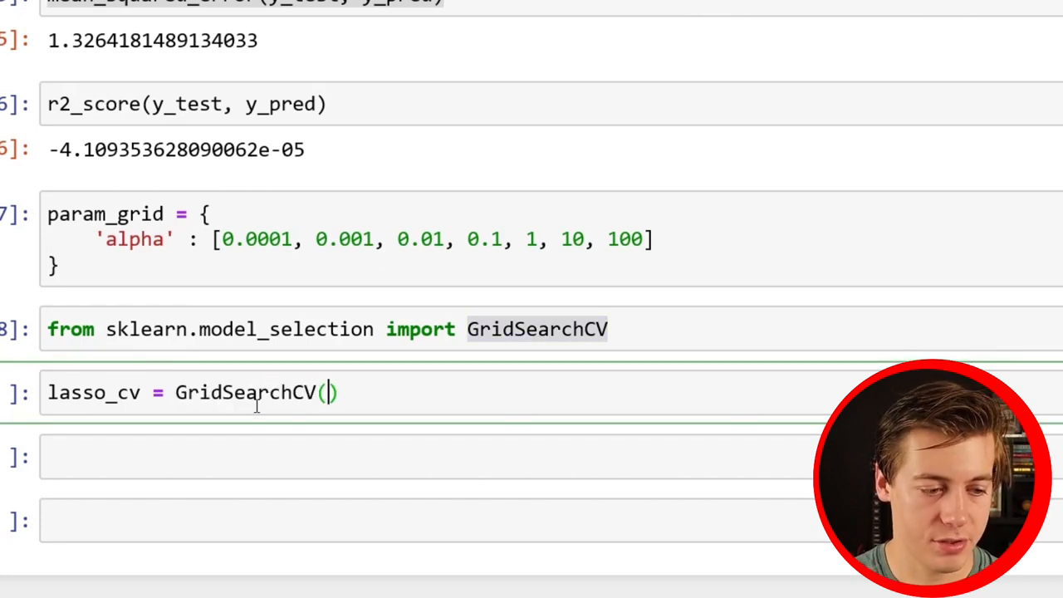
type("lasso,")
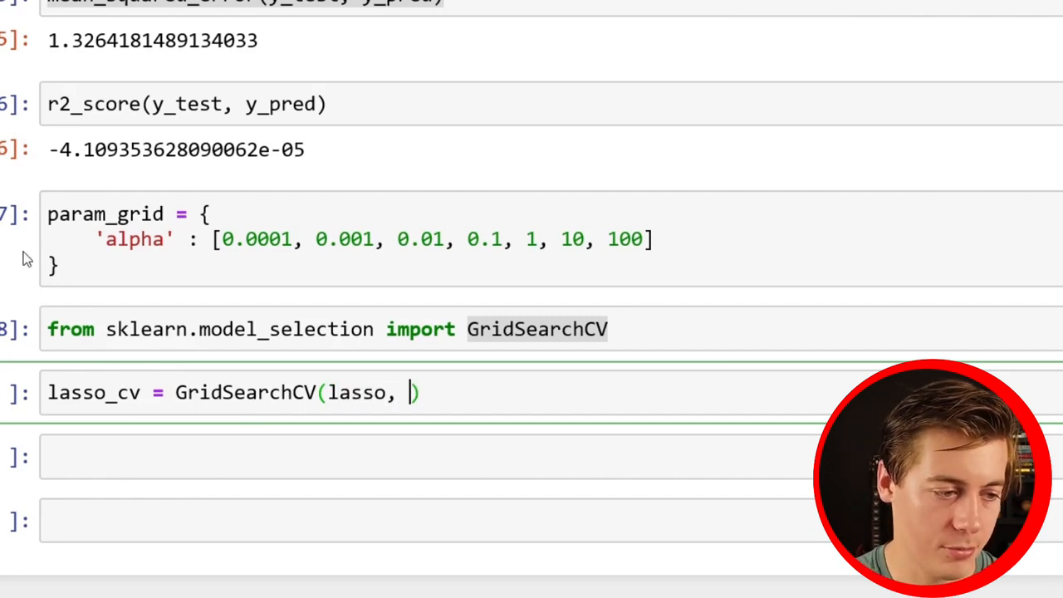
double_click(106, 214)
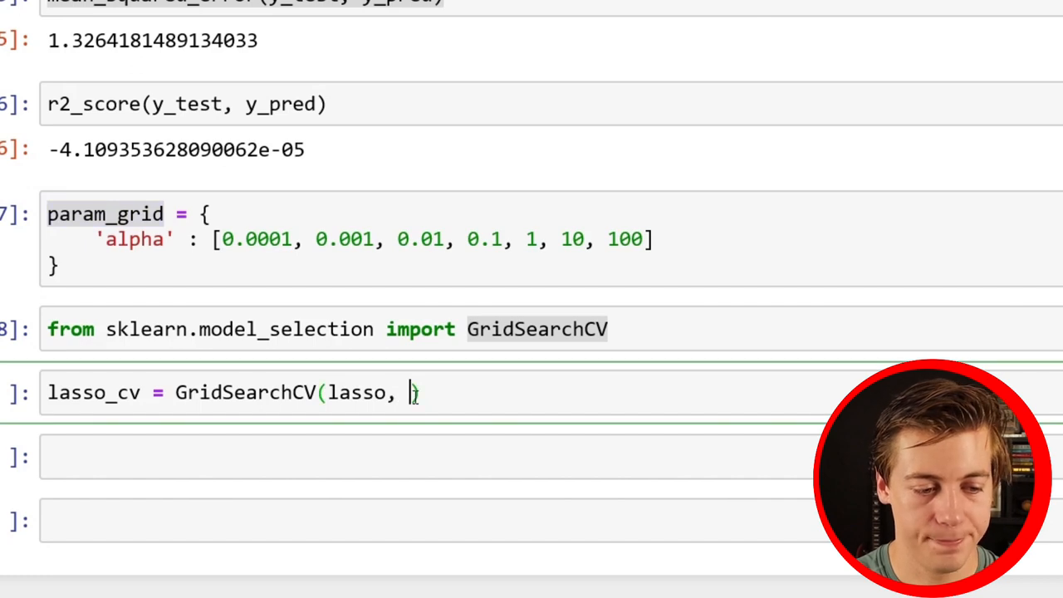
type("param_grid,")
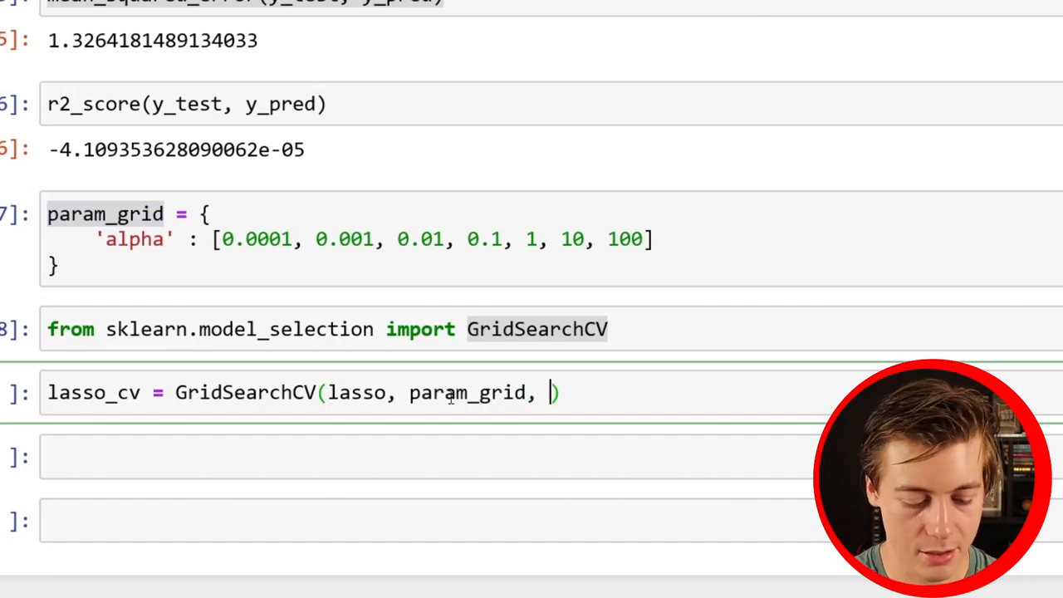
type("cv=")
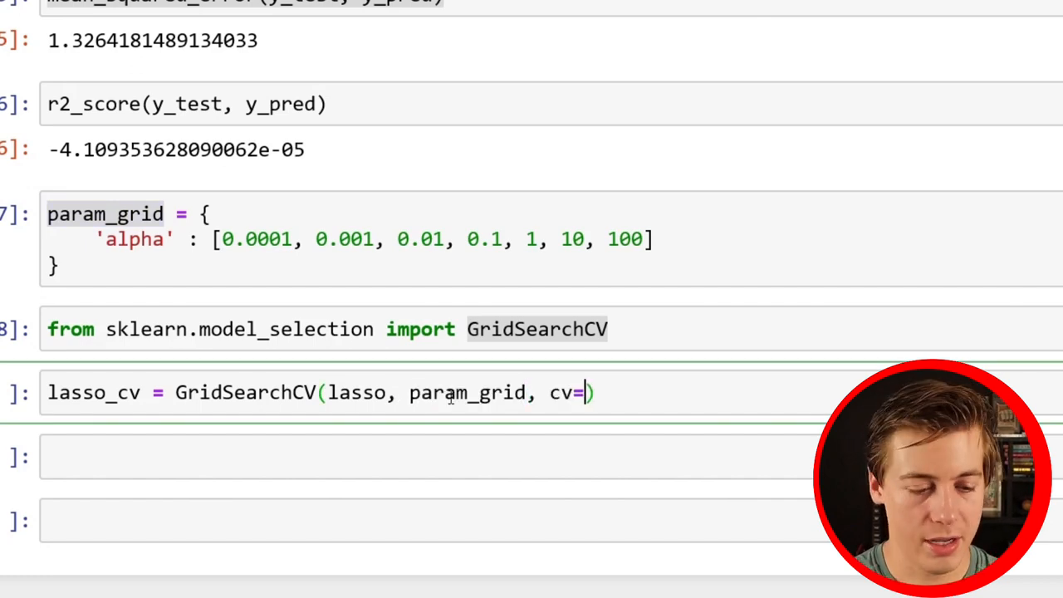
type("3")
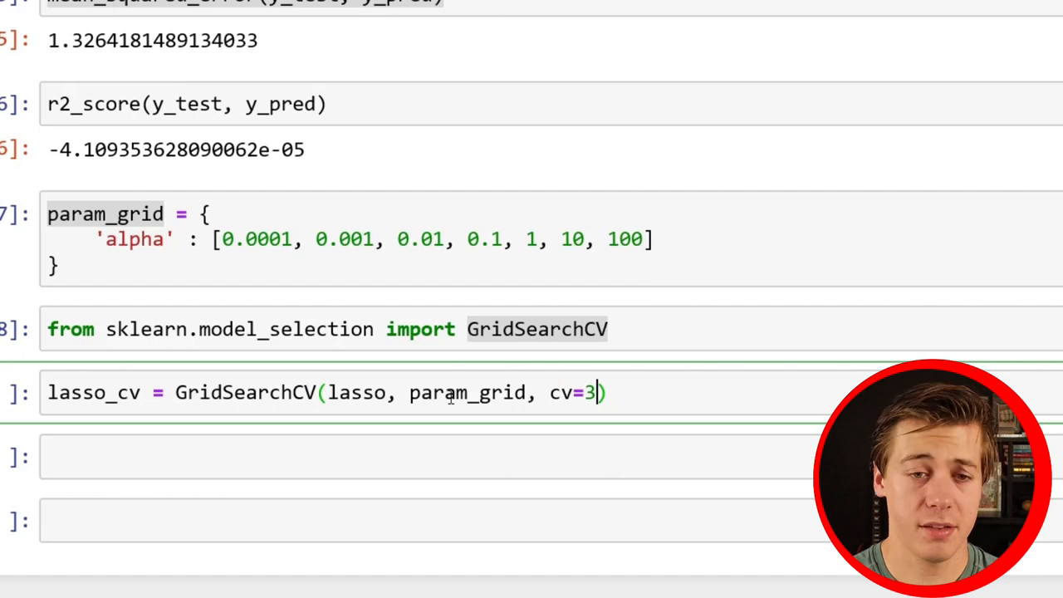
Extend the alpha grid to 1000 and set n_jobs=-1 to use all processors
left_click(558, 239)
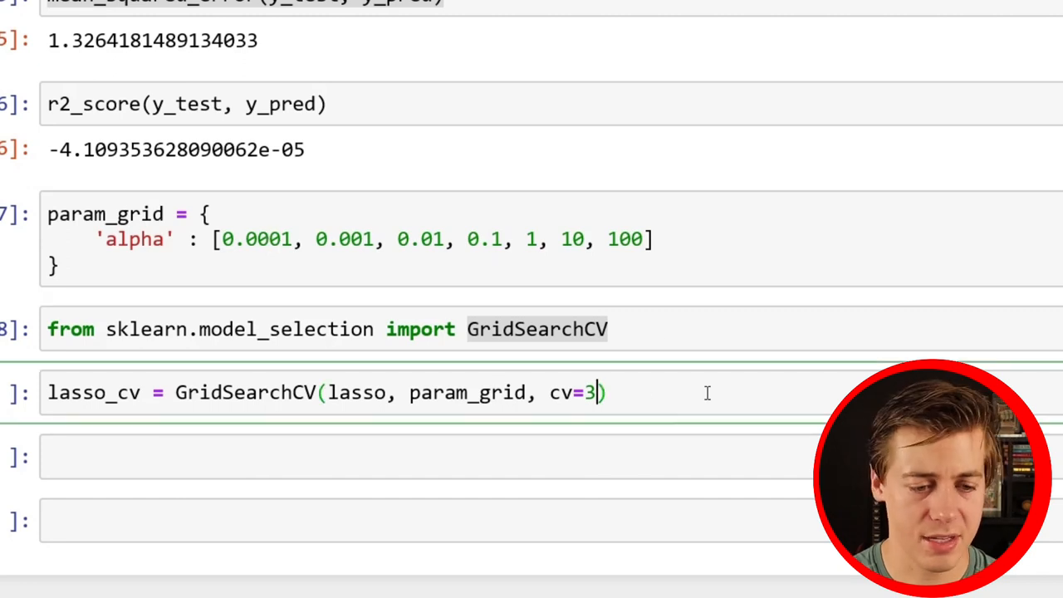
mouse_move(765, 310)
type(", 1")
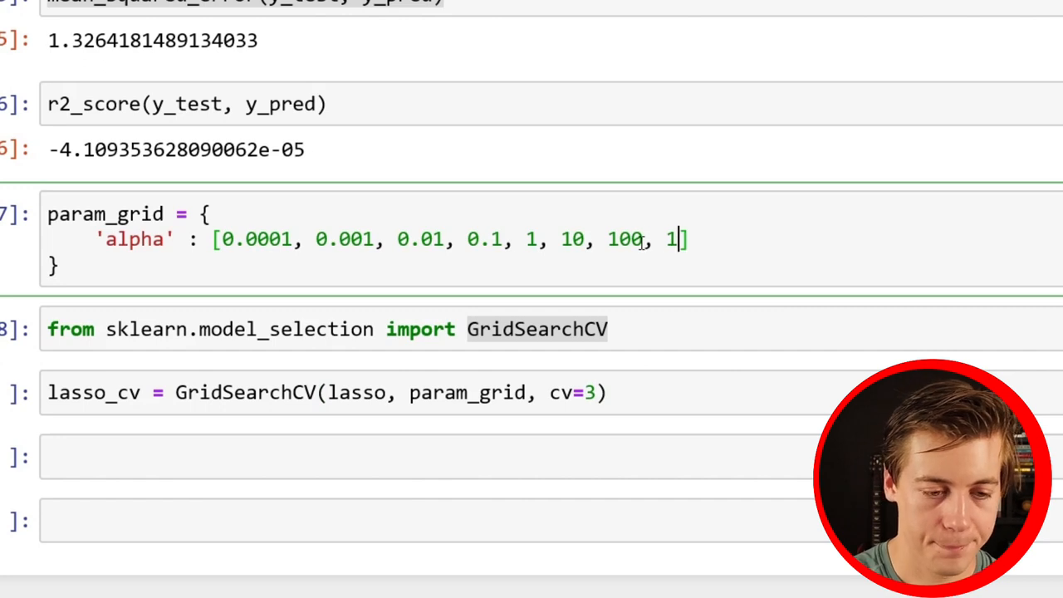
type("000")
left_click(551, 392)
type(", ")
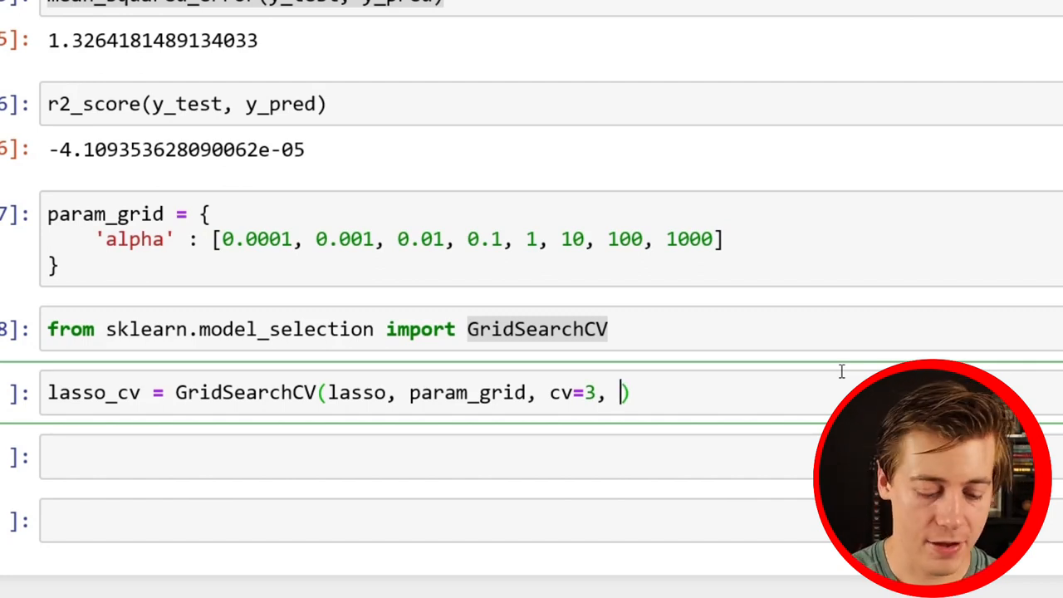
type("n_jobs")
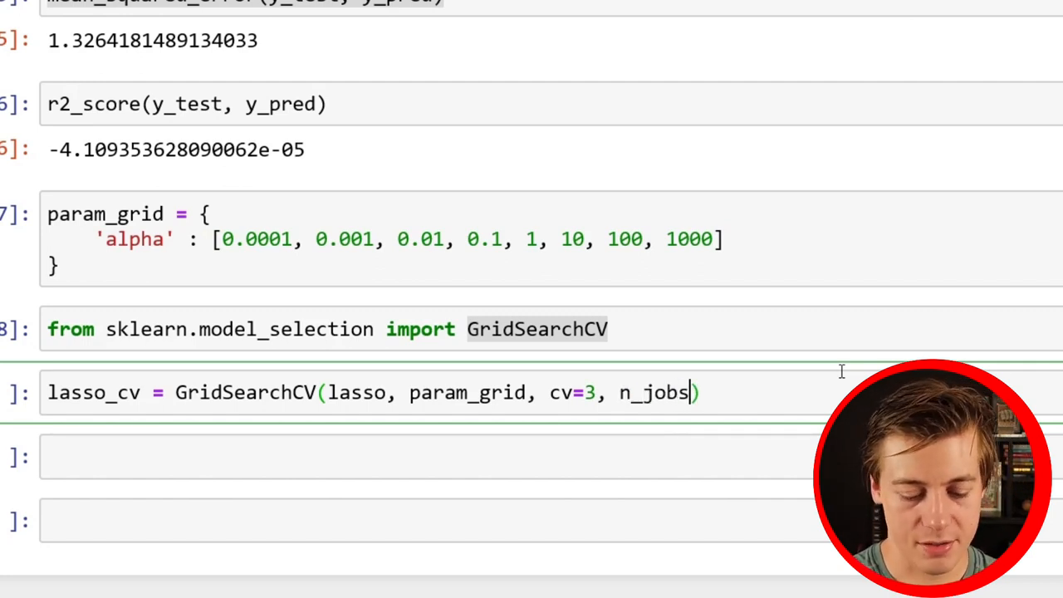
type("=-1")
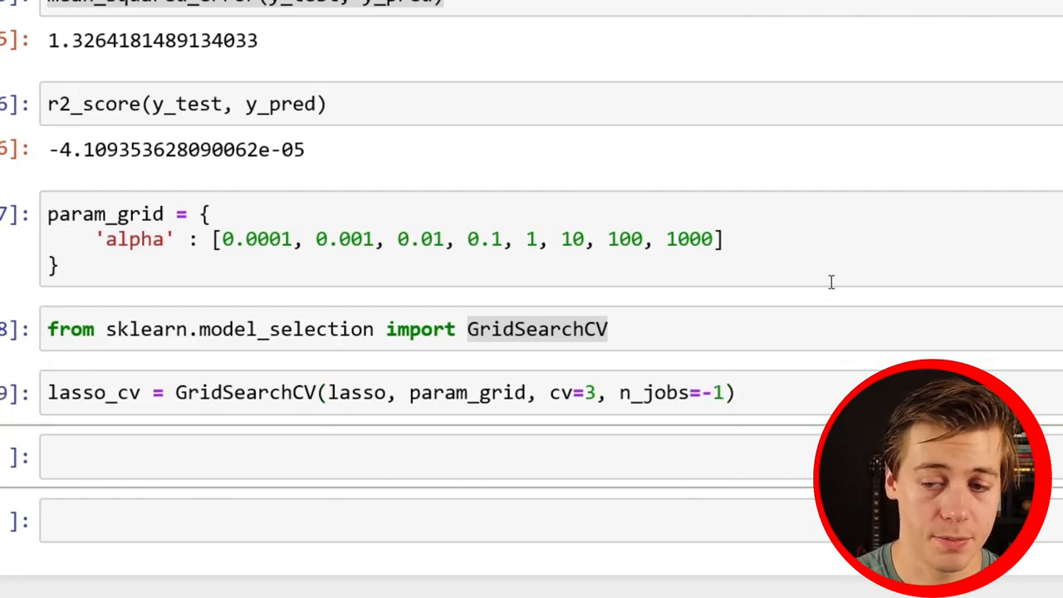
Fit lasso_cv on X_train and y_train
scroll("down", 3)
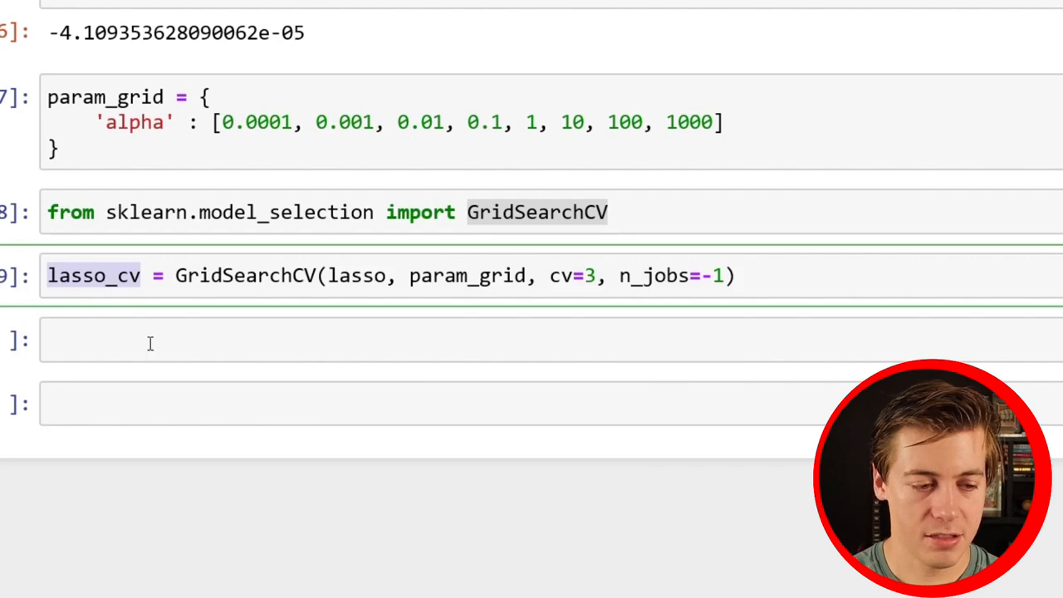
type("lasso_cv")
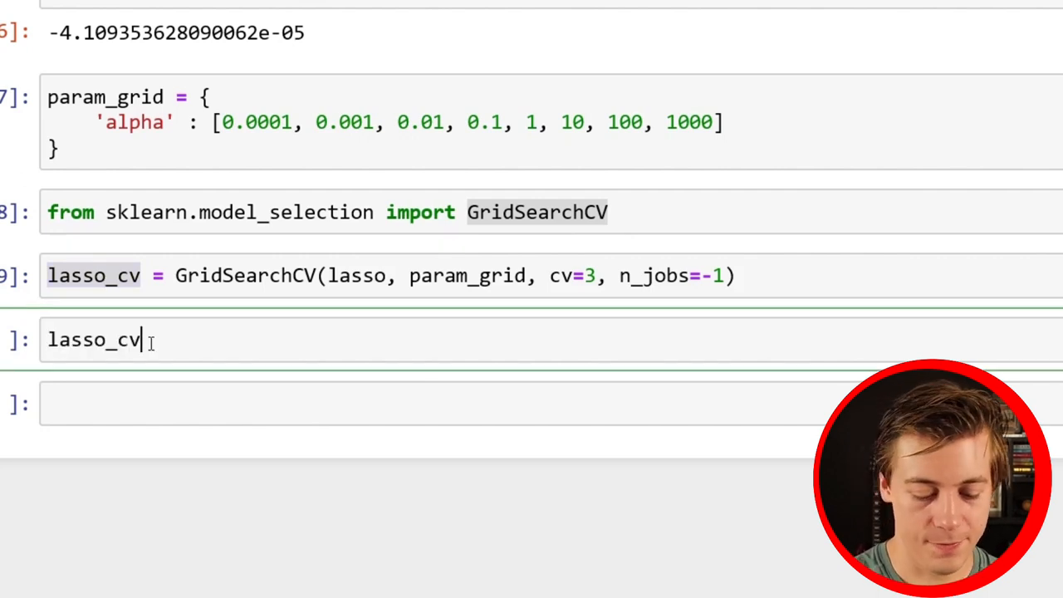
type(".fit()")
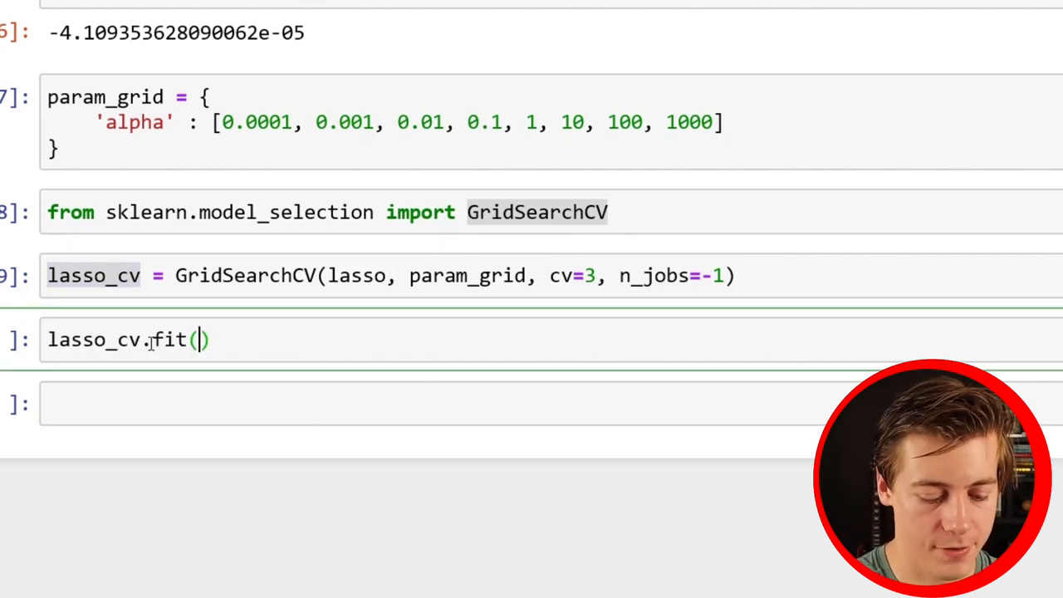
type("X_train,")
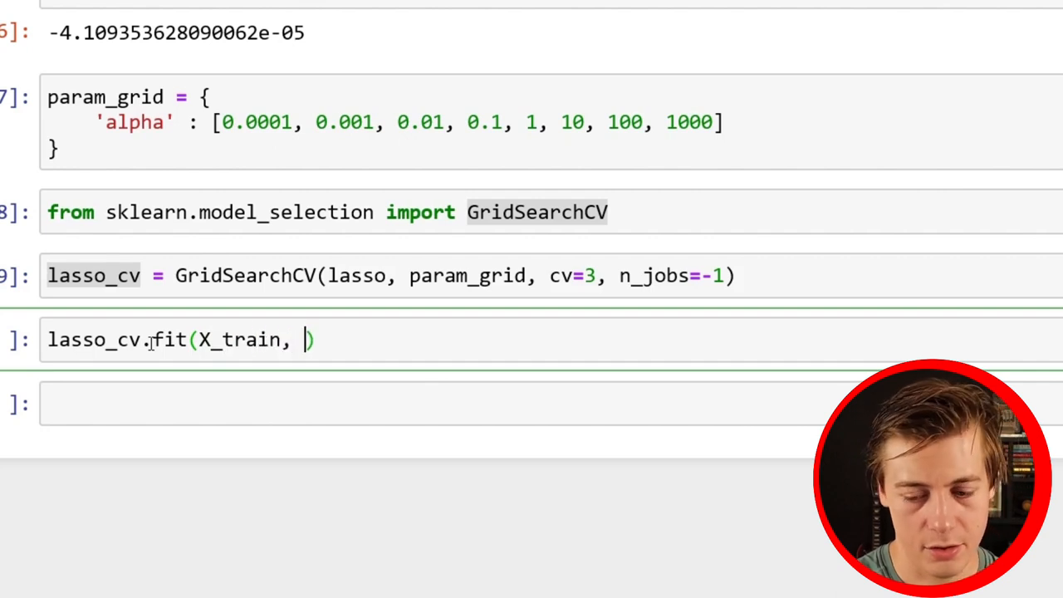
type("y_train")
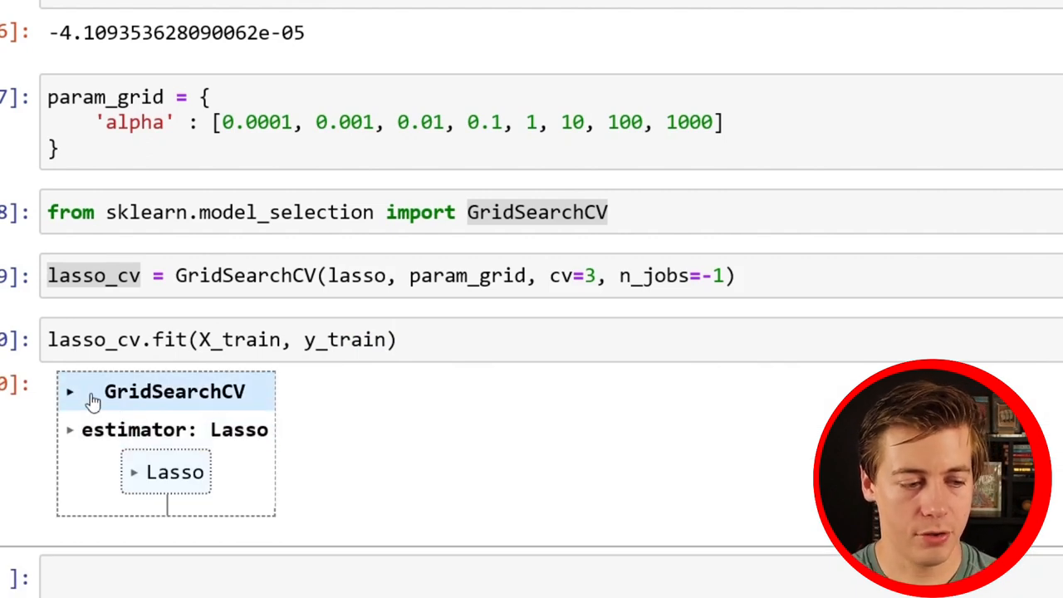
Expand the fitted GridSearchCV diagram to view the Lasso estimator details
left_click(70, 392)
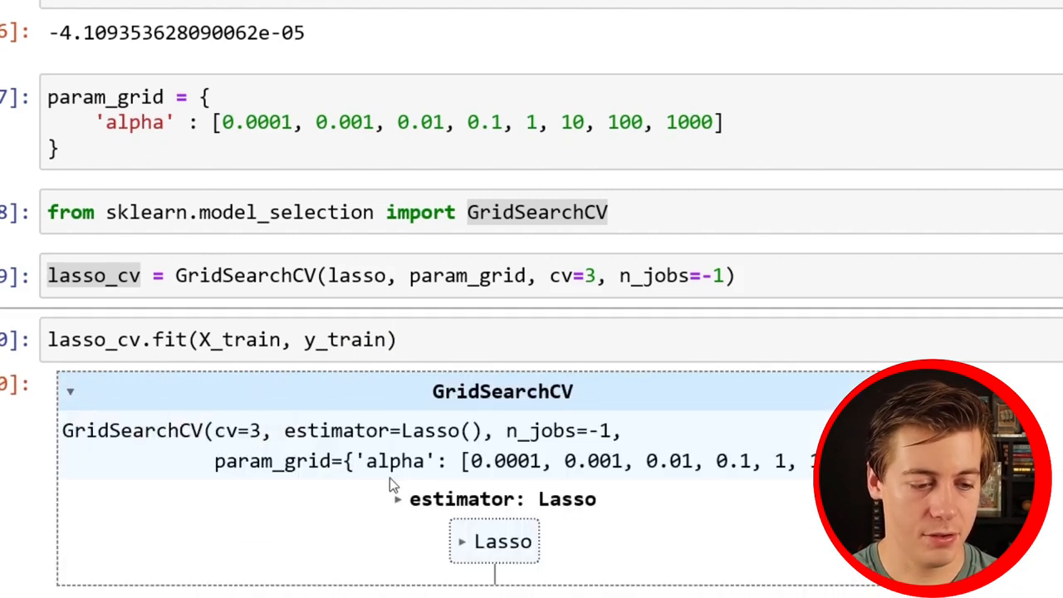
left_click(495, 541)
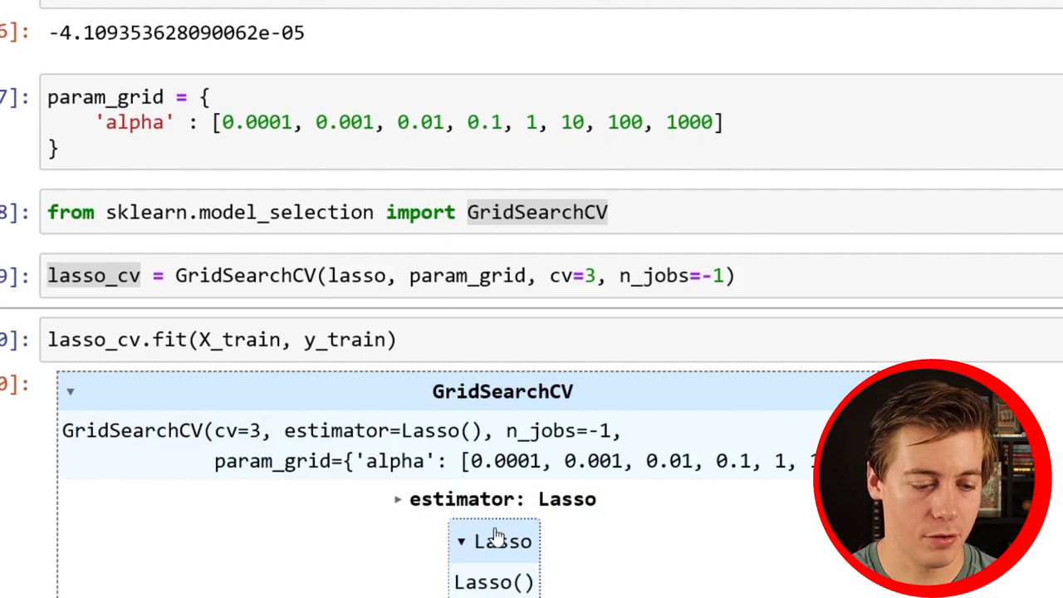
left_click(70, 392)
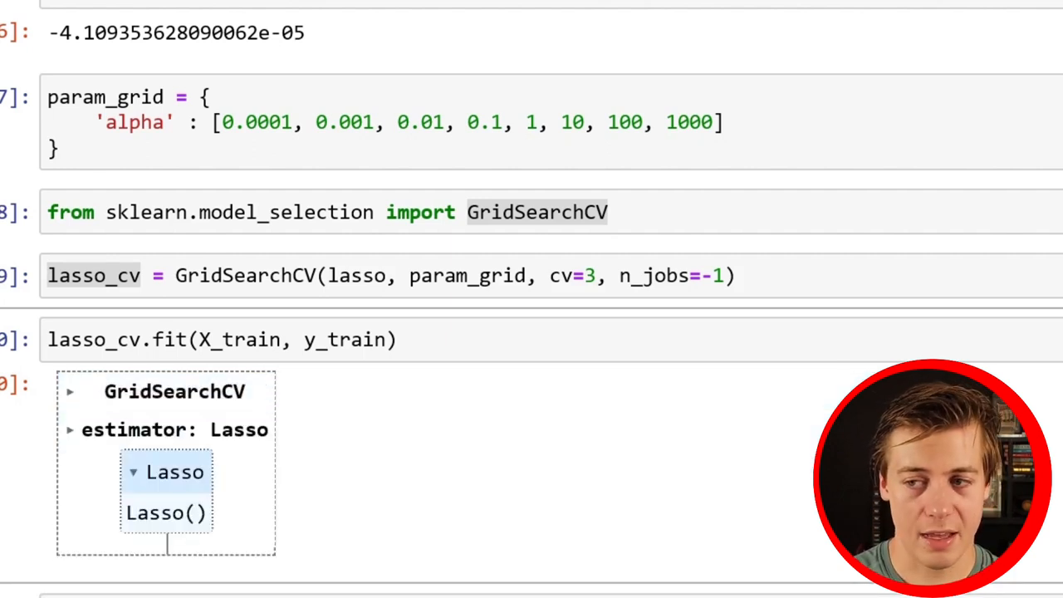
scroll("down", 3)
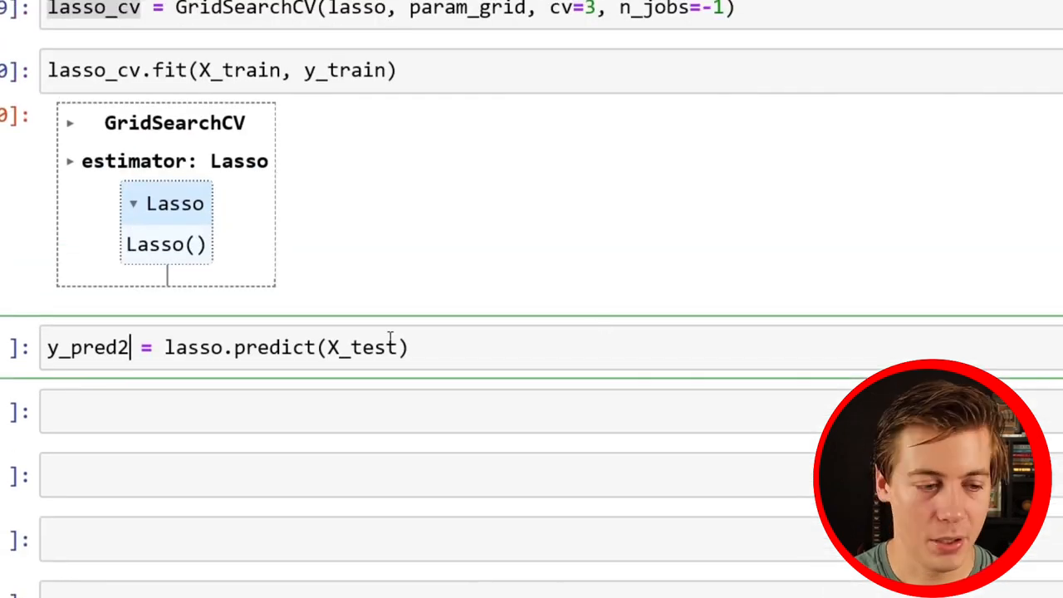
Predict y_pred2 with lasso_cv on X_test and score MAE 0.535, MSE 0.521, R² 0.607
type("_c")
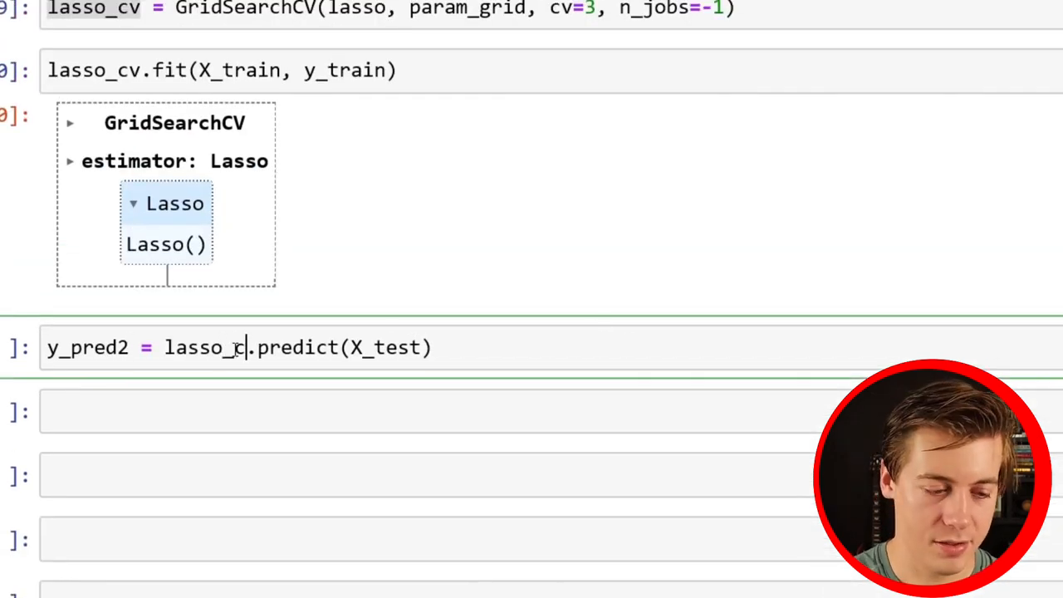
type("cv")
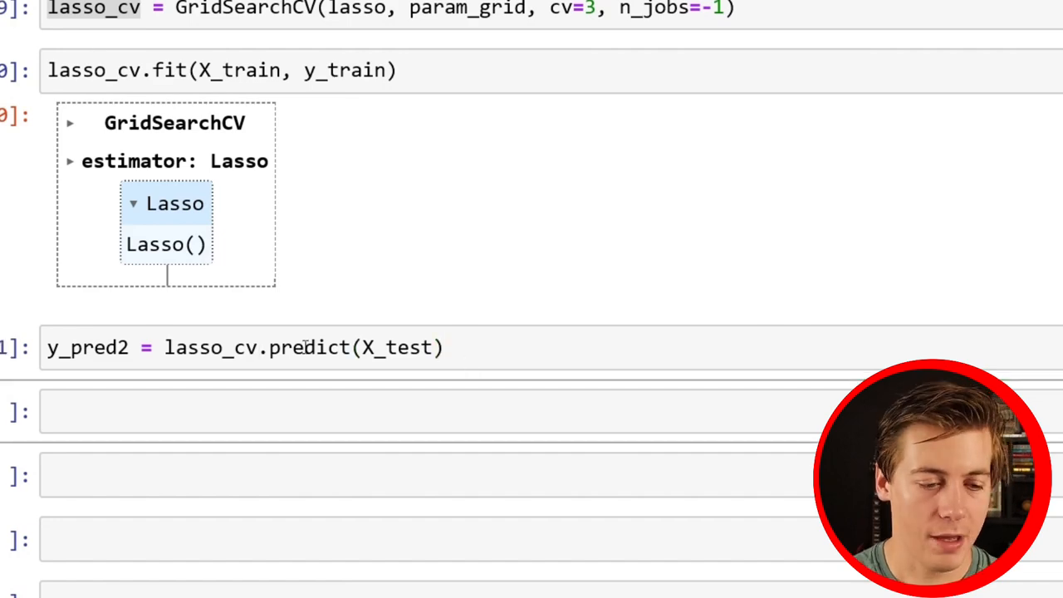
scroll("down", 3)
type("mean_squared_error(y_test, y_pred)")
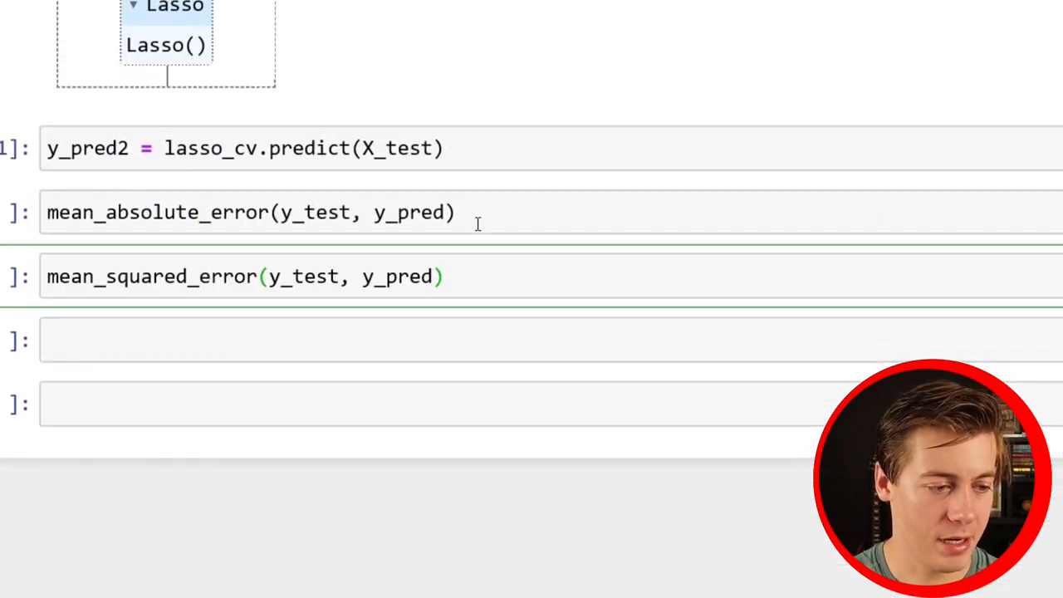
scroll("down", 3)
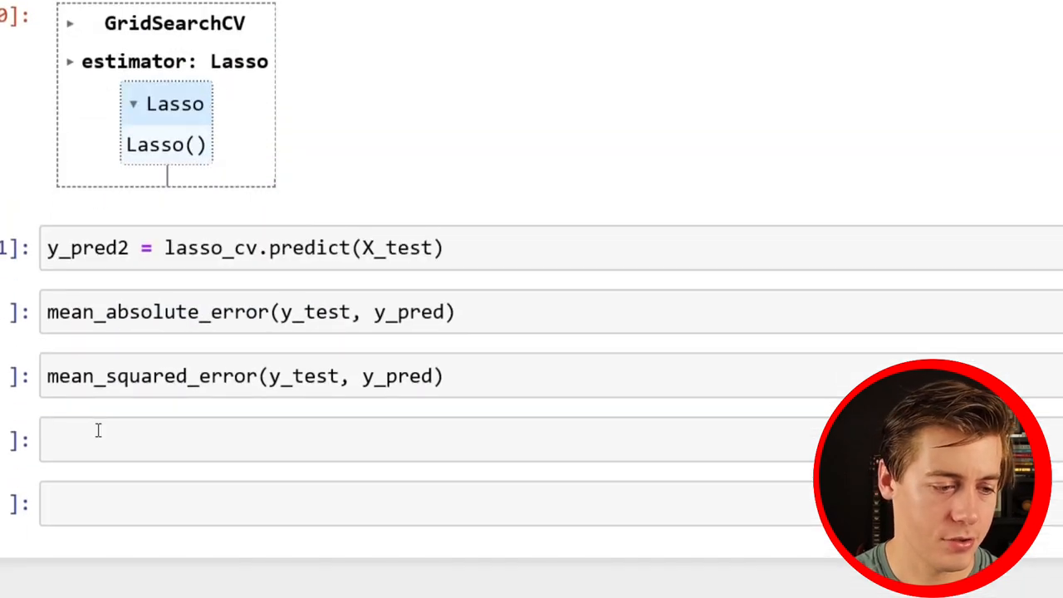
type("r2_score(y_test, y_pred)")
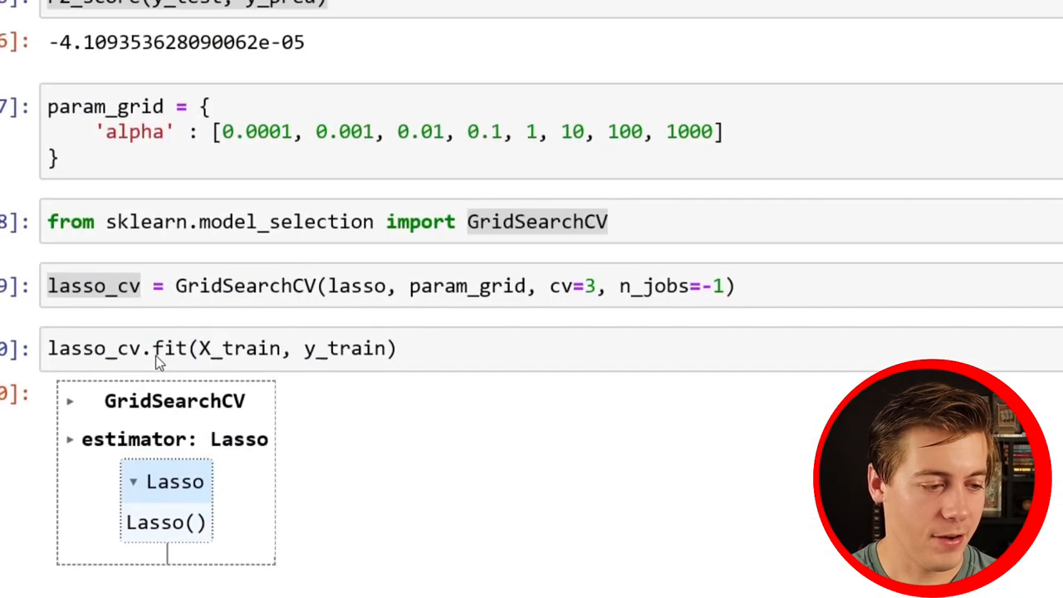
scroll("up", 3)
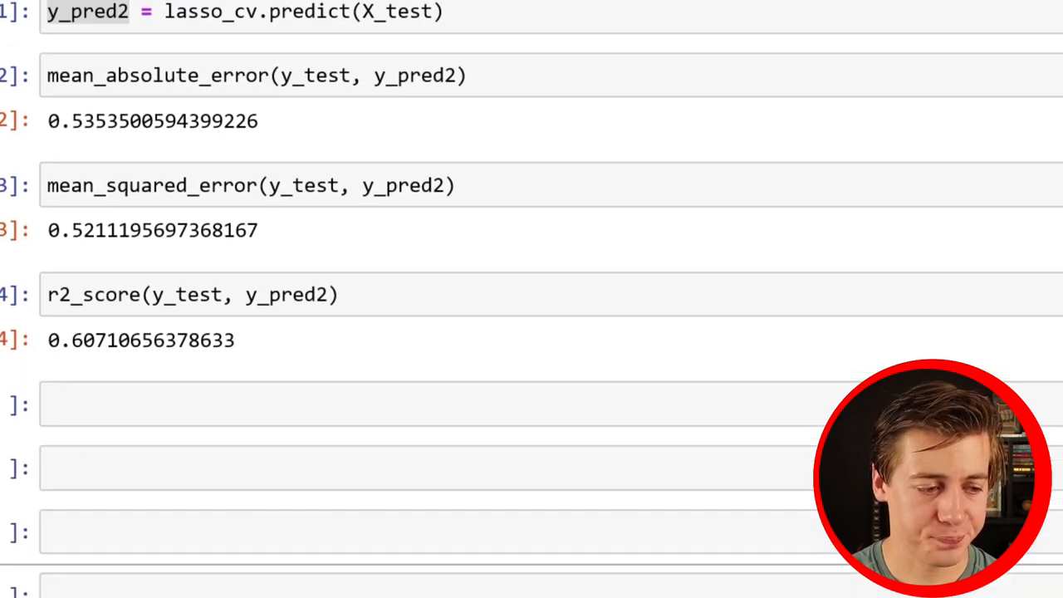
left_click(76, 531)
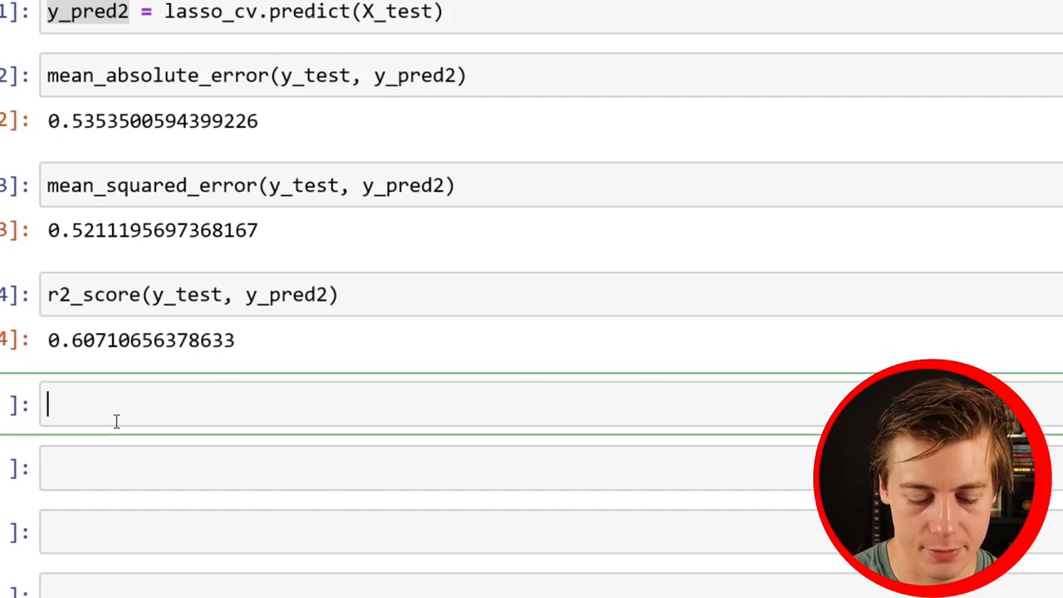
Show lasso_cv.best_estimator_, revealing Lasso(alpha=0.001) from the grid
type("lasso_cv")
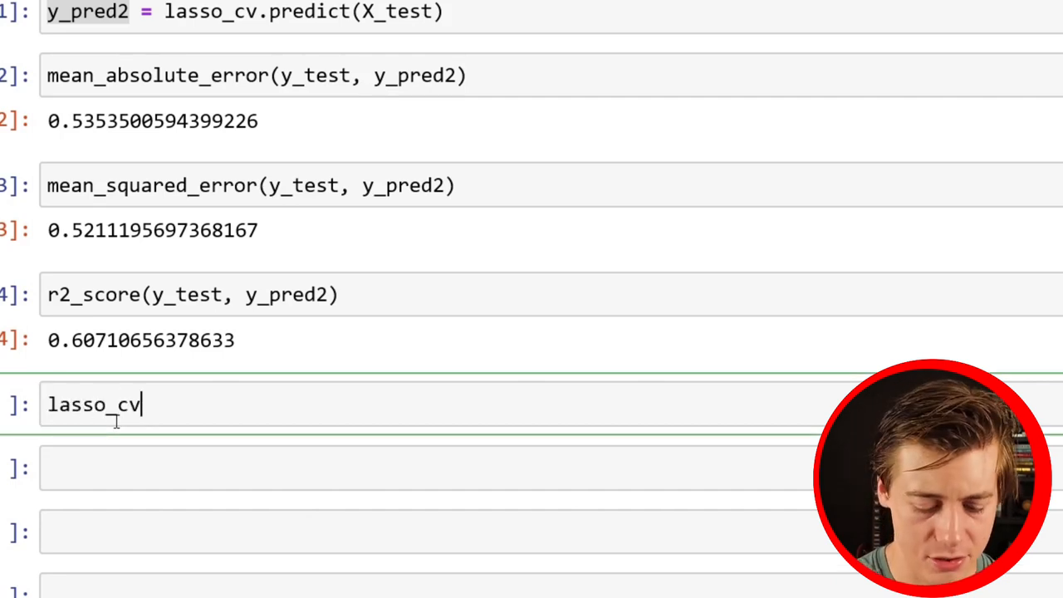
type(".")
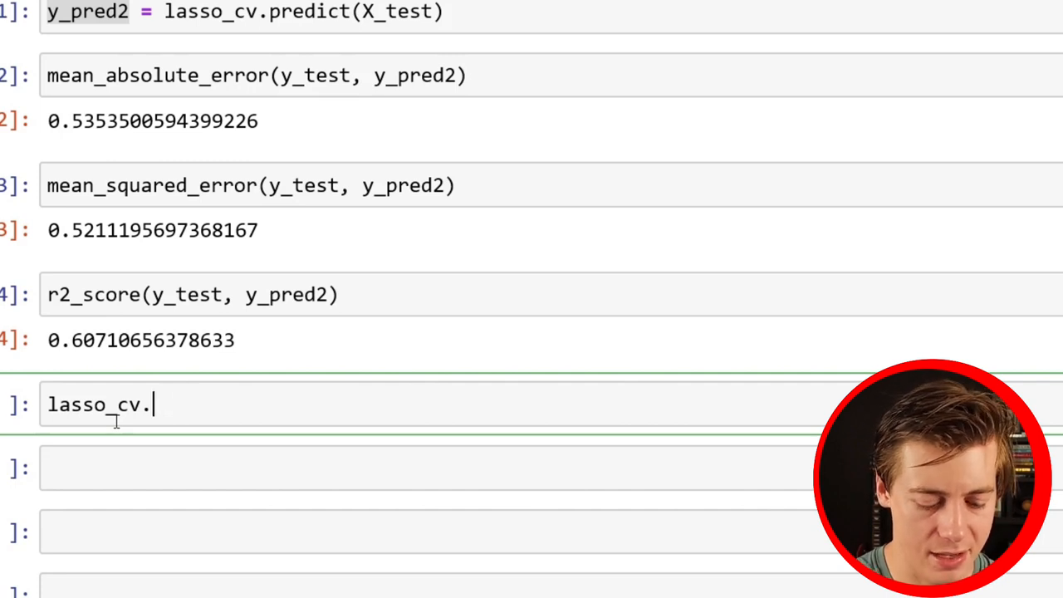
type("best_esti")
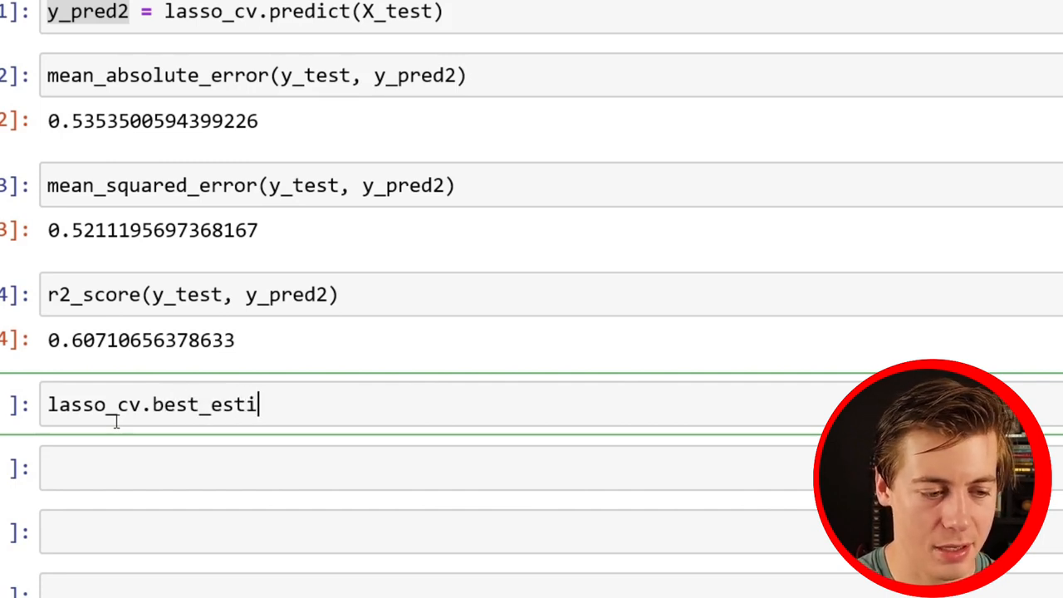
type("mator")
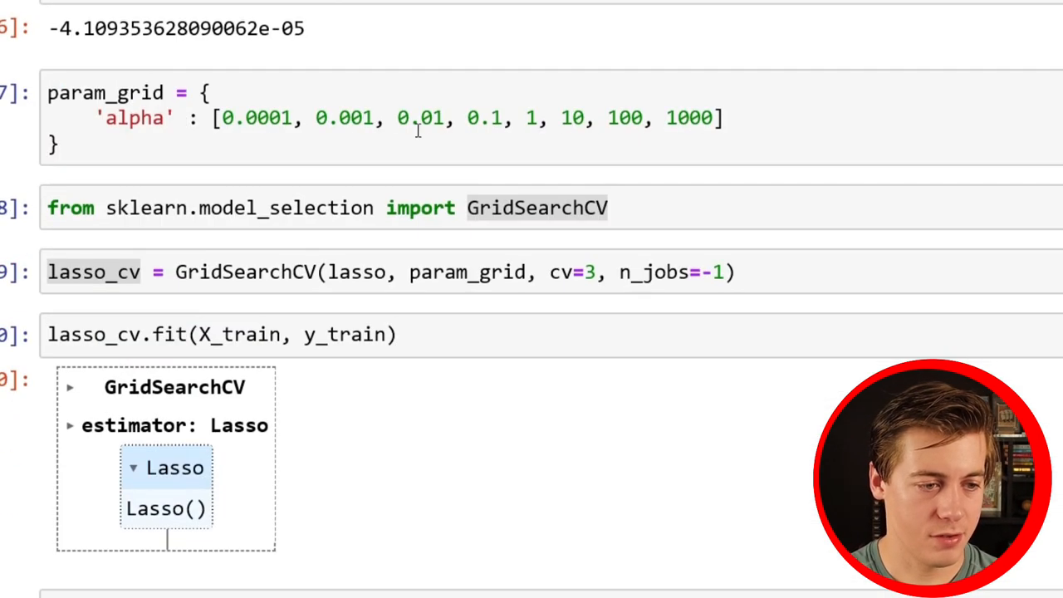
double_click(342, 116)
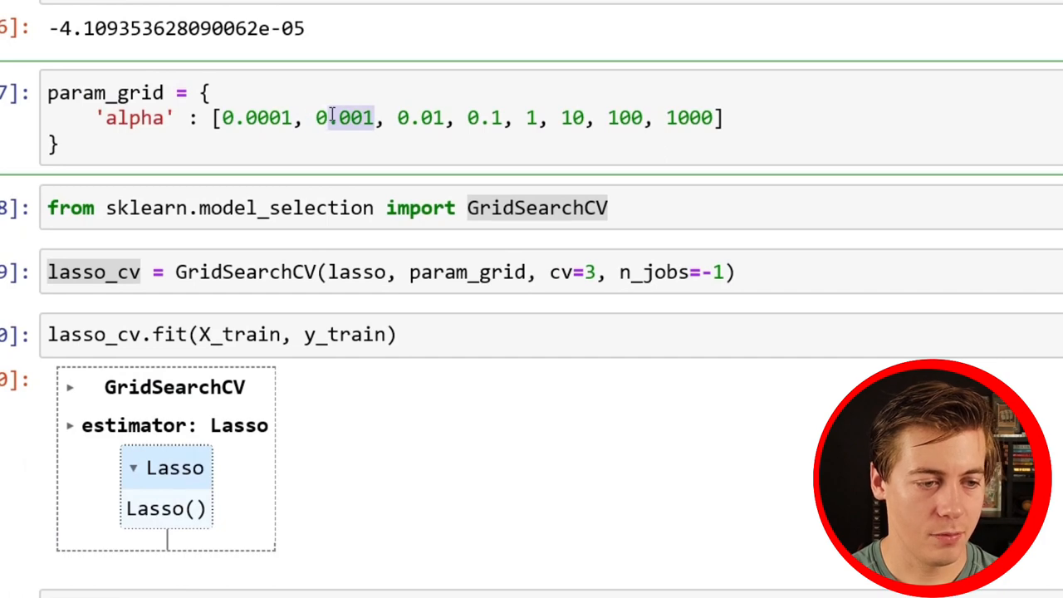
scroll("down", 3)
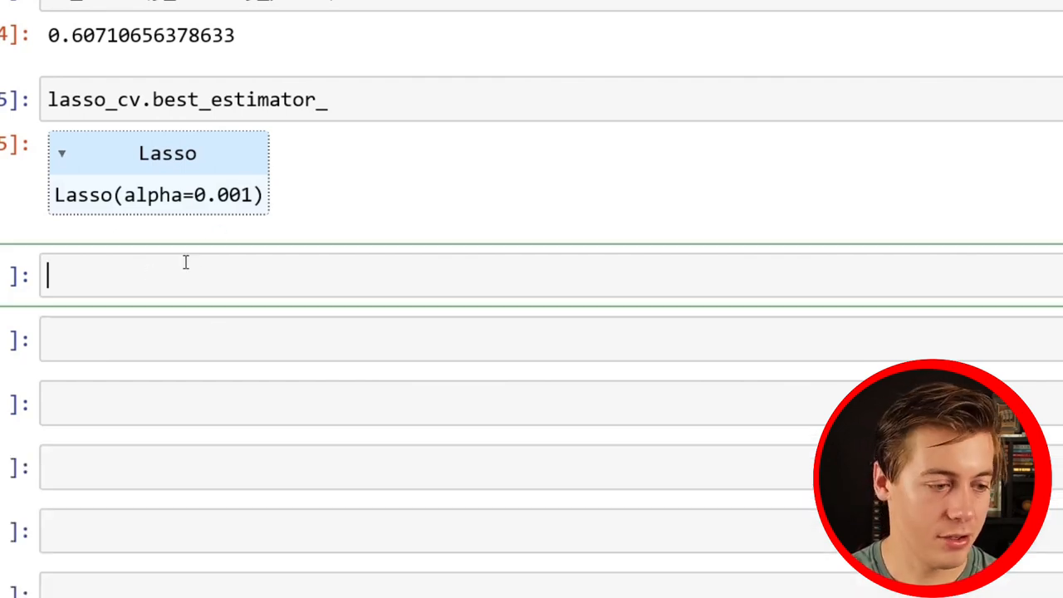
Create lasso3 = Lasso(alpha=0.001)
type("lasso3")
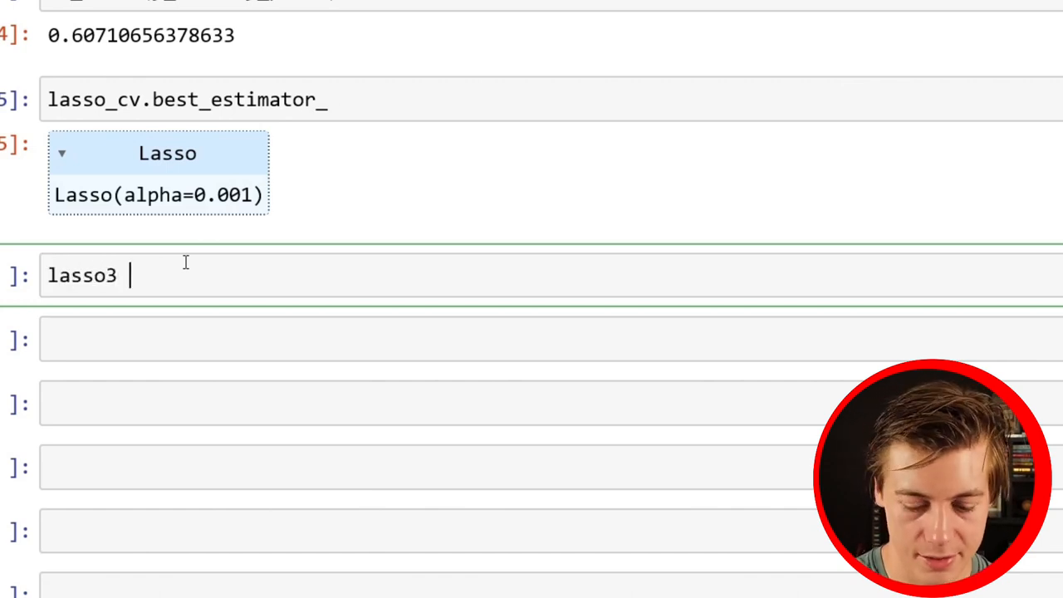
type("= Lasso")
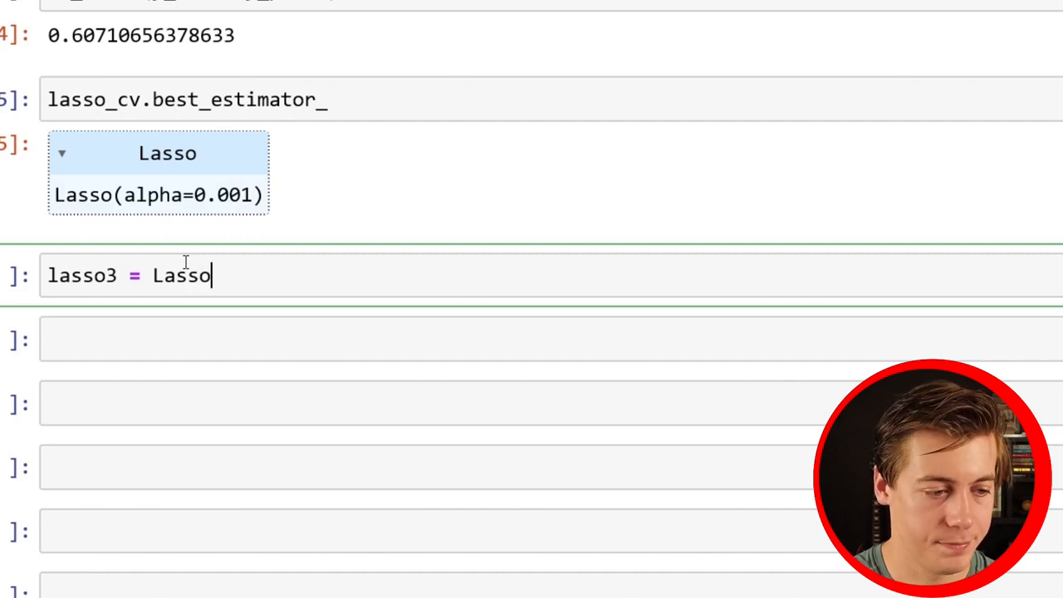
type("(alph)")
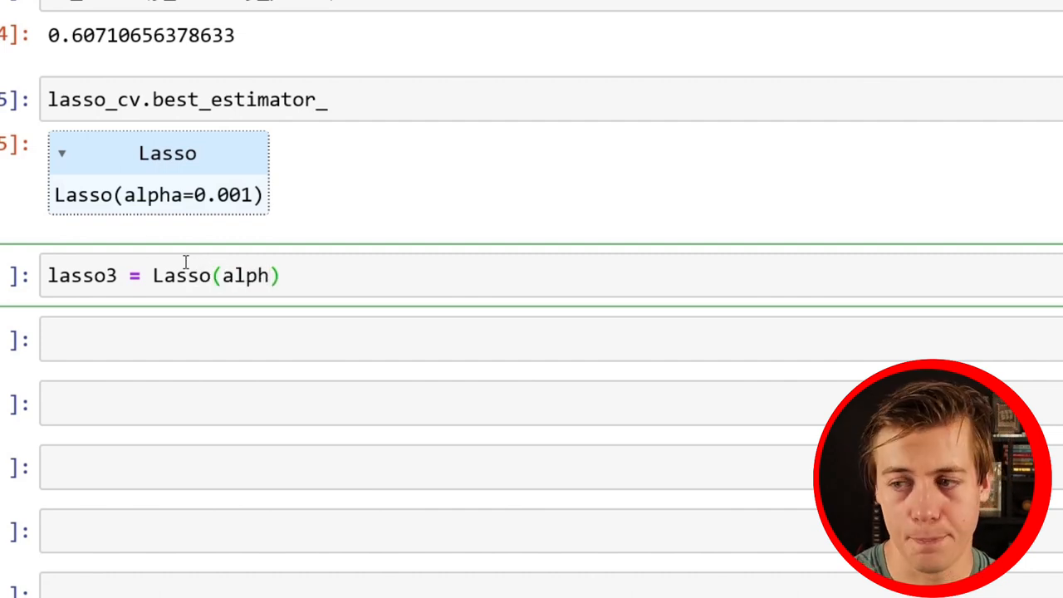
type("a=0")
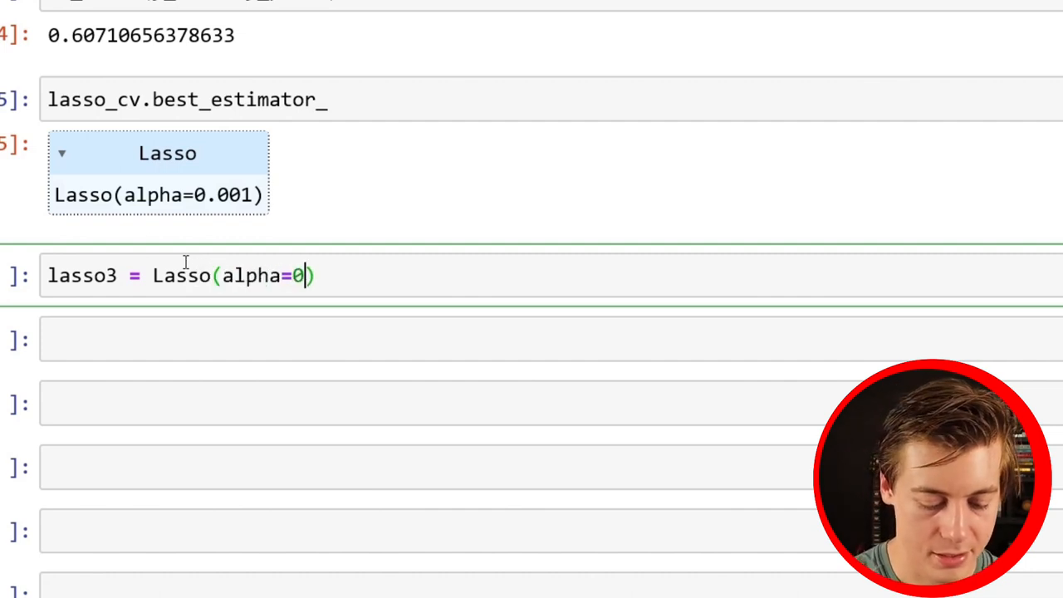
type(".00")
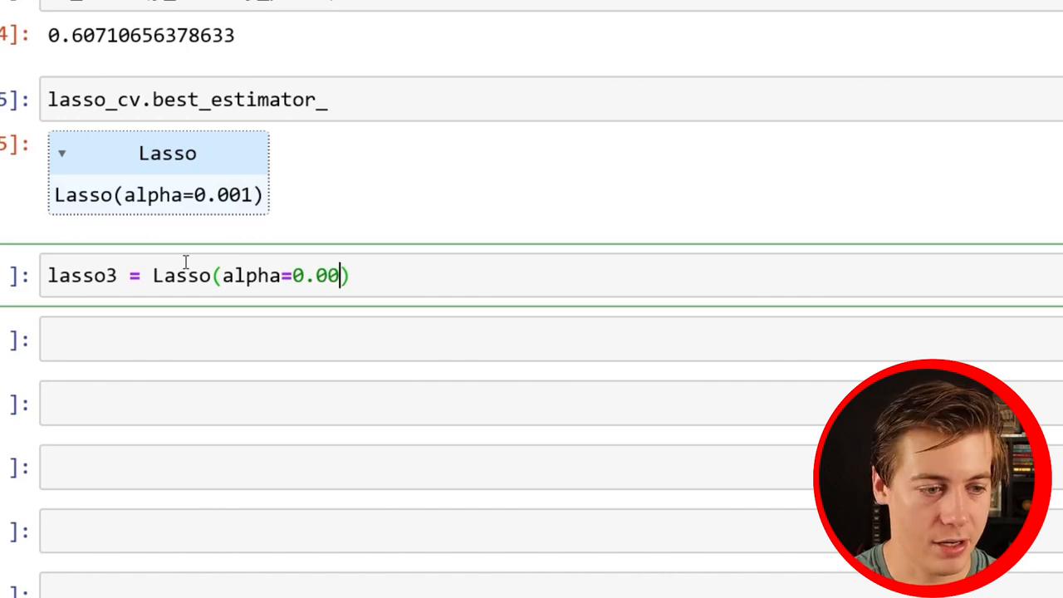
type("1")
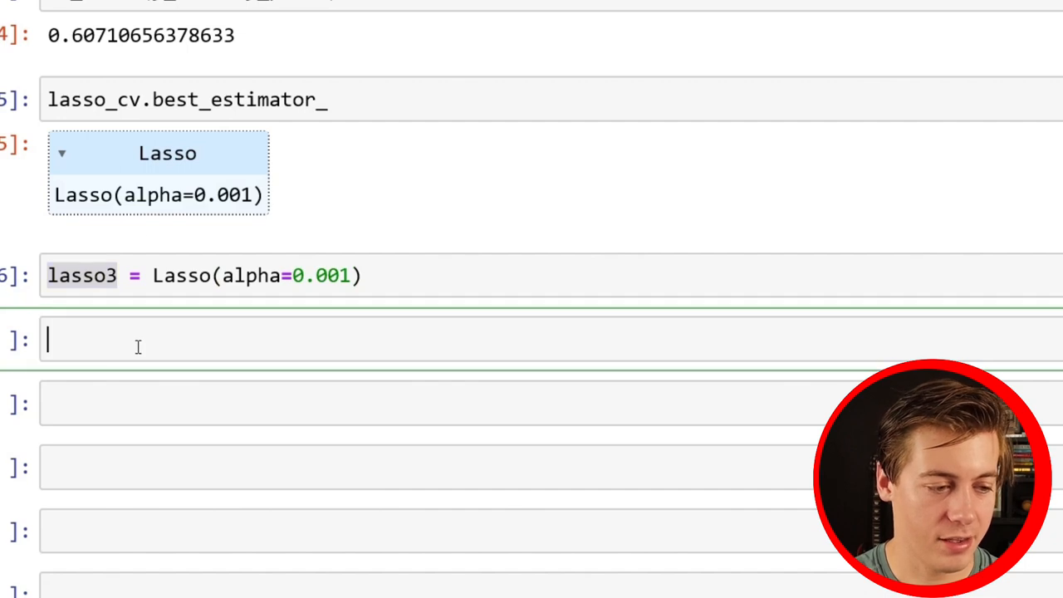
Fit lasso3 on X_train, y_train and show its intercept, 2.067
type("lasso3.fit()")
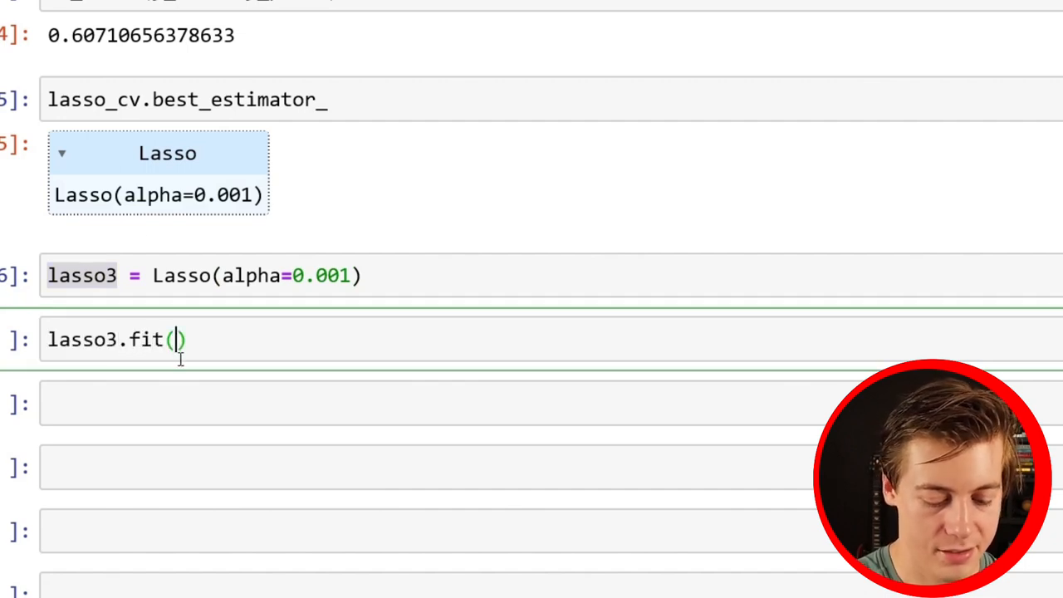
type("X_train,")
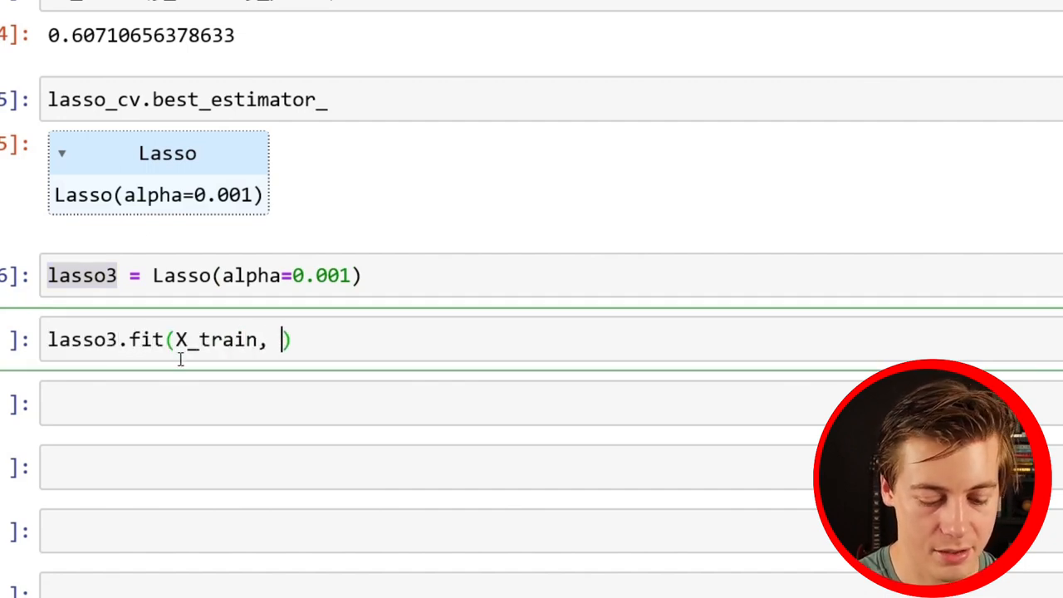
type("y_train")
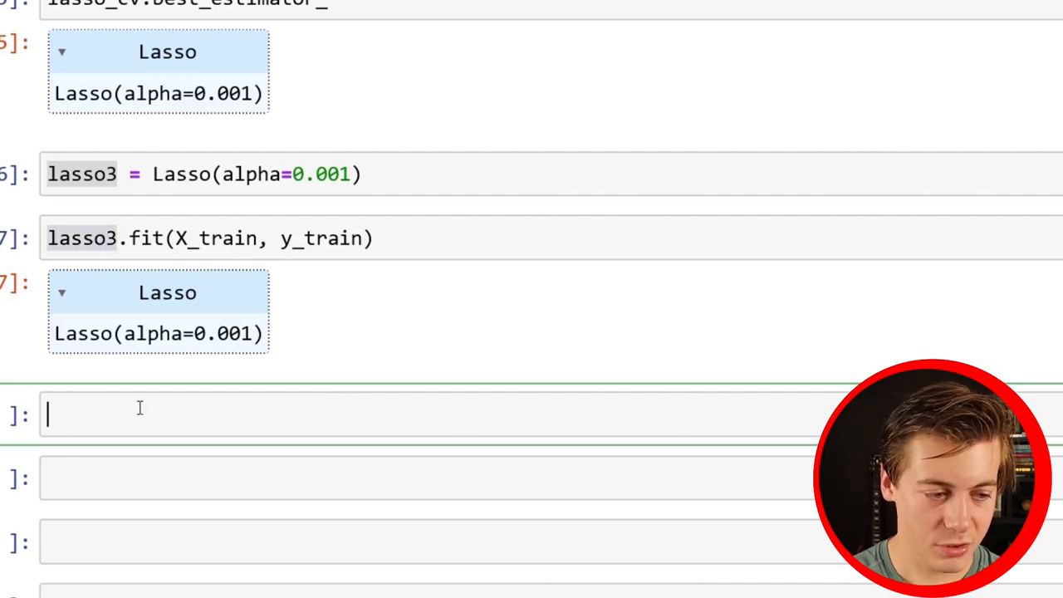
type("lasso3.i")
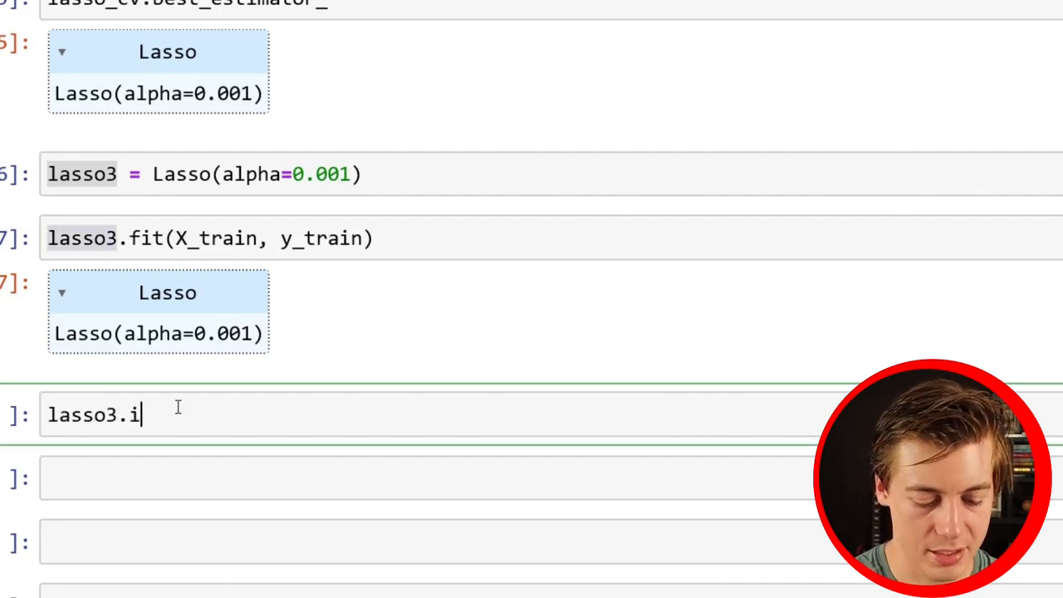
type("ntercept_")
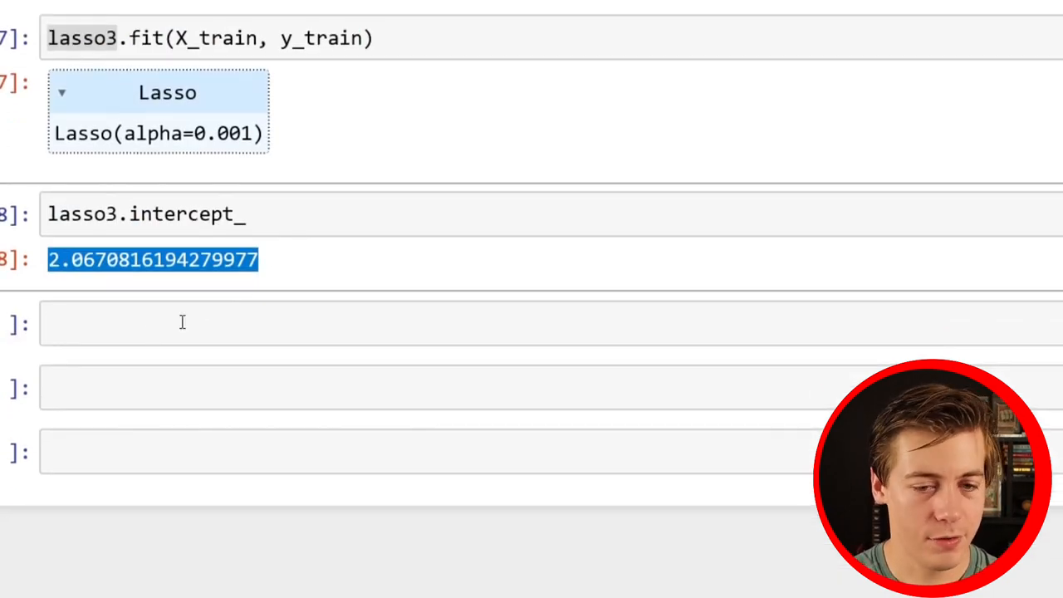
mouse_move(534, 448)
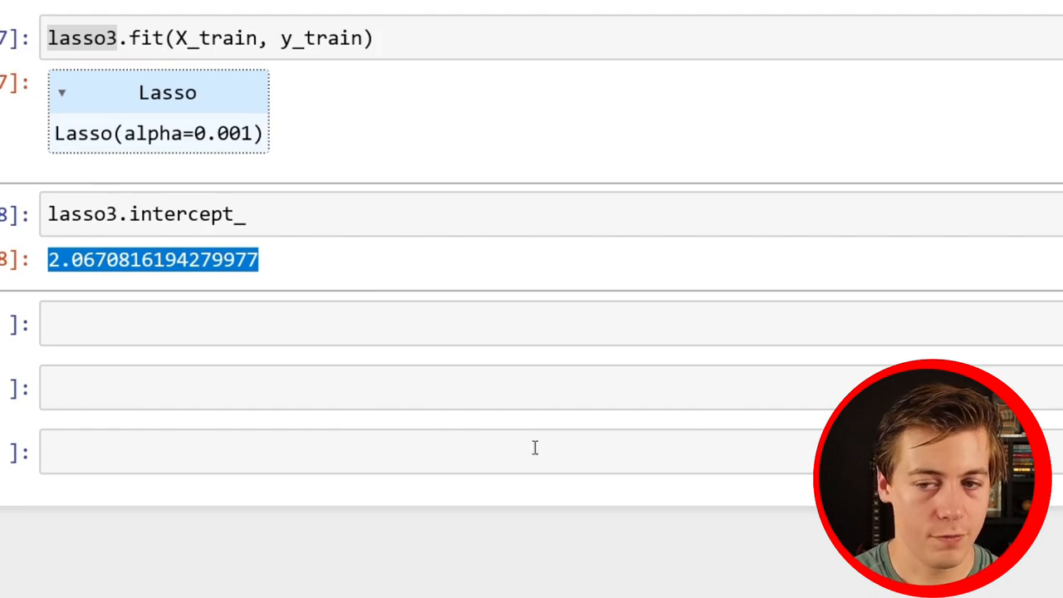
Display lasso3.coef_, the array of eight feature coefficients
type("las")
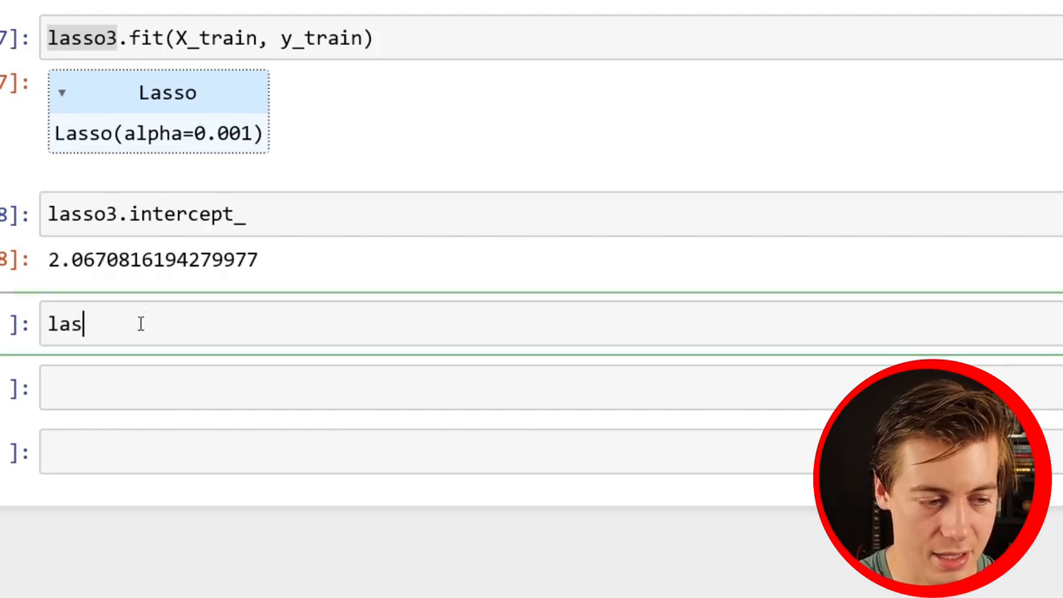
type("so3")
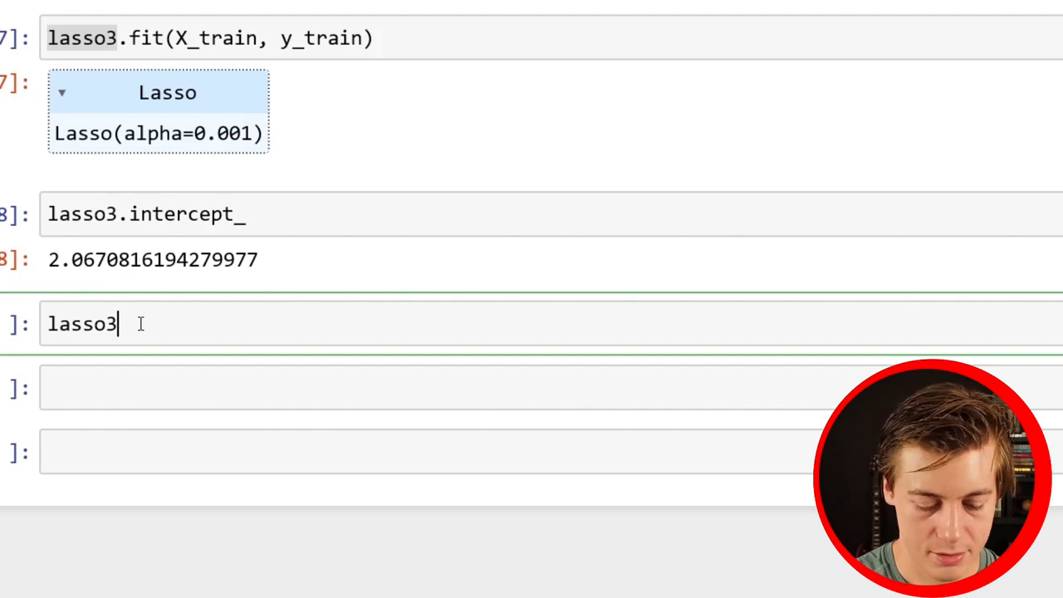
type(".coef_")
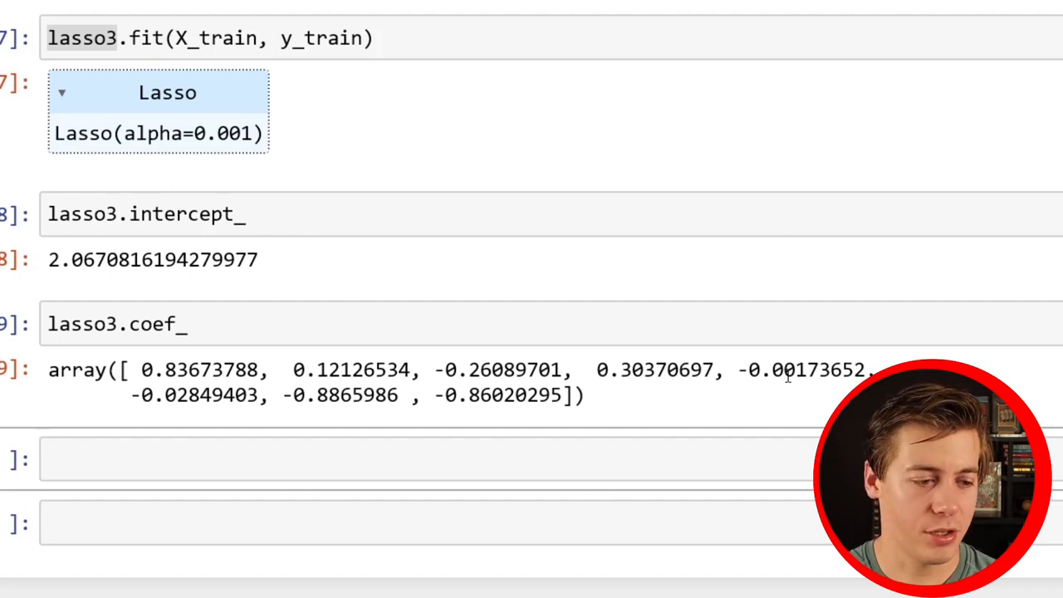
mouse_move(490, 376)
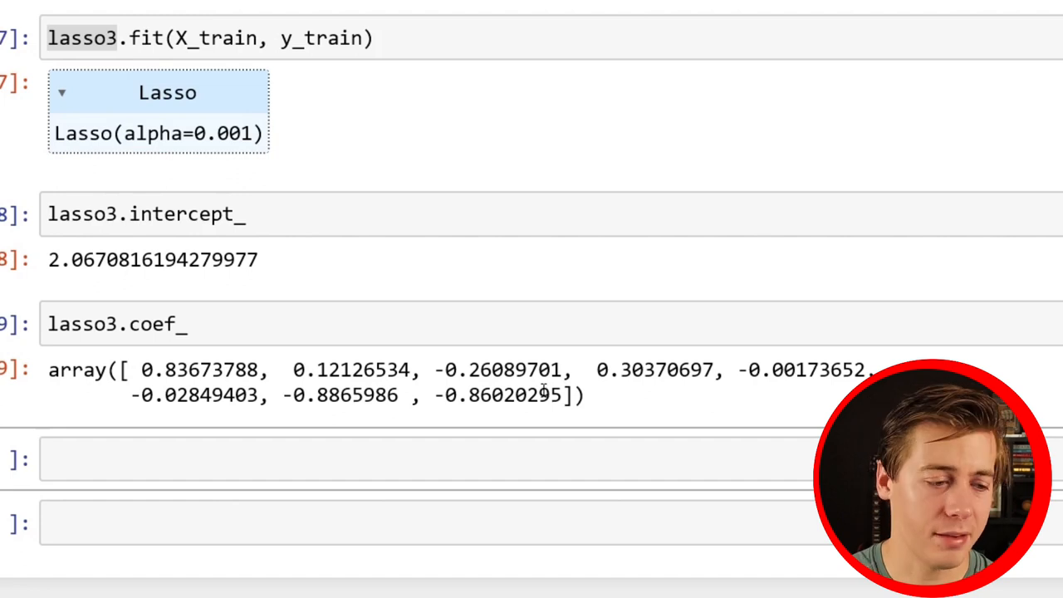
scroll("down", 3)
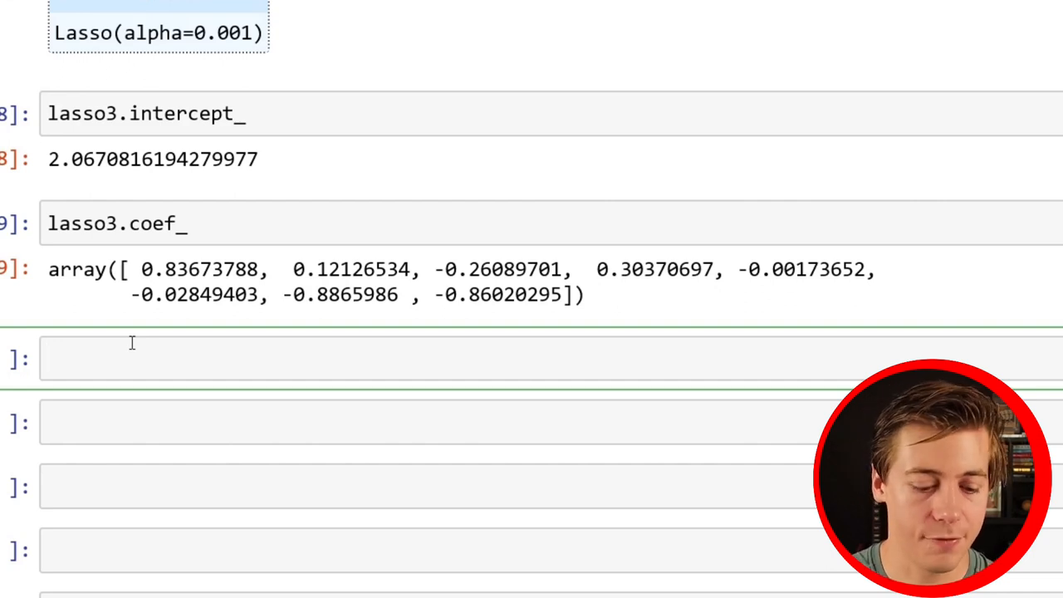
Import pandas as pd and define the feature_names list starting MedInc, HouseAge, AveRooms
type("import pandas as pd")
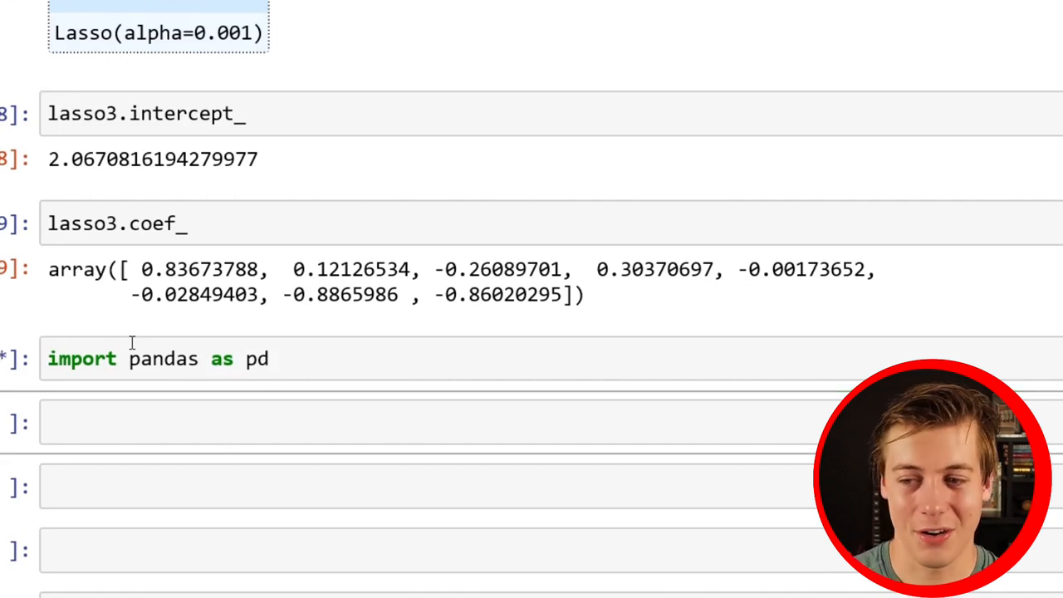
type("fe")
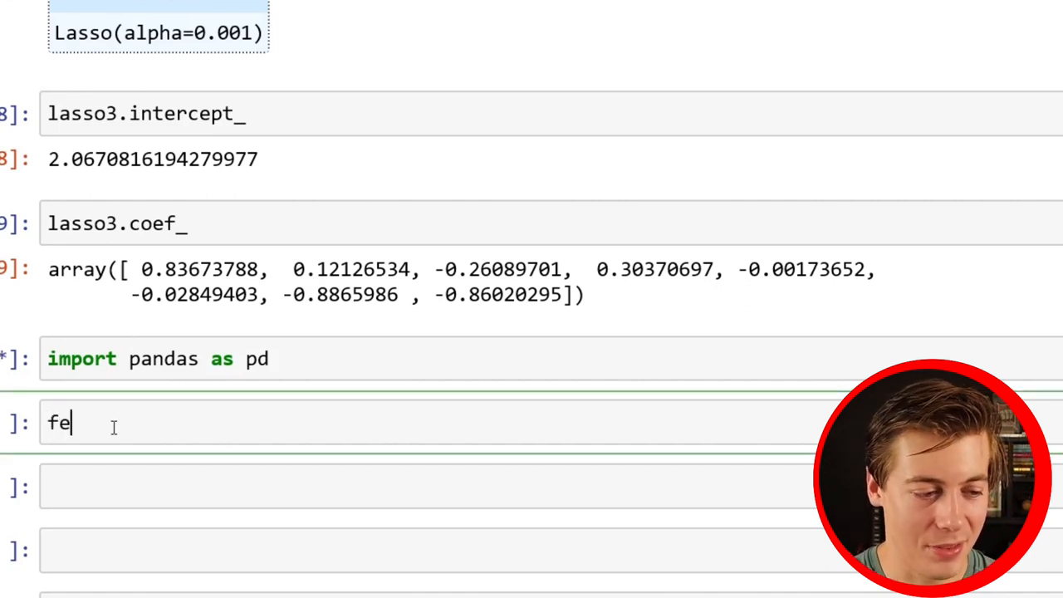
type("ature")
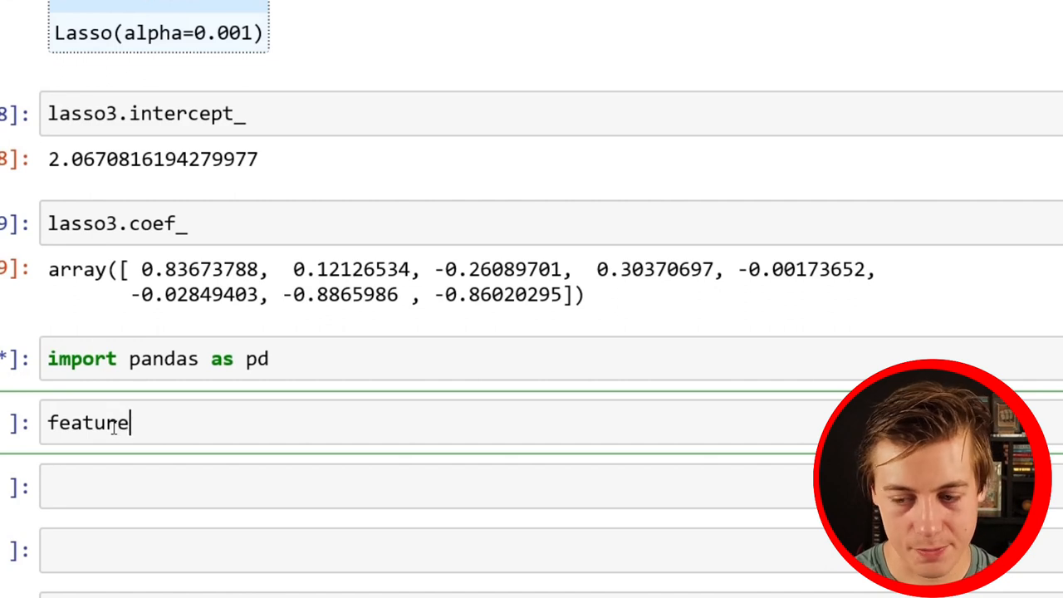
type("_name")
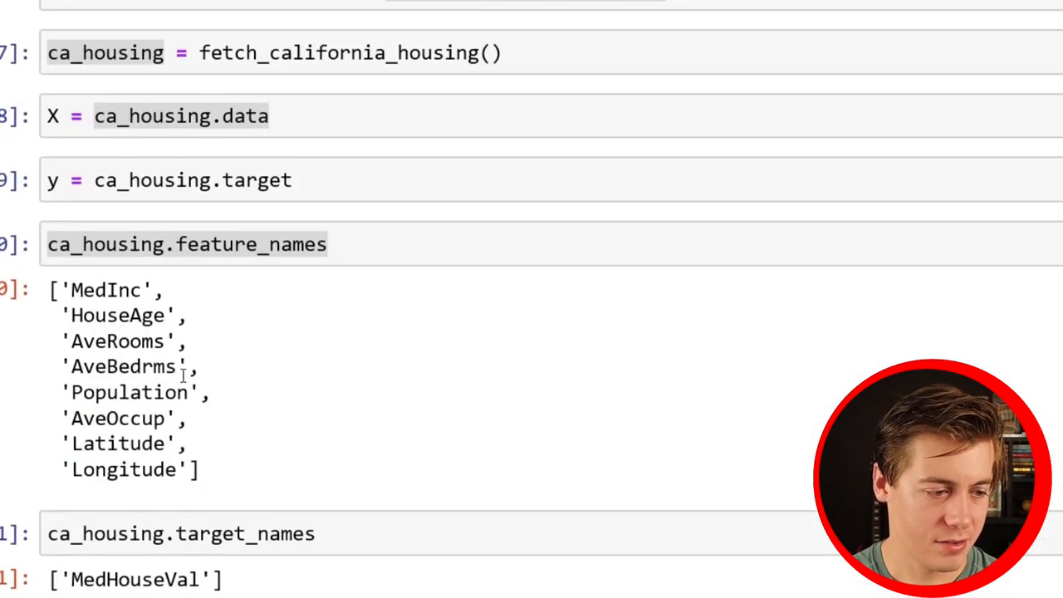
scroll("down", 3)
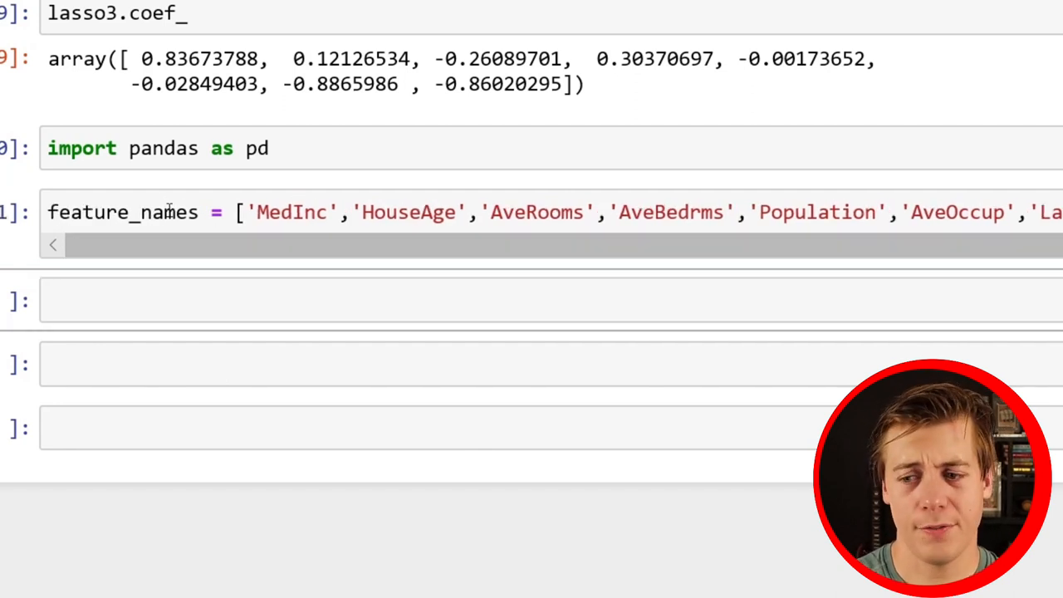
Start df as a pd.DataFrame built from a dictionary
type("d")
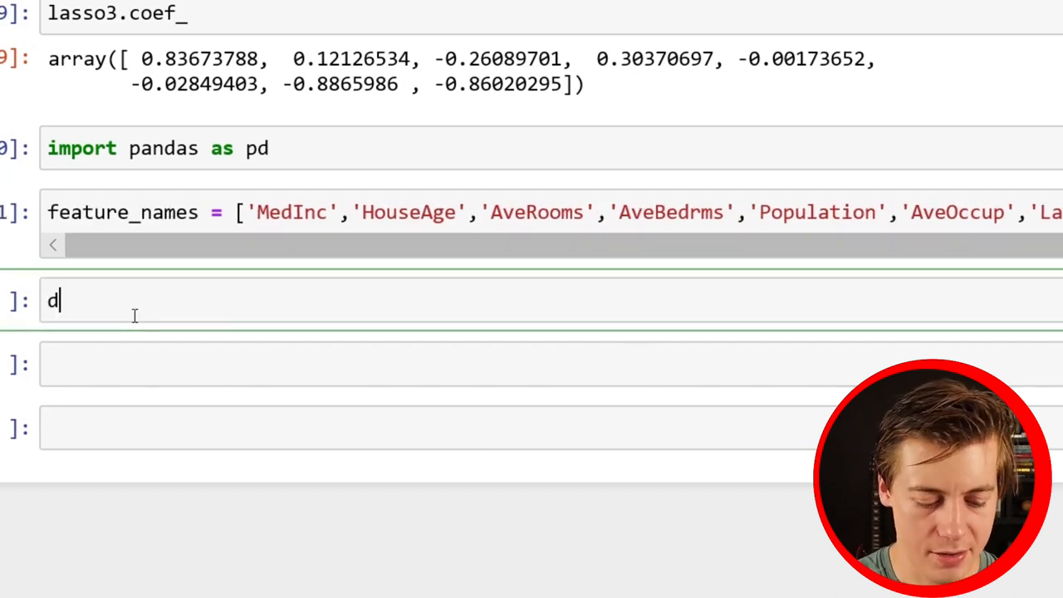
type("f =")
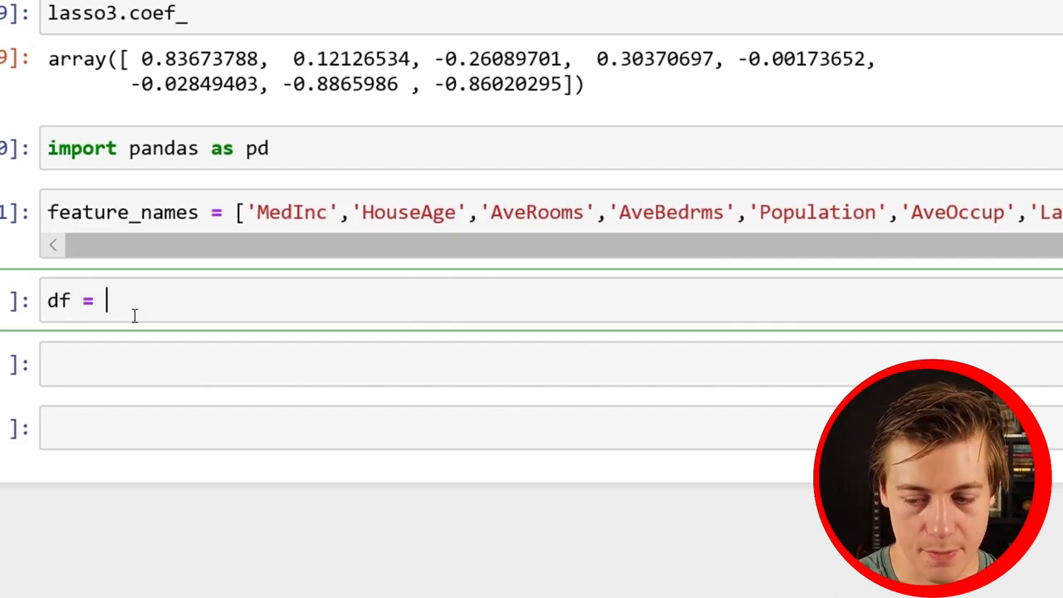
type("pd.Data")
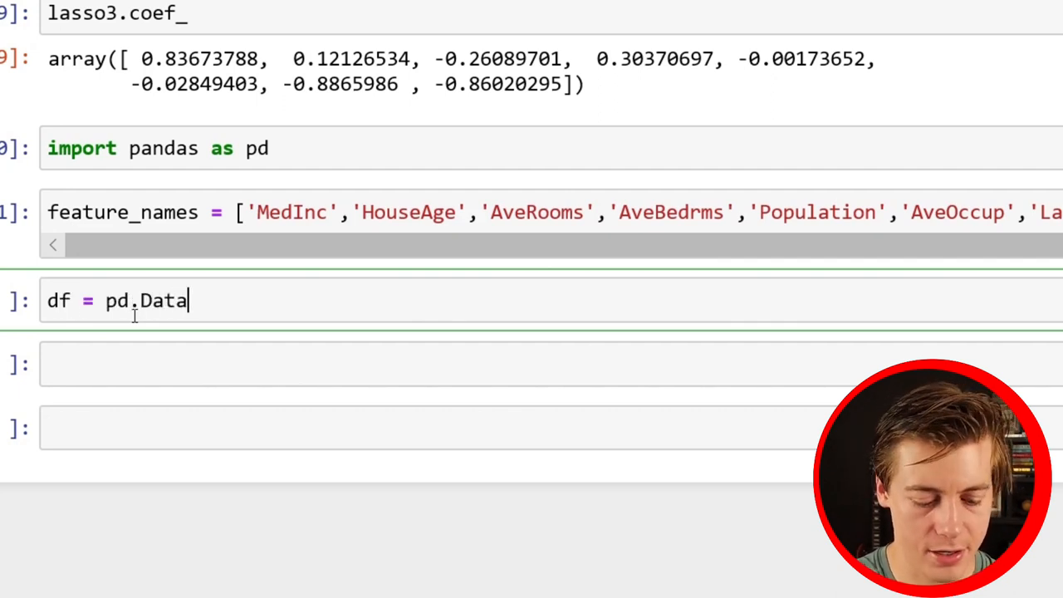
type("Frame")
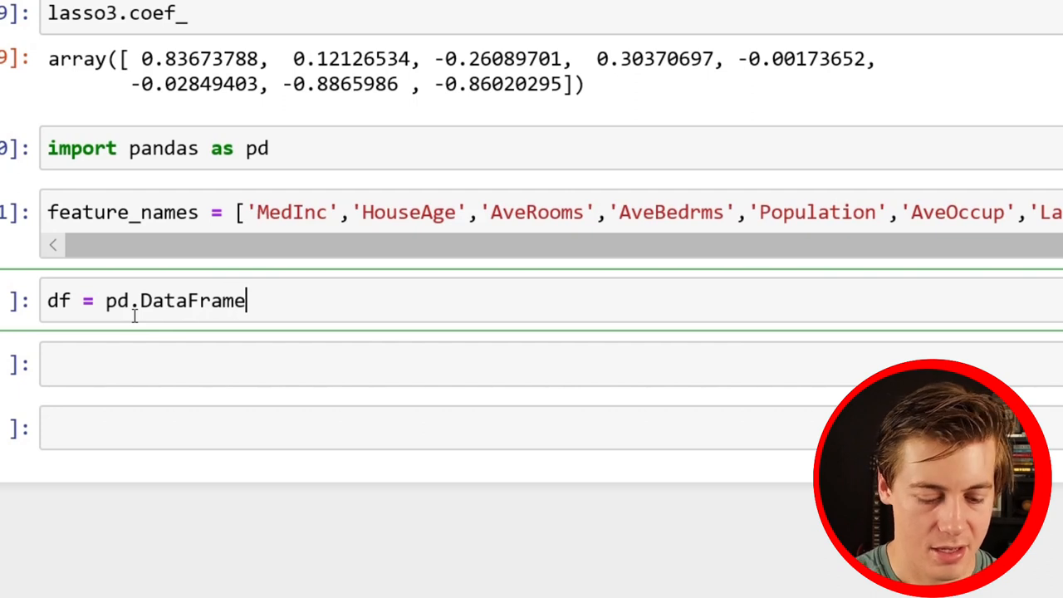
type("()")
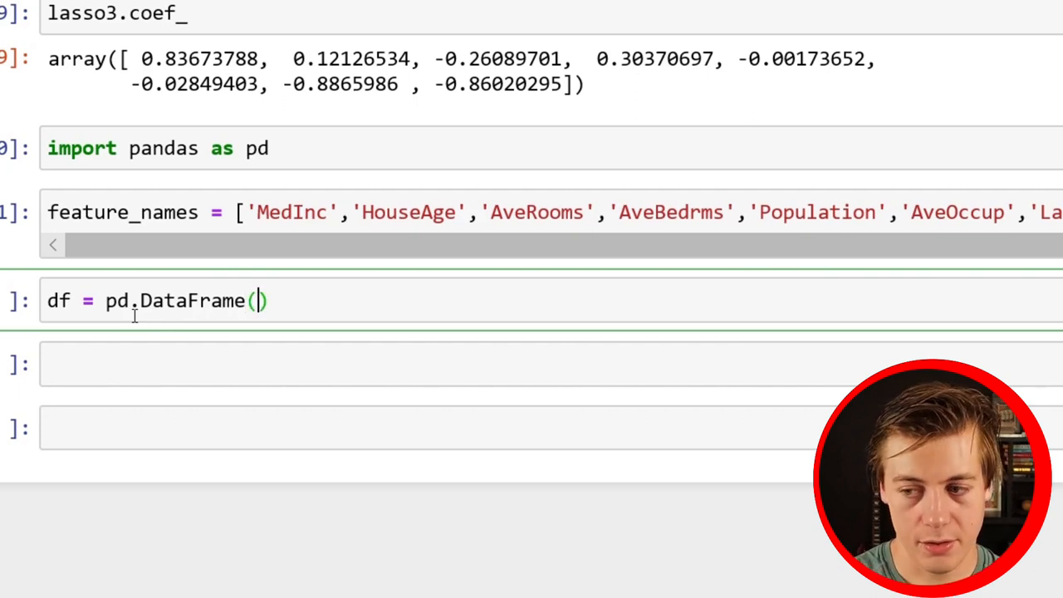
type("{}")
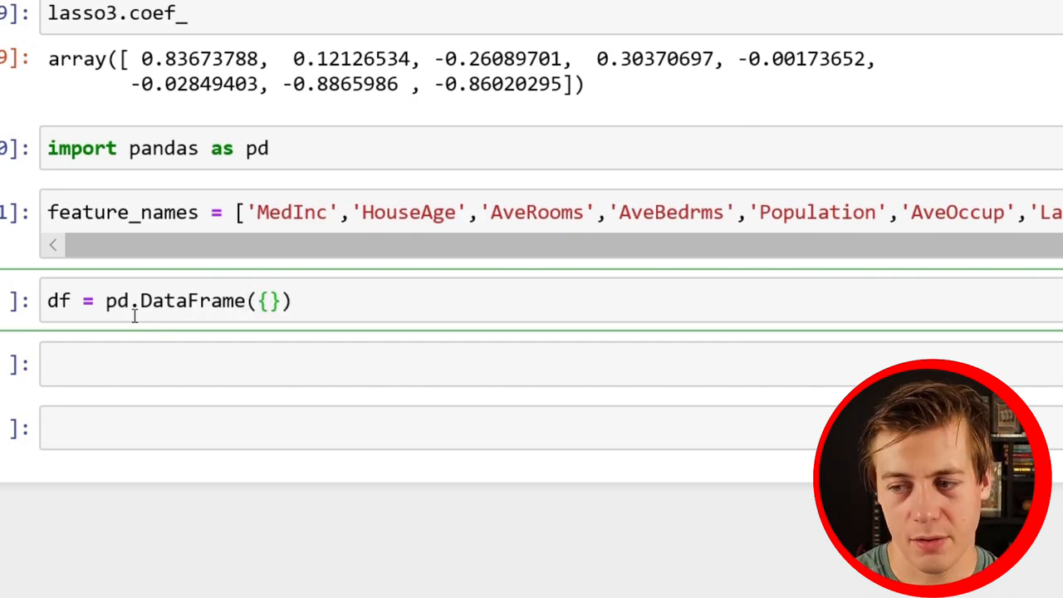
Pair 'Feature_Names' with feature_names and 'Coef' with lasso3.coef_ in the DataFrame
type("'Feat")
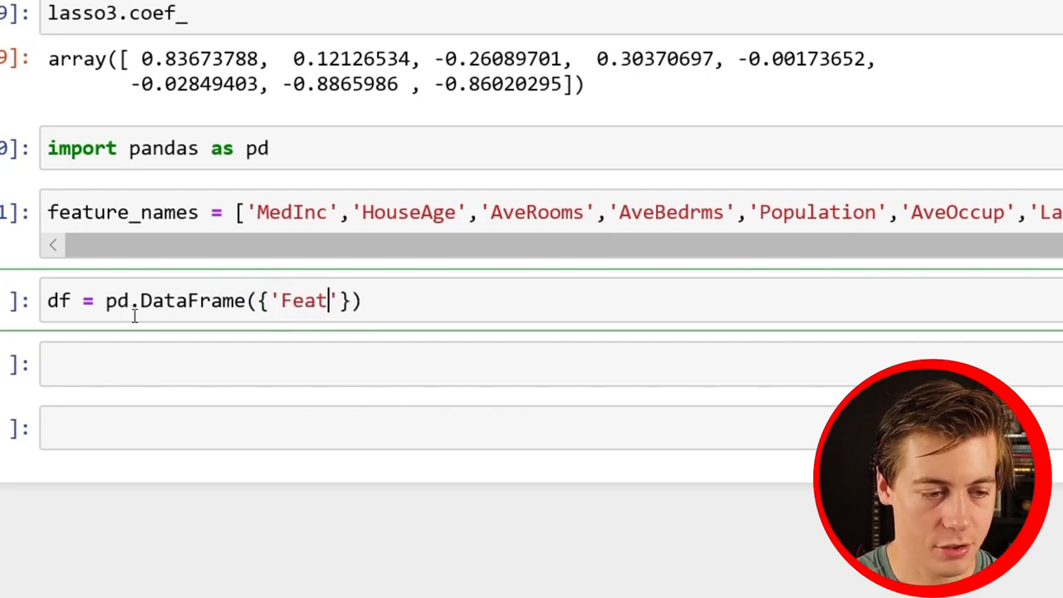
type("ure_")
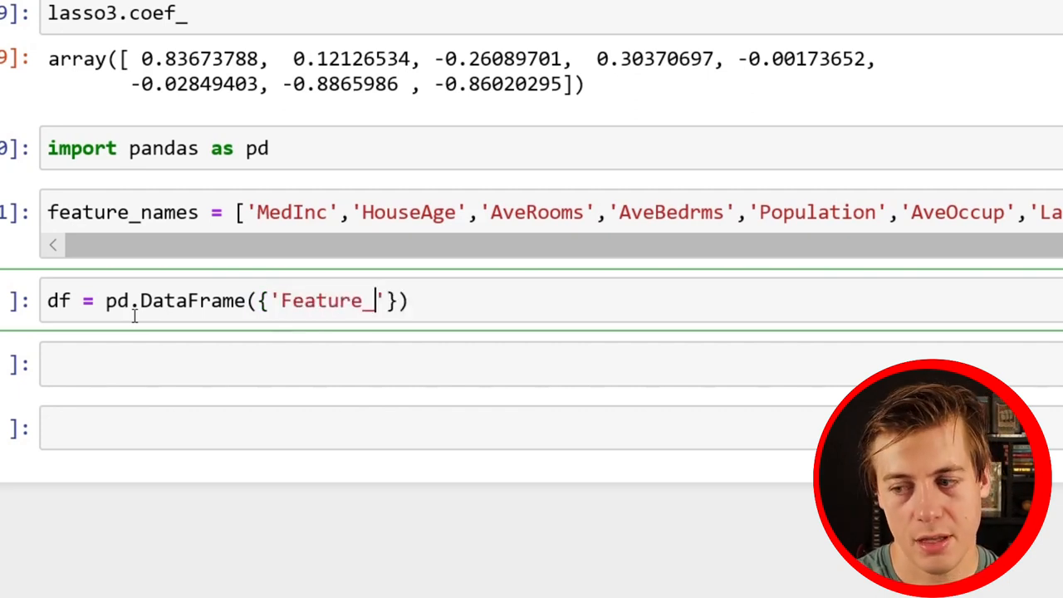
type("Names")
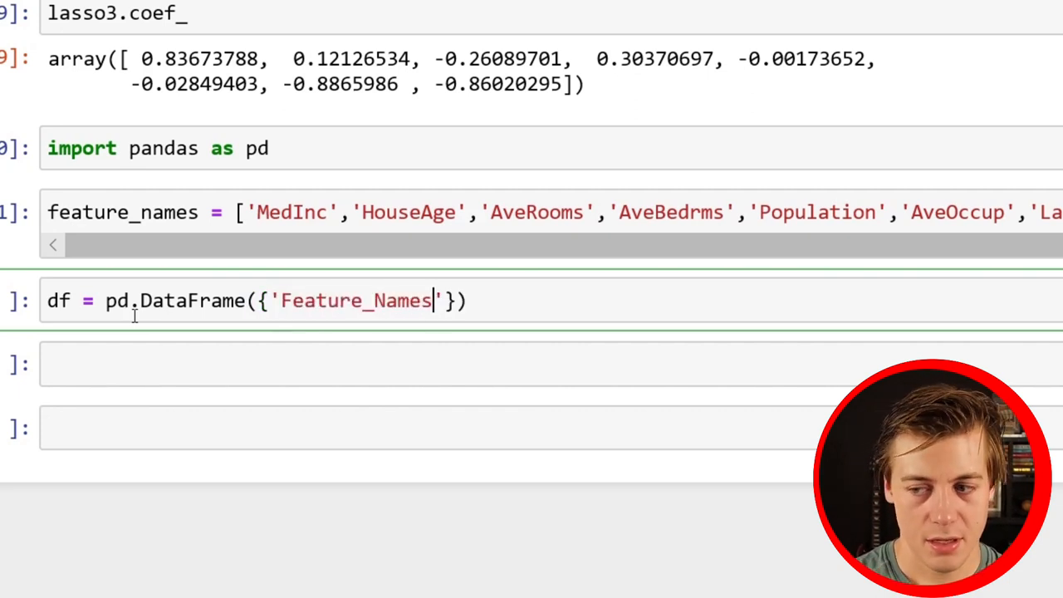
type(":")
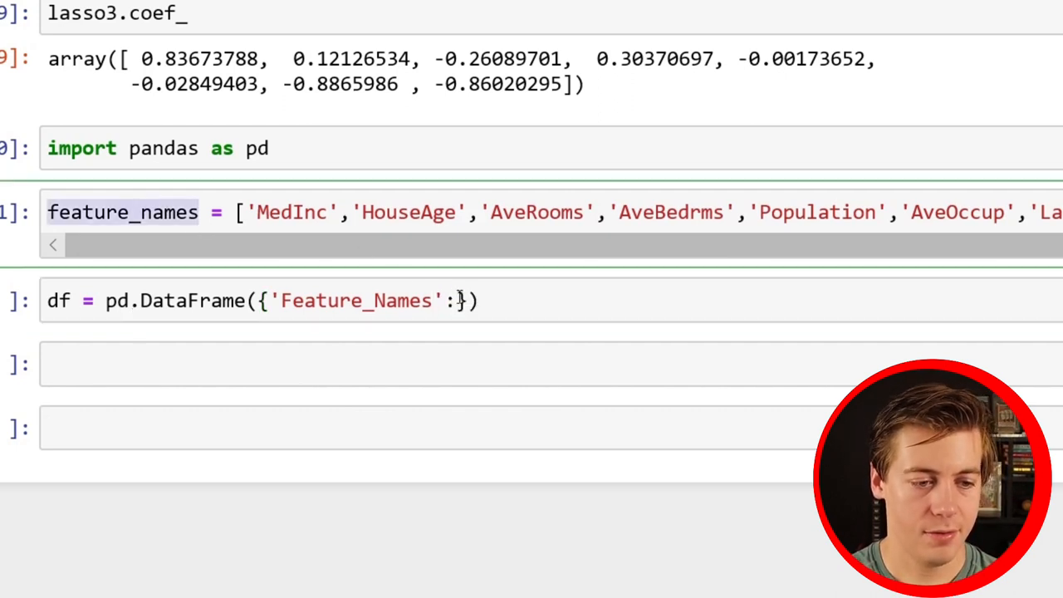
type("feature_names")
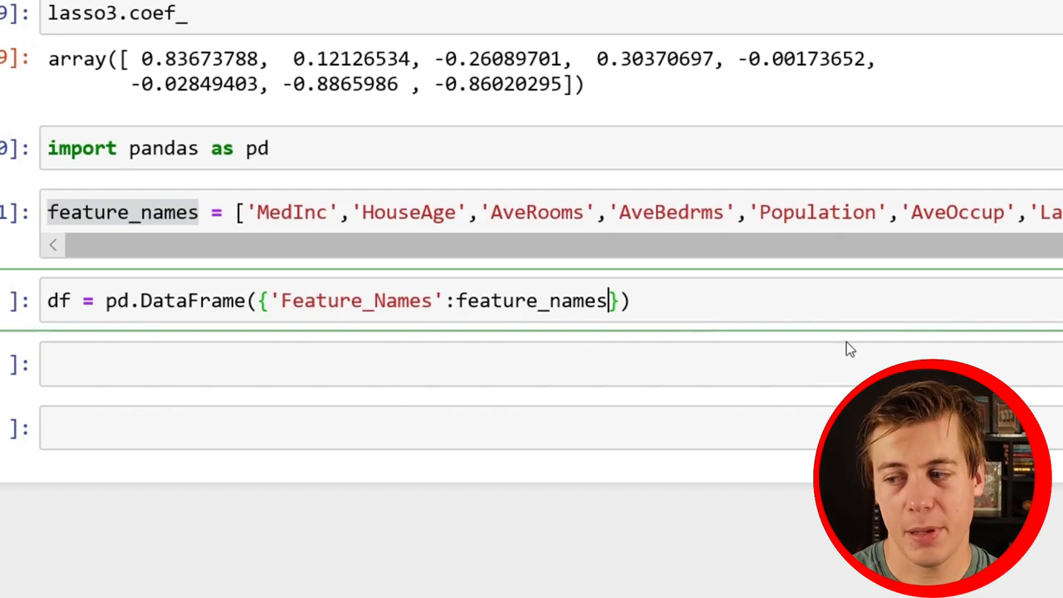
type(", ''")
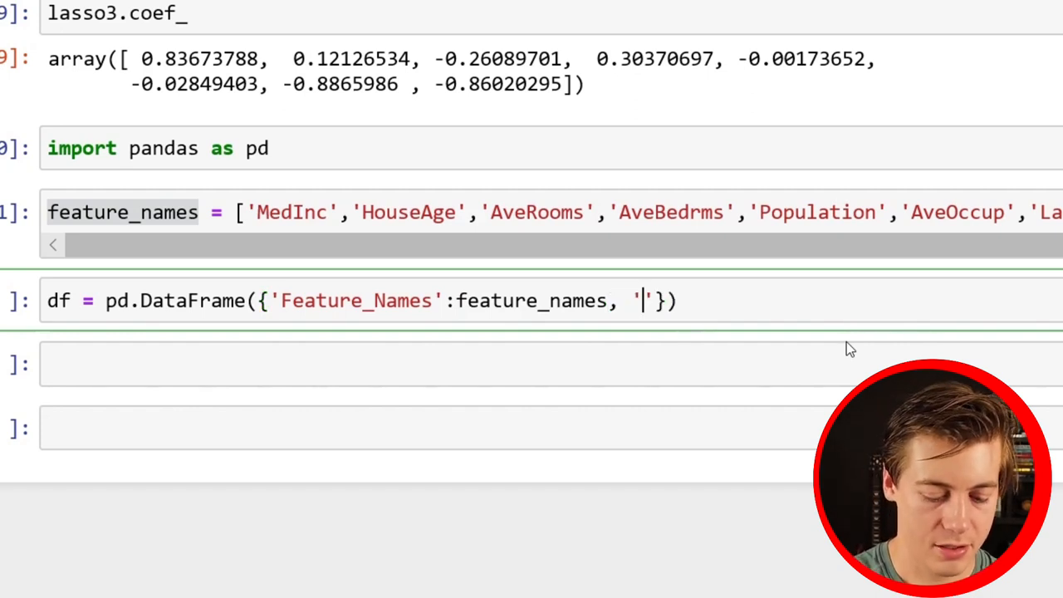
type("Coef")
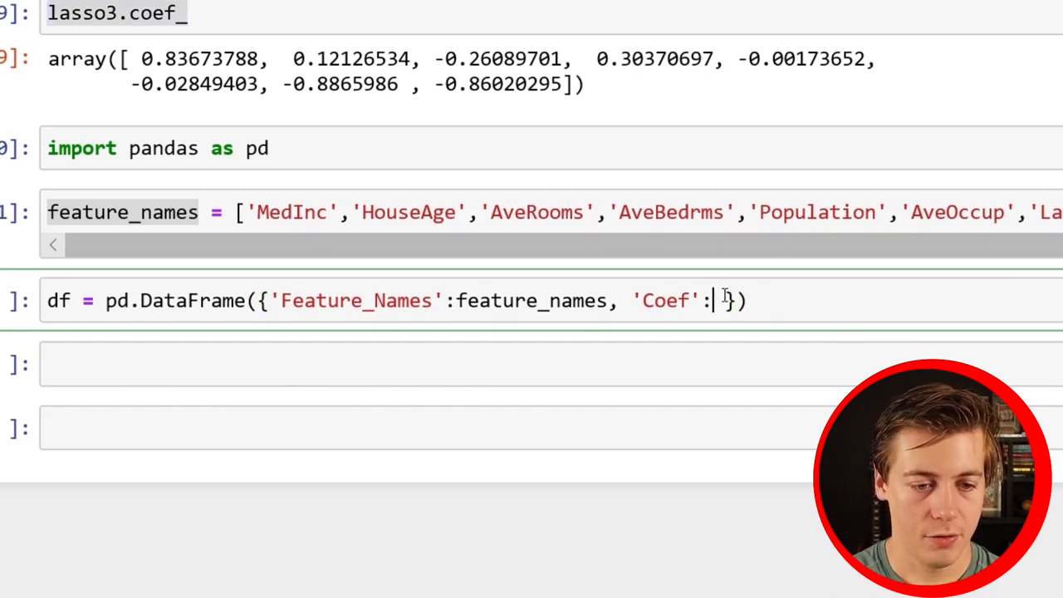
type("lasso3.coef_")
left_click(551, 364)
type("df")
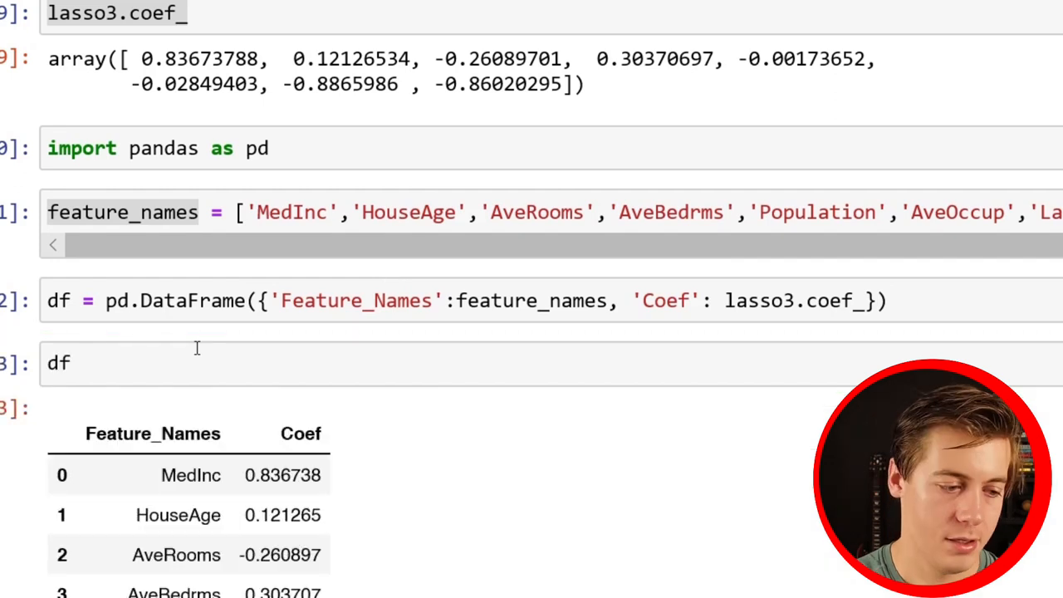
scroll("down", 3)
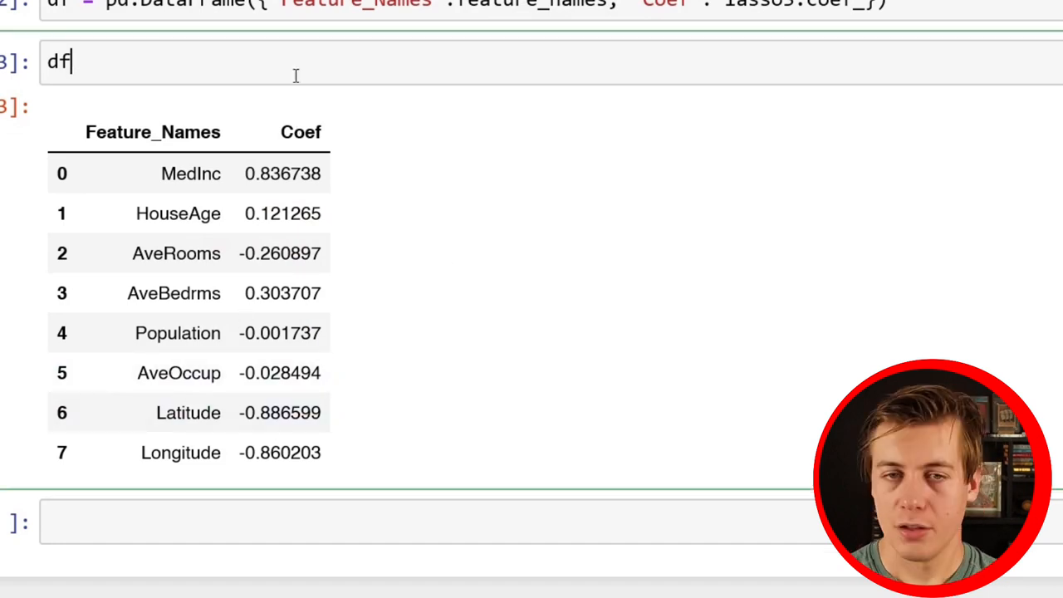
mouse_move(166, 98)
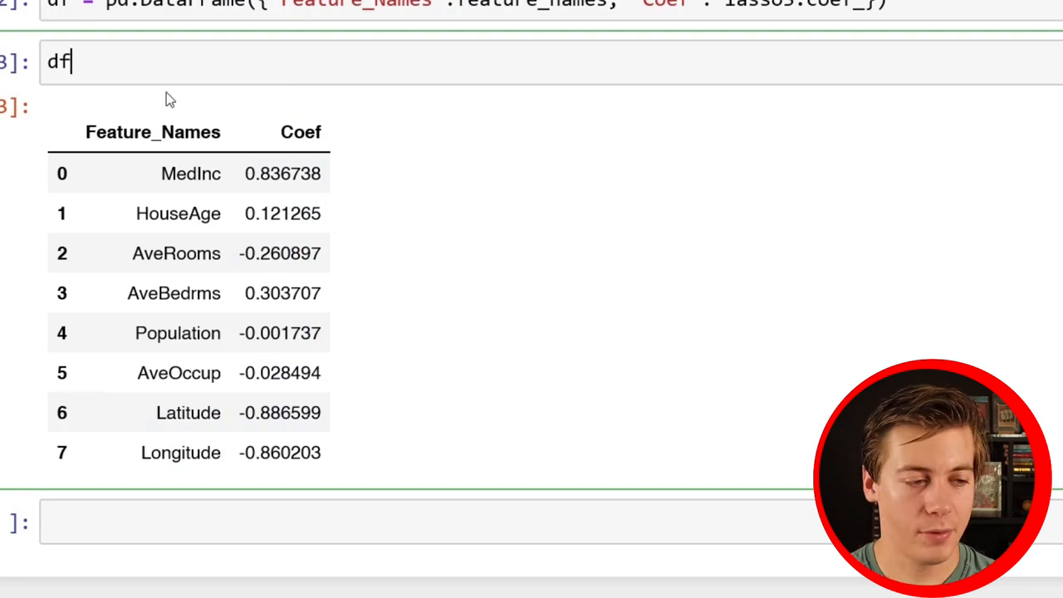
mouse_move(432, 187)
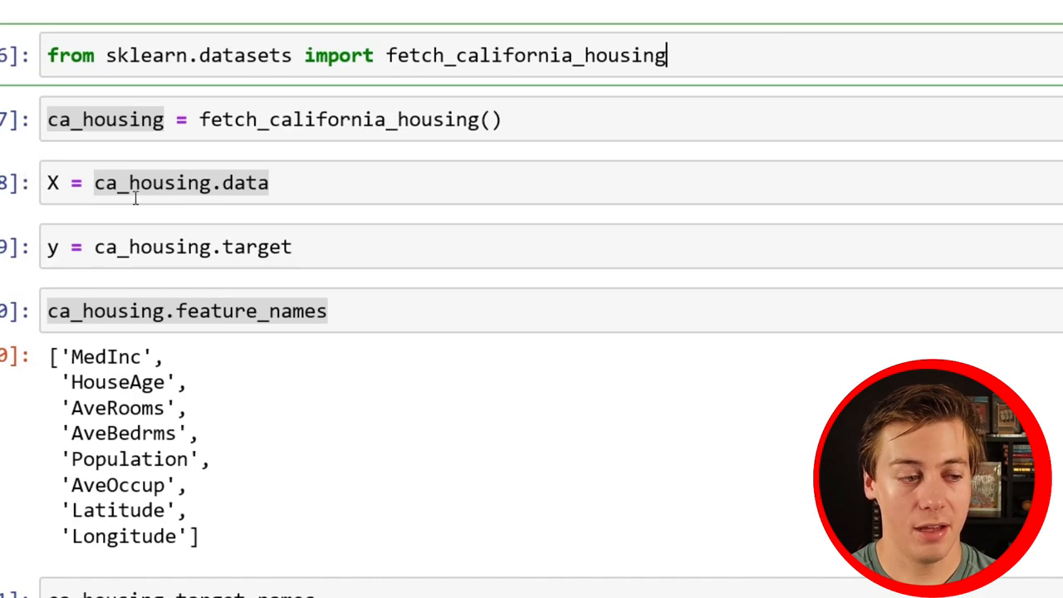
scroll("down", 3)
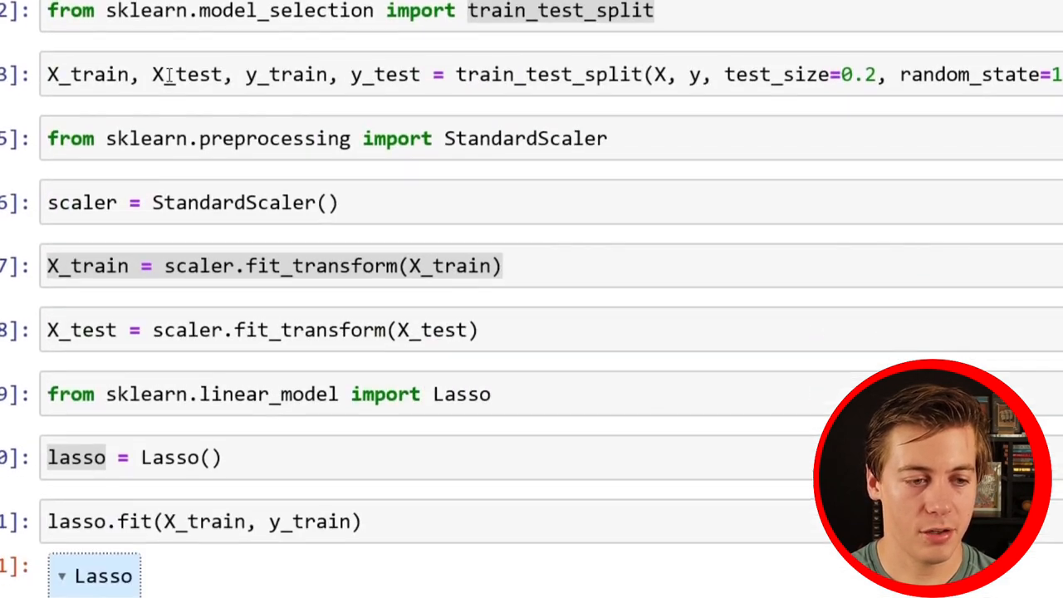
mouse_move(556, 42)
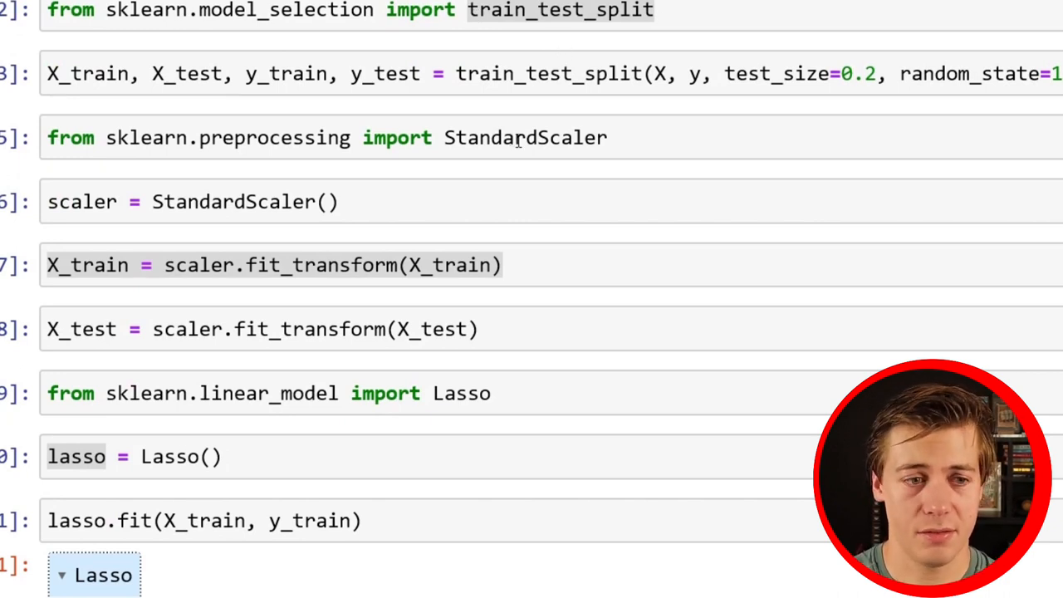
mouse_move(501, 170)
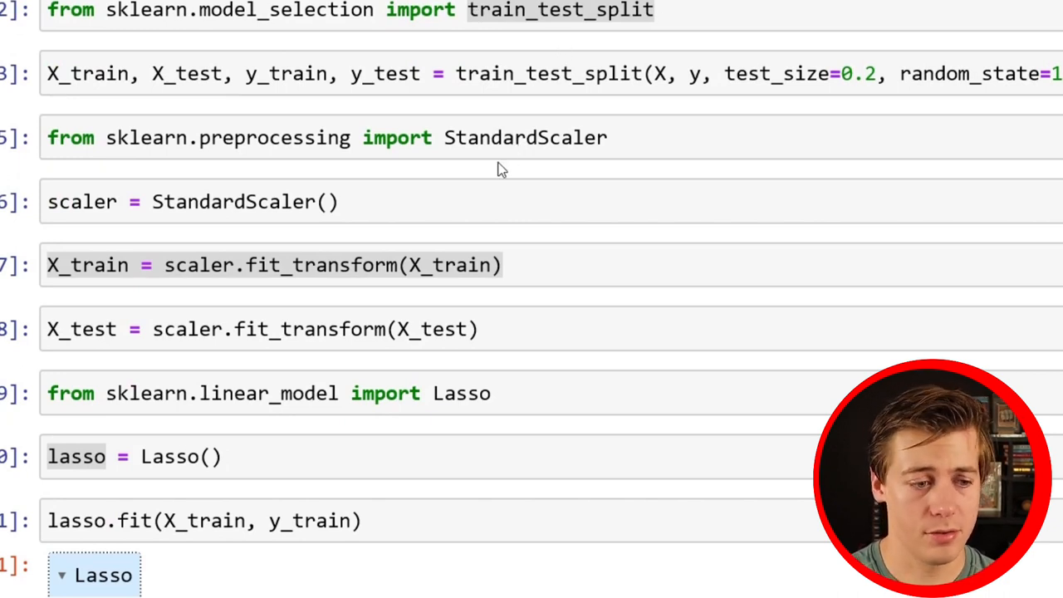
scroll("down", 3)
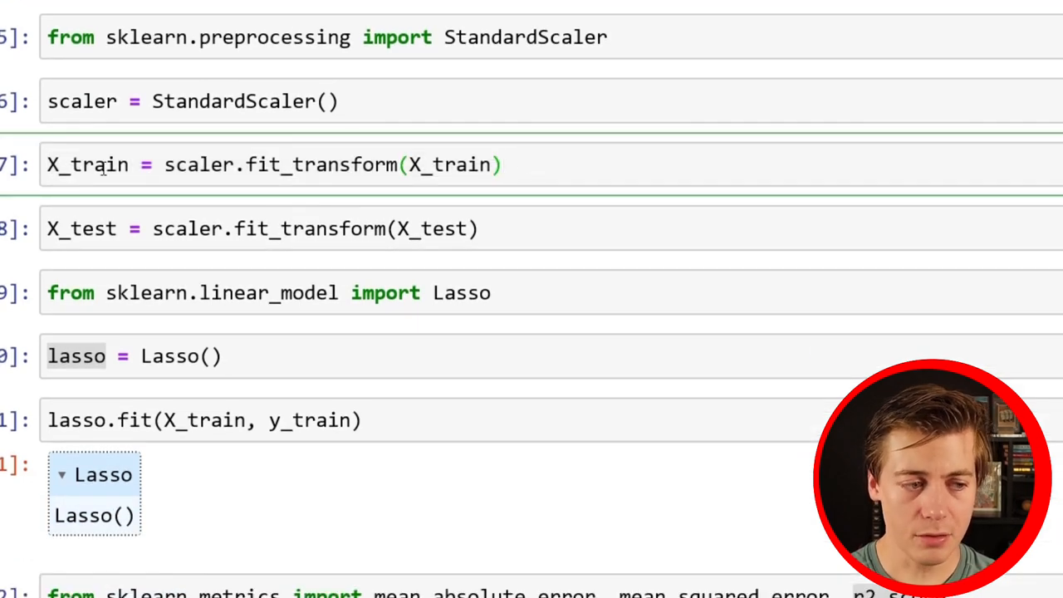
scroll("down", 3)
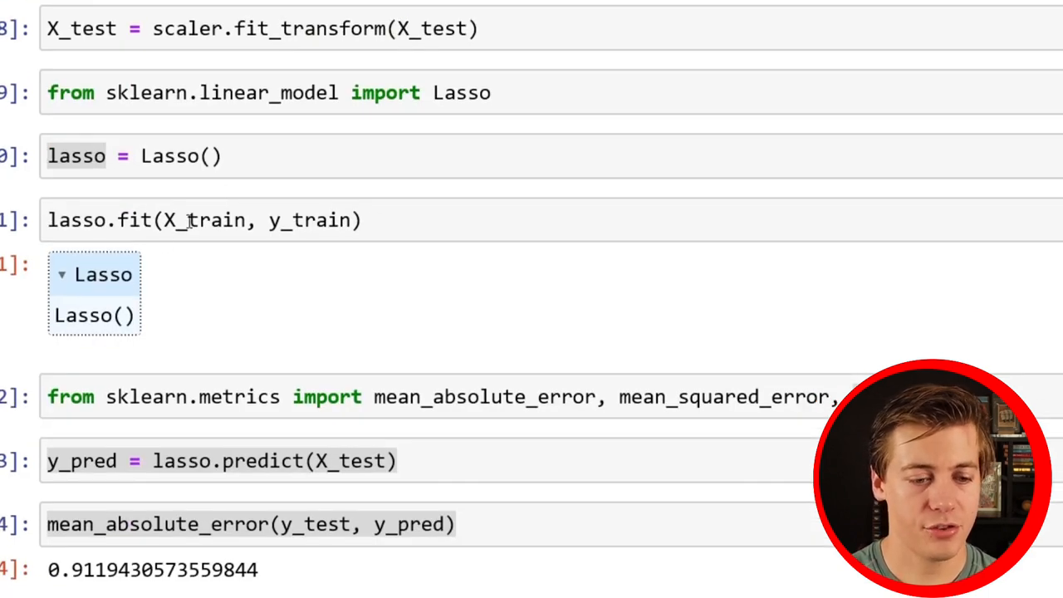
scroll("down", 3)
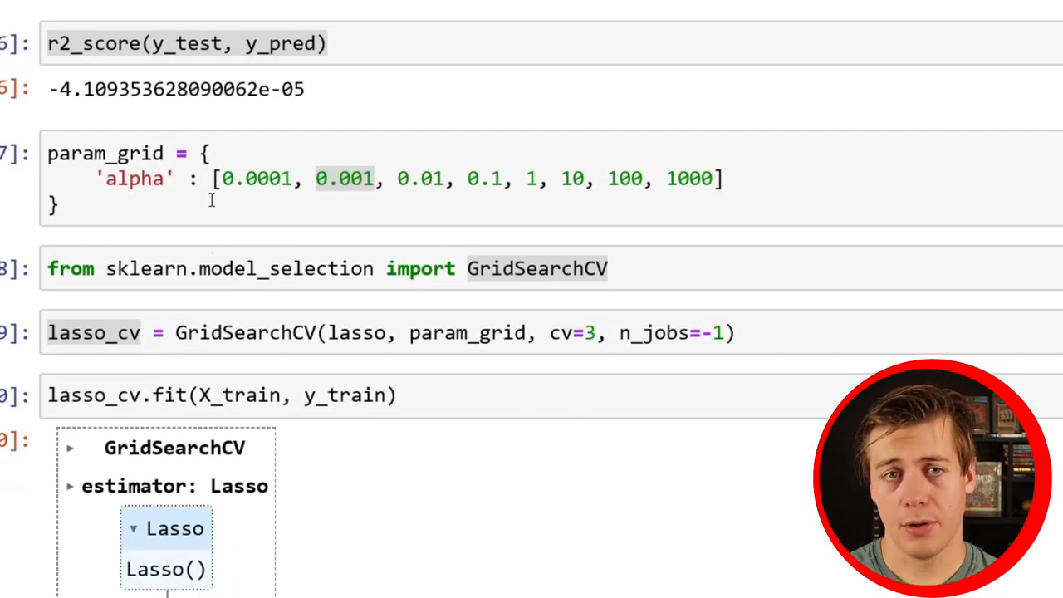
mouse_move(548, 141)
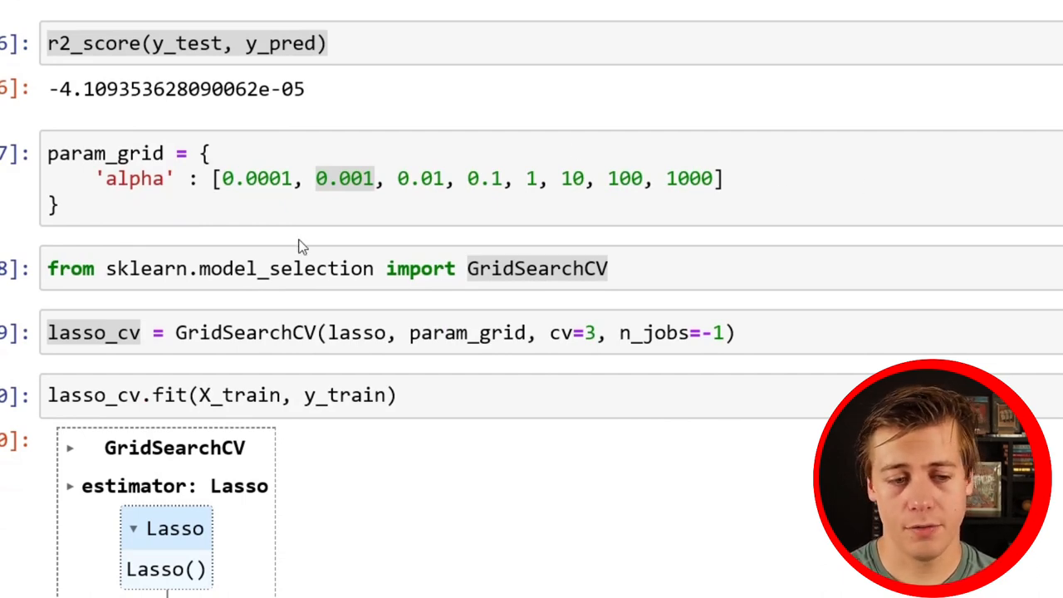
scroll("down", 3)
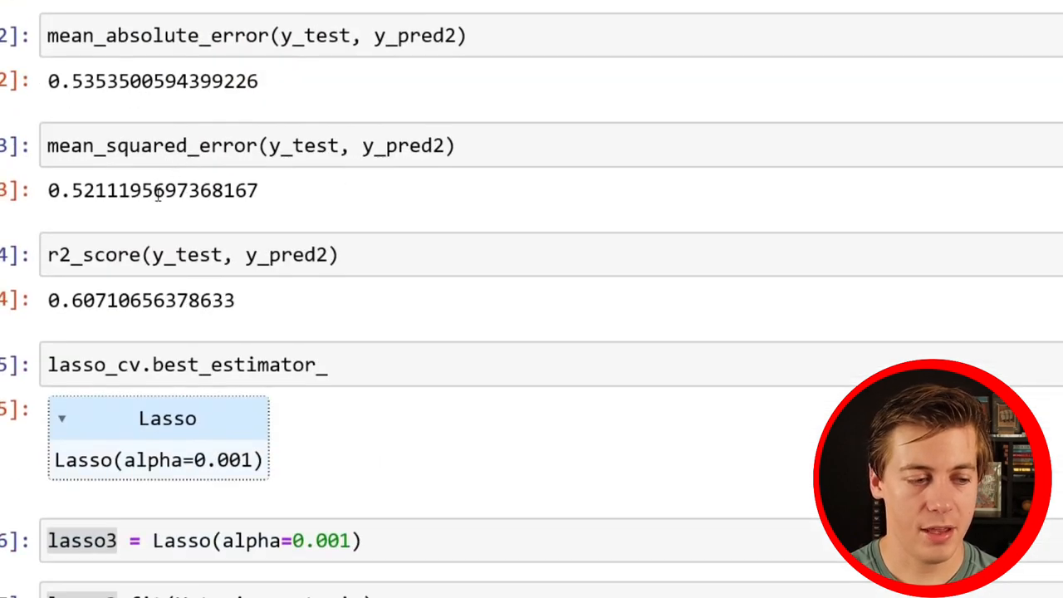
scroll("down", 3)
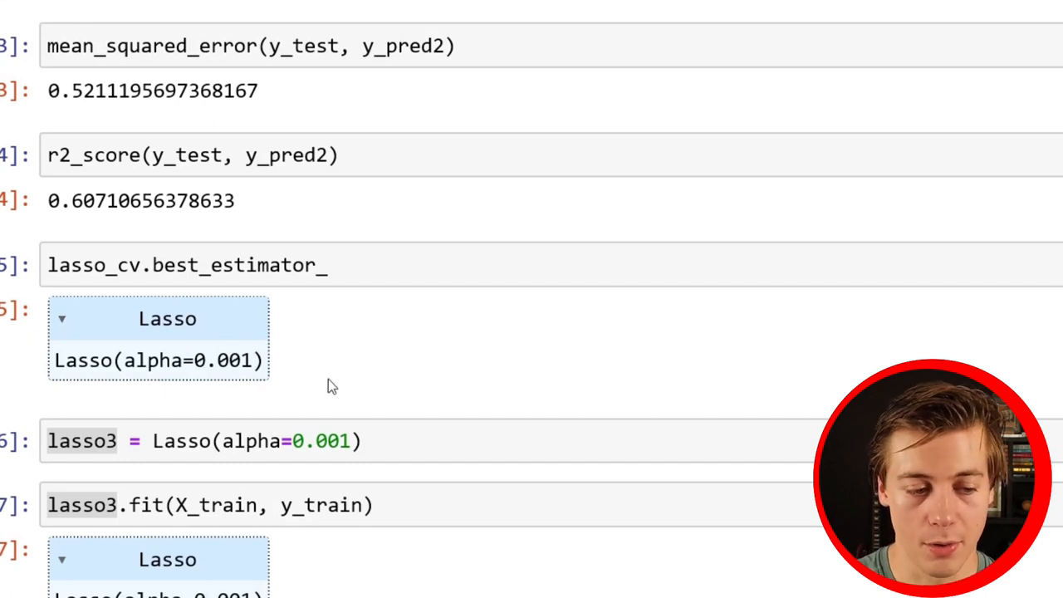
scroll("down", 3)
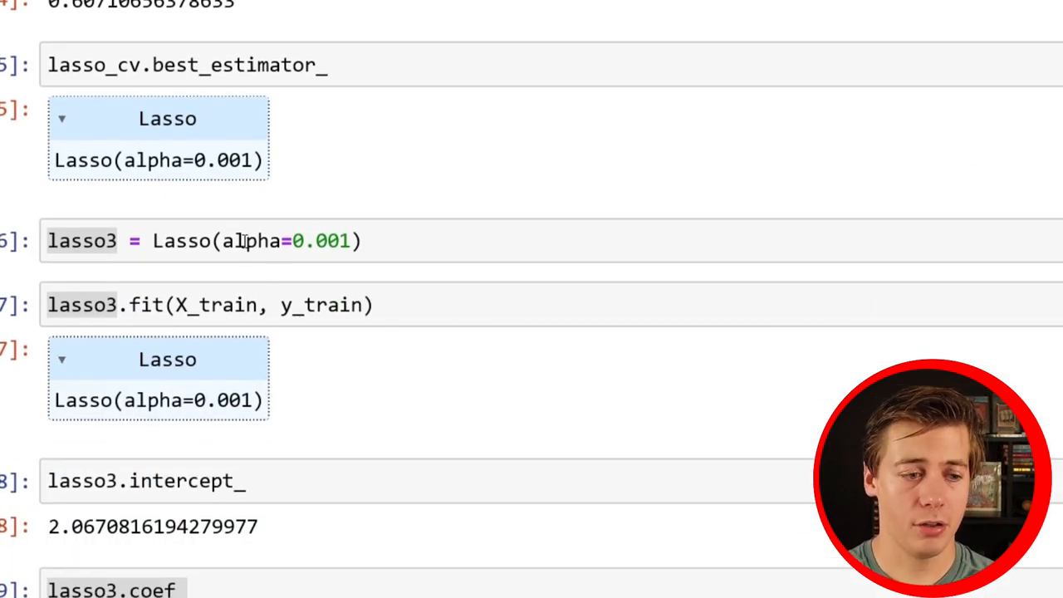
scroll("down", 3)
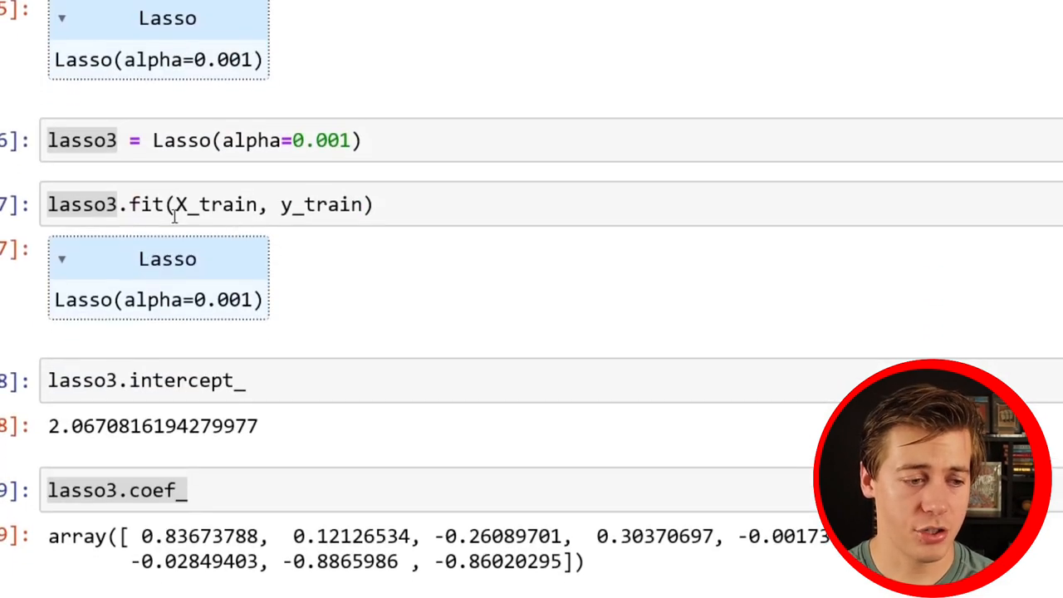
scroll("down", 3)
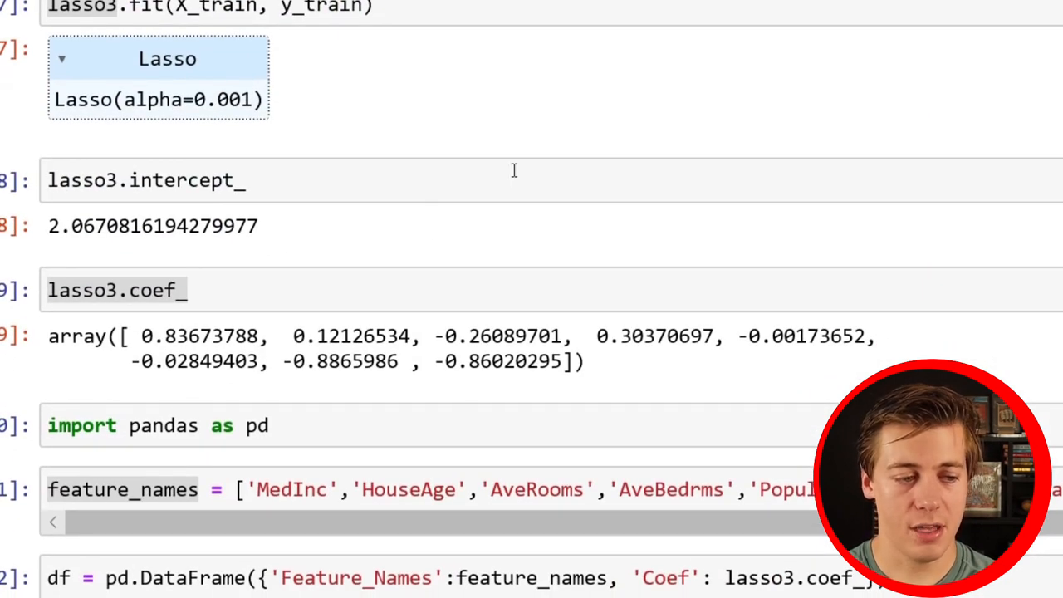
mouse_move(429, 272)
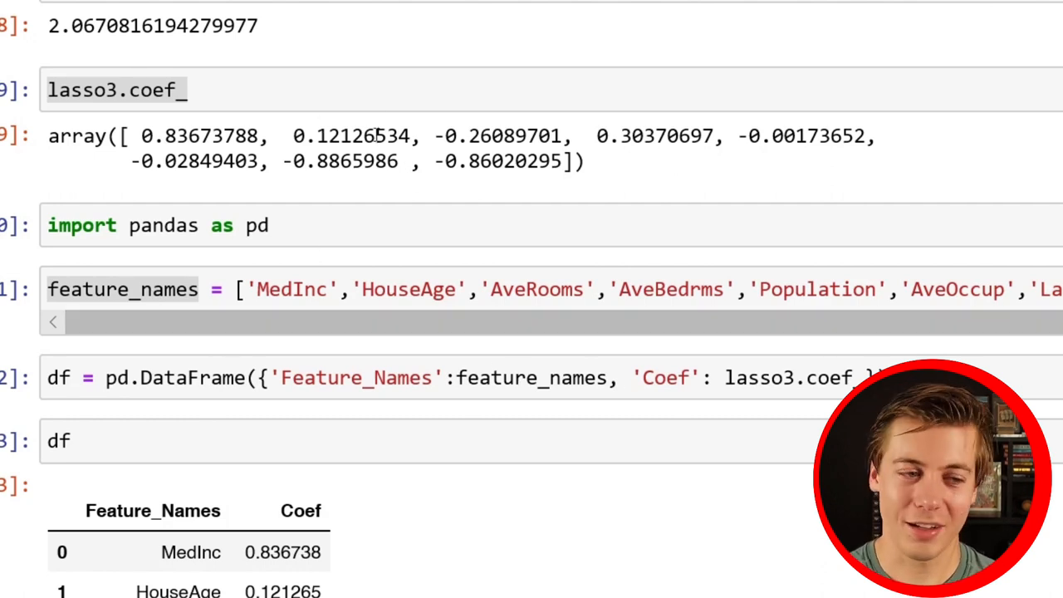
mouse_move(423, 347)
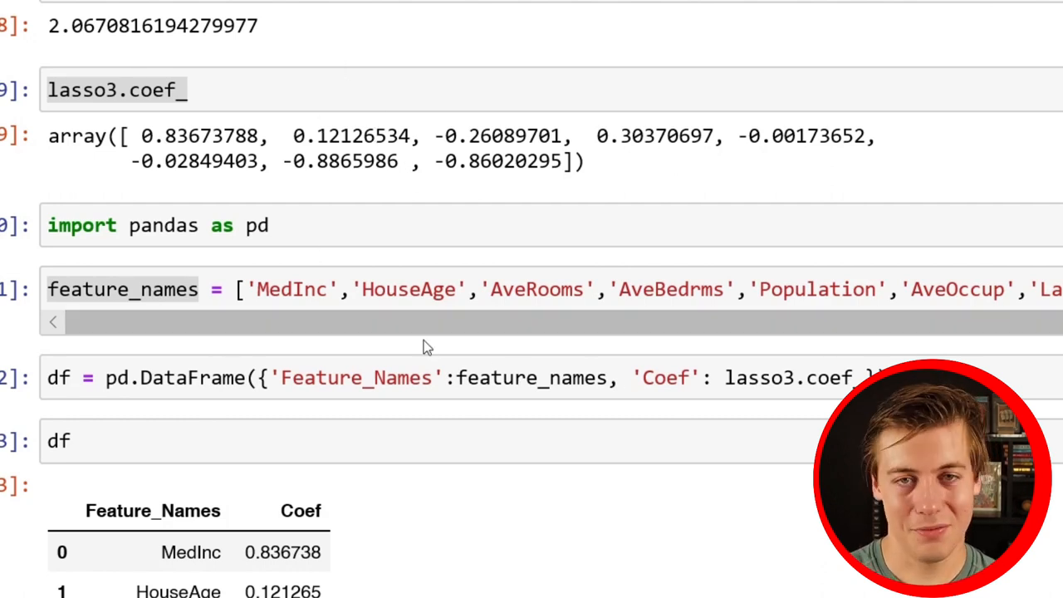